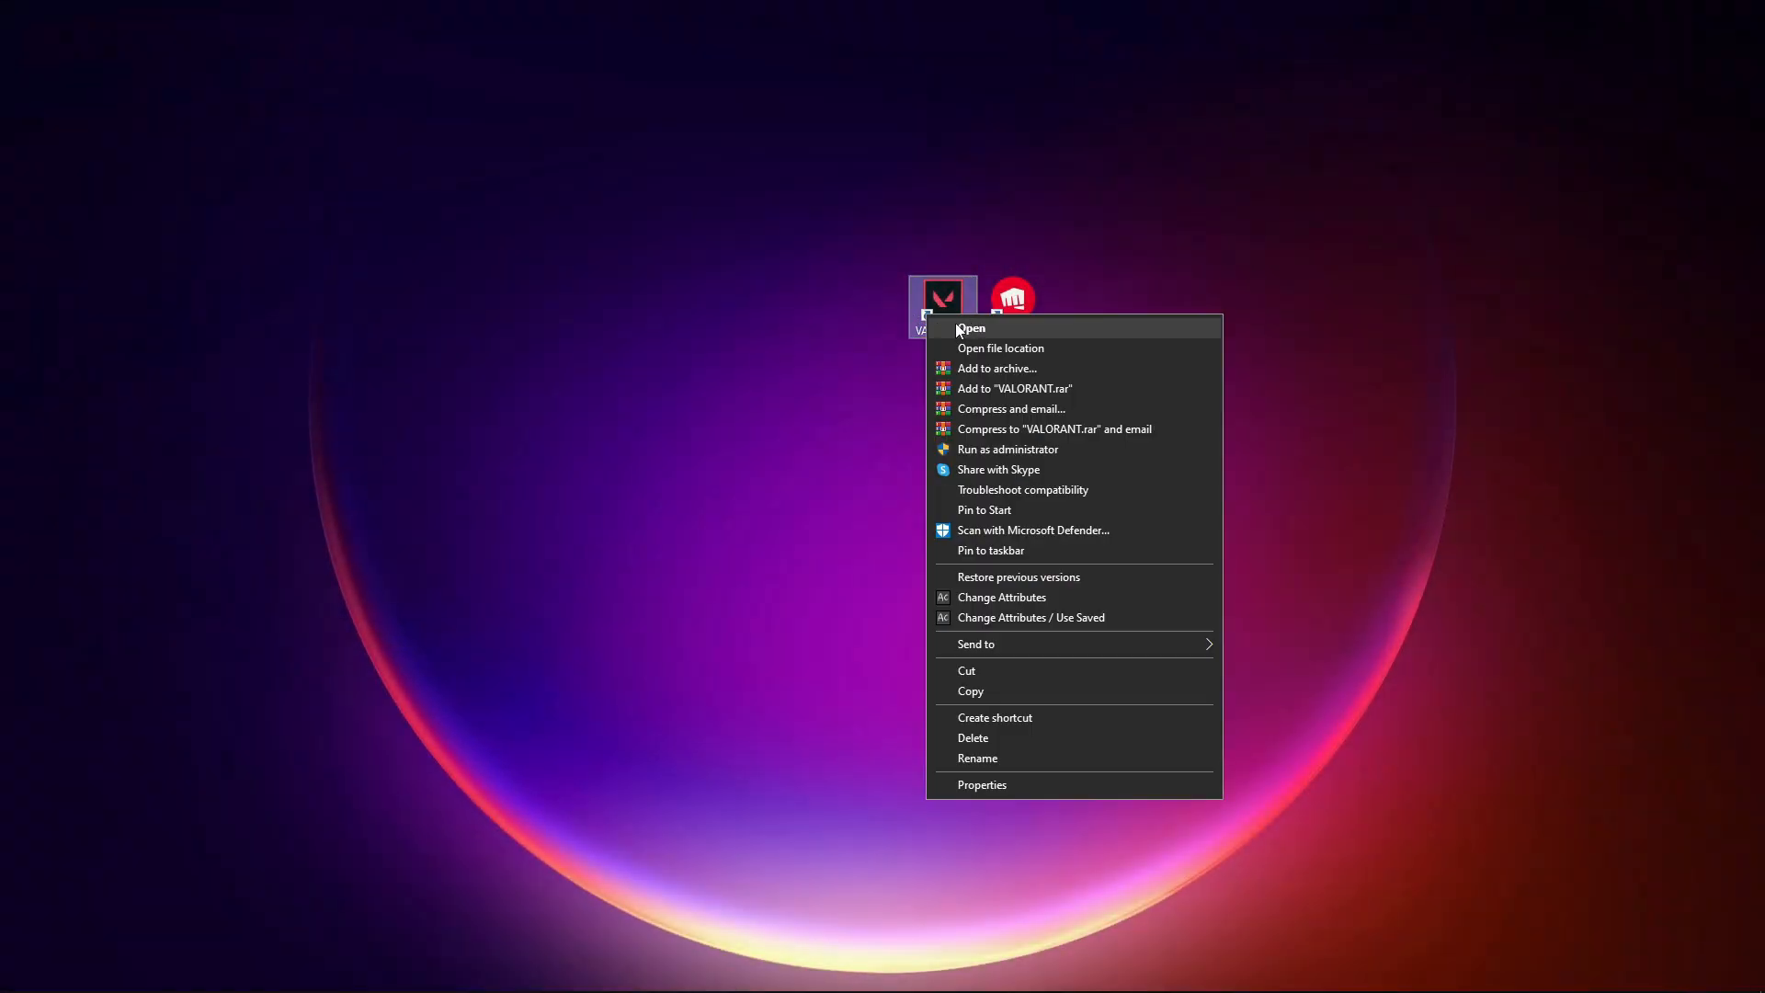
Exit the Vanguard anti-cheat from its system tray icon
{"action": "left_click", "coordinate": [866, 383]}
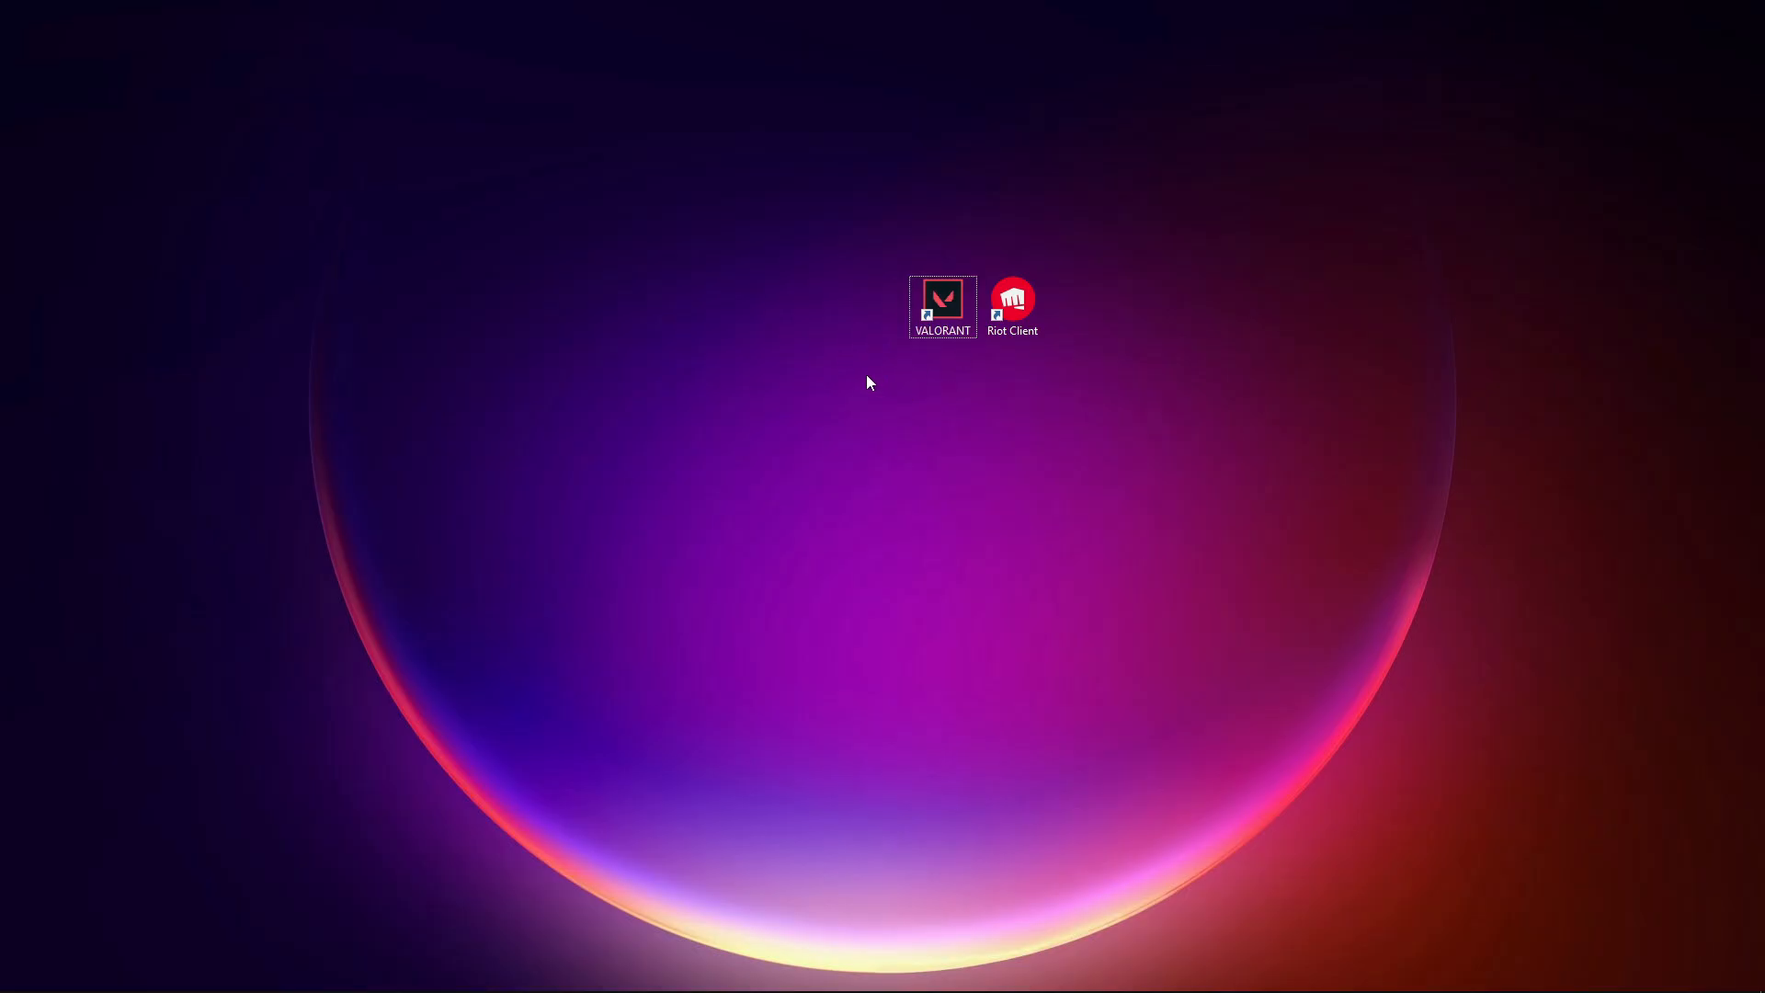
{"action": "mouse_move", "coordinate": [884, 431]}
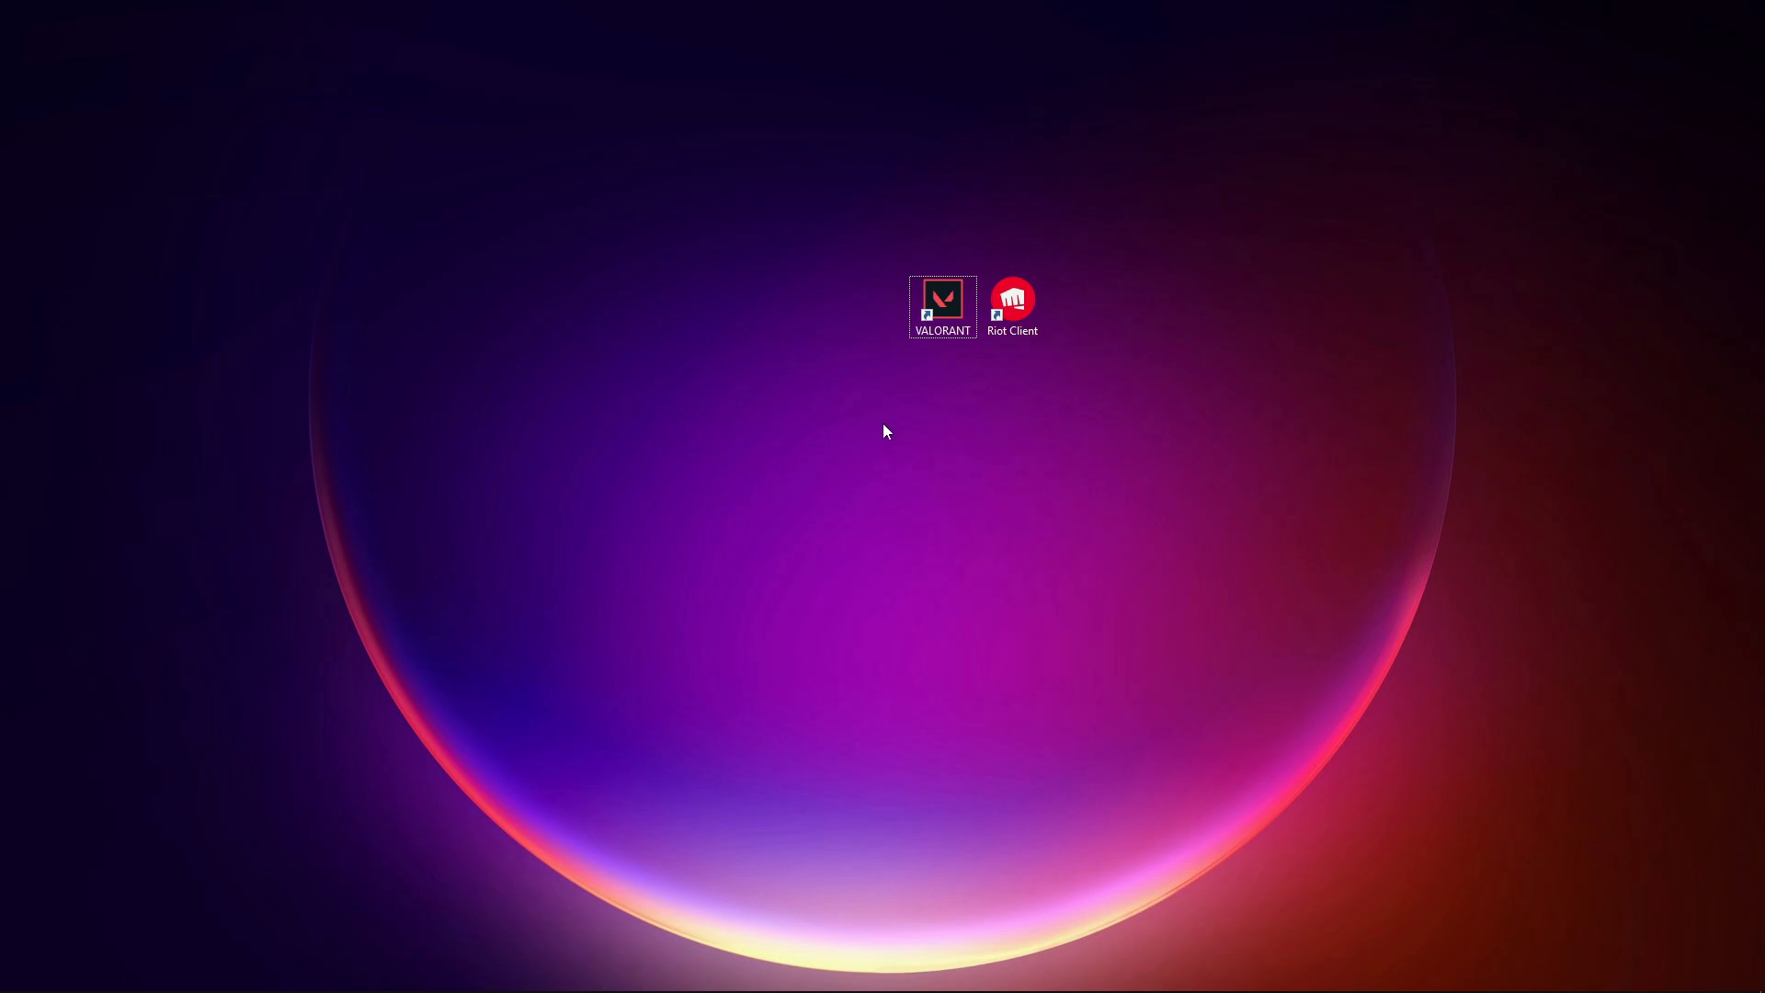
{"action": "mouse_move", "coordinate": [846, 447]}
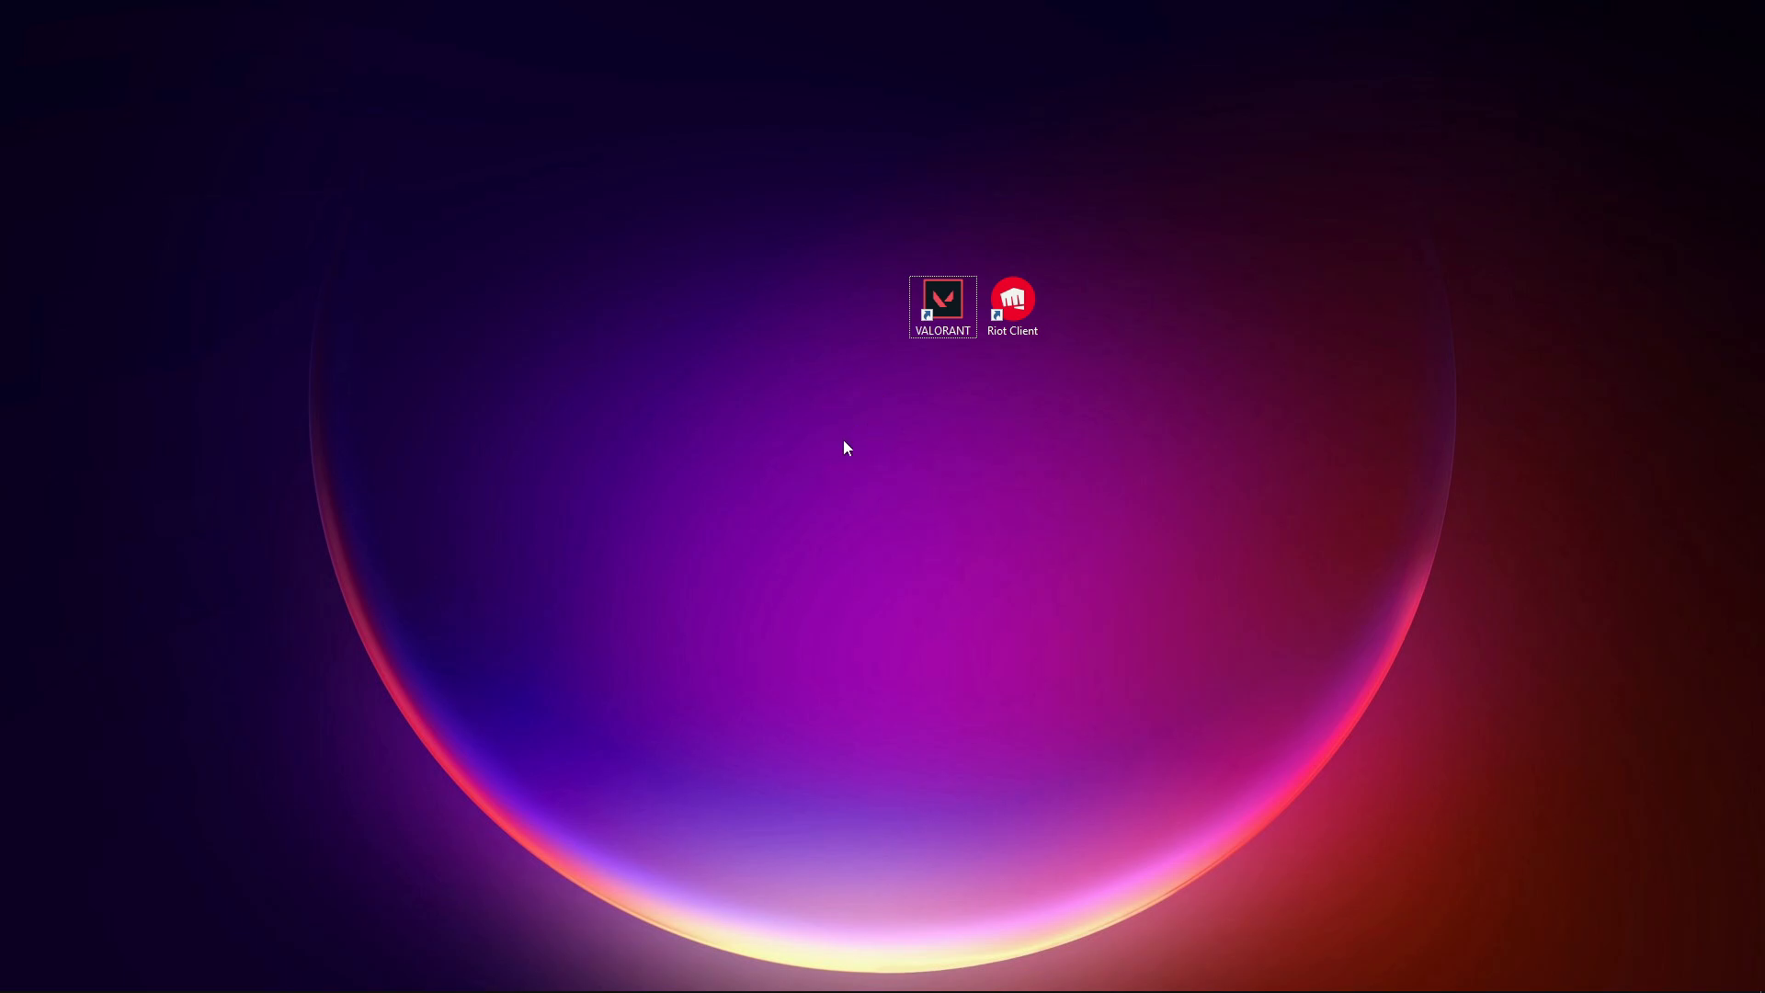
{"action": "mouse_move", "coordinate": [866, 472]}
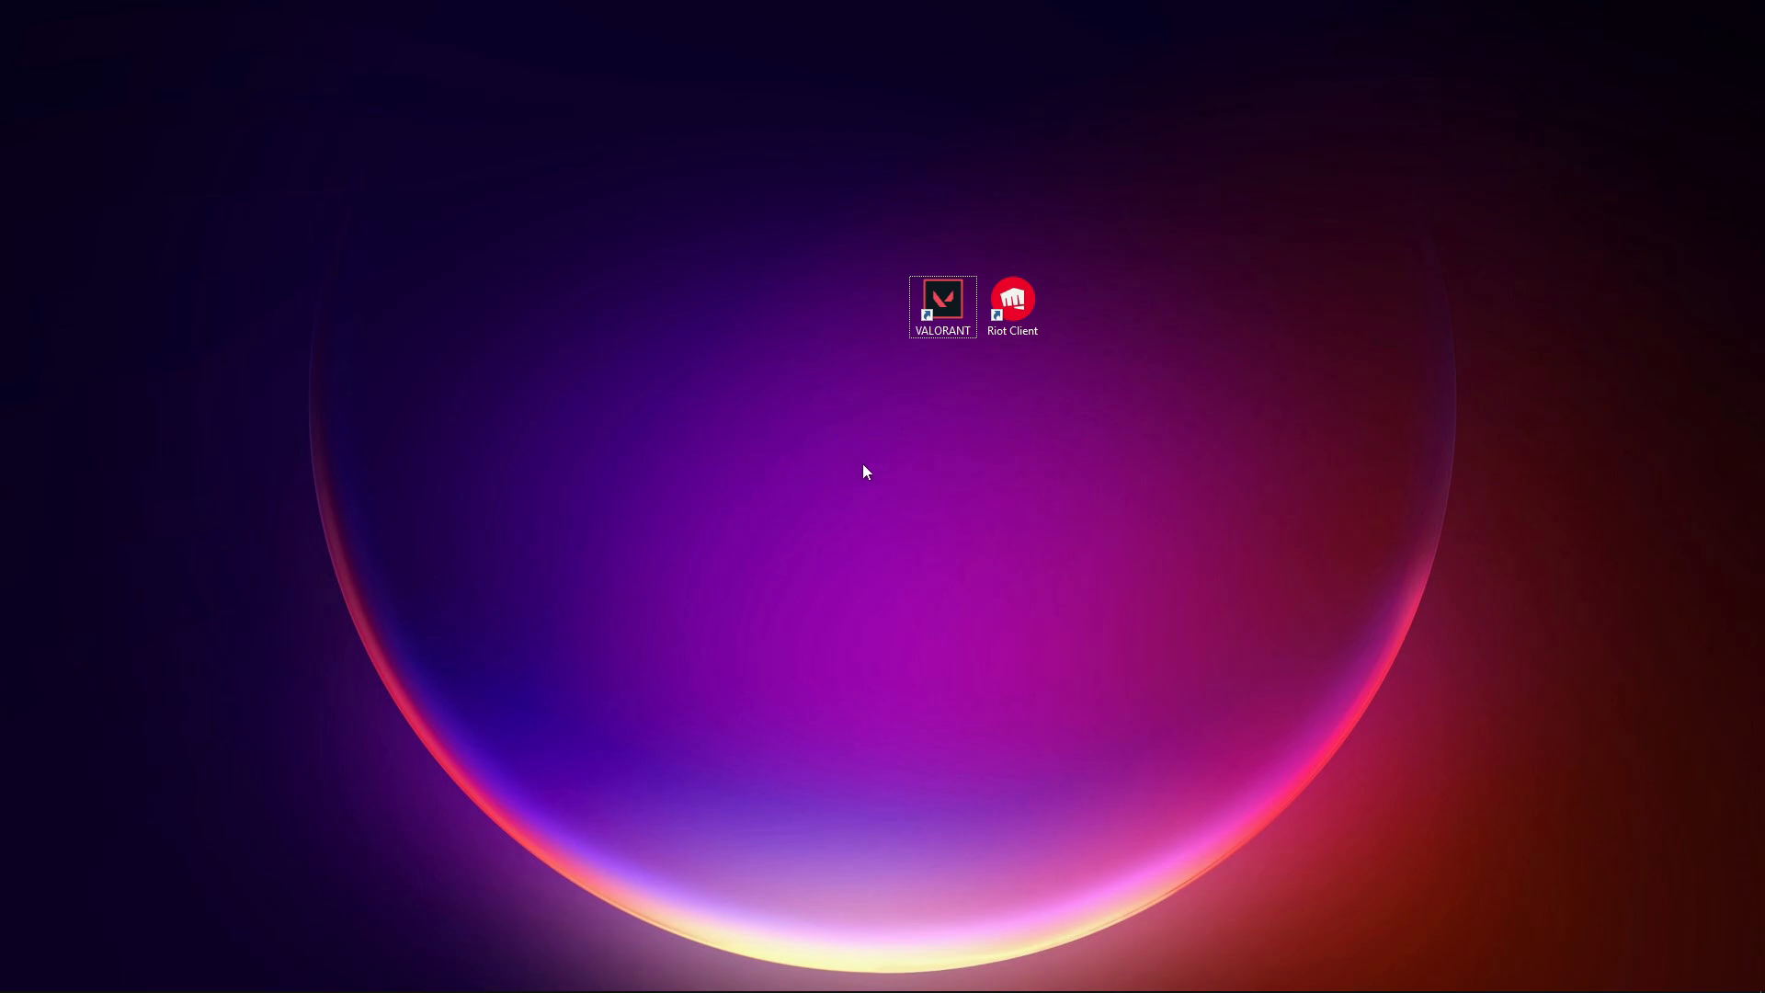
{"action": "mouse_move", "coordinate": [709, 487]}
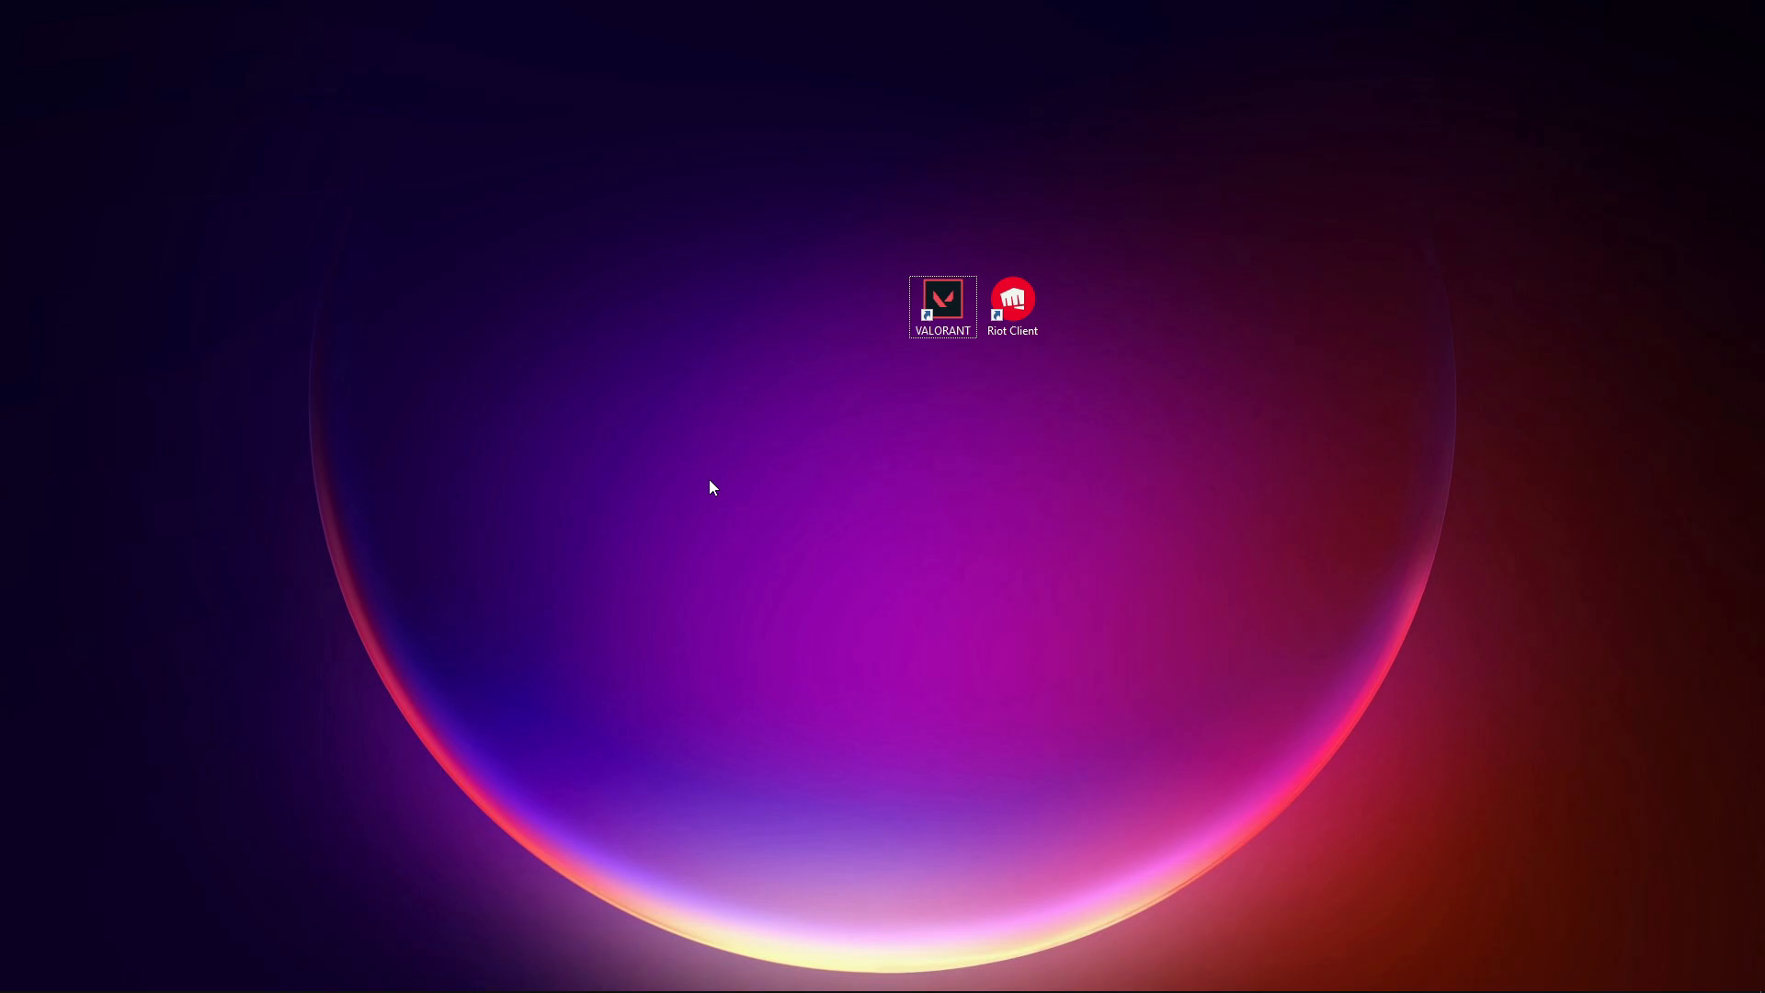
{"action": "mouse_move", "coordinate": [1403, 890]}
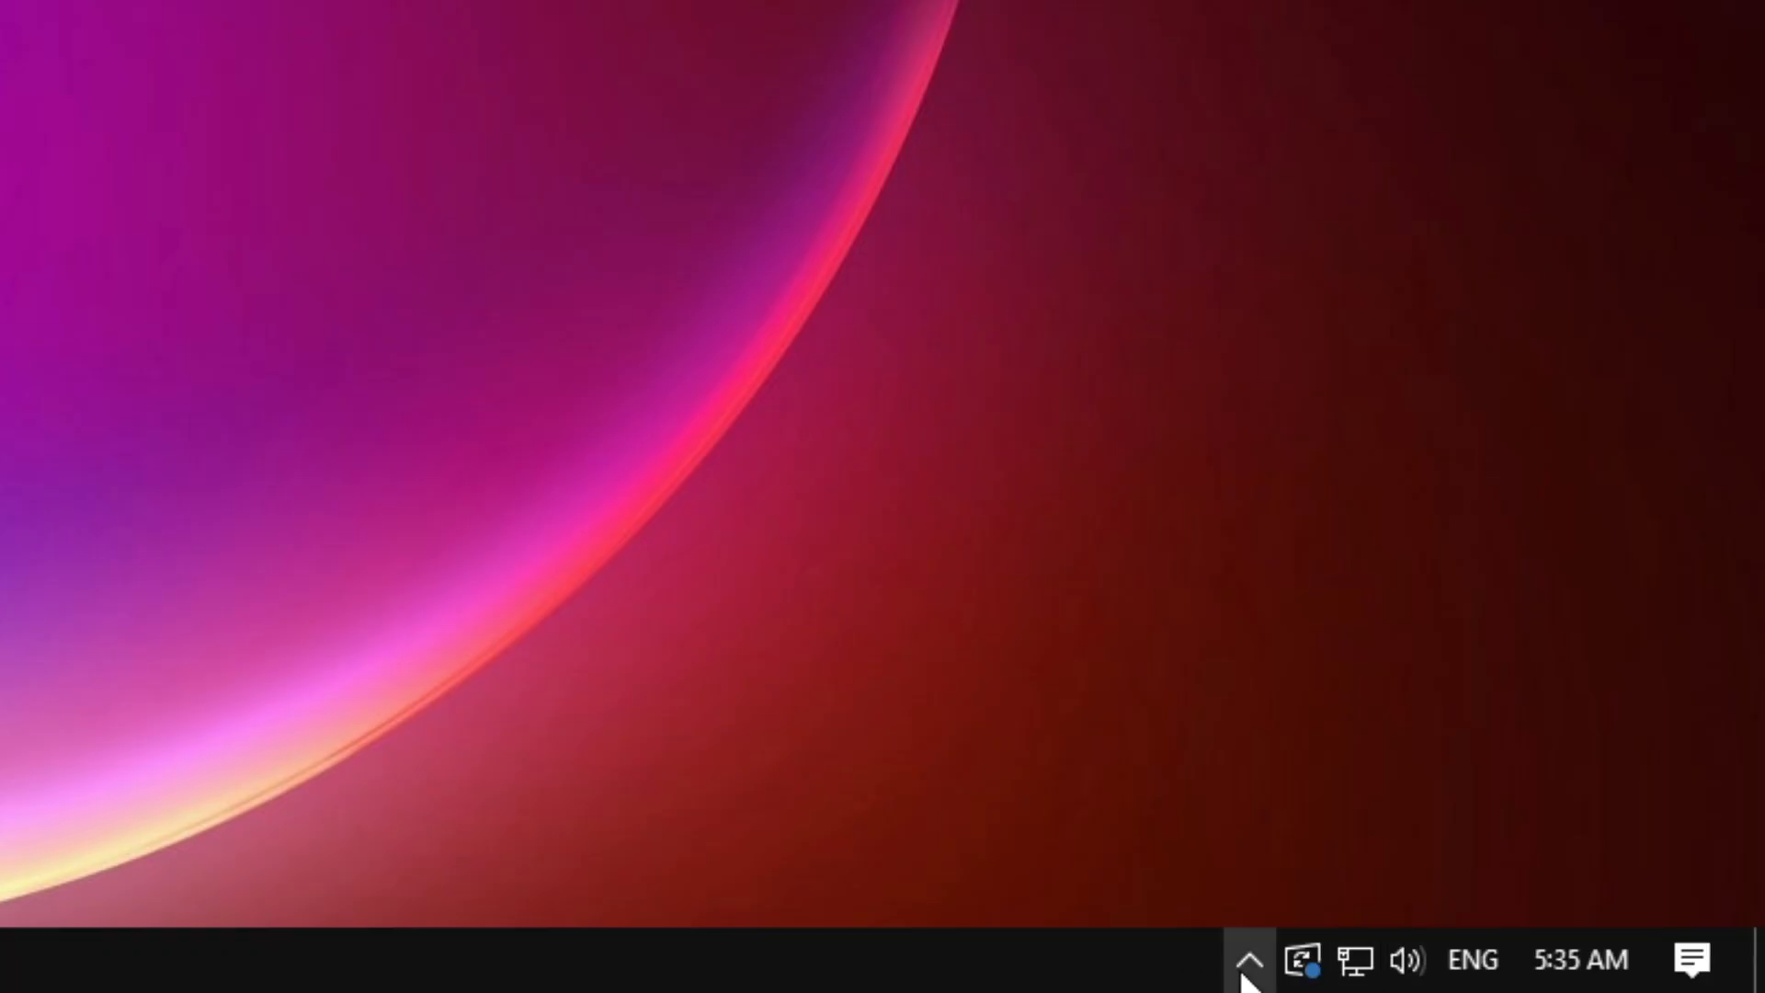
{"action": "right_click", "coordinate": [1337, 796]}
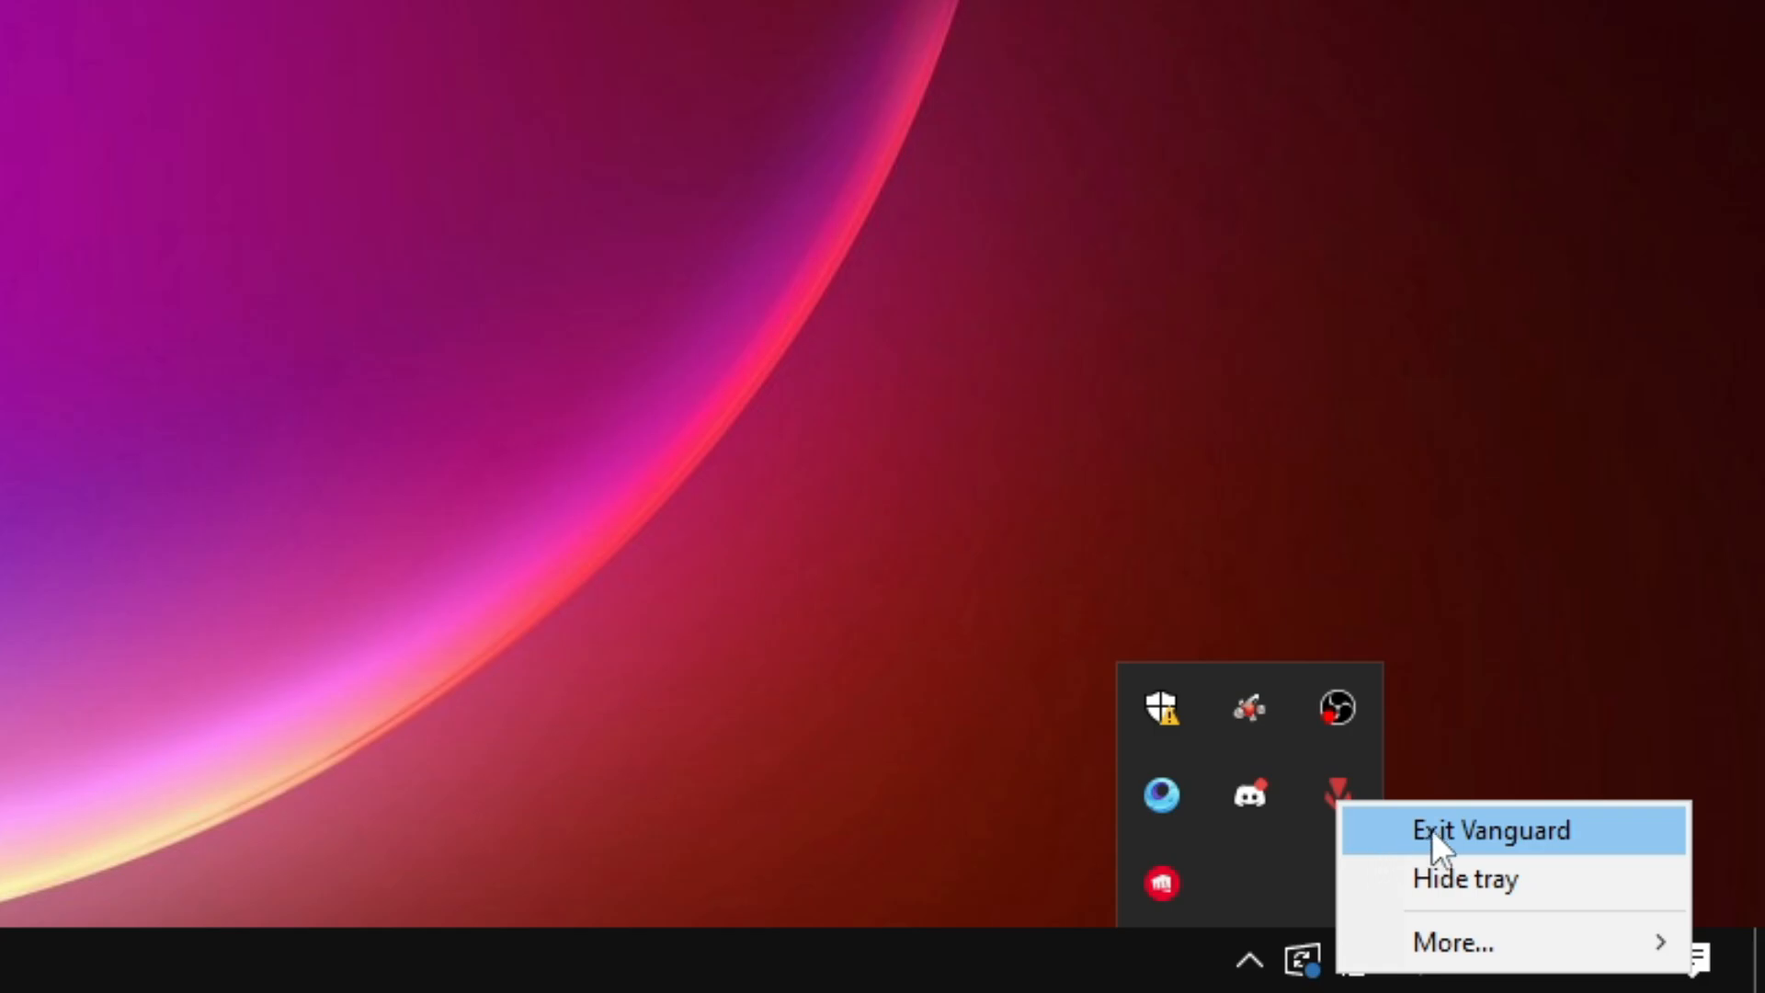
{"action": "left_click", "coordinate": [1491, 829]}
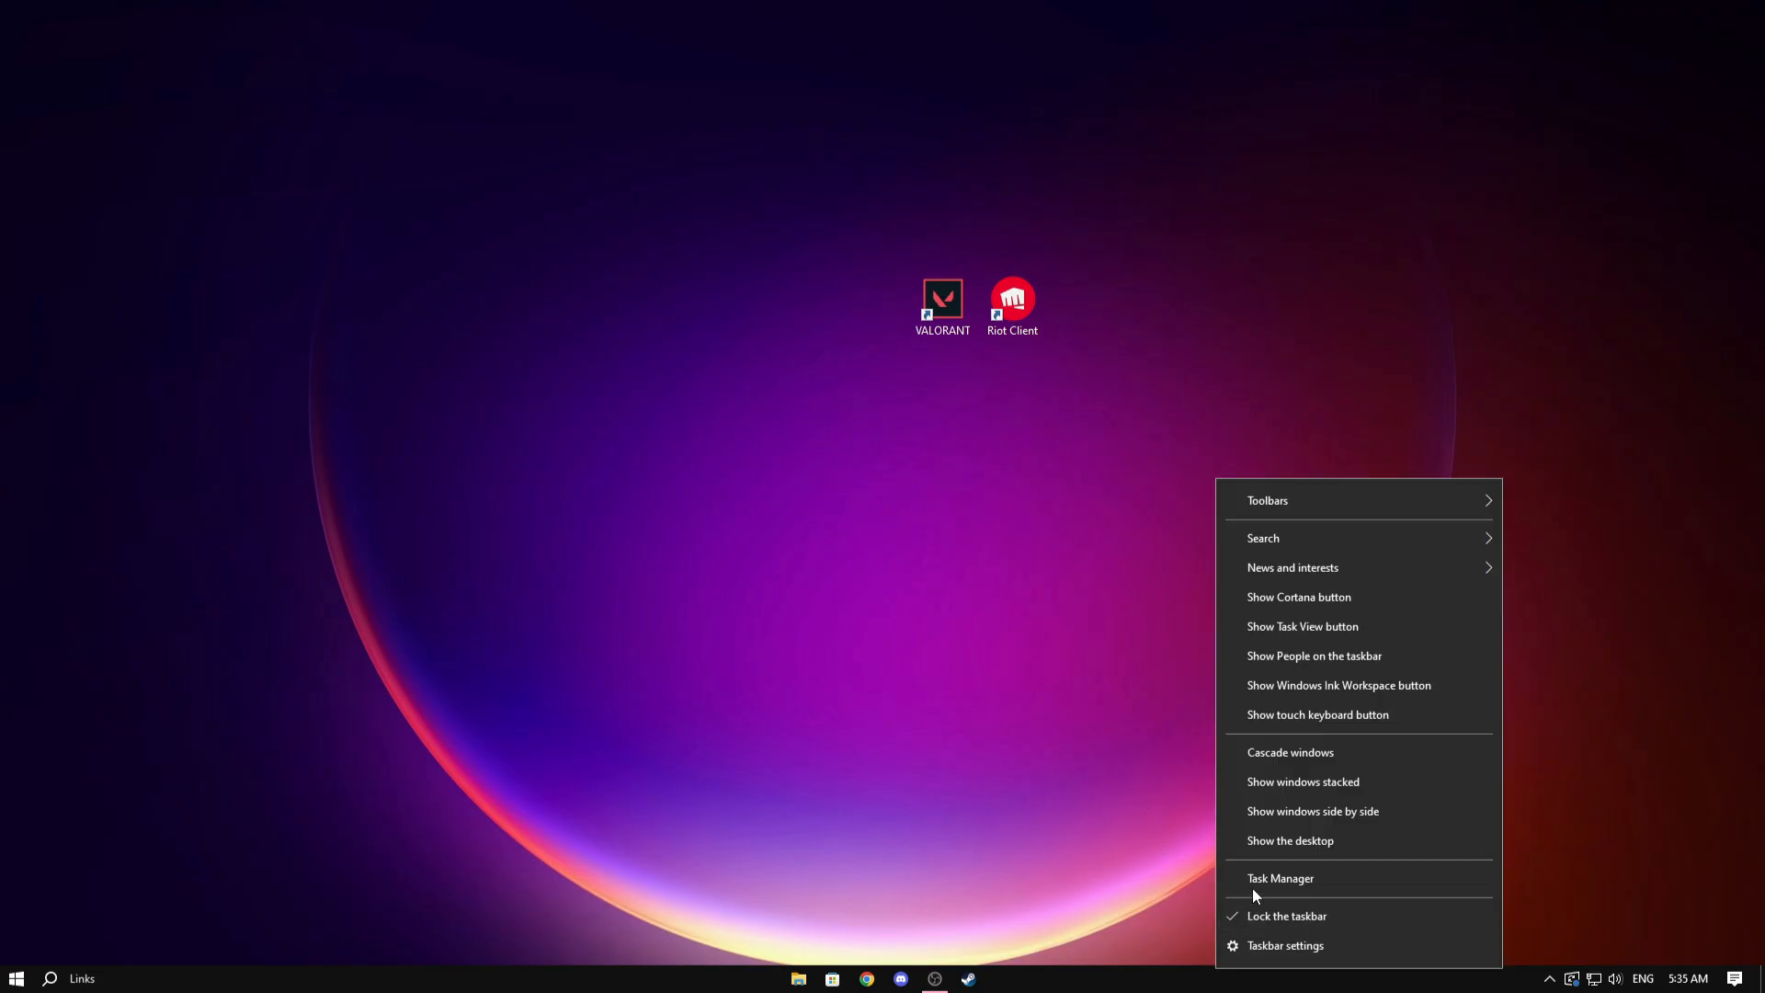
Launch Task Manager and view the Details list of running processes
{"action": "left_click", "coordinate": [1280, 879]}
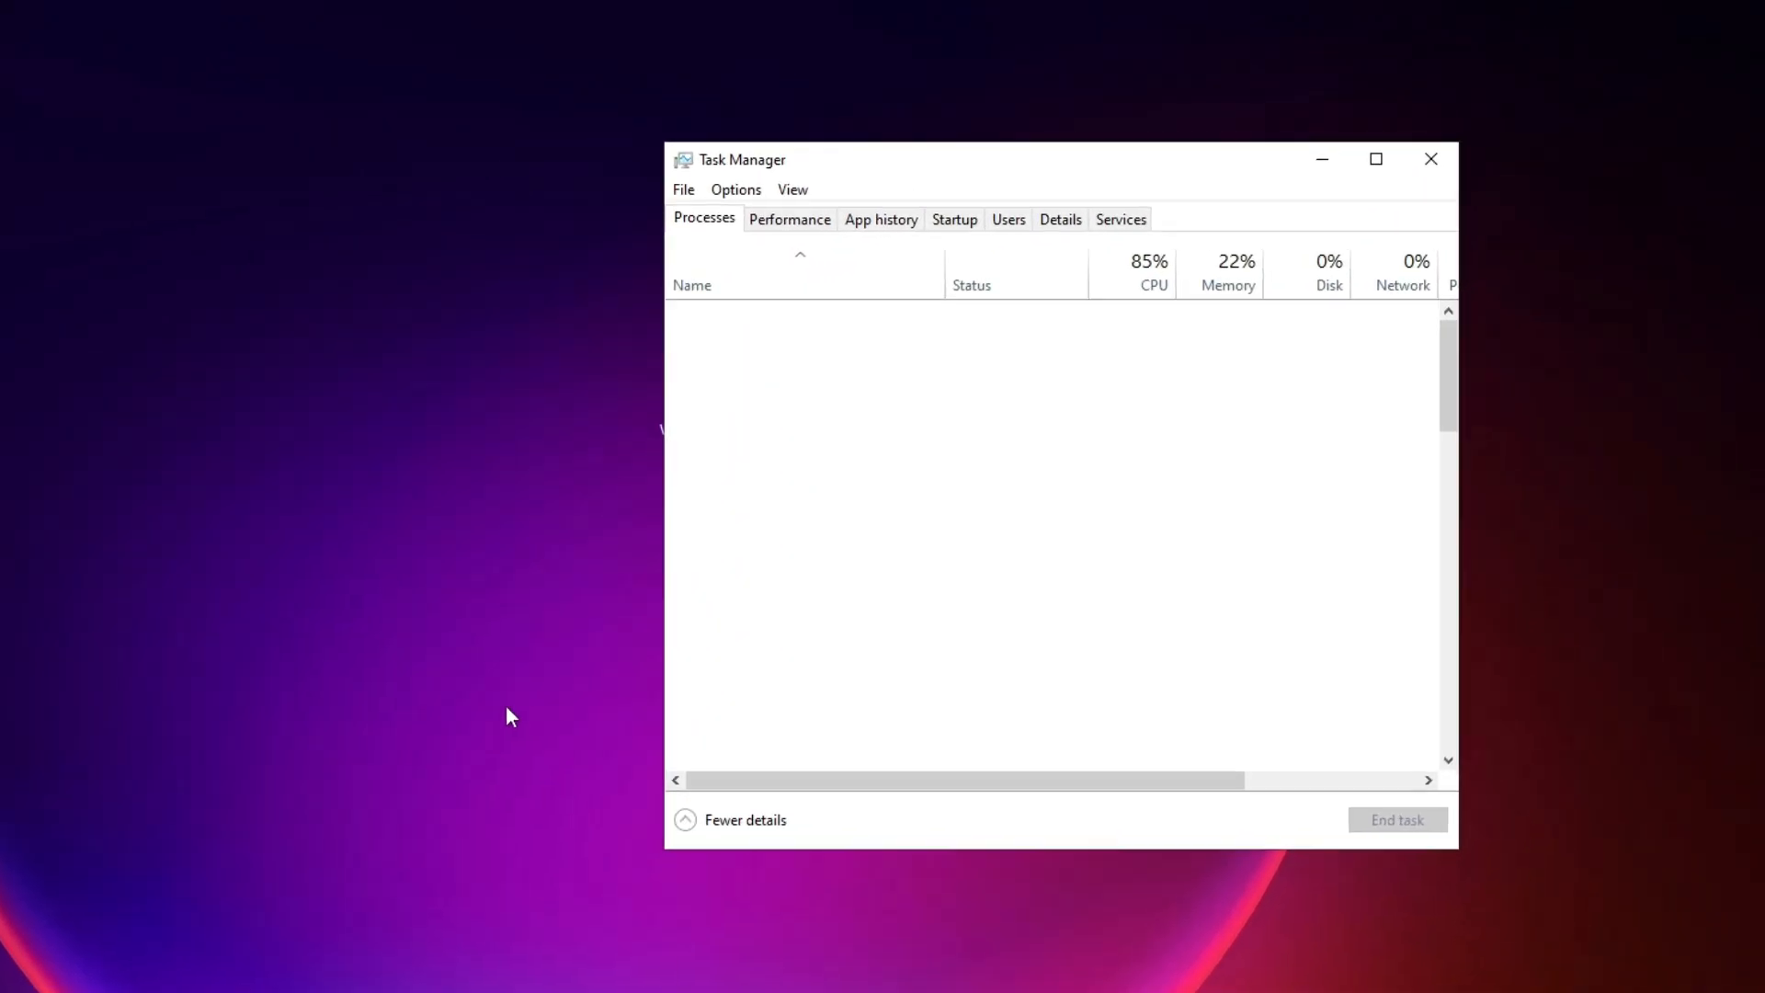
{"action": "left_click", "coordinate": [1059, 219]}
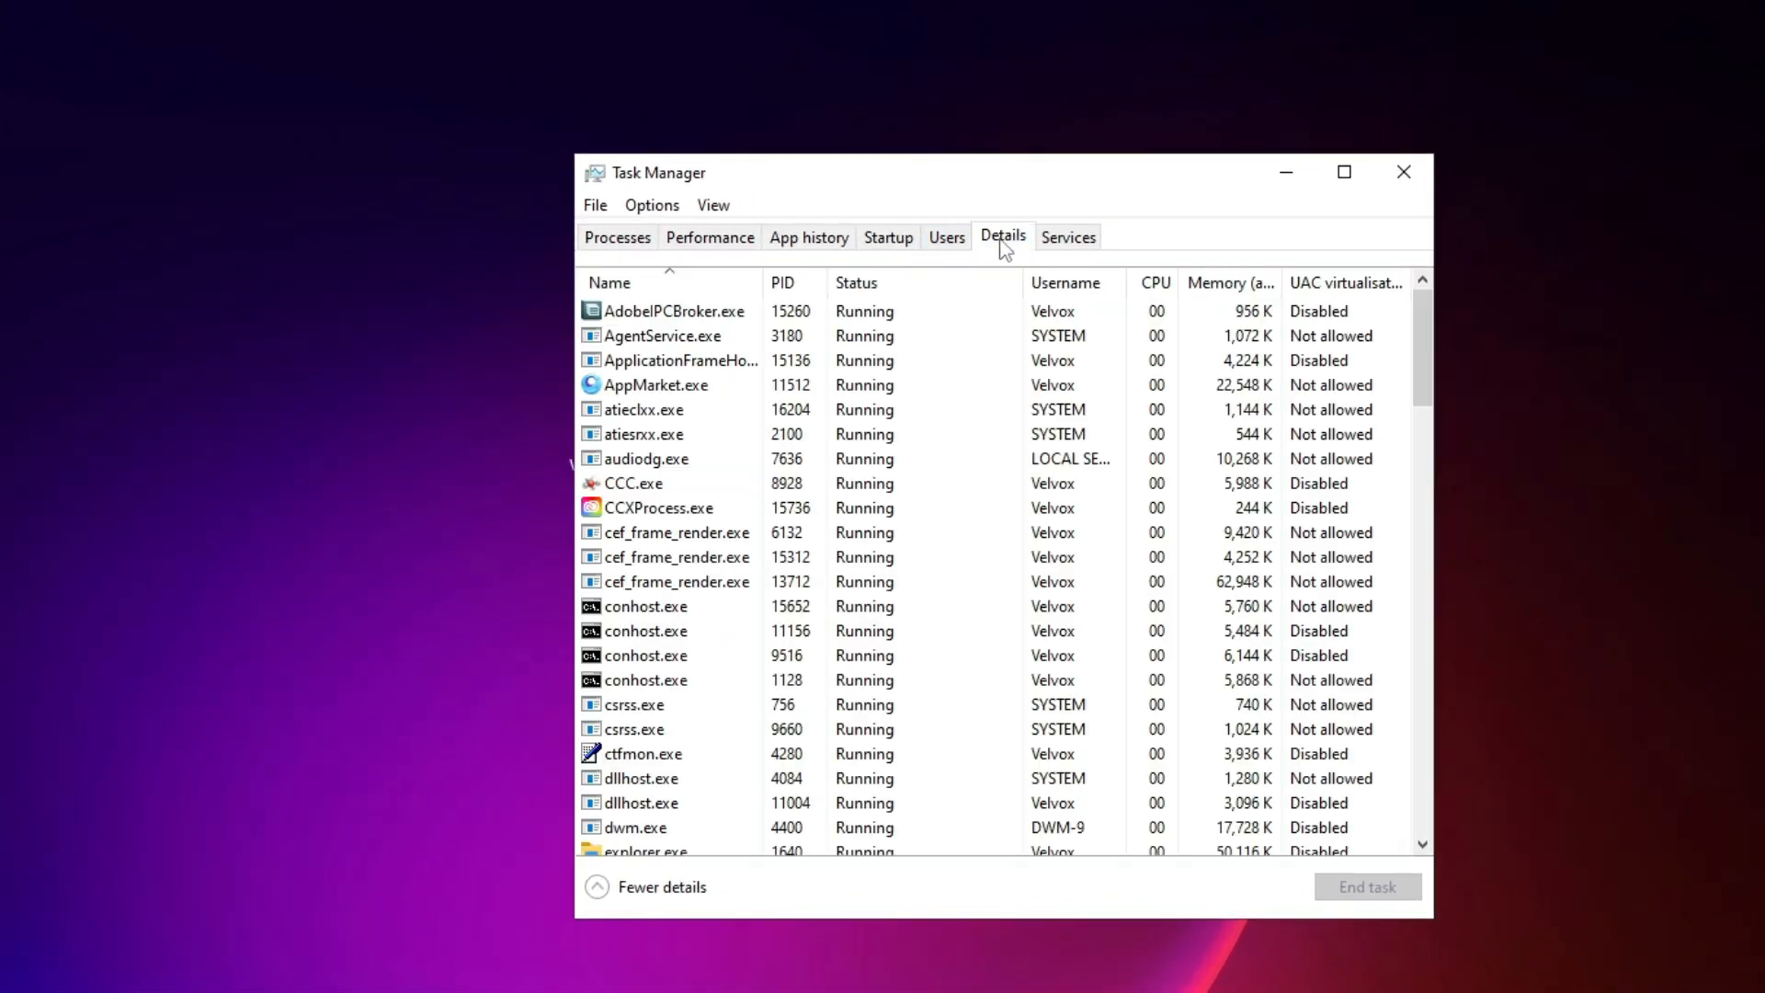
{"action": "scroll", "scroll_direction": "down", "scroll_amount": 3}
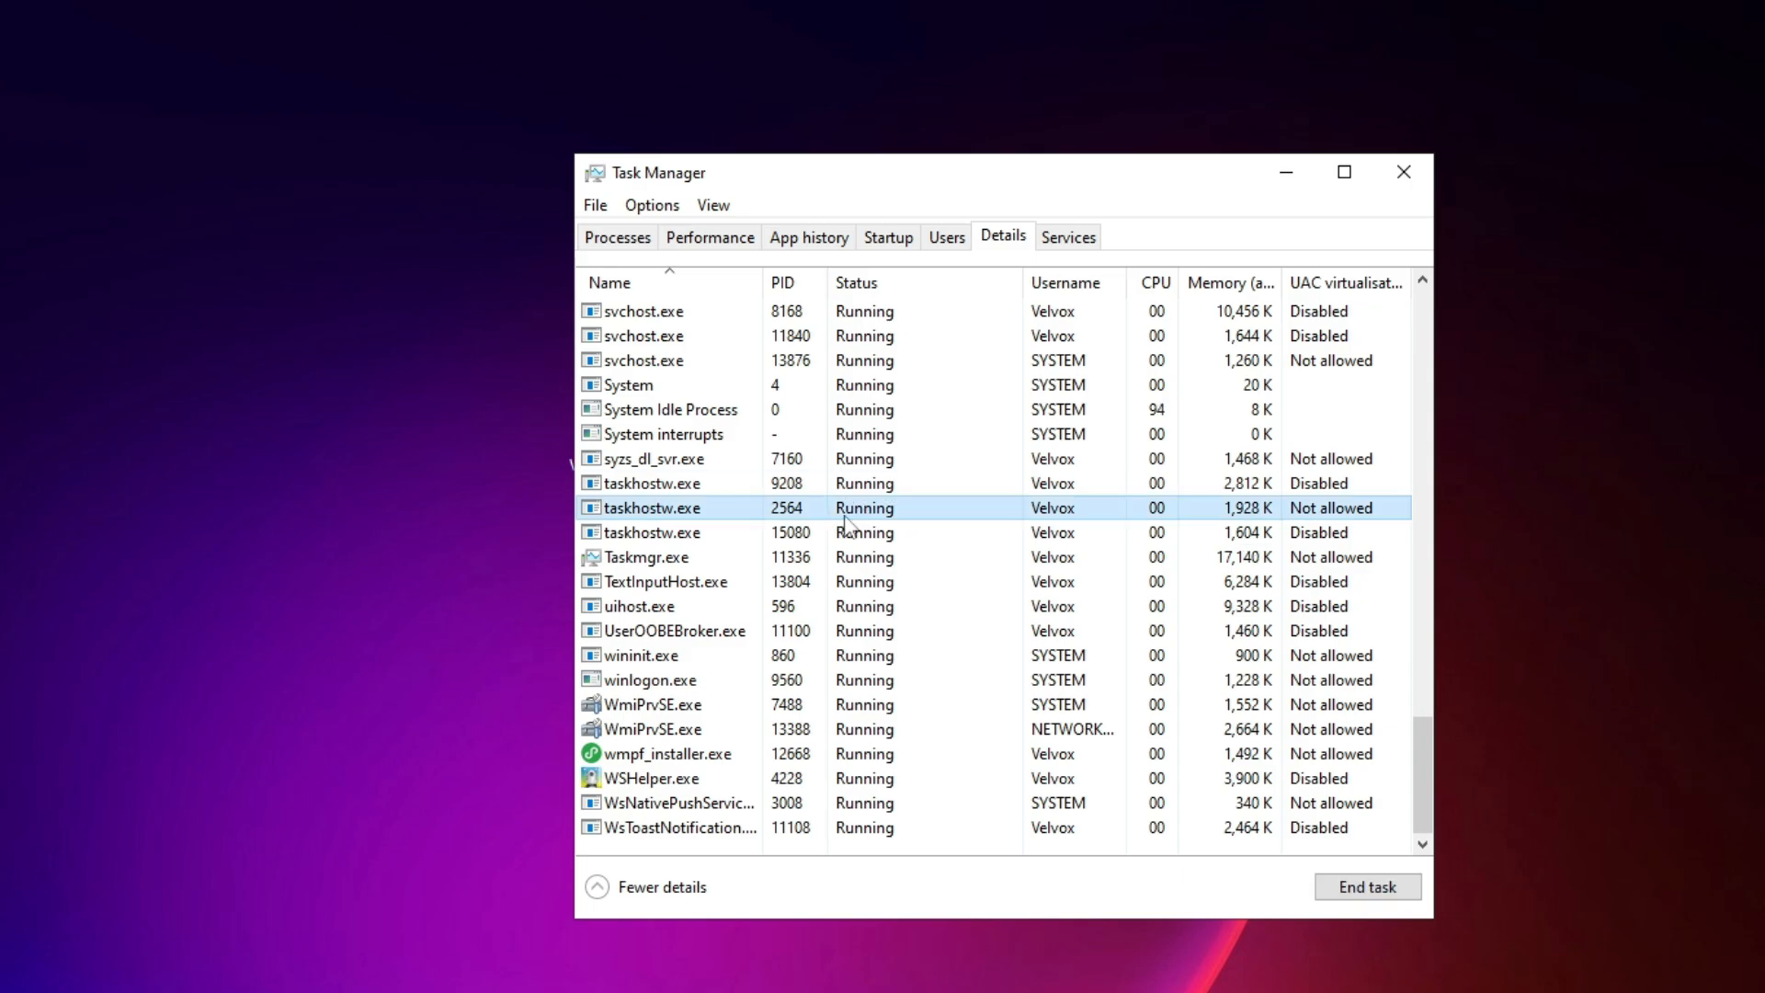
{"action": "mouse_move", "coordinate": [1368, 886]}
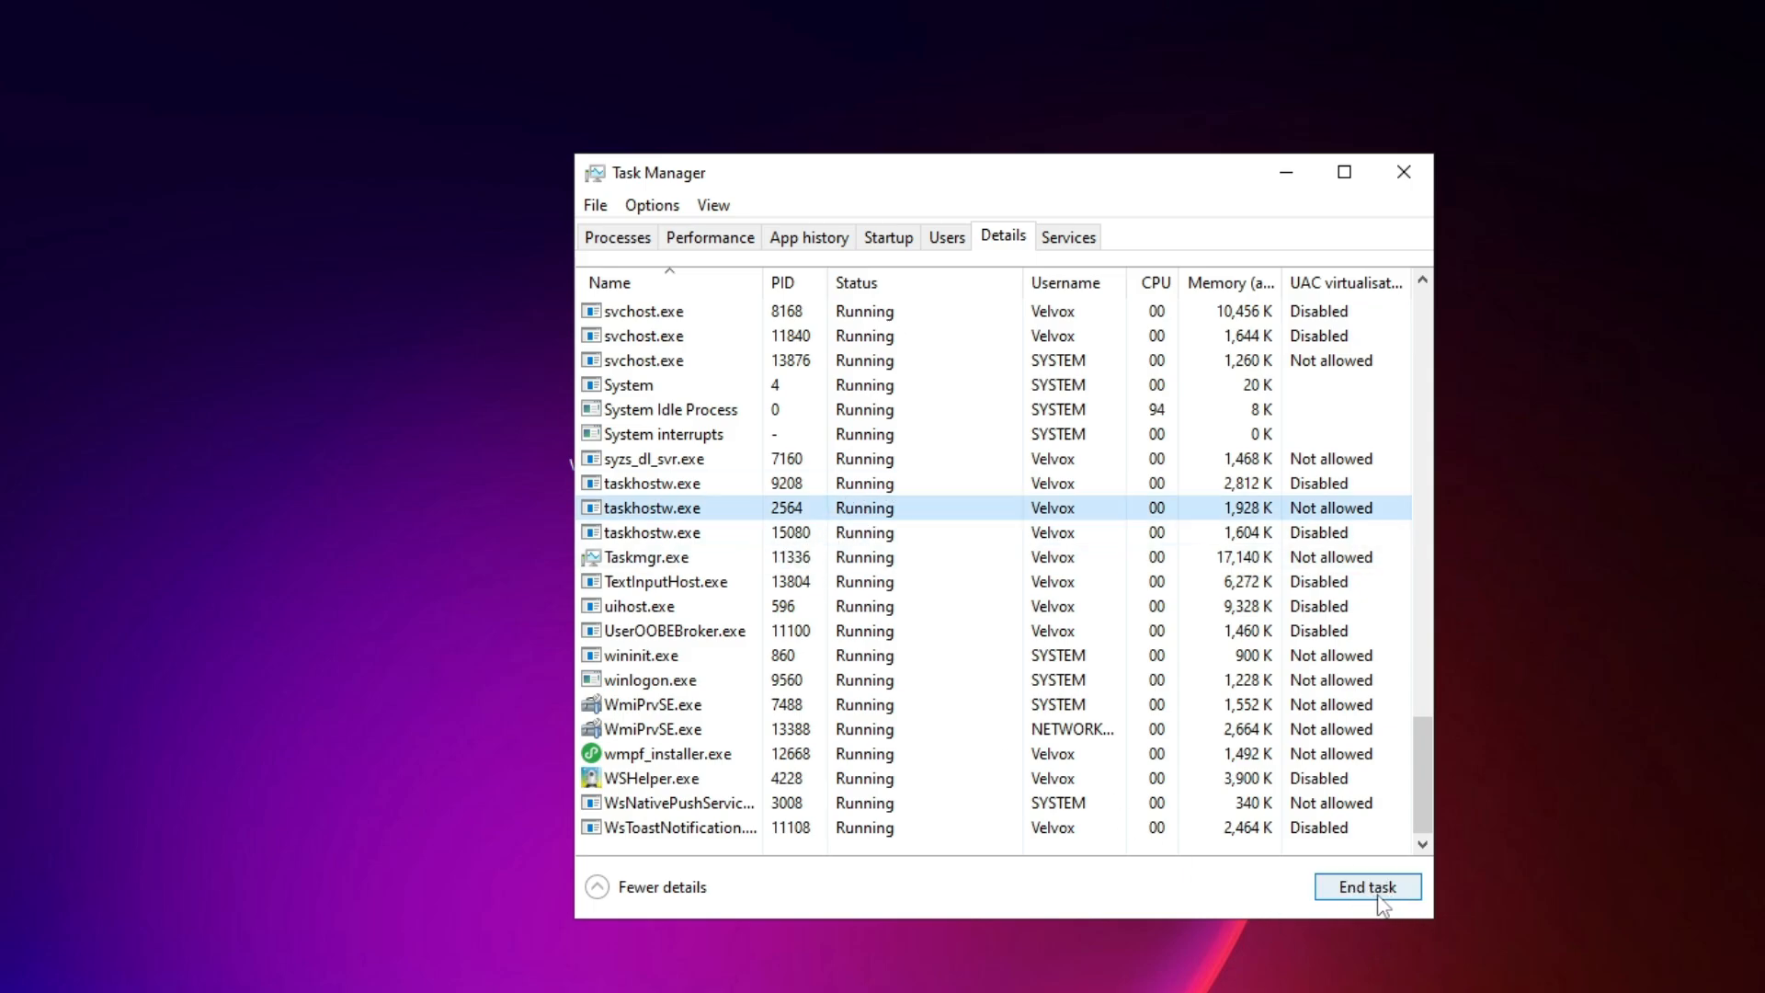
Go to the VALORANT shortcut's location and into ShooterGame's Binaries\Win64 folder
{"action": "right_click", "coordinate": [873, 397]}
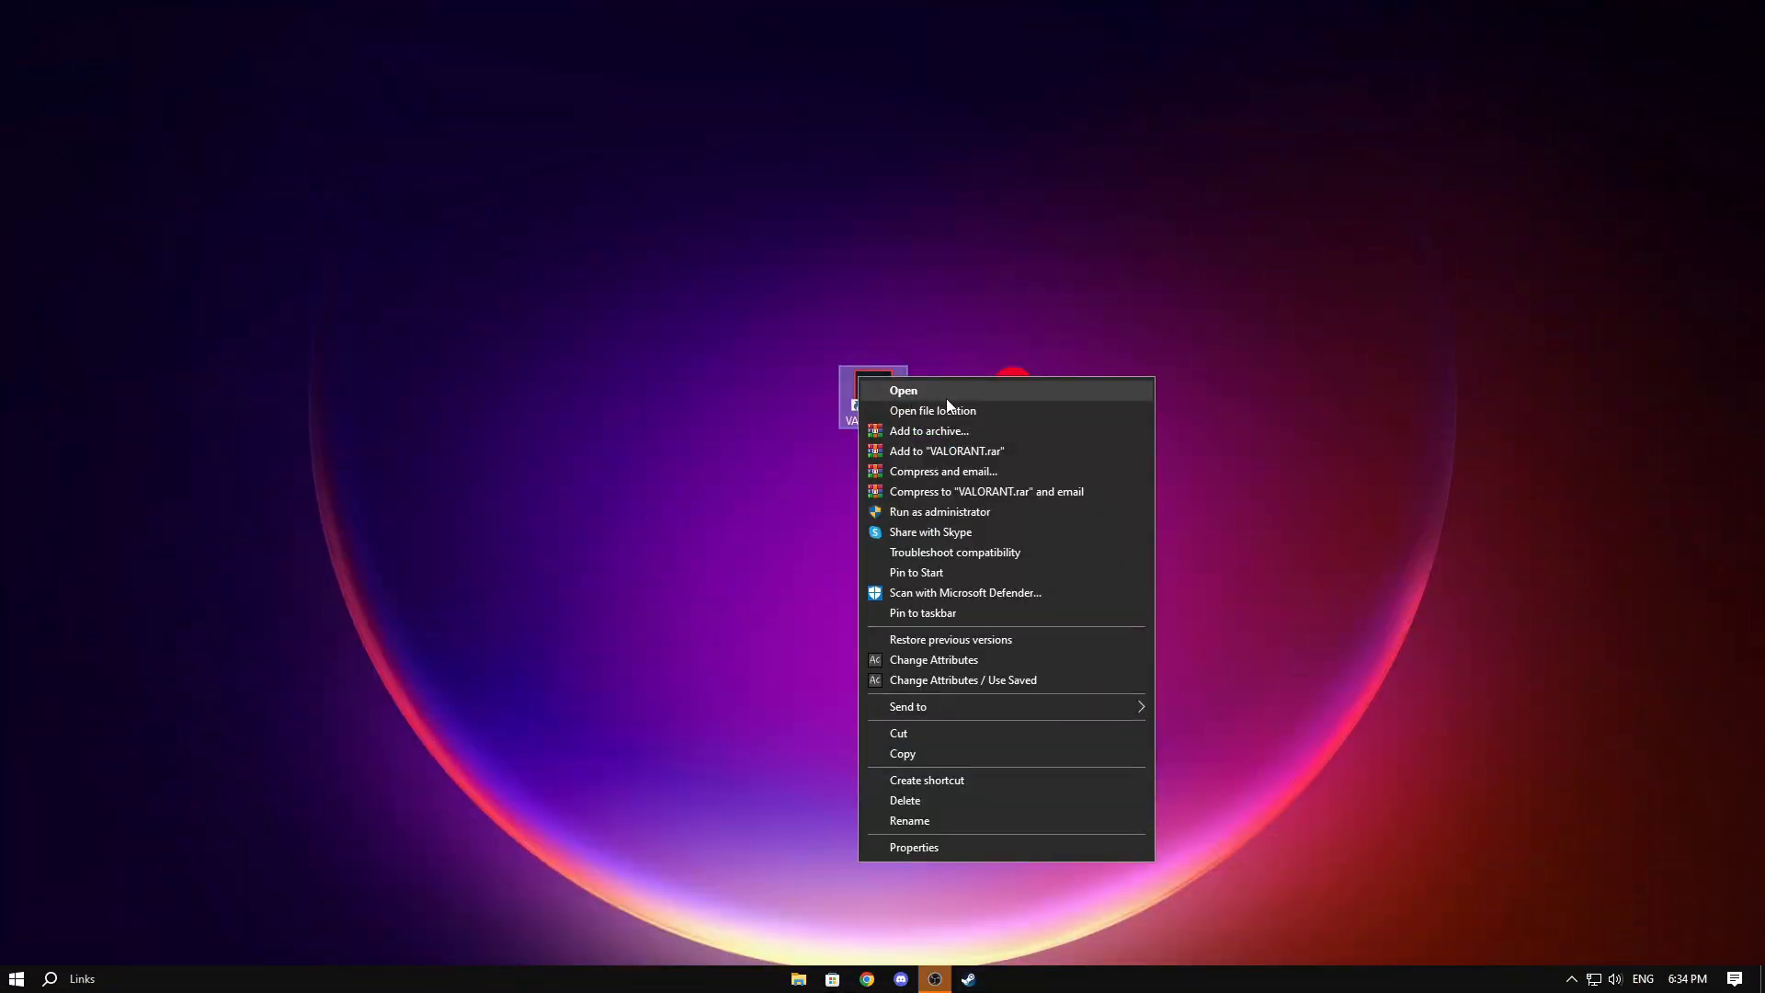
{"action": "left_click", "coordinate": [932, 410]}
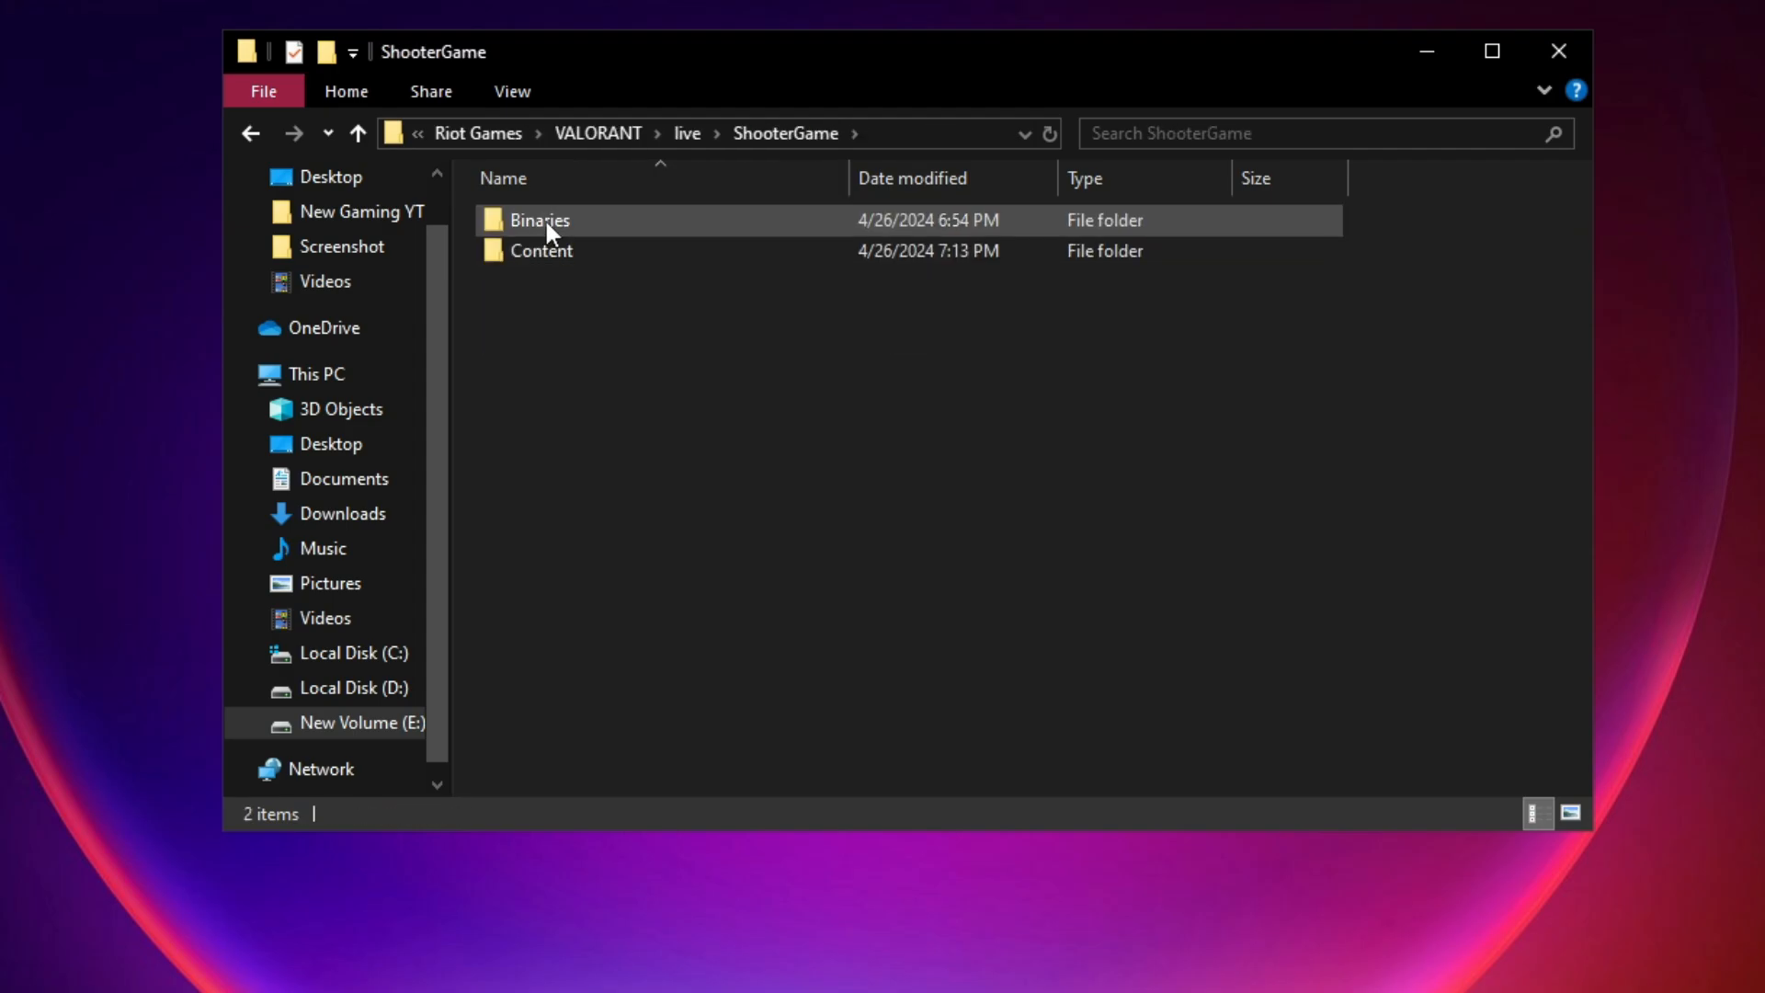
{"action": "double_click", "coordinate": [539, 219]}
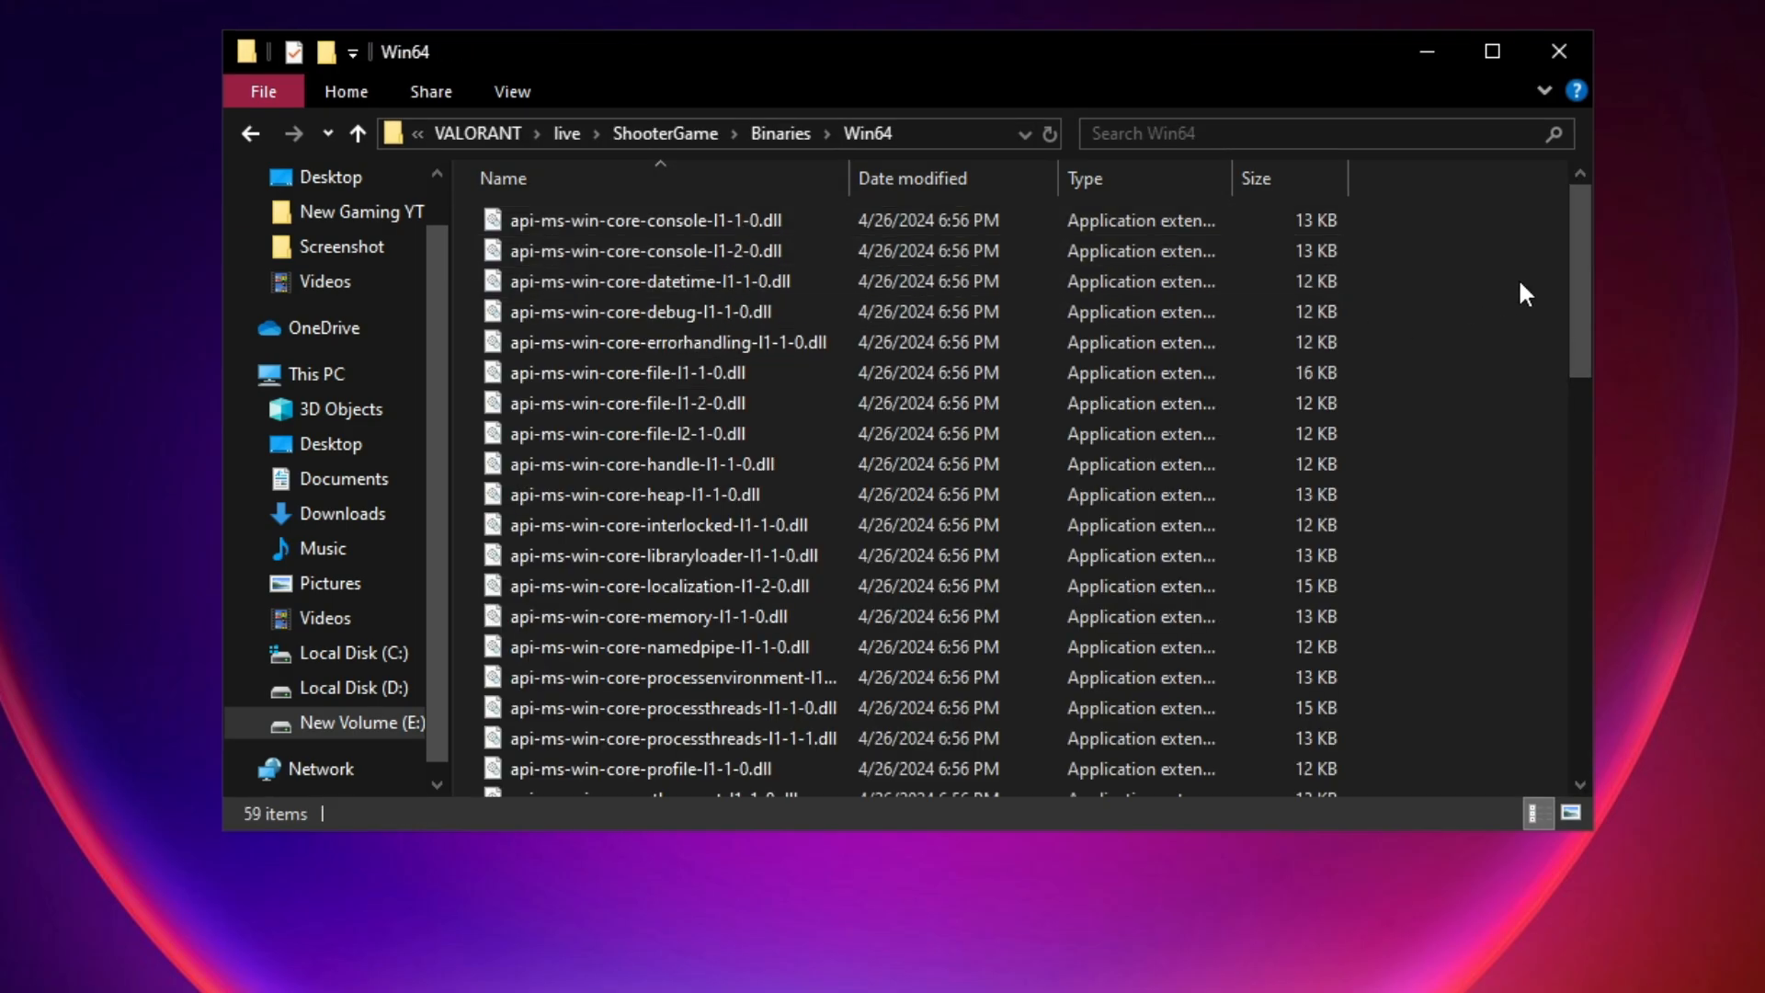
{"action": "scroll", "scroll_direction": "down", "scroll_amount": 3}
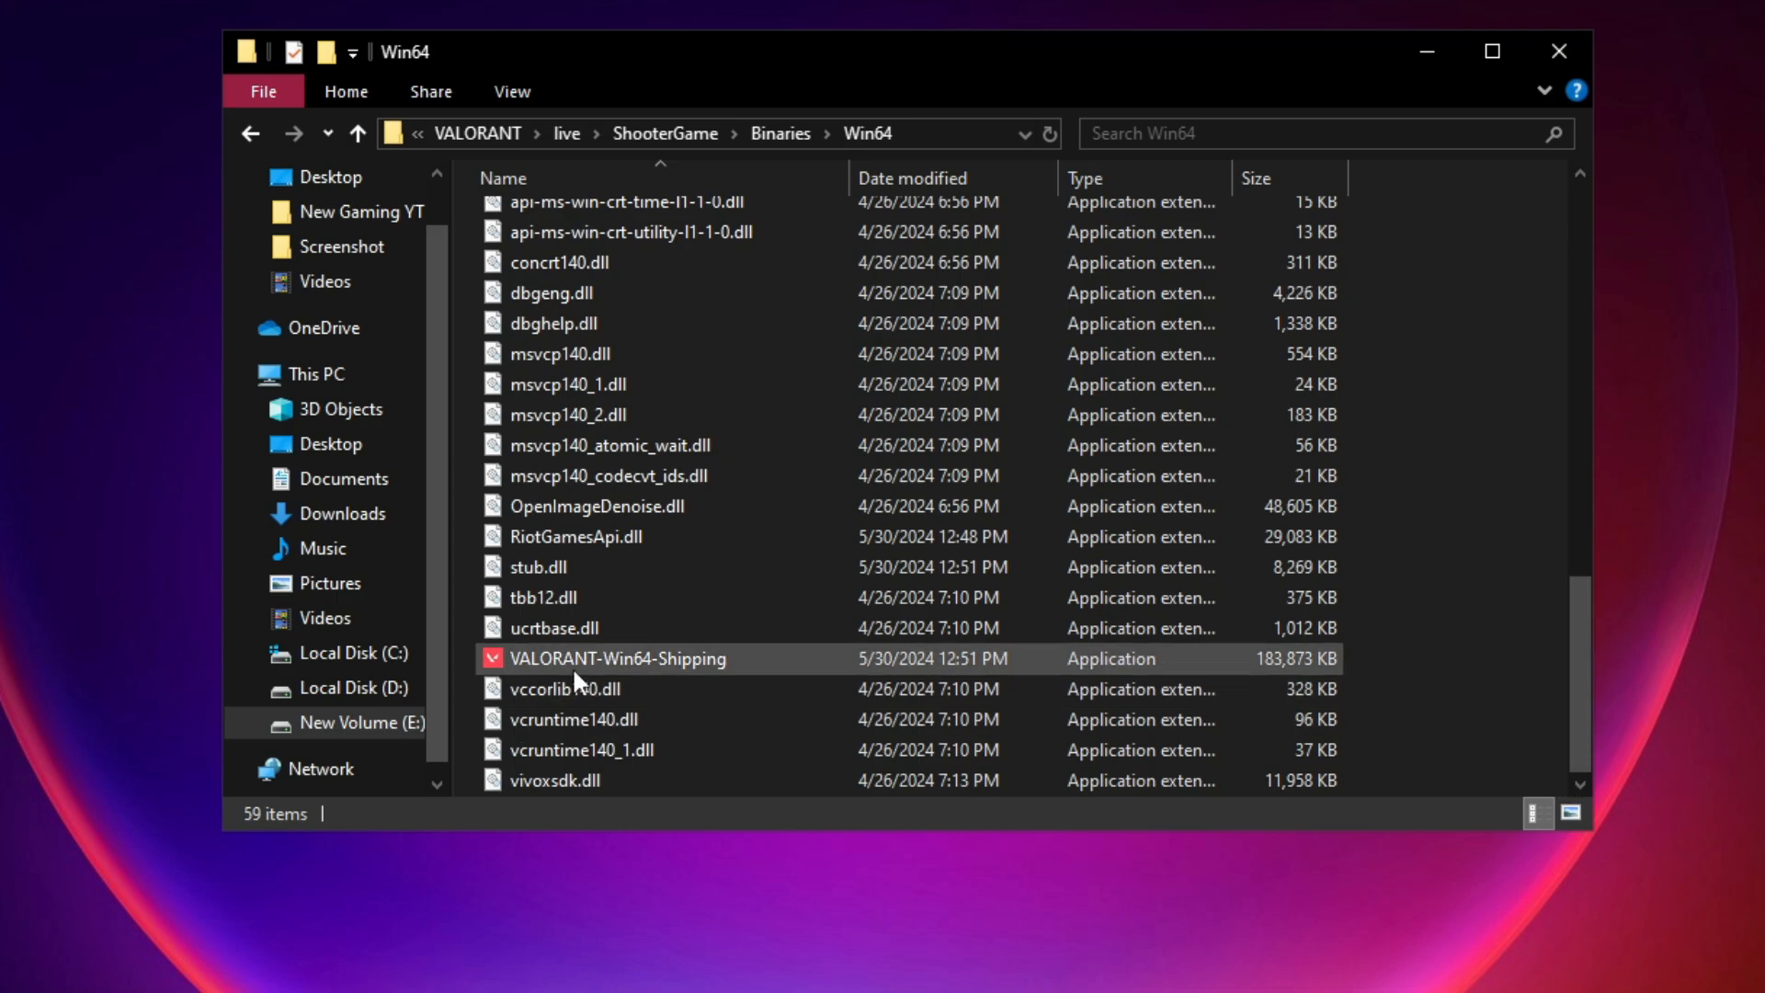
In VALORANT-Win64-Shipping's Compatibility properties, tick Disable full-screen optimisations and confirm
{"action": "right_click", "coordinate": [618, 658]}
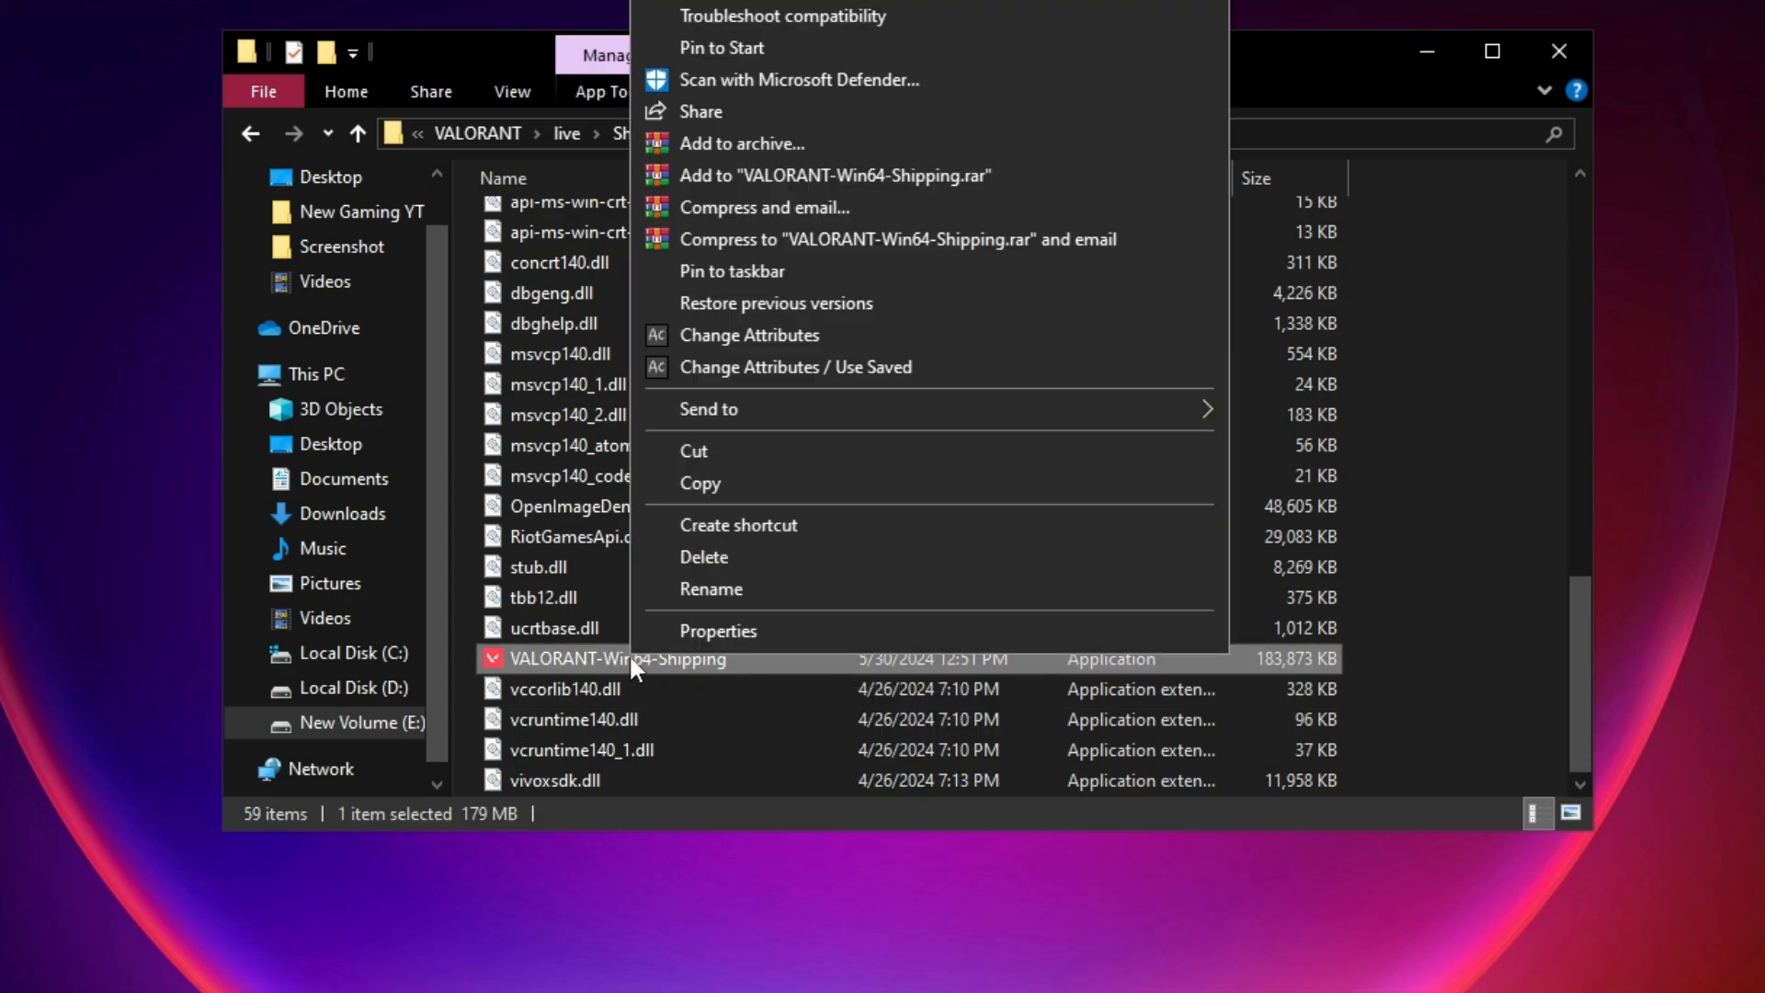
{"action": "left_click", "coordinate": [717, 631]}
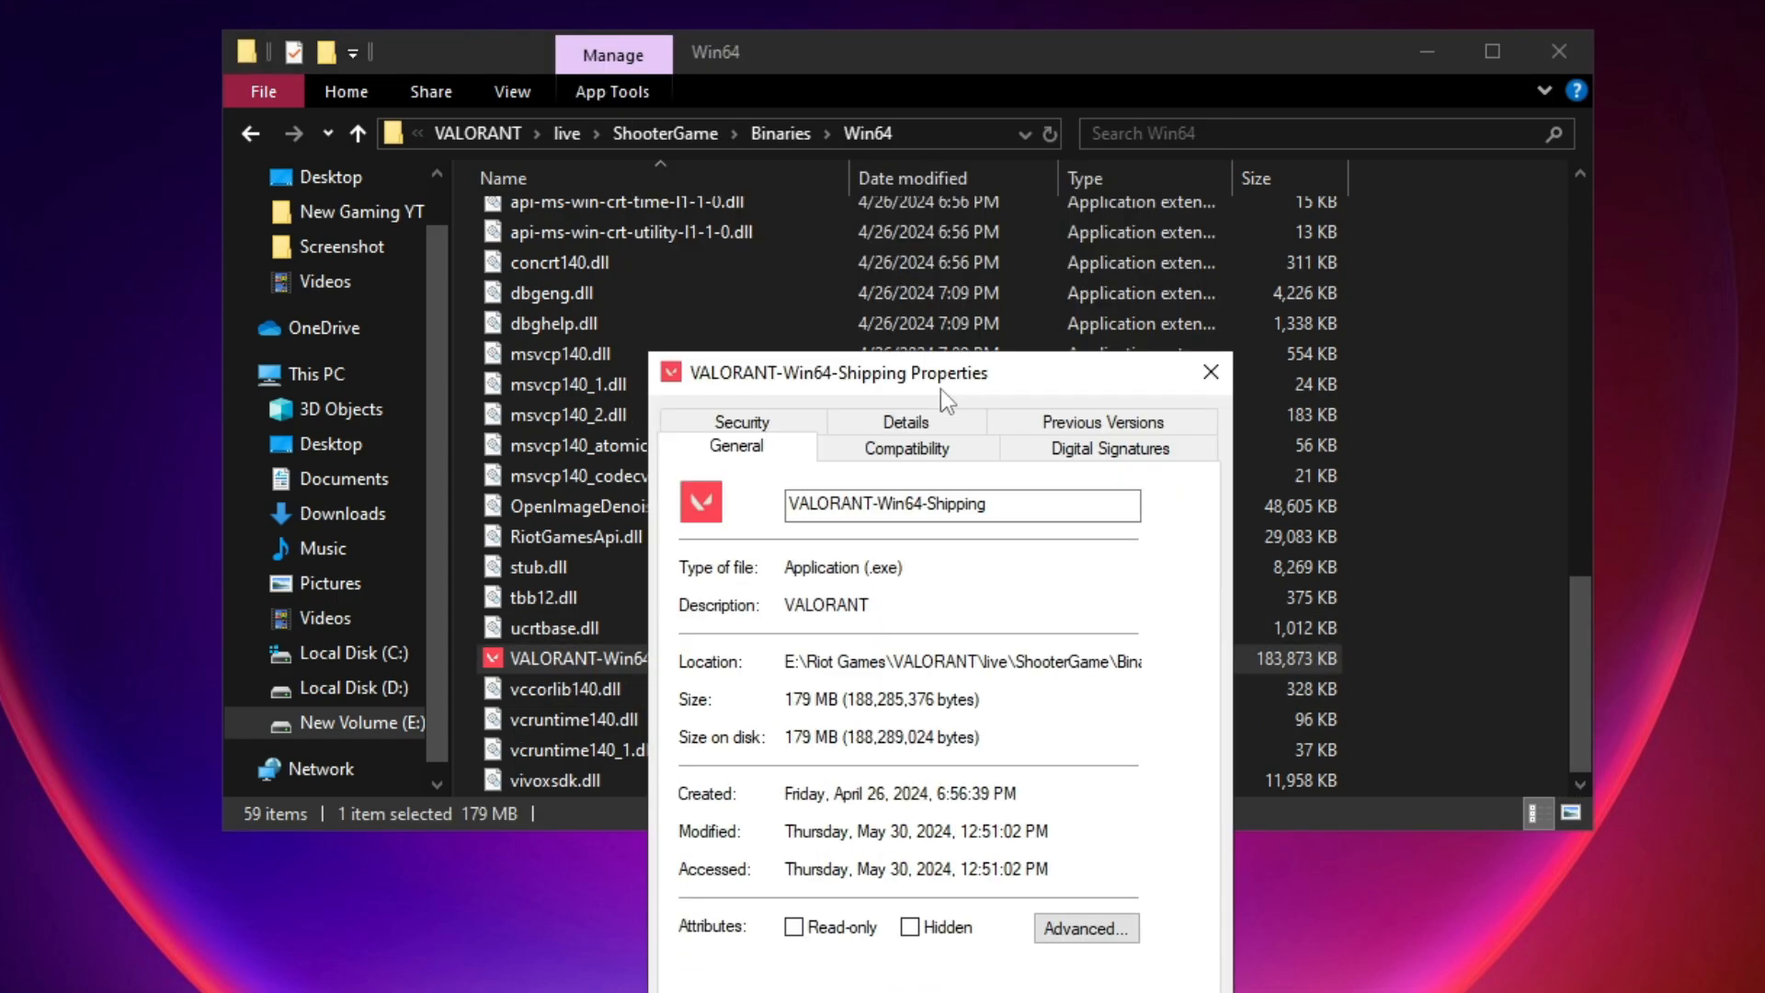
{"action": "left_click", "coordinate": [904, 449]}
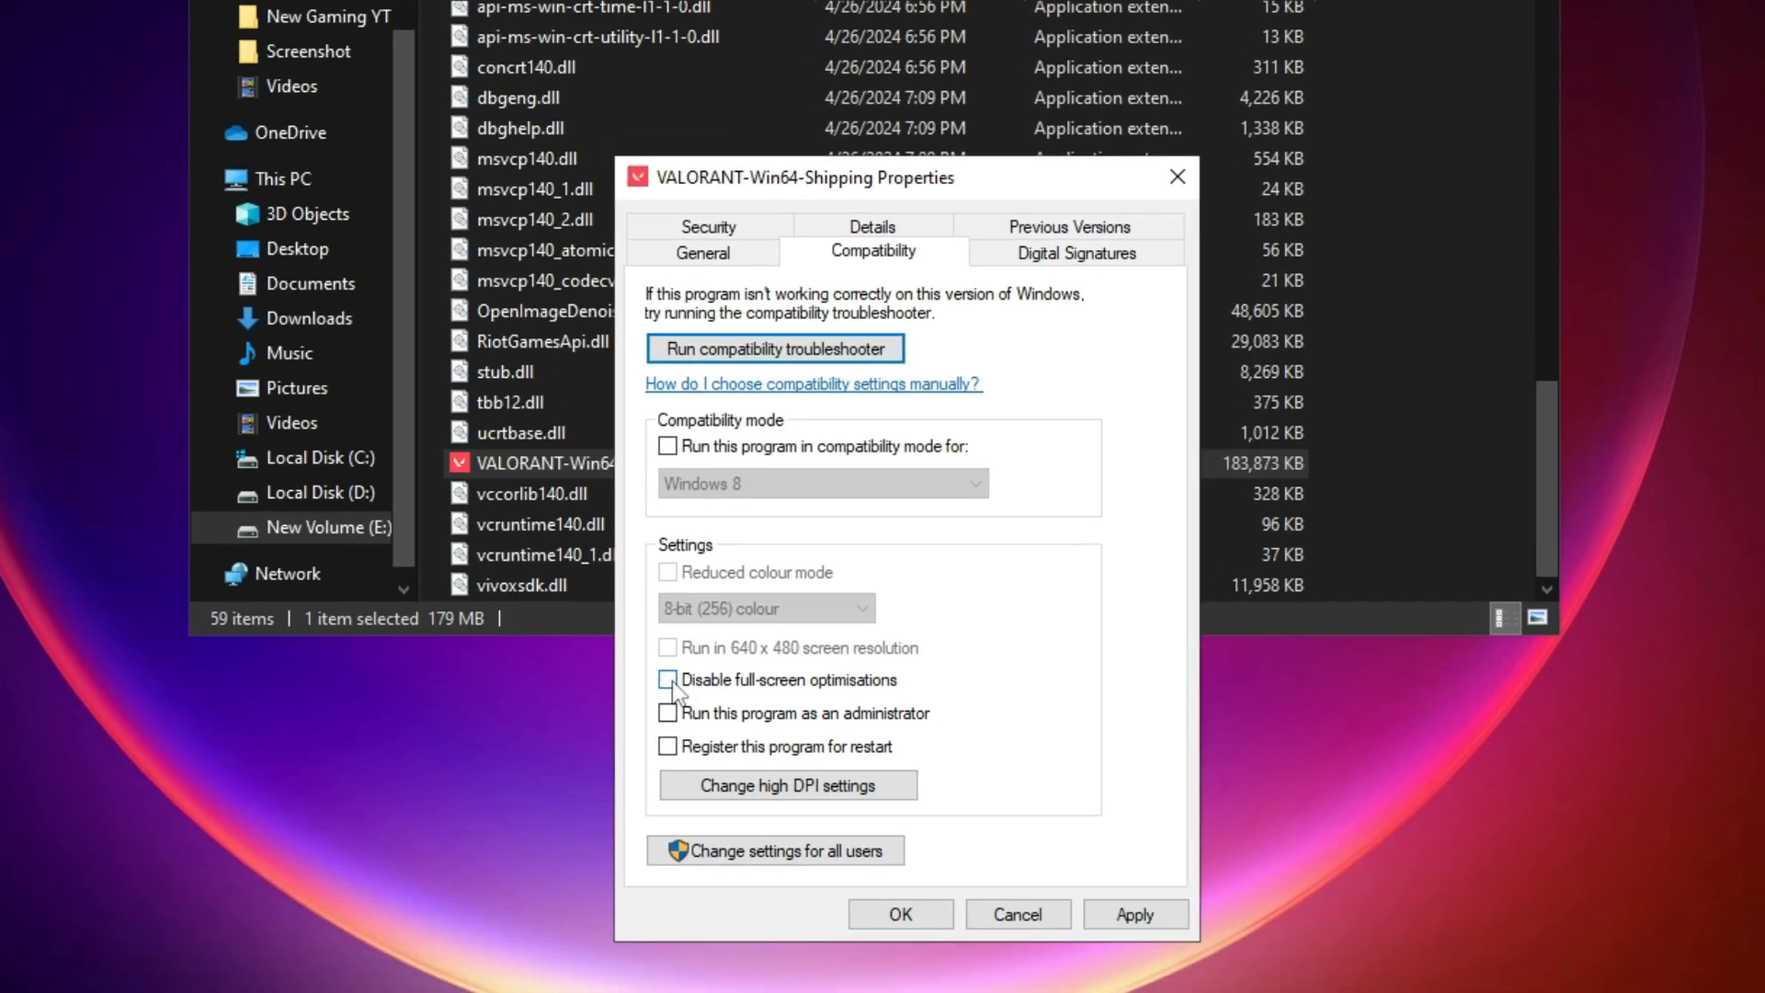
{"action": "left_click", "coordinate": [666, 678]}
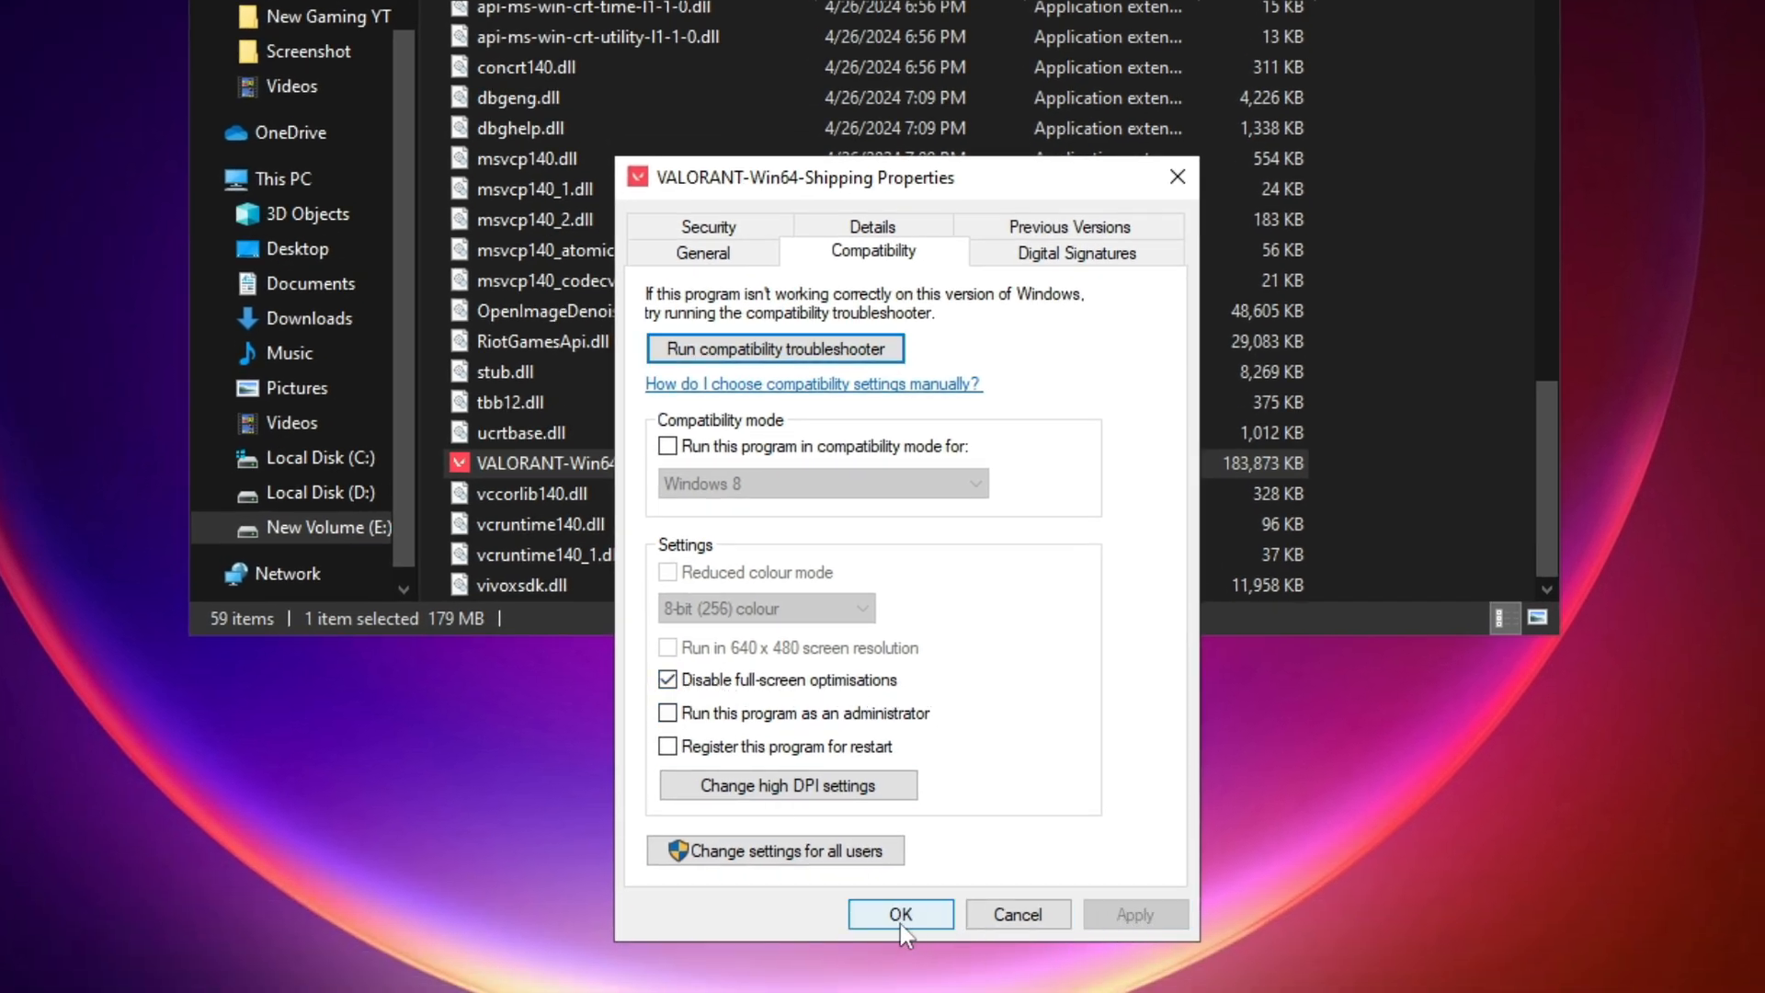
{"action": "left_click", "coordinate": [899, 913]}
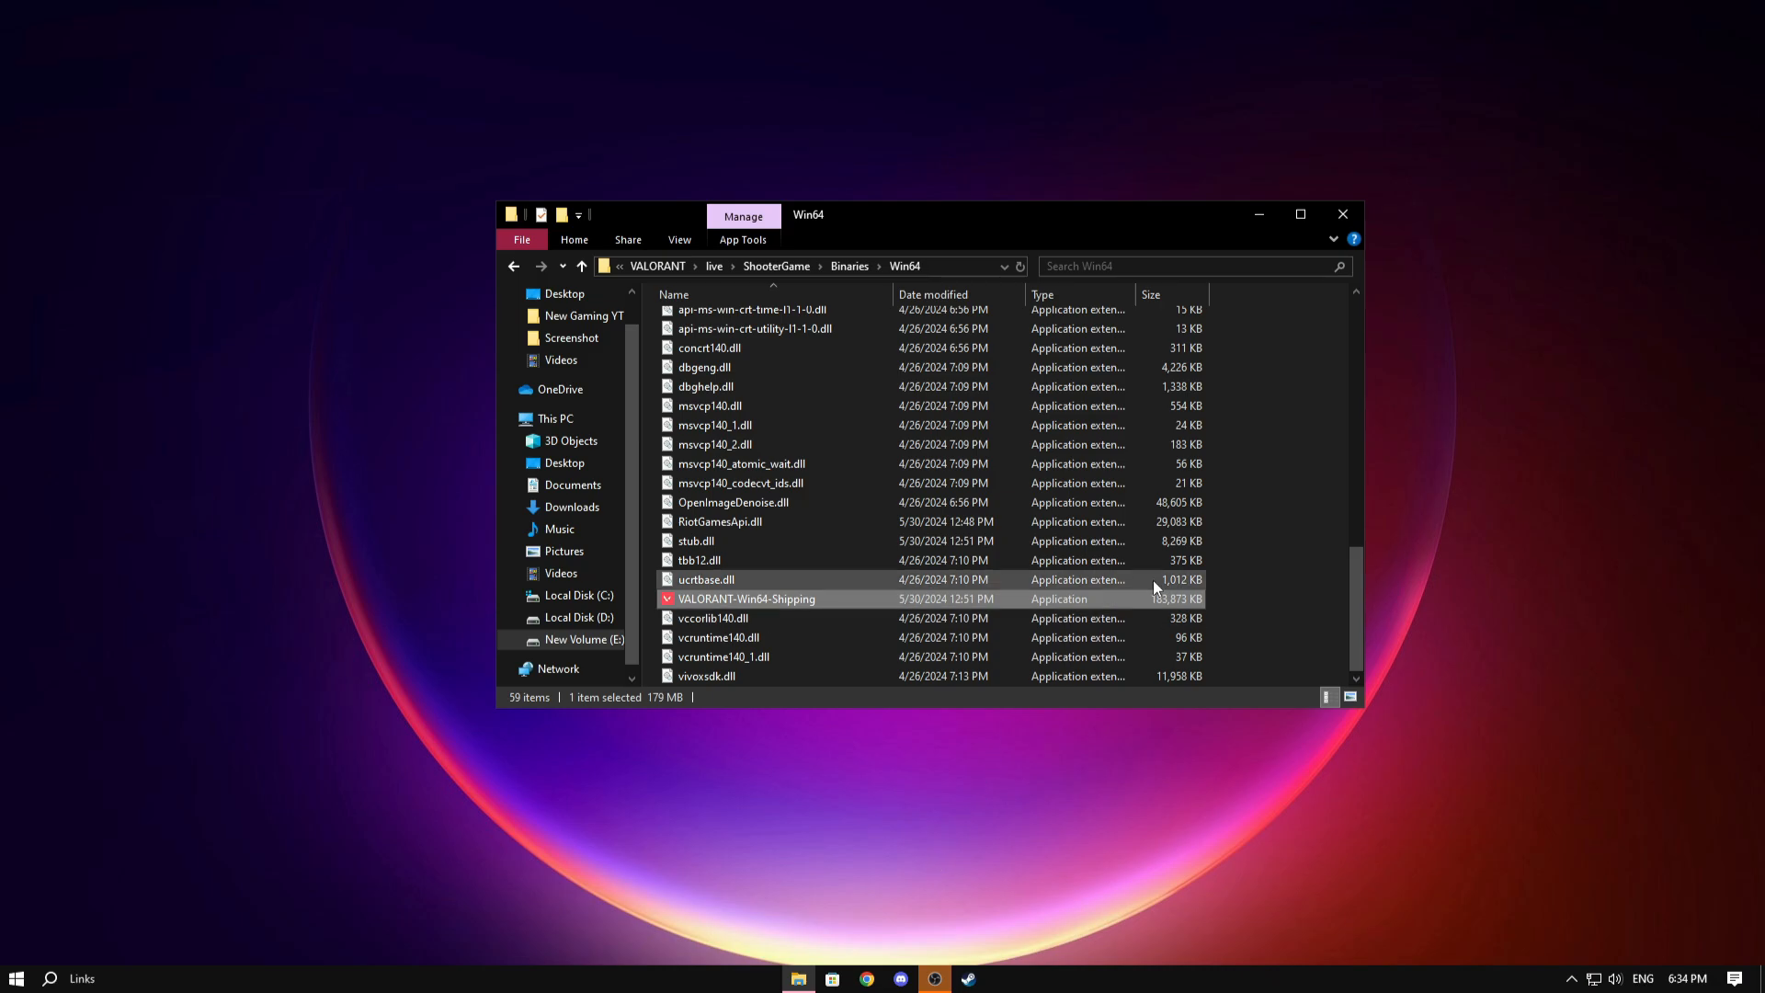
Search for 'services' and launch the Services console
{"action": "left_click", "coordinate": [1341, 213]}
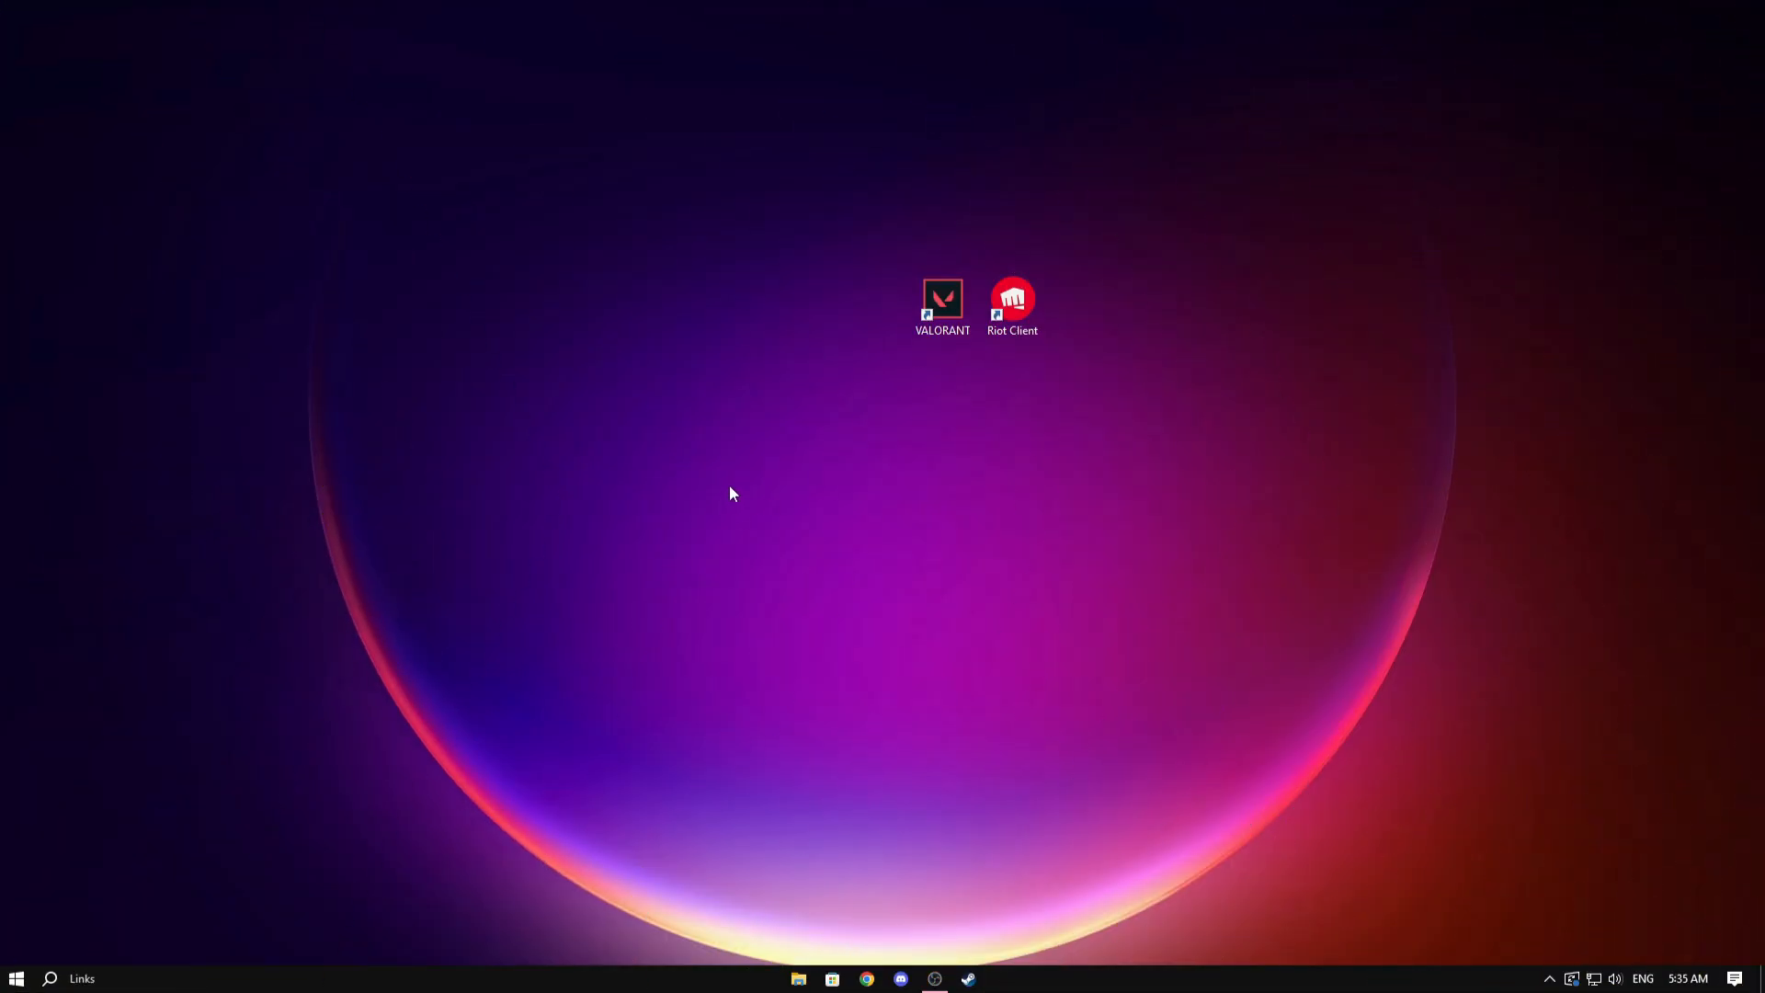
{"action": "mouse_move", "coordinate": [52, 976]}
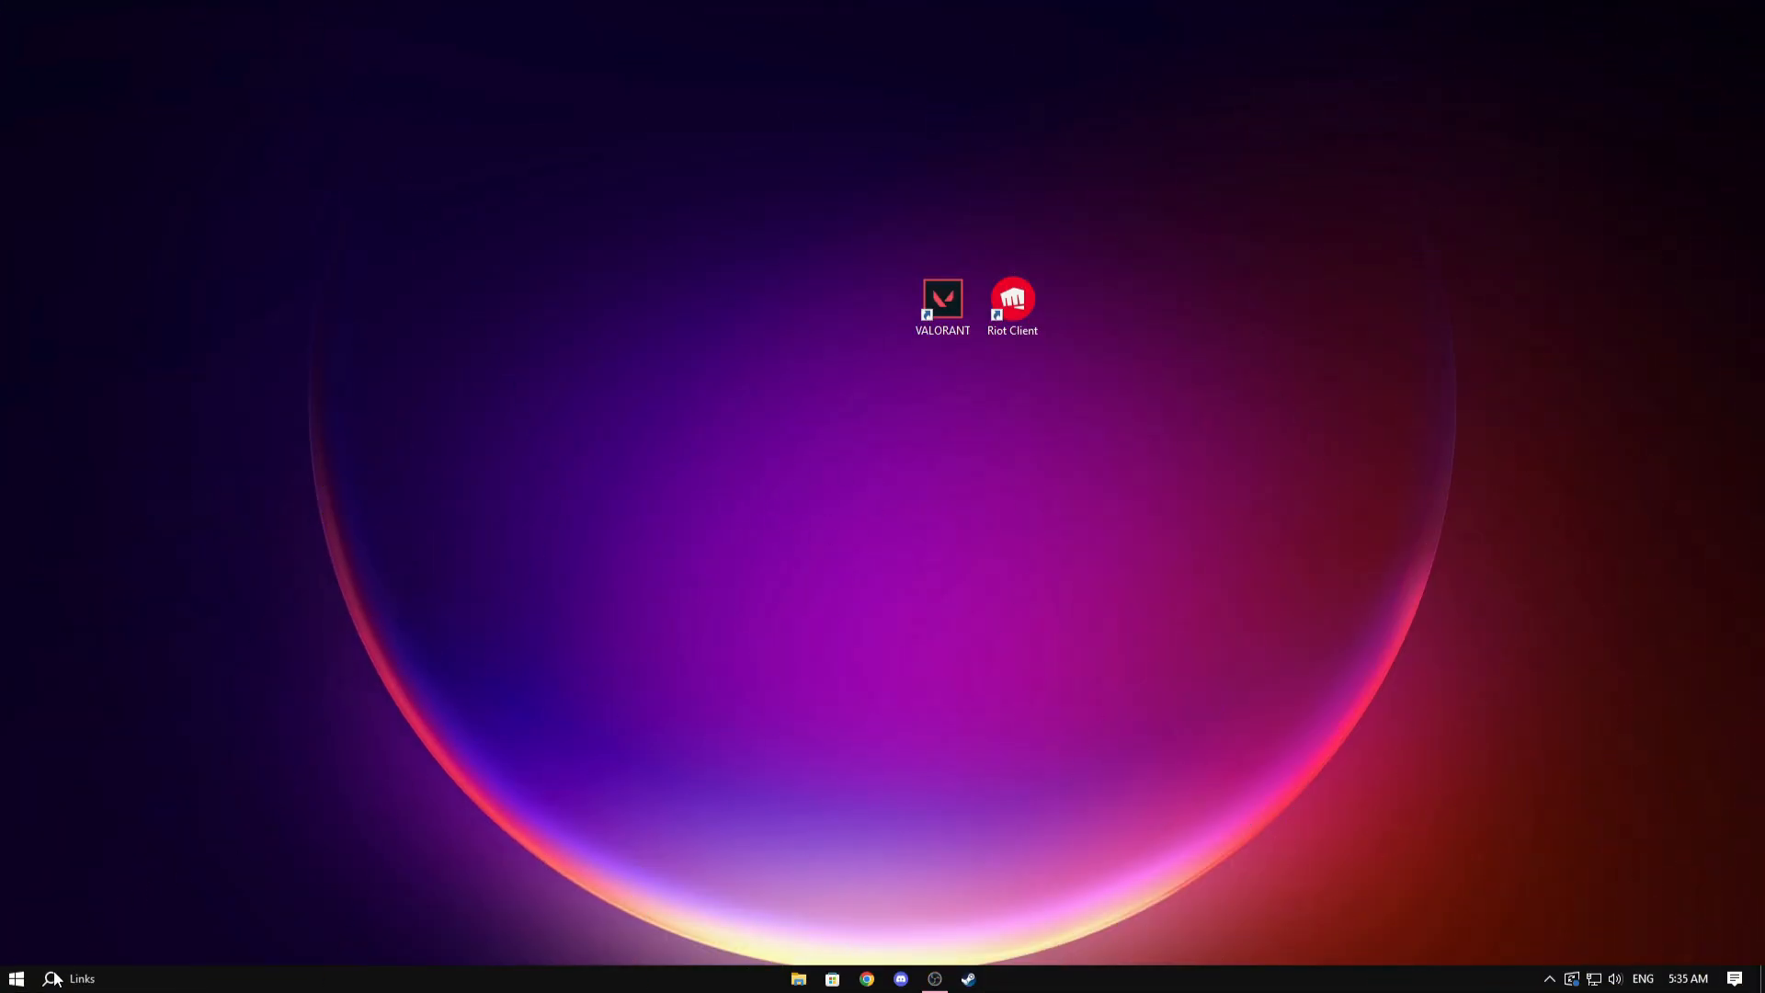
{"action": "type", "text": "services"}
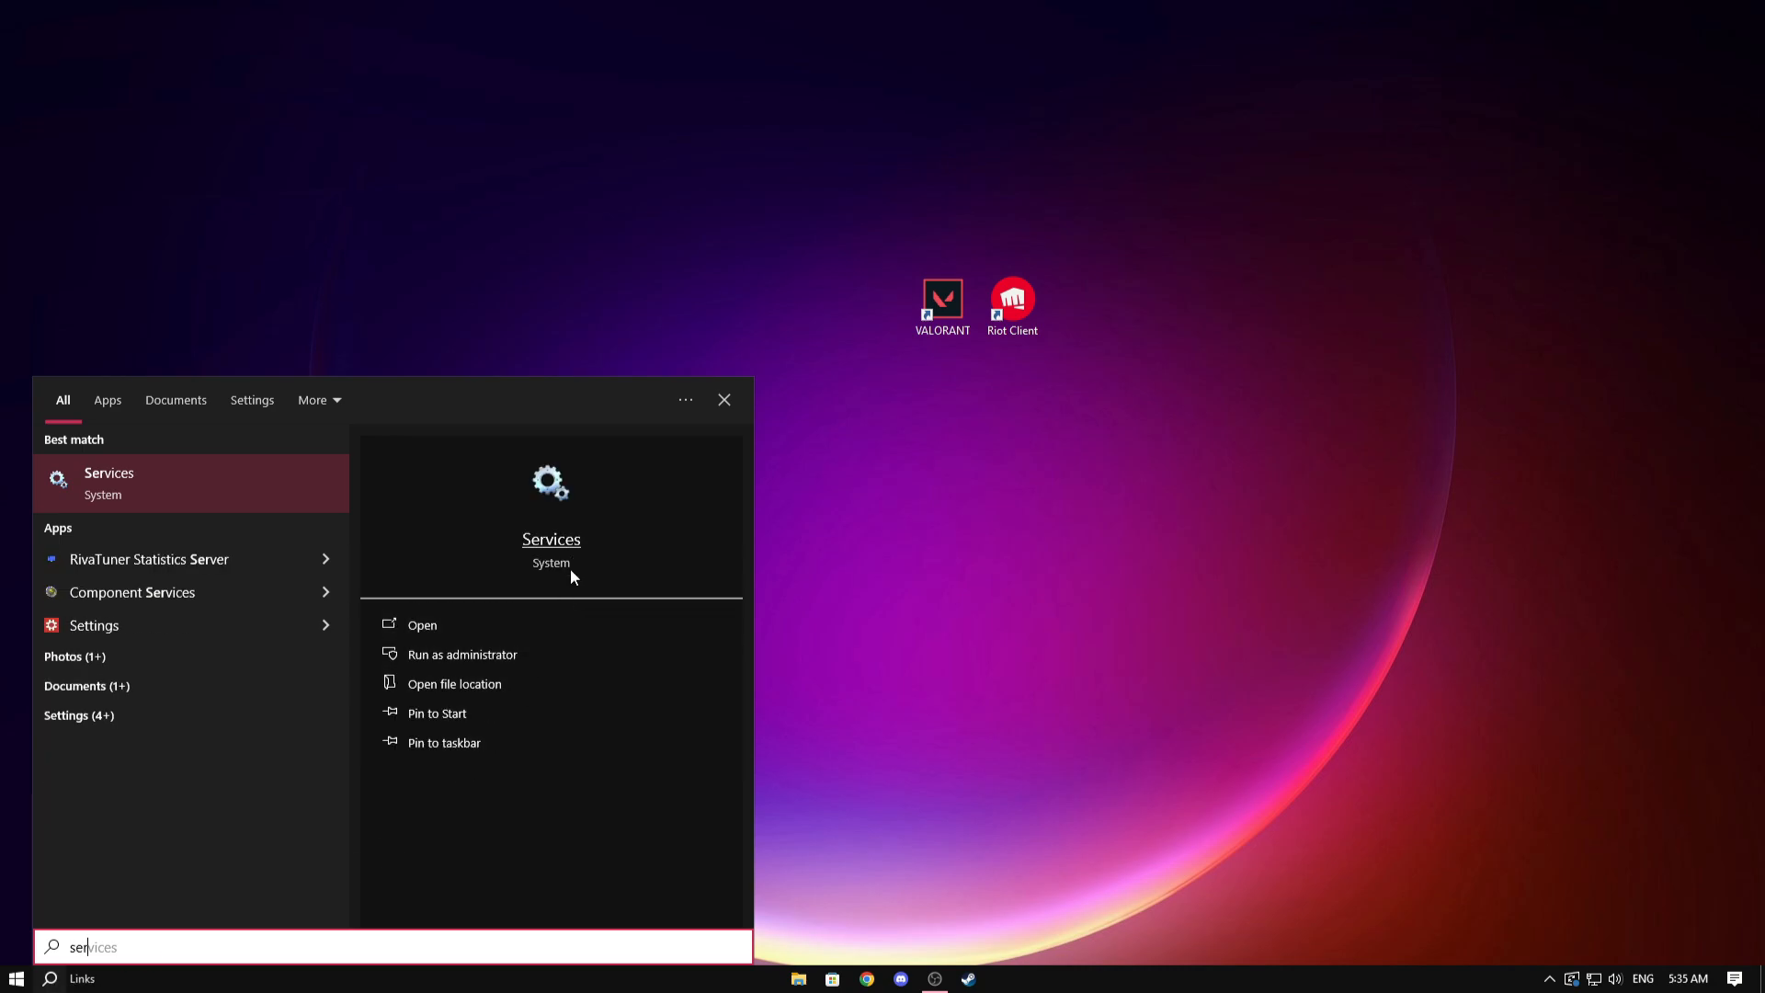
{"action": "left_click", "coordinate": [423, 625]}
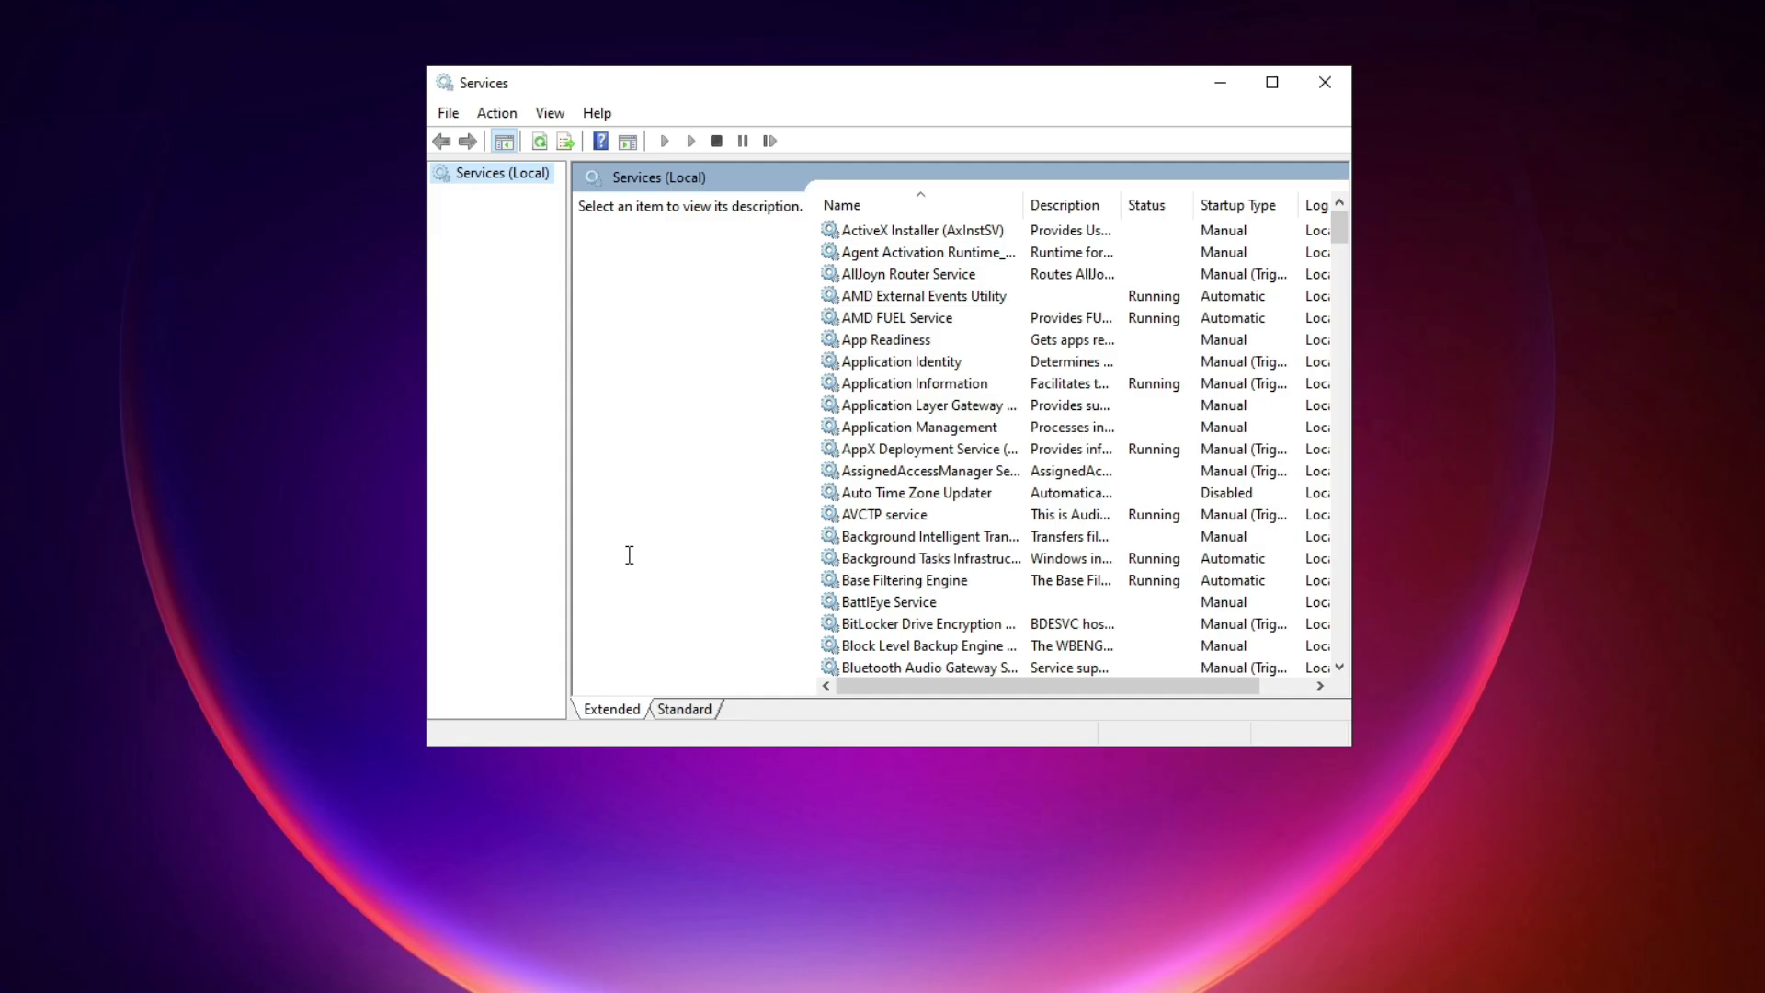
{"action": "scroll", "scroll_direction": "down", "scroll_amount": 3}
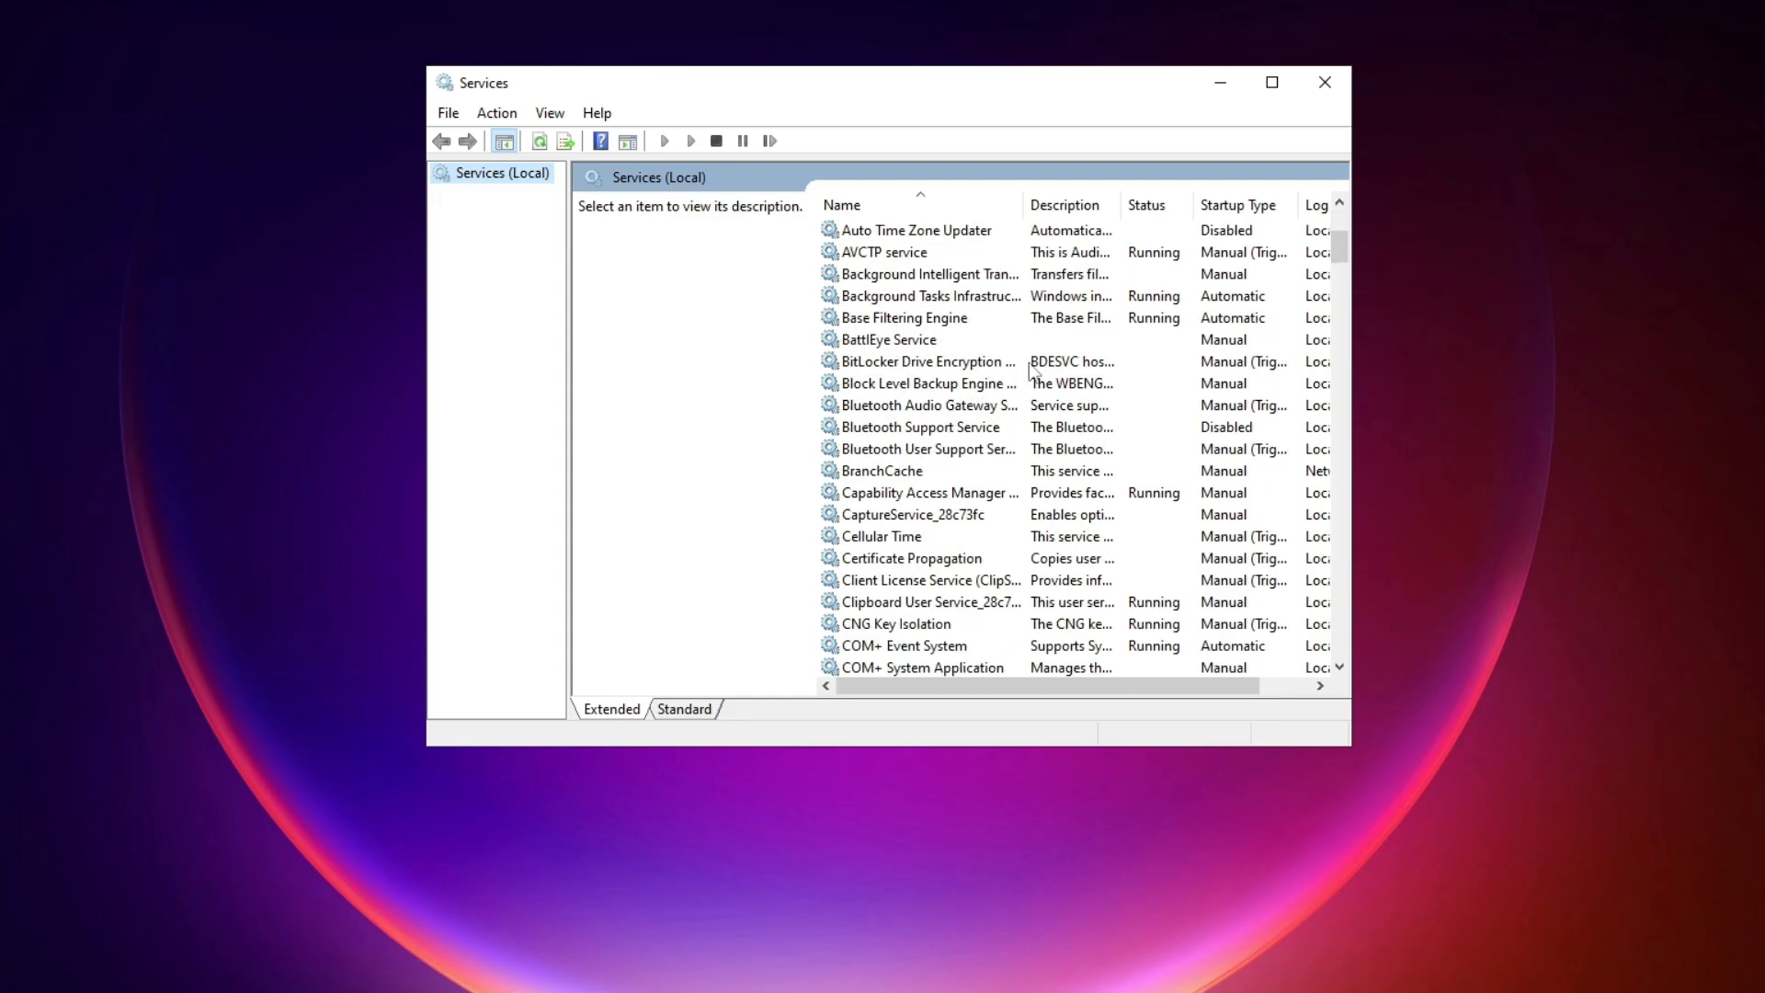
Set the vgc service's startup type to Automatic, start it, and close Services
{"action": "type", "text": "vgc"}
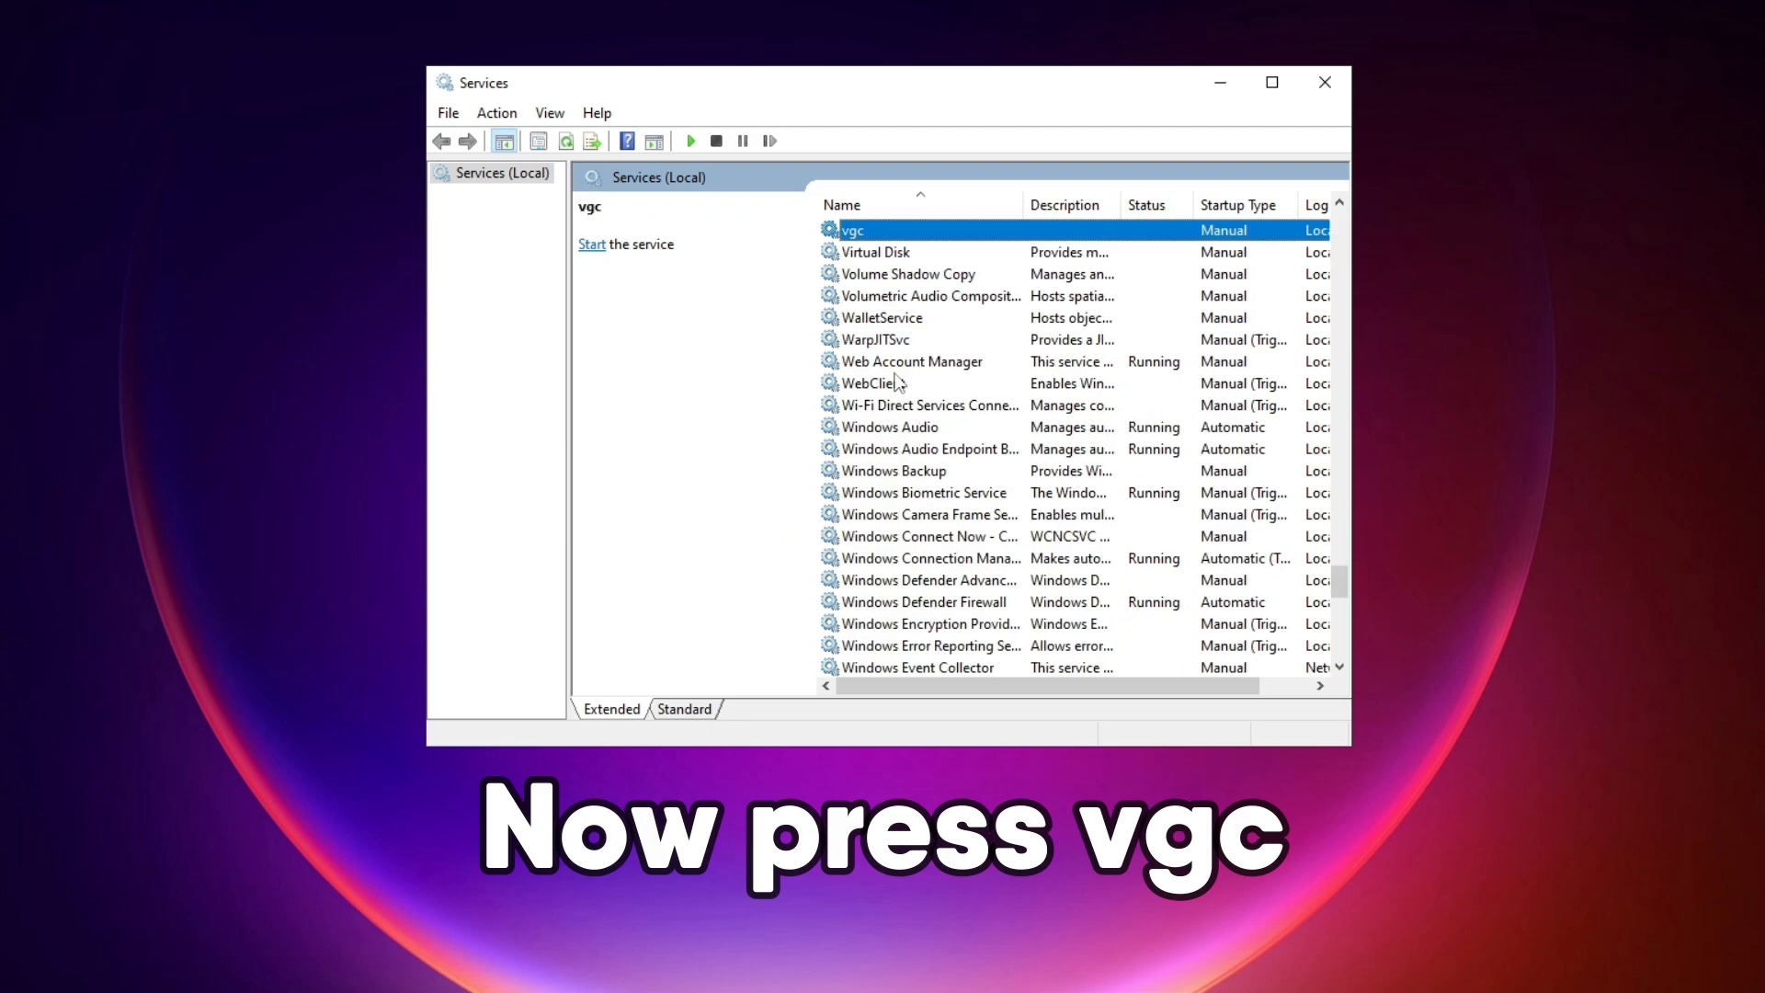
{"action": "right_click", "coordinate": [851, 230]}
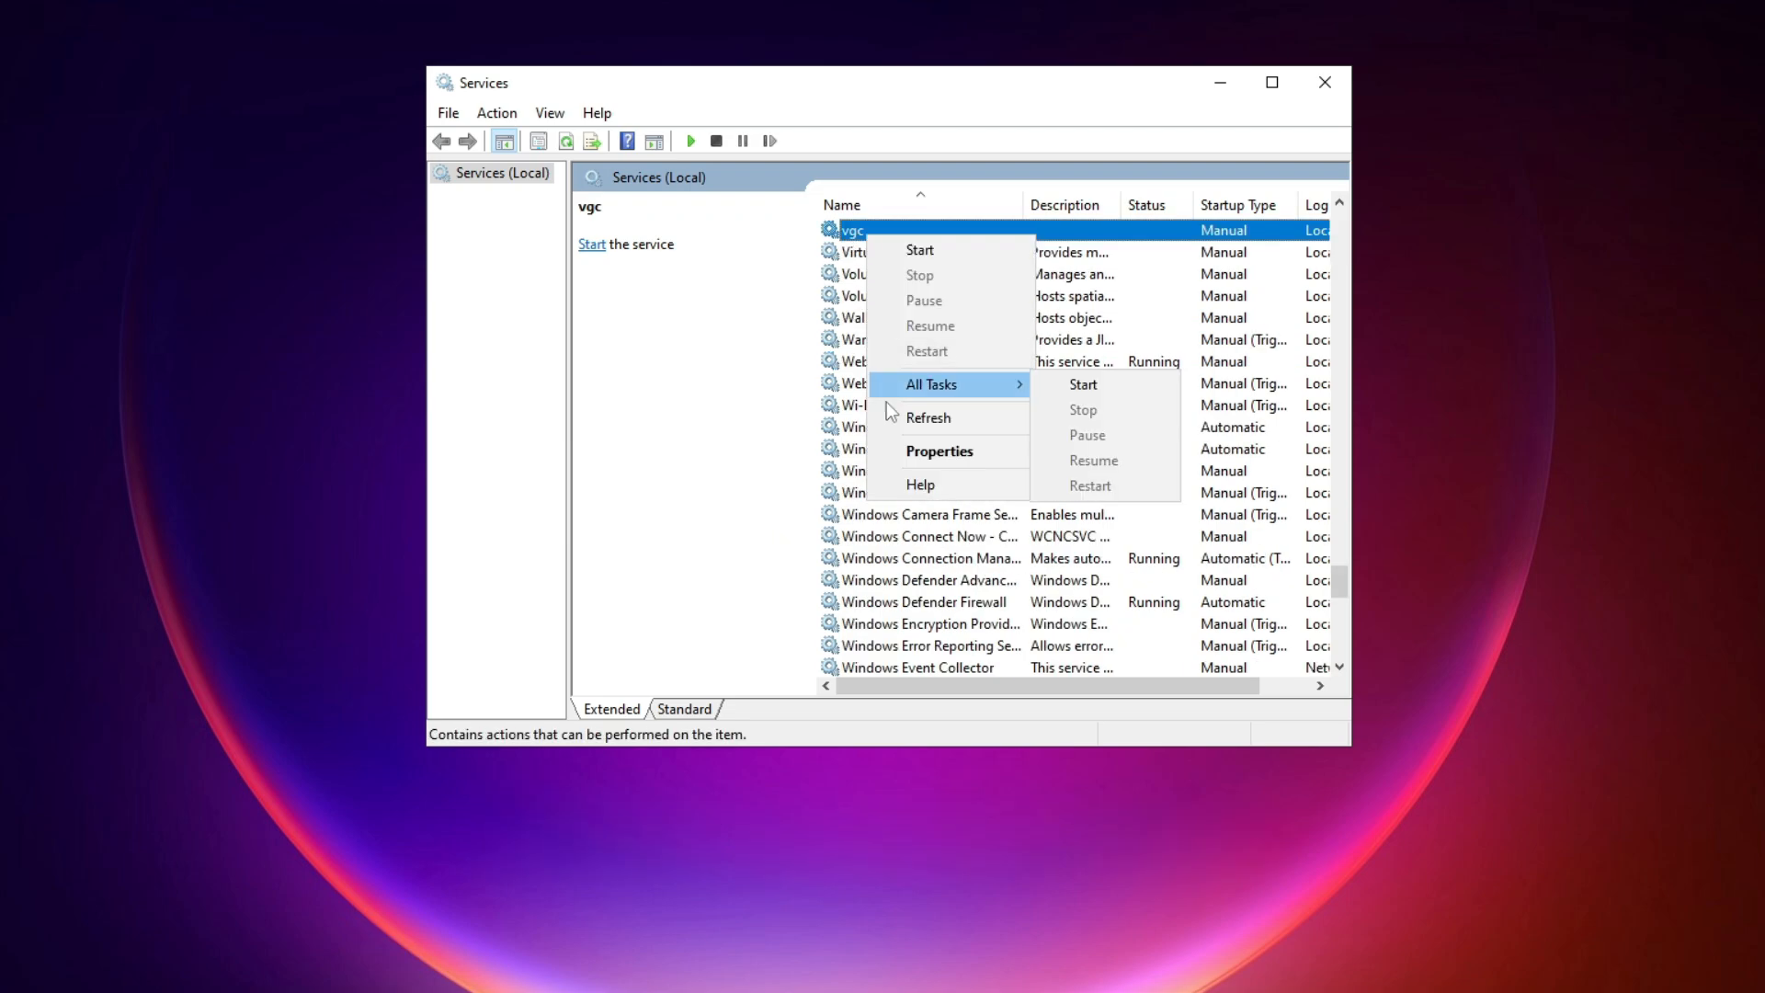
{"action": "mouse_move", "coordinate": [939, 450]}
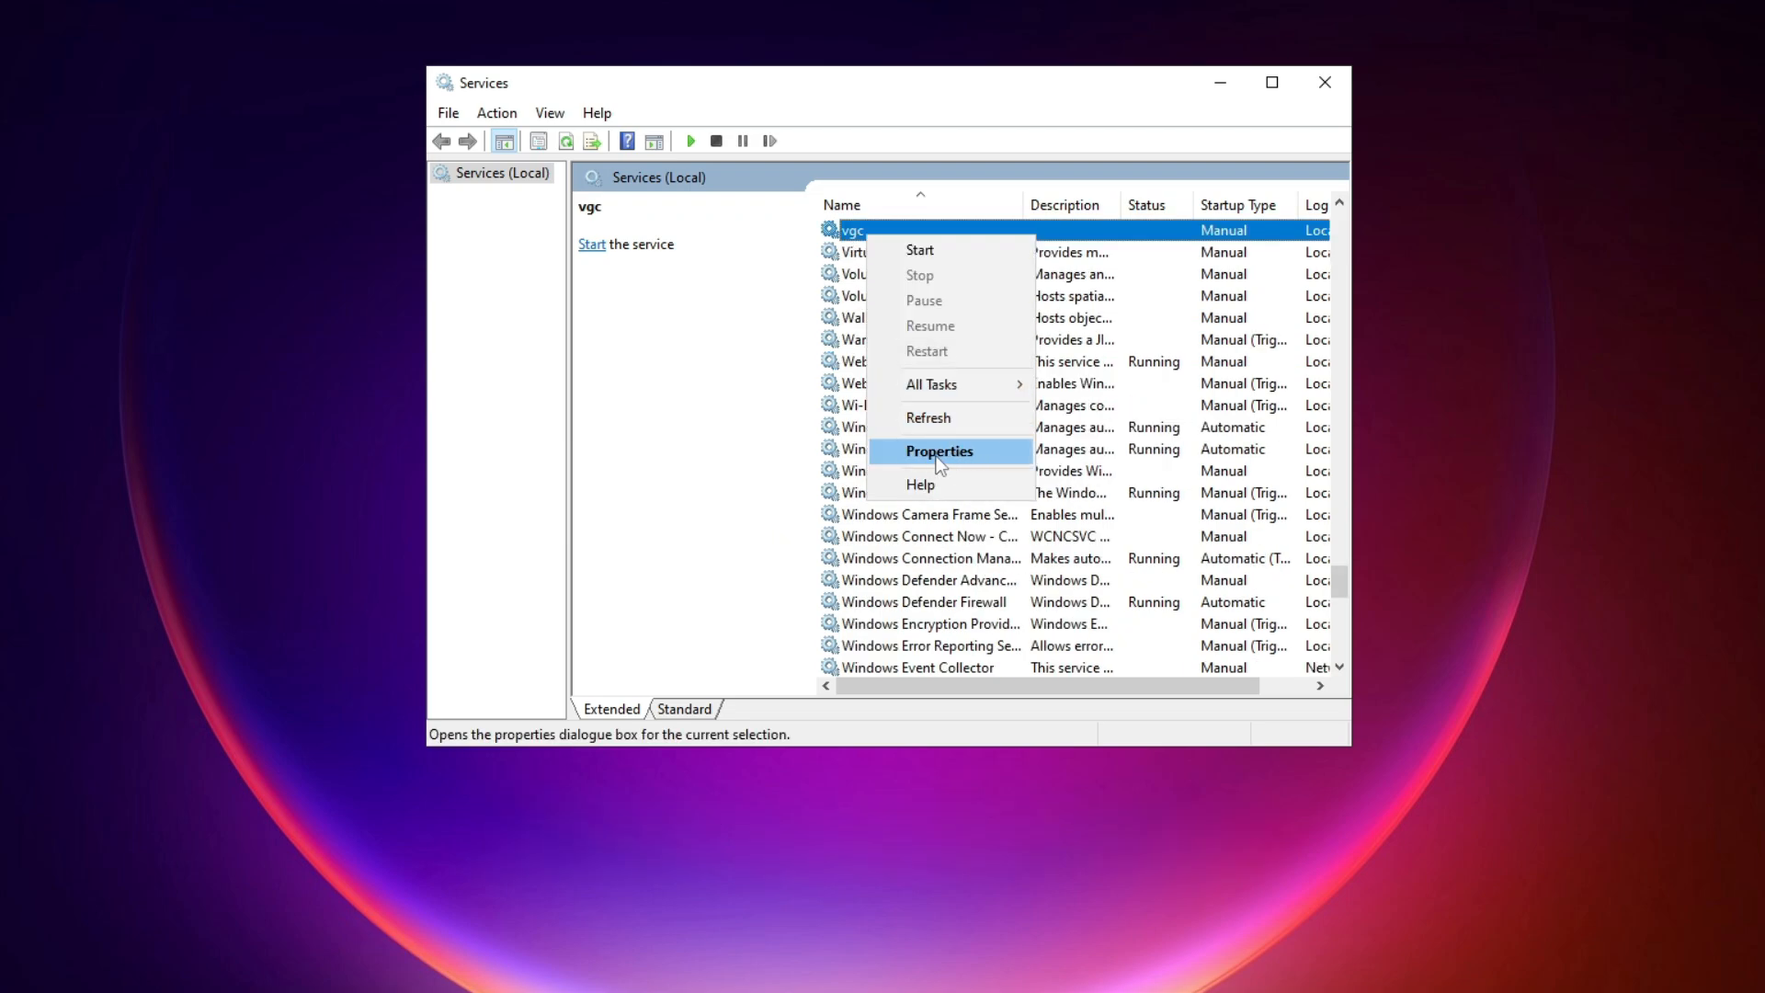
{"action": "left_click", "coordinate": [939, 450]}
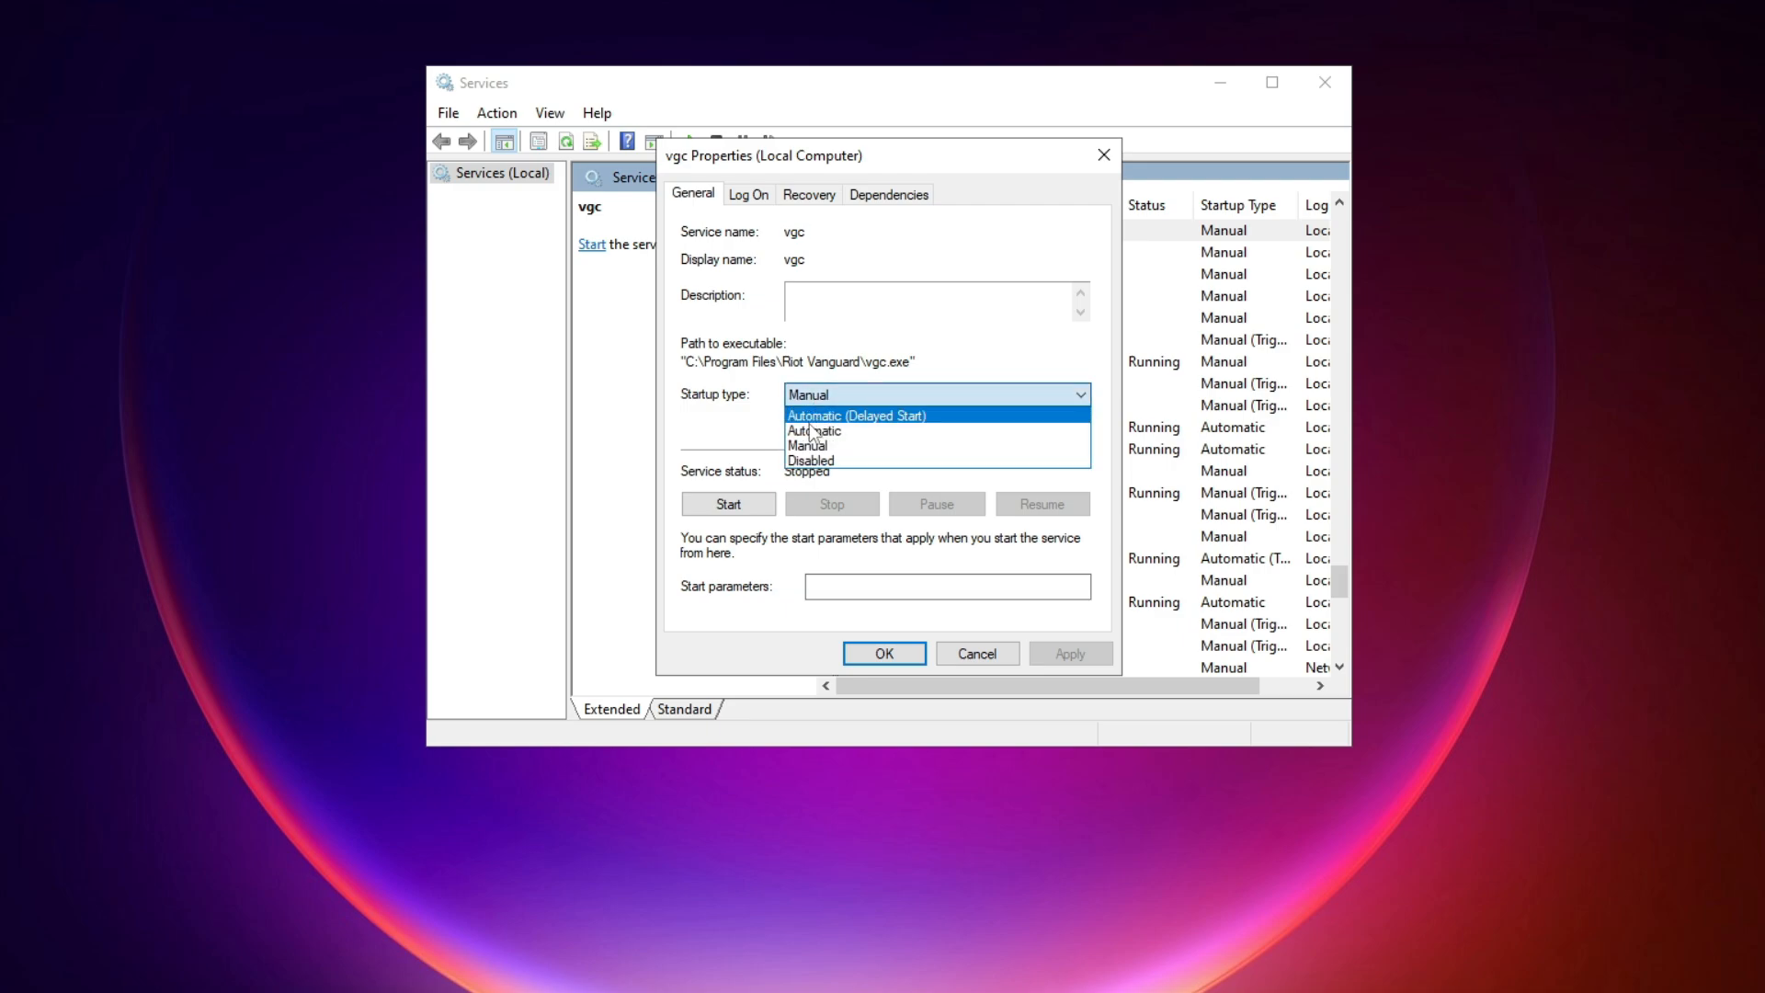
{"action": "left_click", "coordinate": [812, 430]}
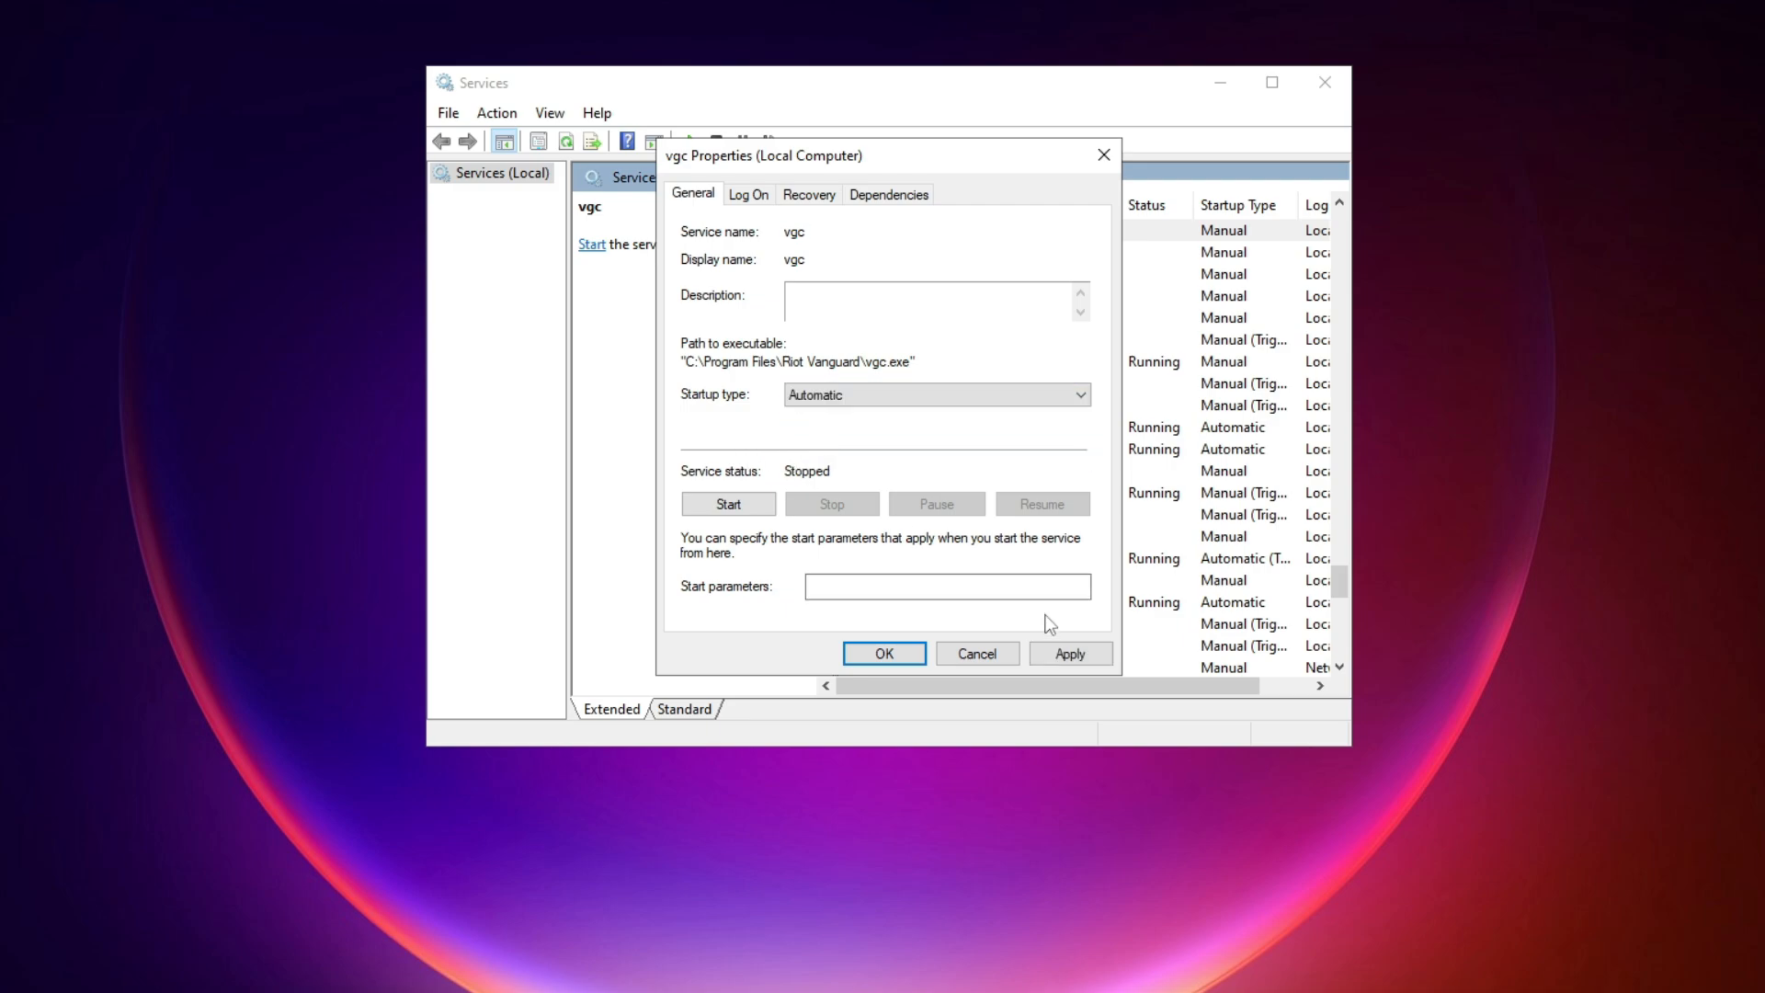
{"action": "left_click", "coordinate": [728, 504]}
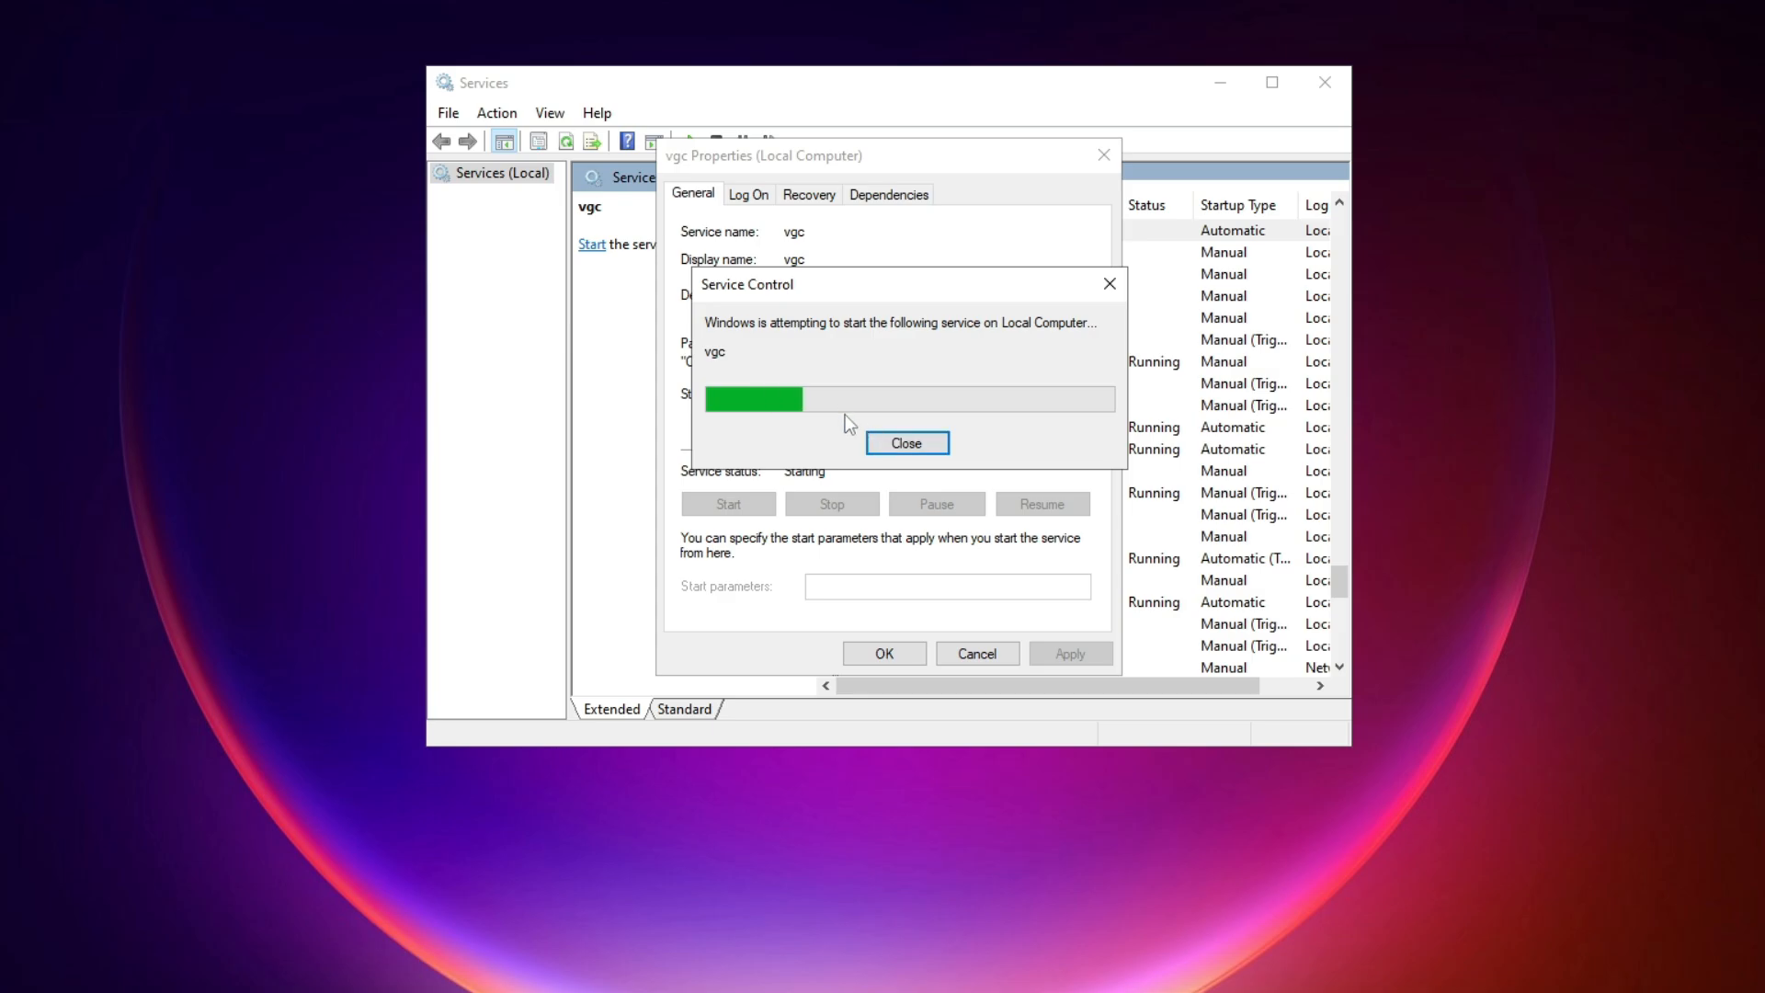
{"action": "left_click", "coordinate": [907, 443]}
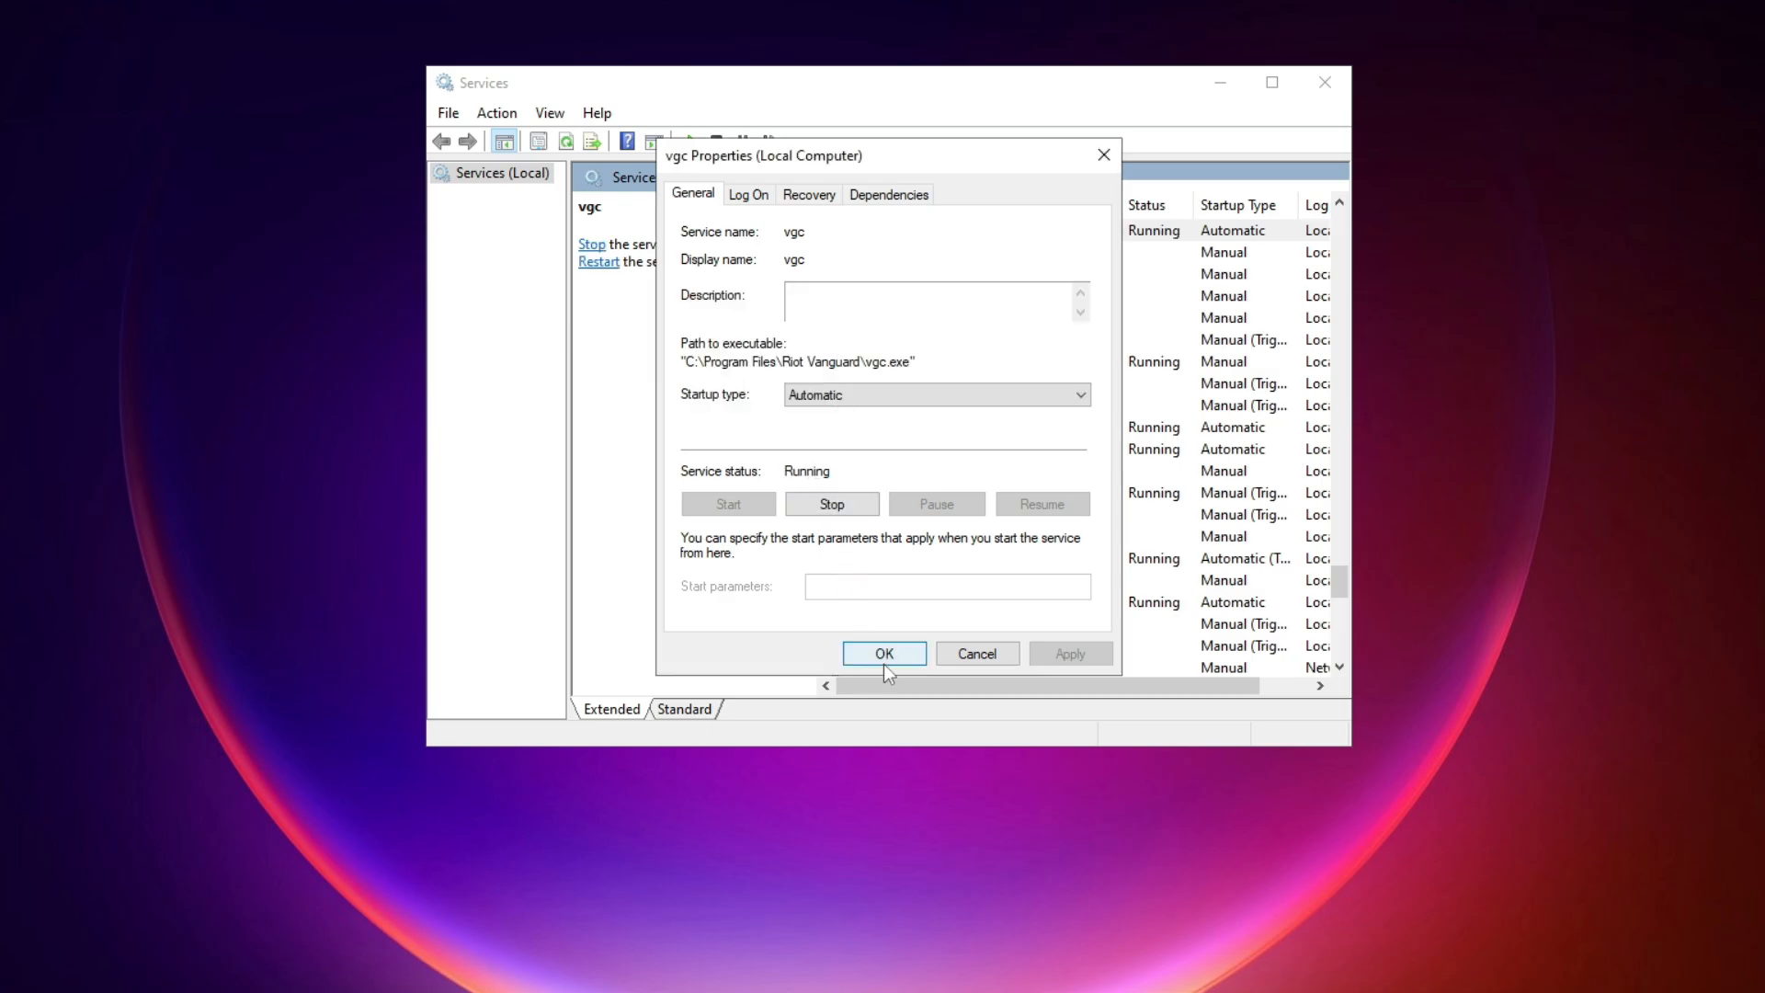
{"action": "left_click", "coordinate": [885, 653]}
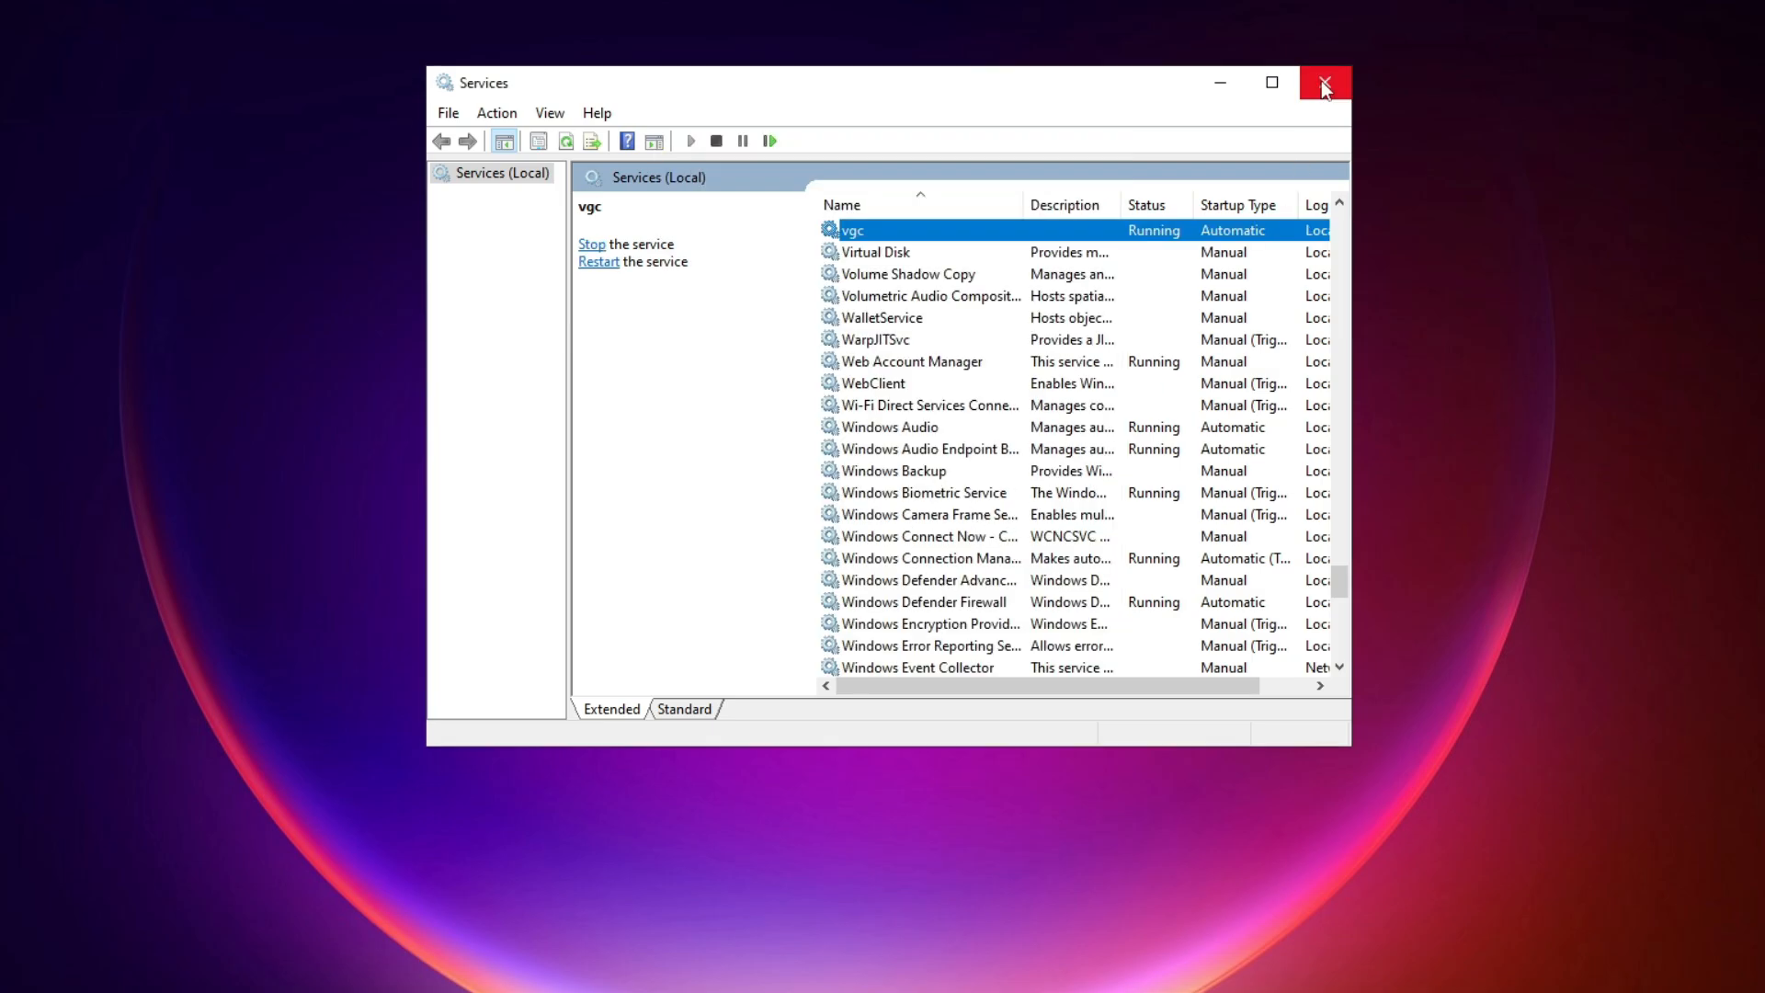
{"action": "left_click", "coordinate": [1326, 82]}
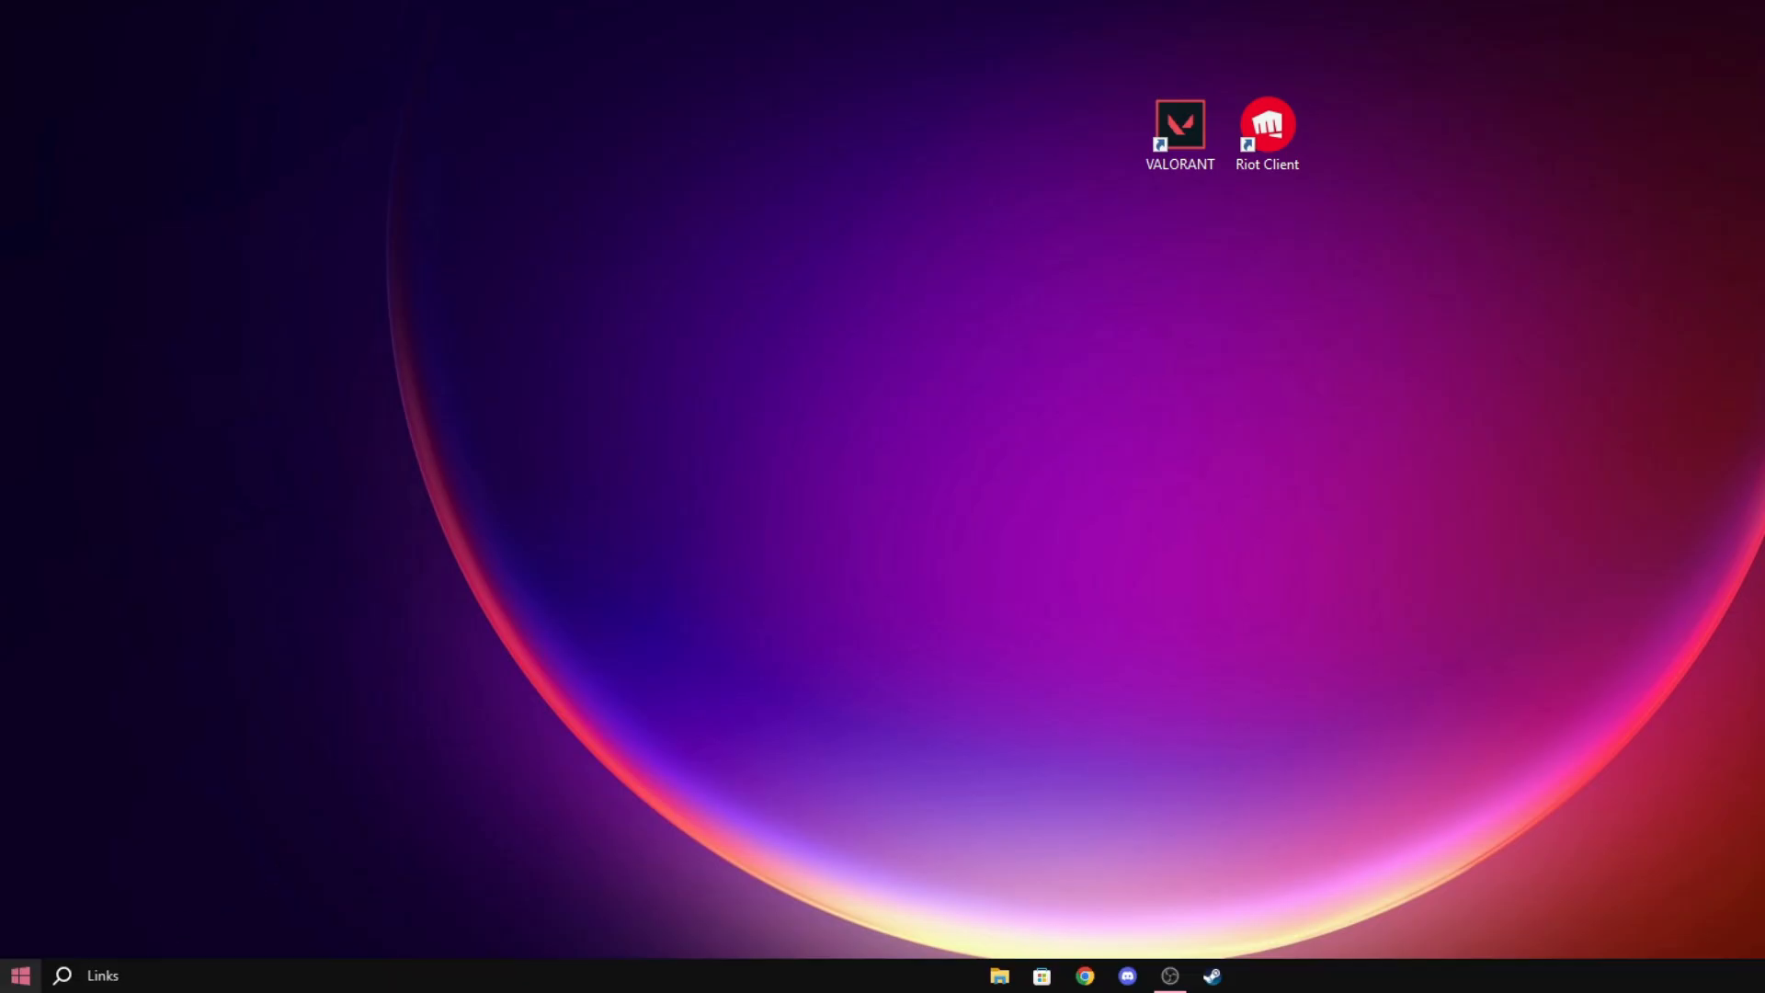
In msconfig's Services list, hide Microsoft services, keep vgc checked, and exit without restart
{"action": "type", "text": "ms"}
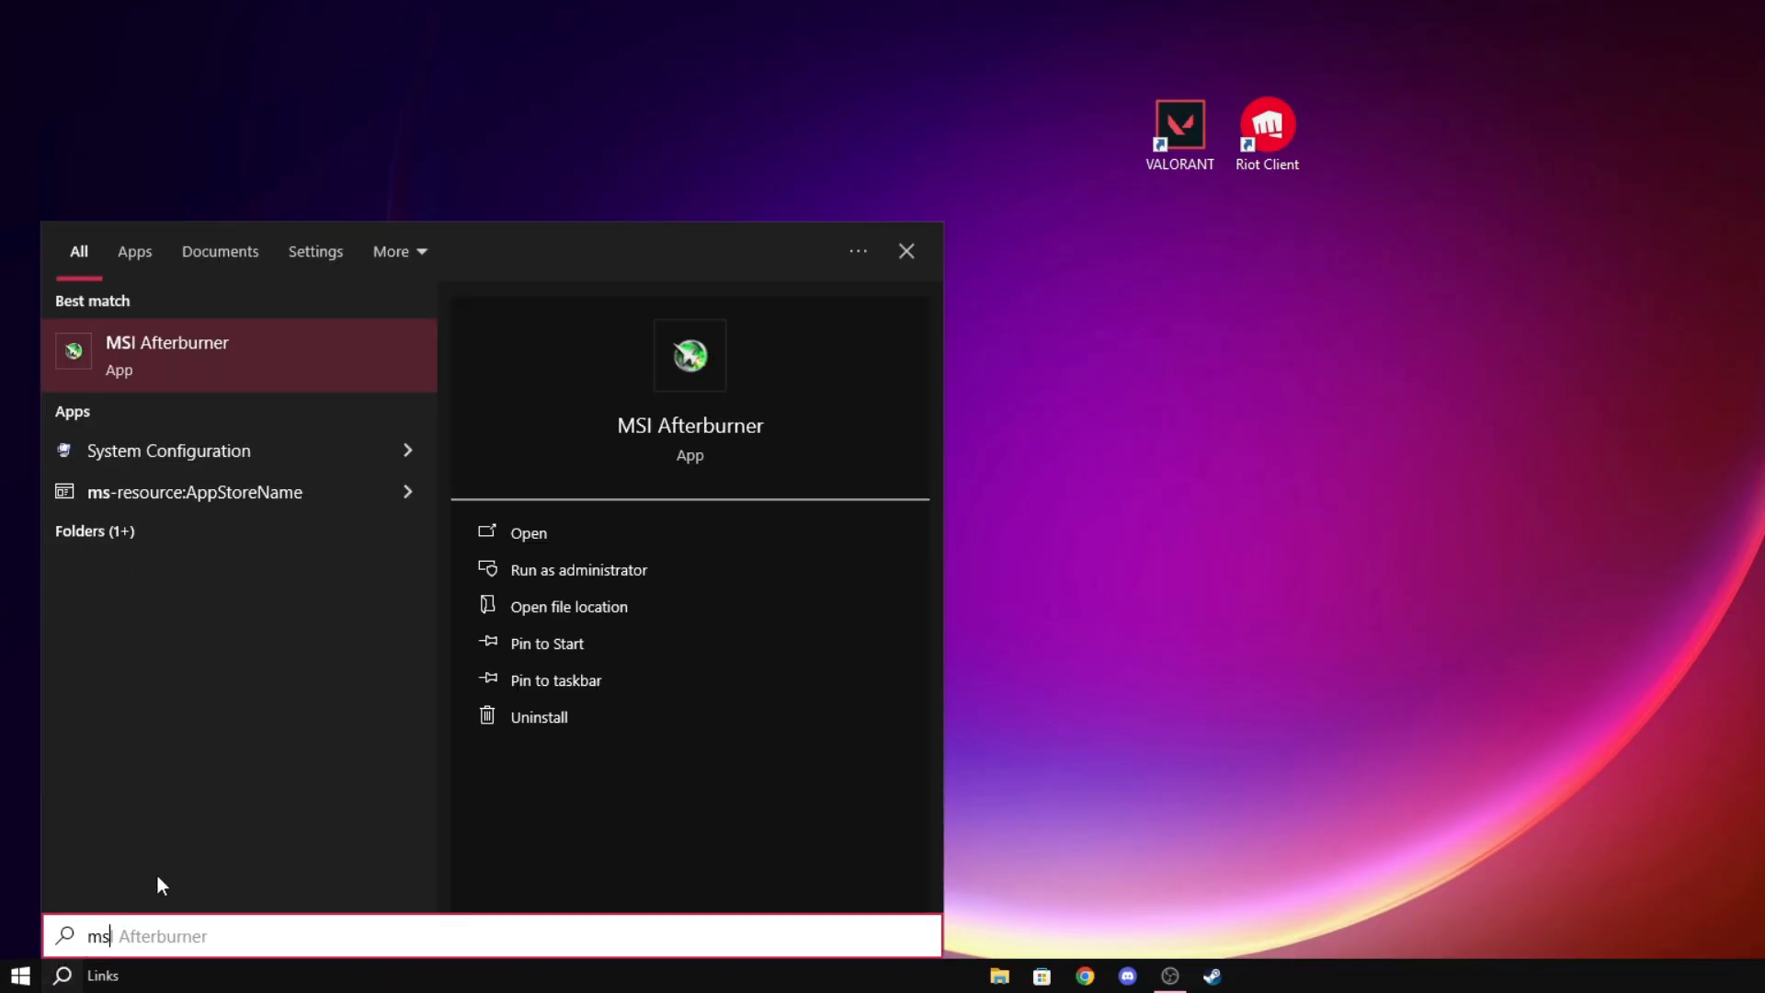
{"action": "type", "text": "c"}
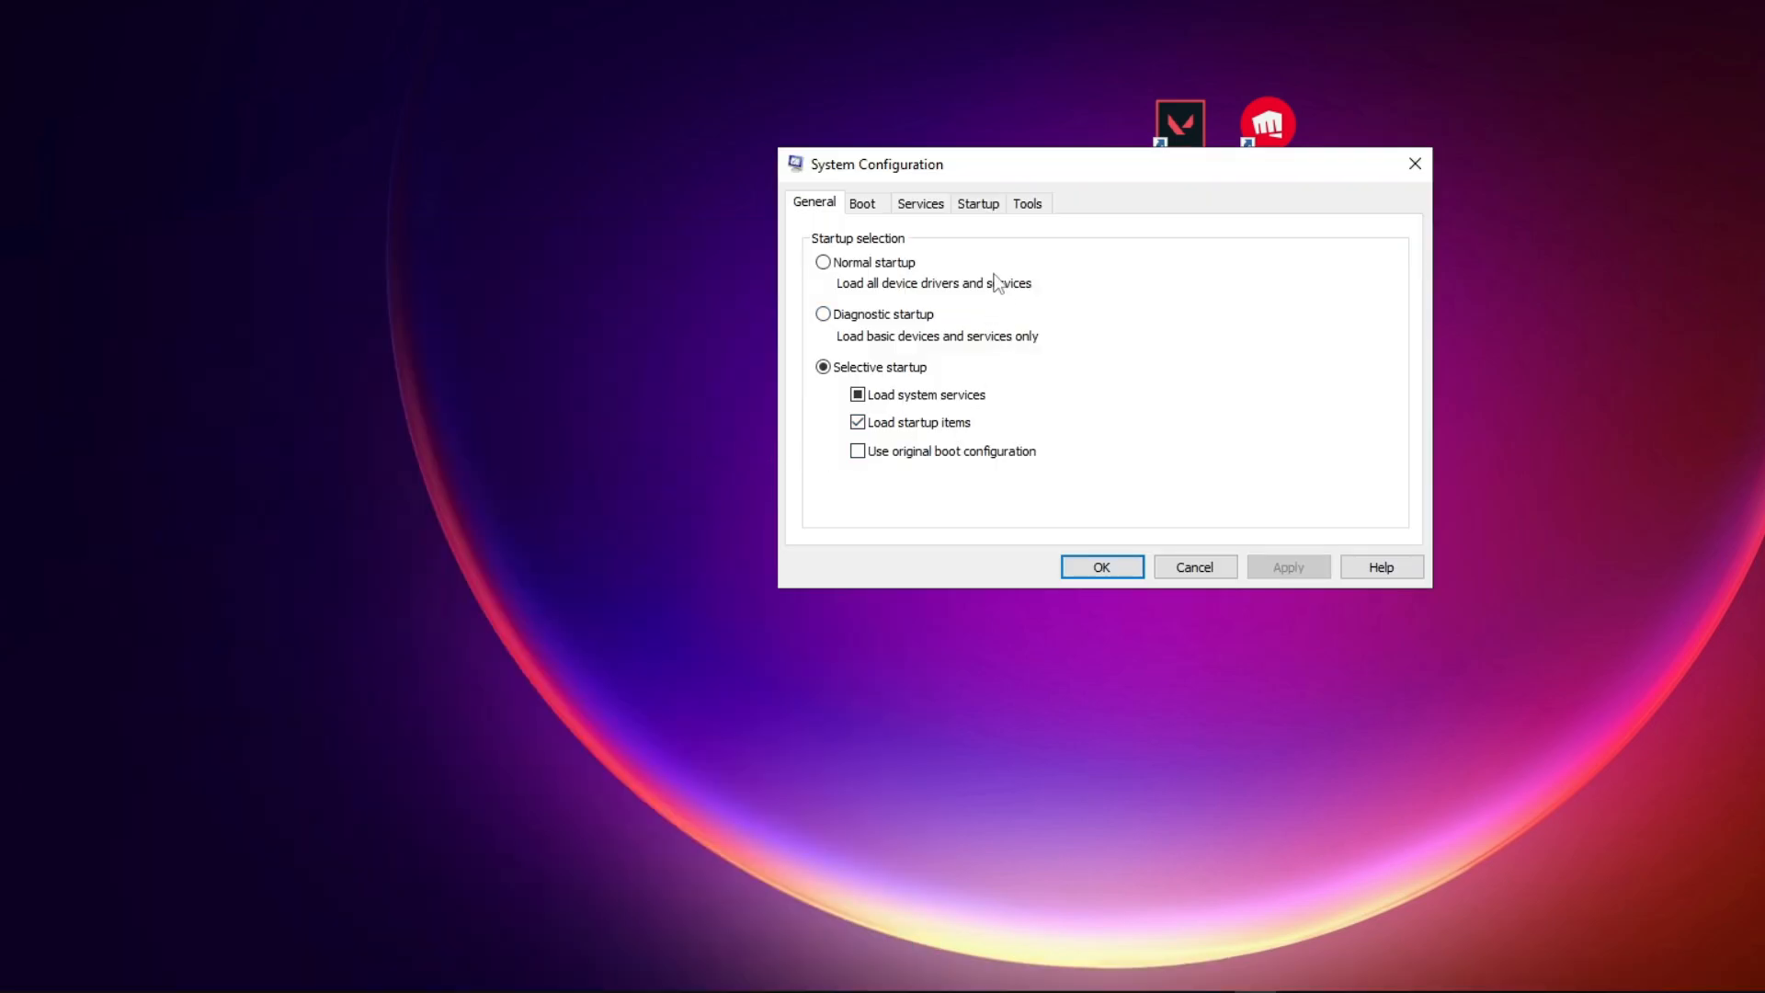
{"action": "left_click", "coordinate": [919, 204]}
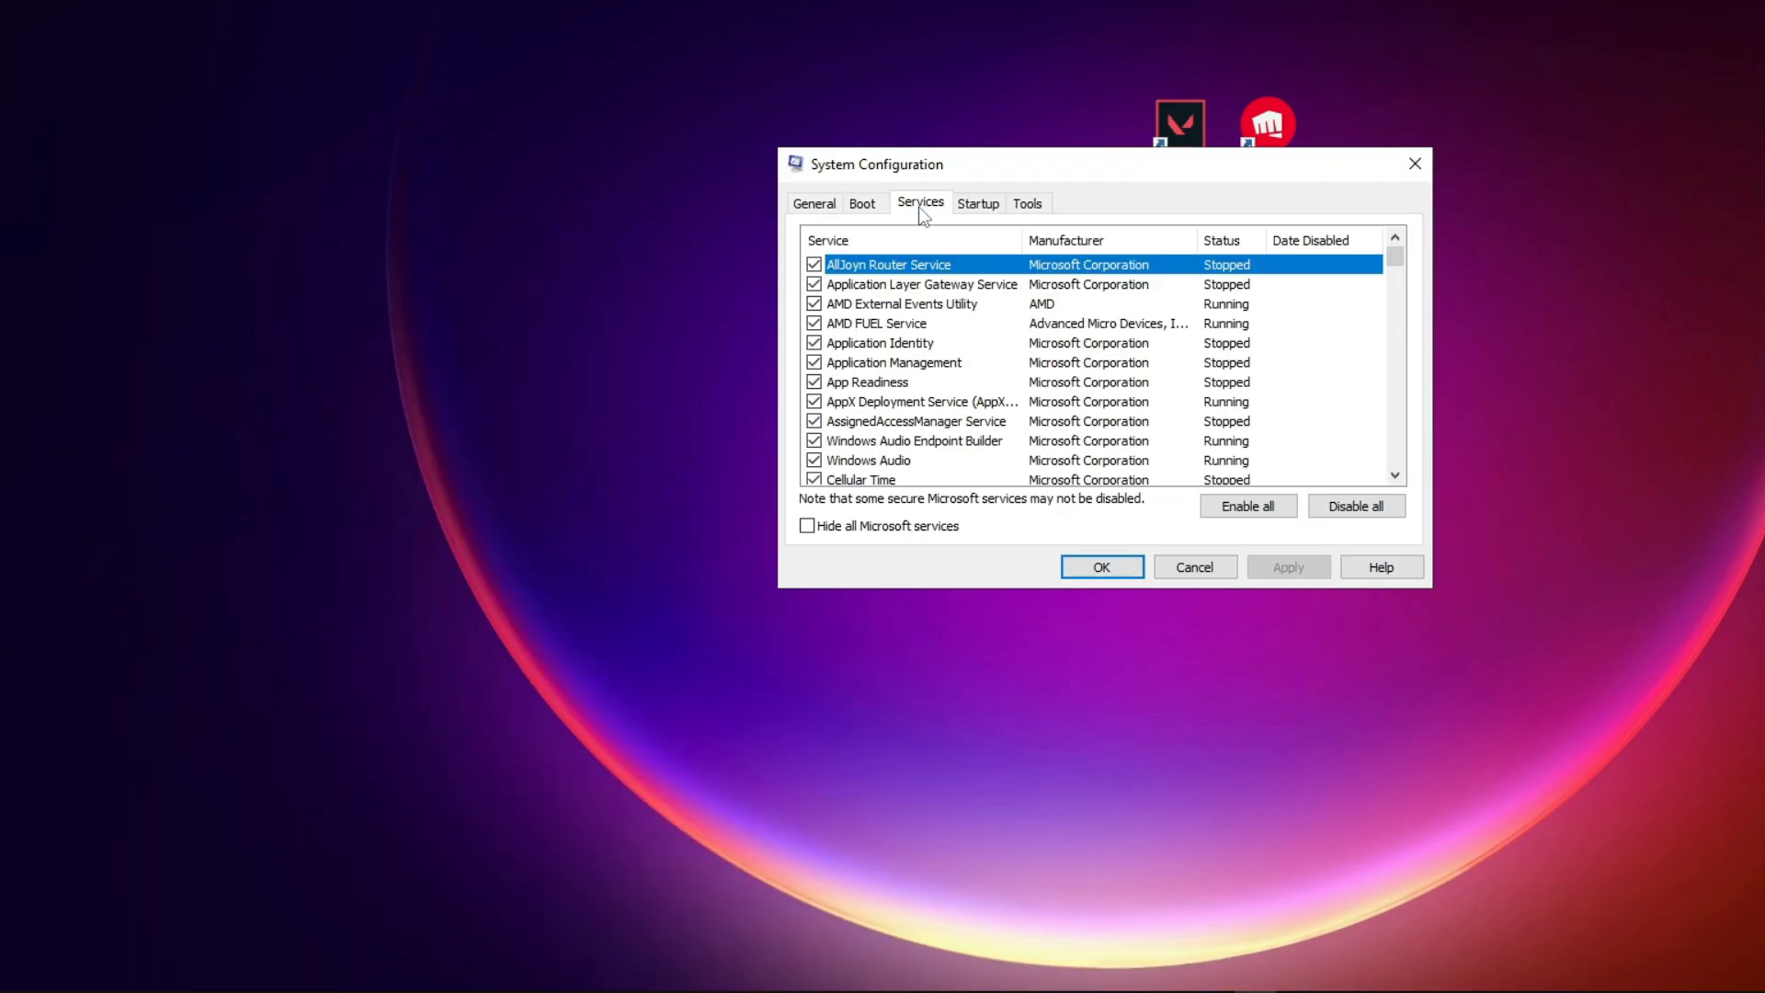
{"action": "left_click", "coordinate": [807, 526]}
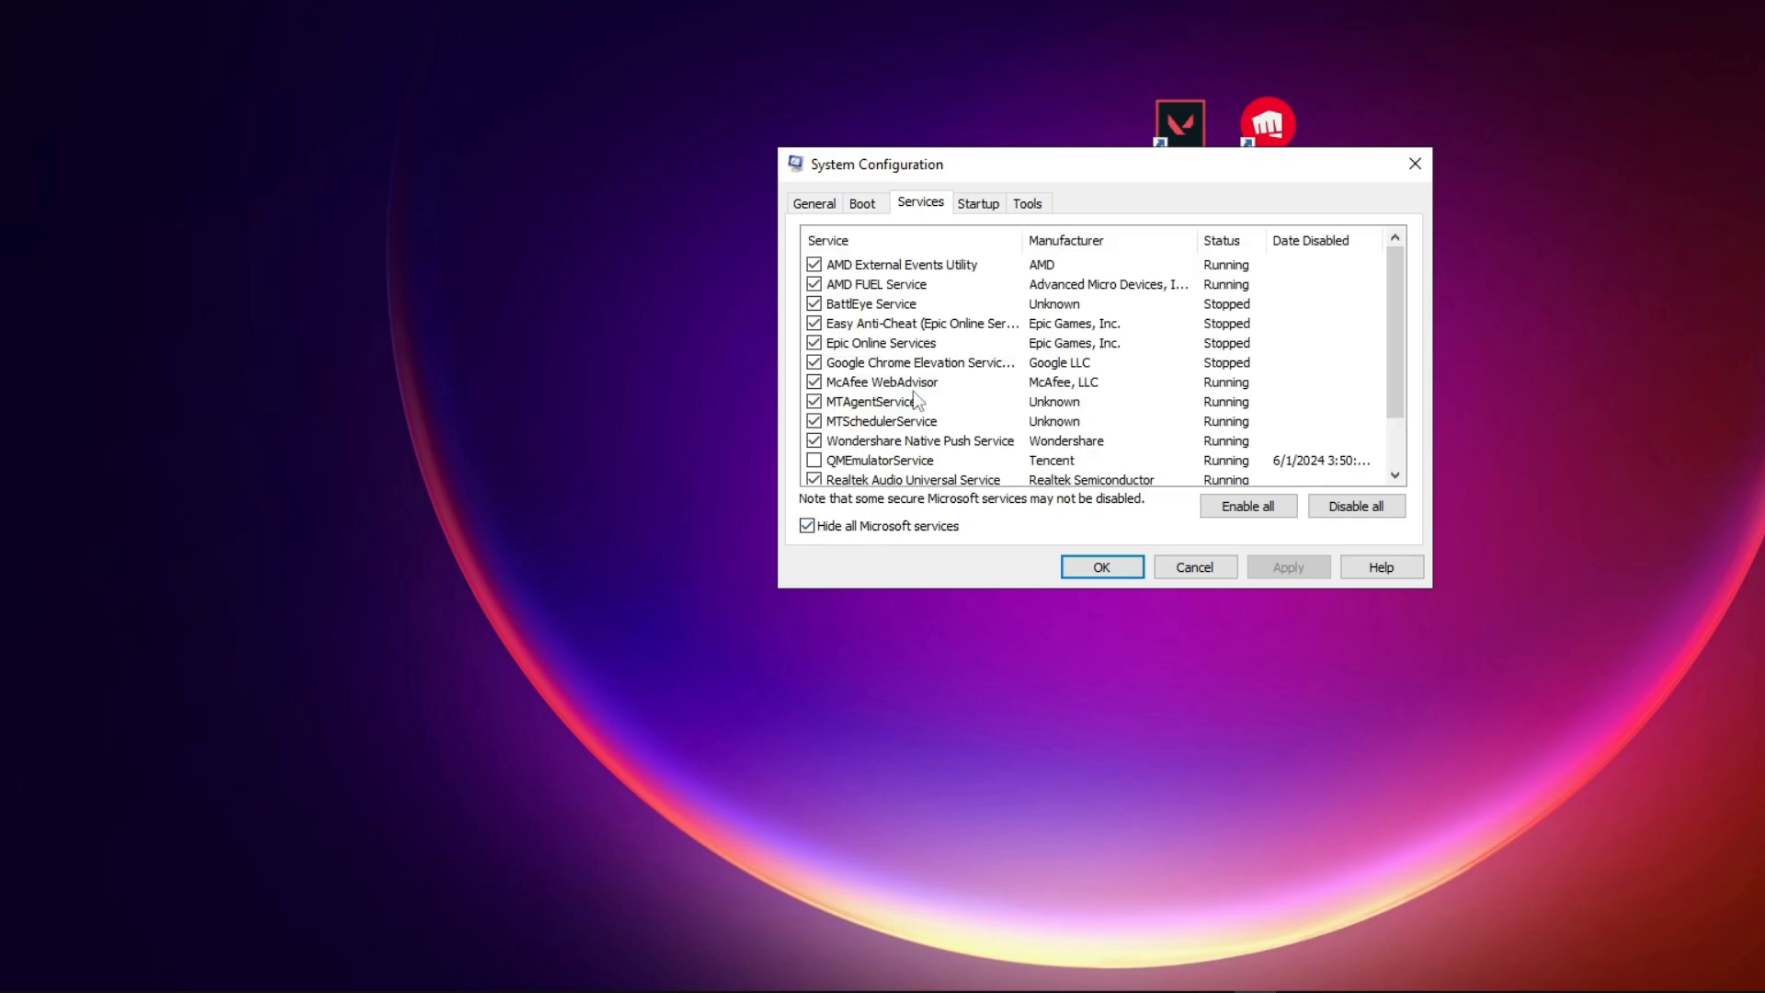
{"action": "scroll", "scroll_direction": "down", "scroll_amount": 3}
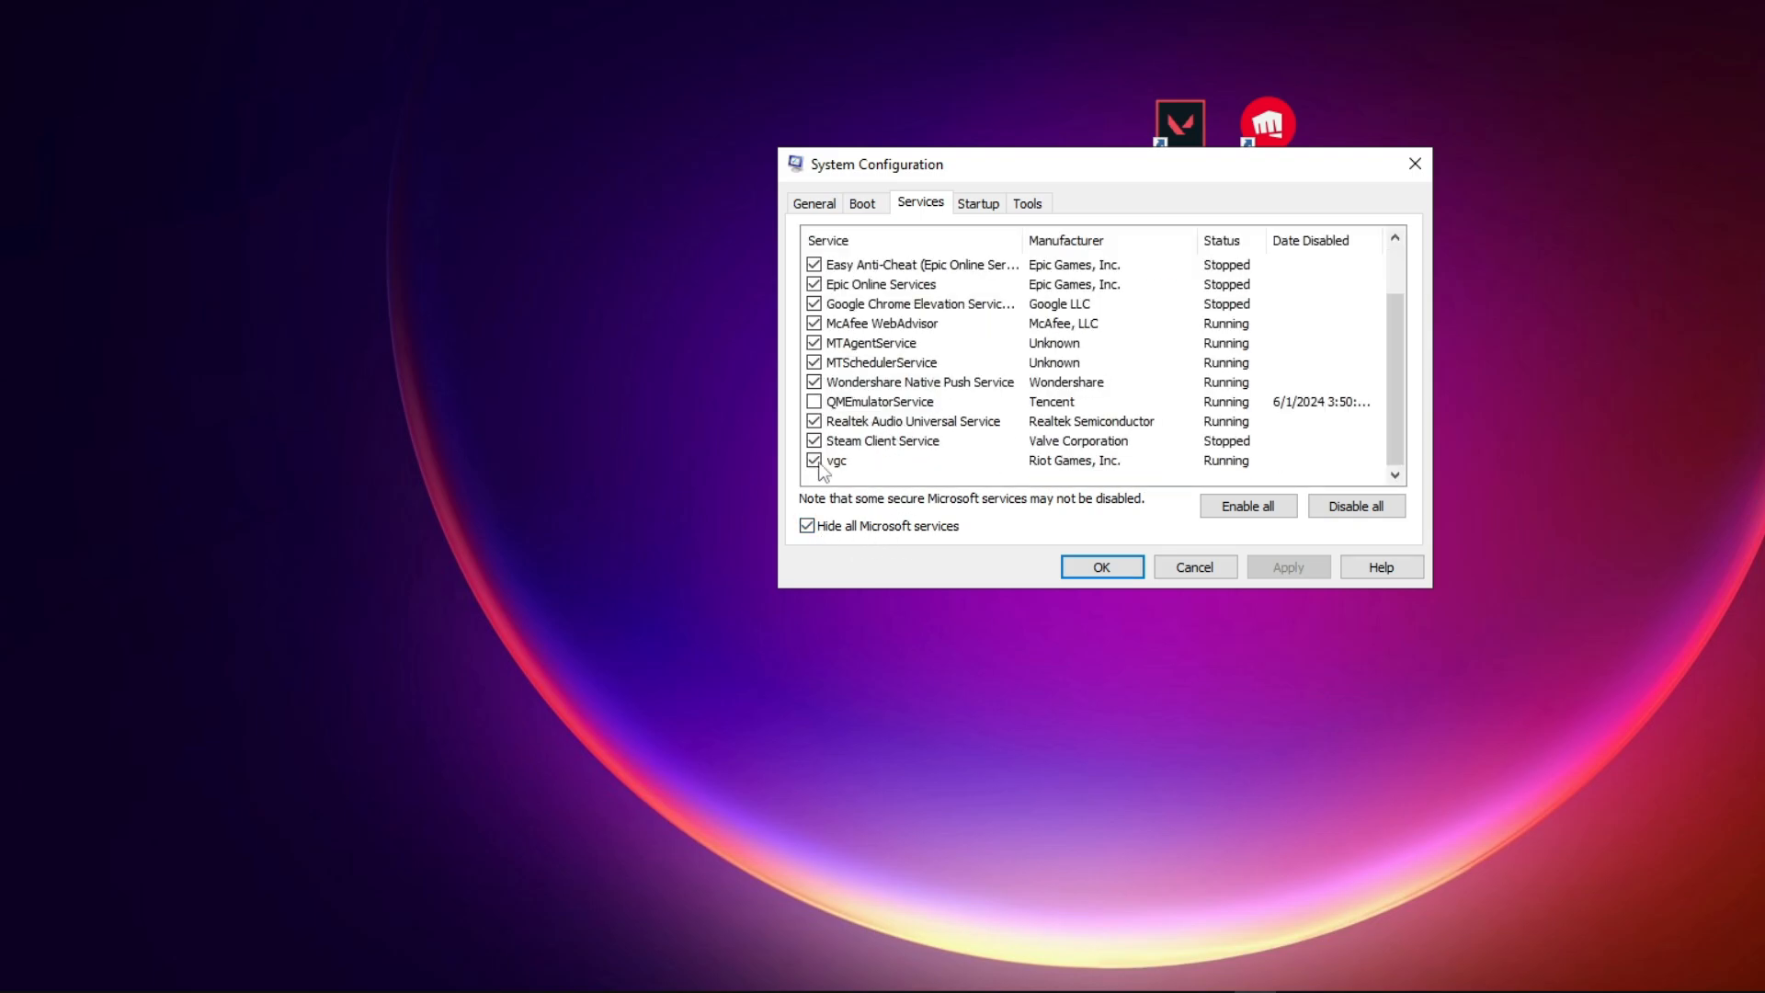
{"action": "left_click", "coordinate": [815, 460]}
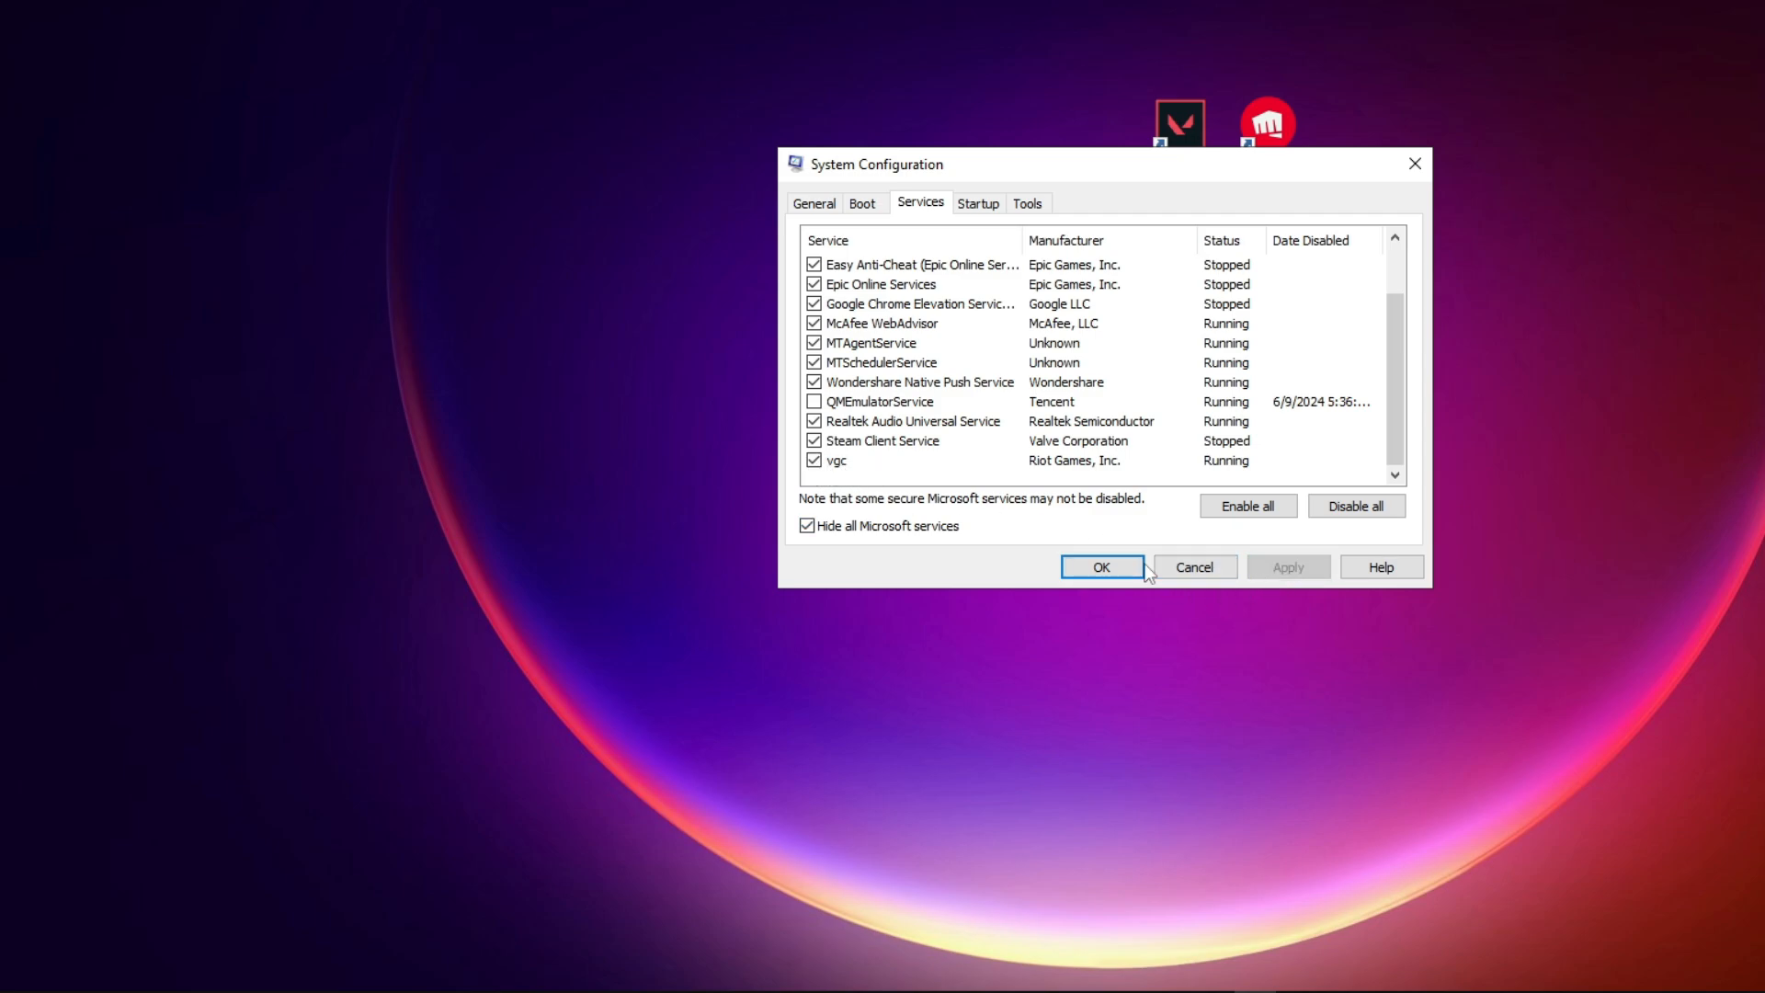
{"action": "left_click", "coordinate": [1101, 566]}
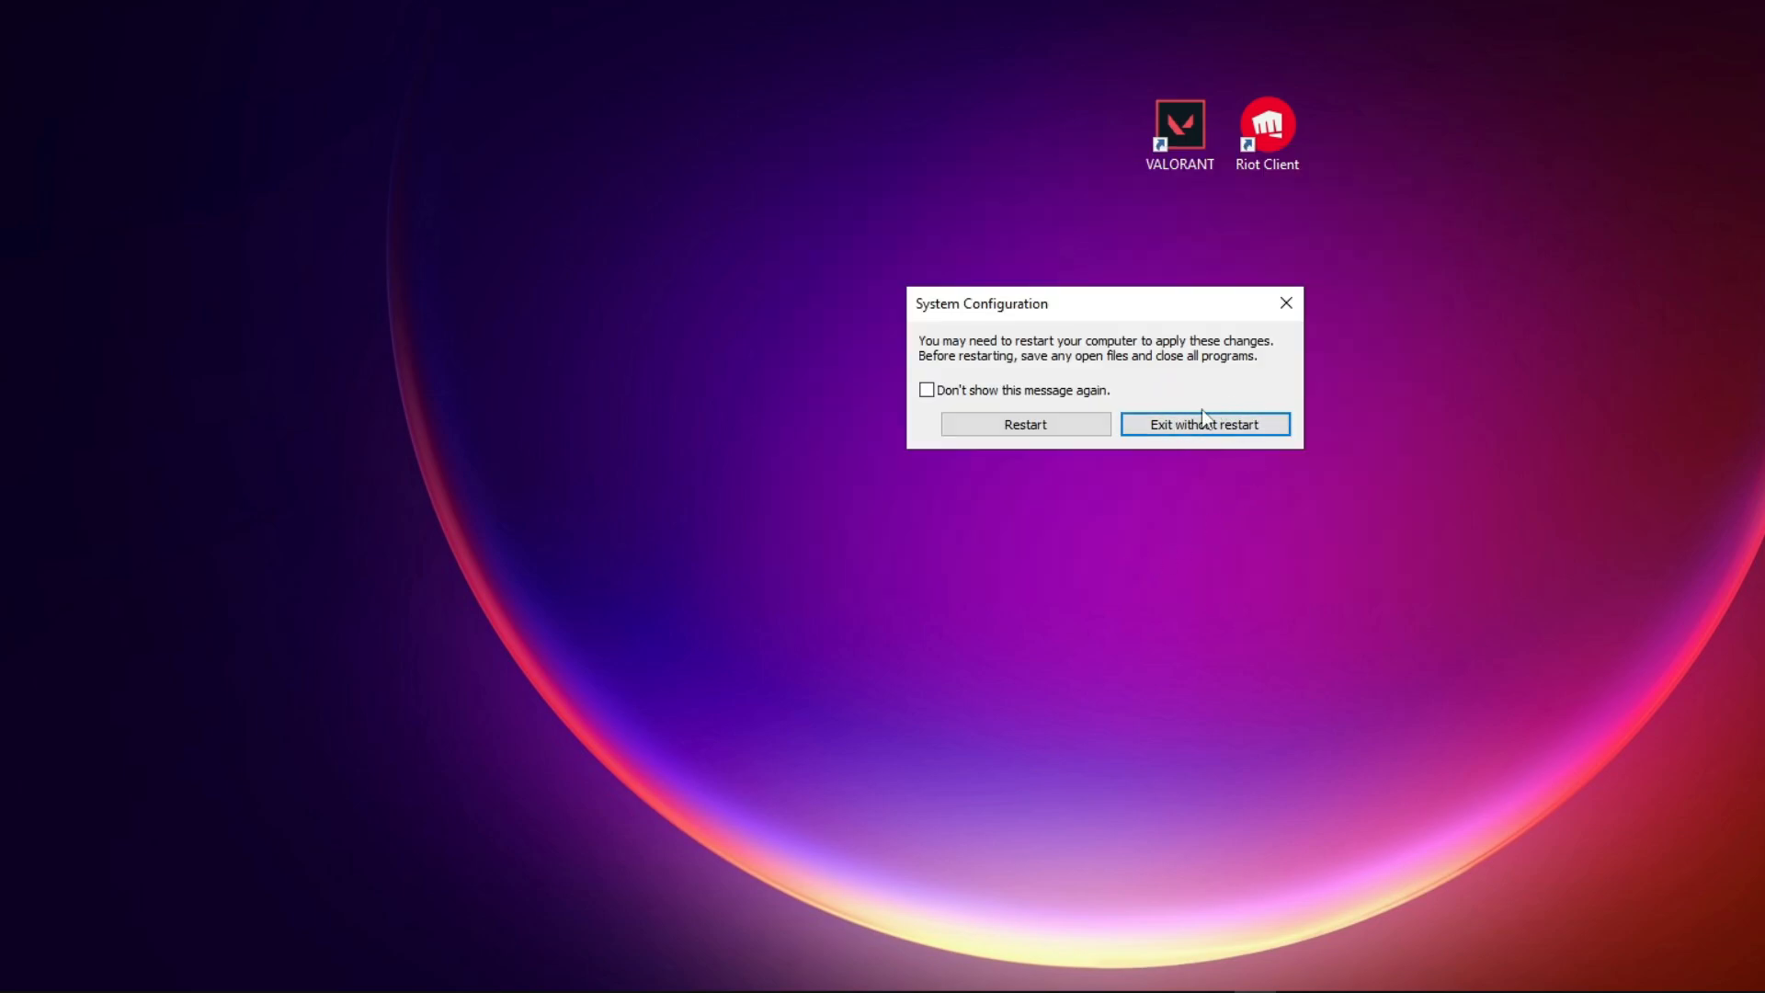
{"action": "left_click", "coordinate": [1203, 424]}
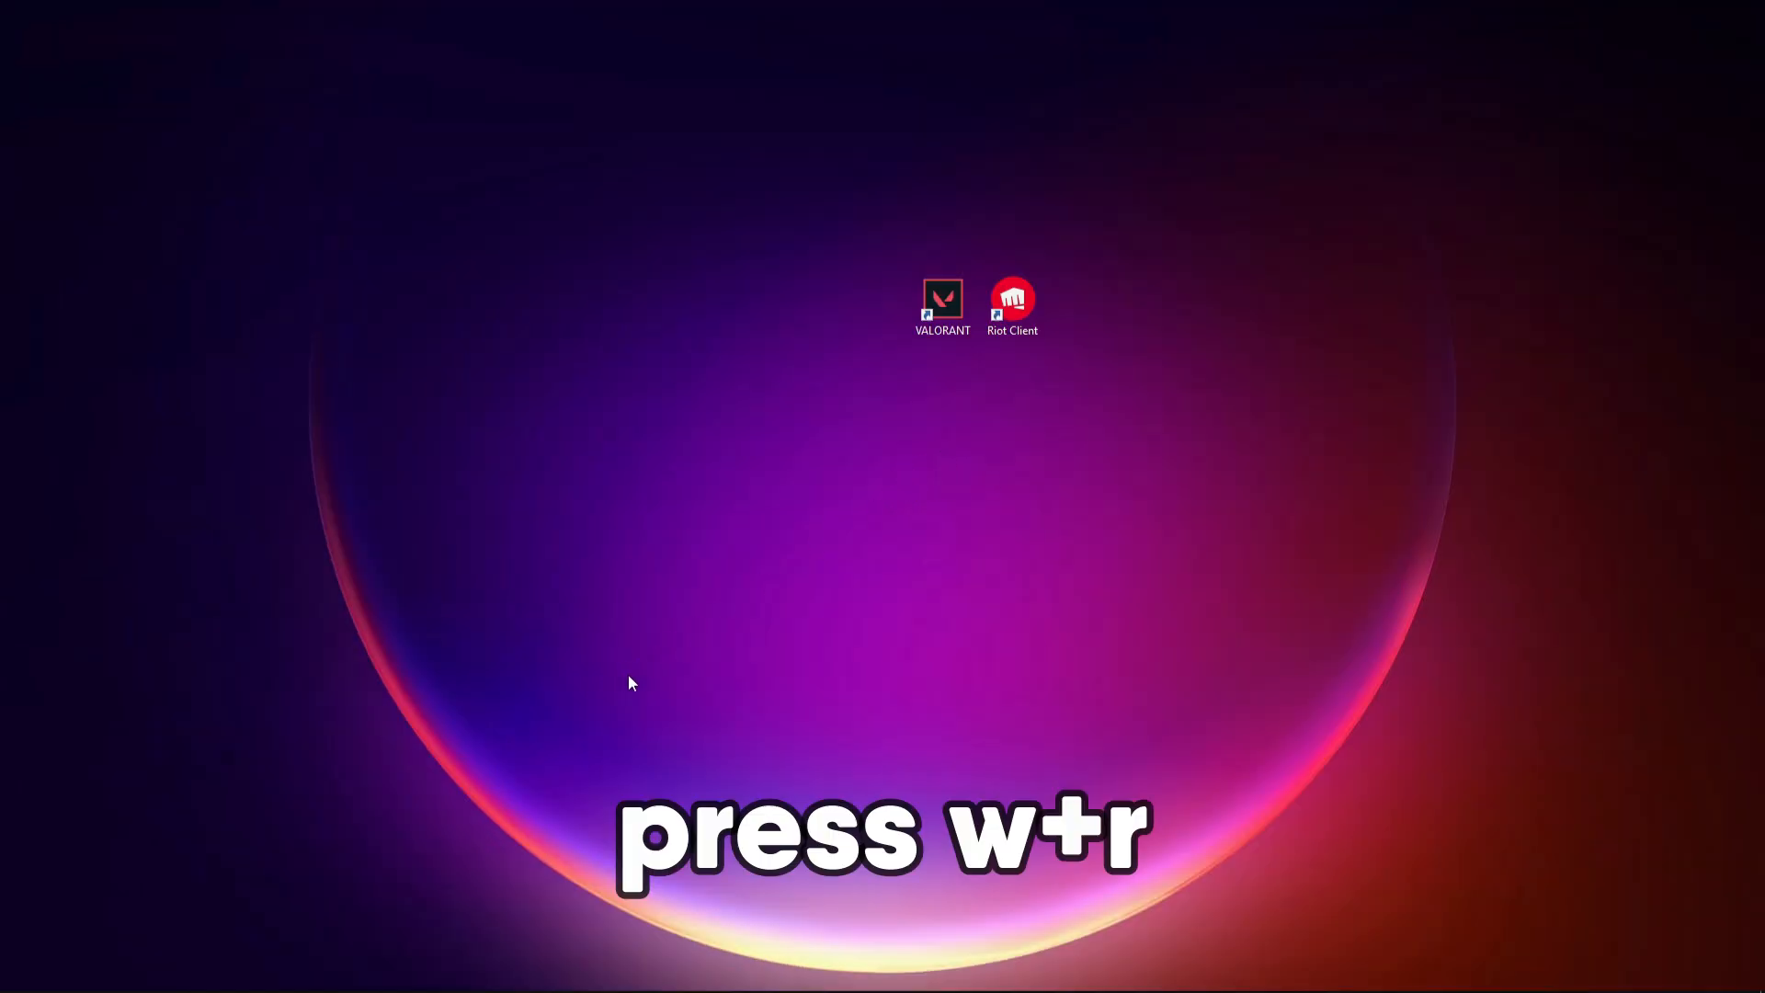
Run %appdata% and browse into Local\Riot Games\Riot Client\Data
{"action": "key", "text": "win+r"}
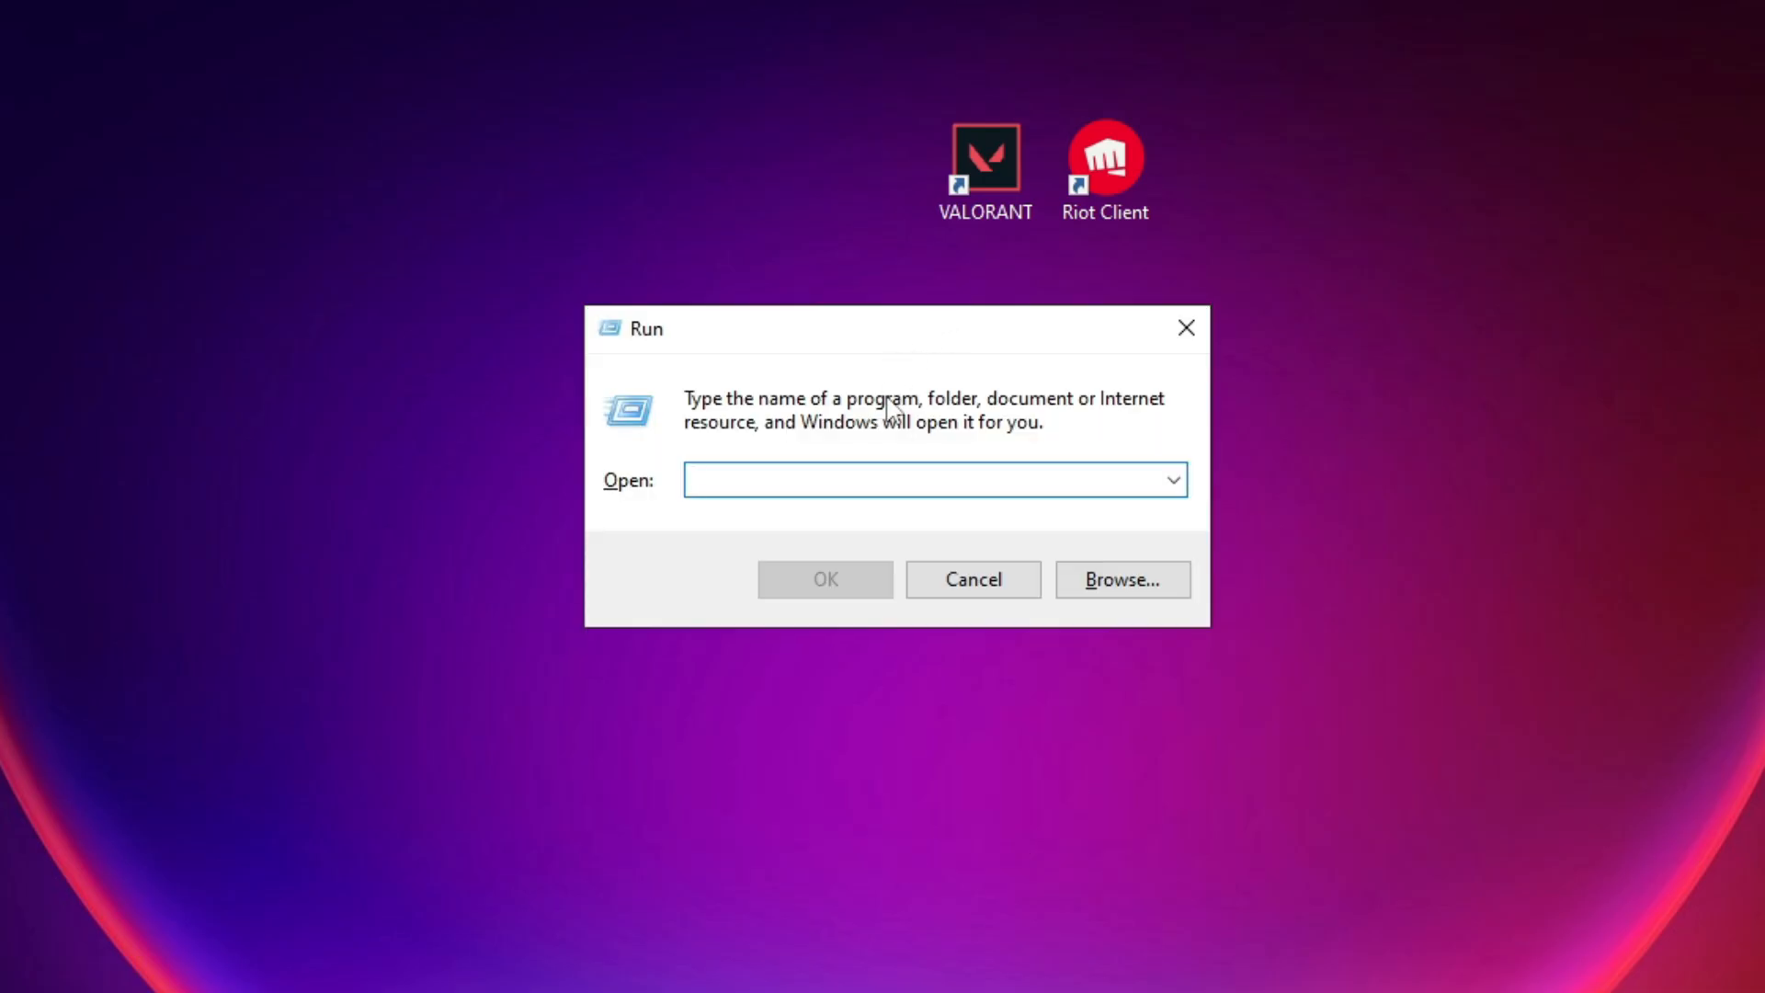
{"action": "type", "text": "%ap"}
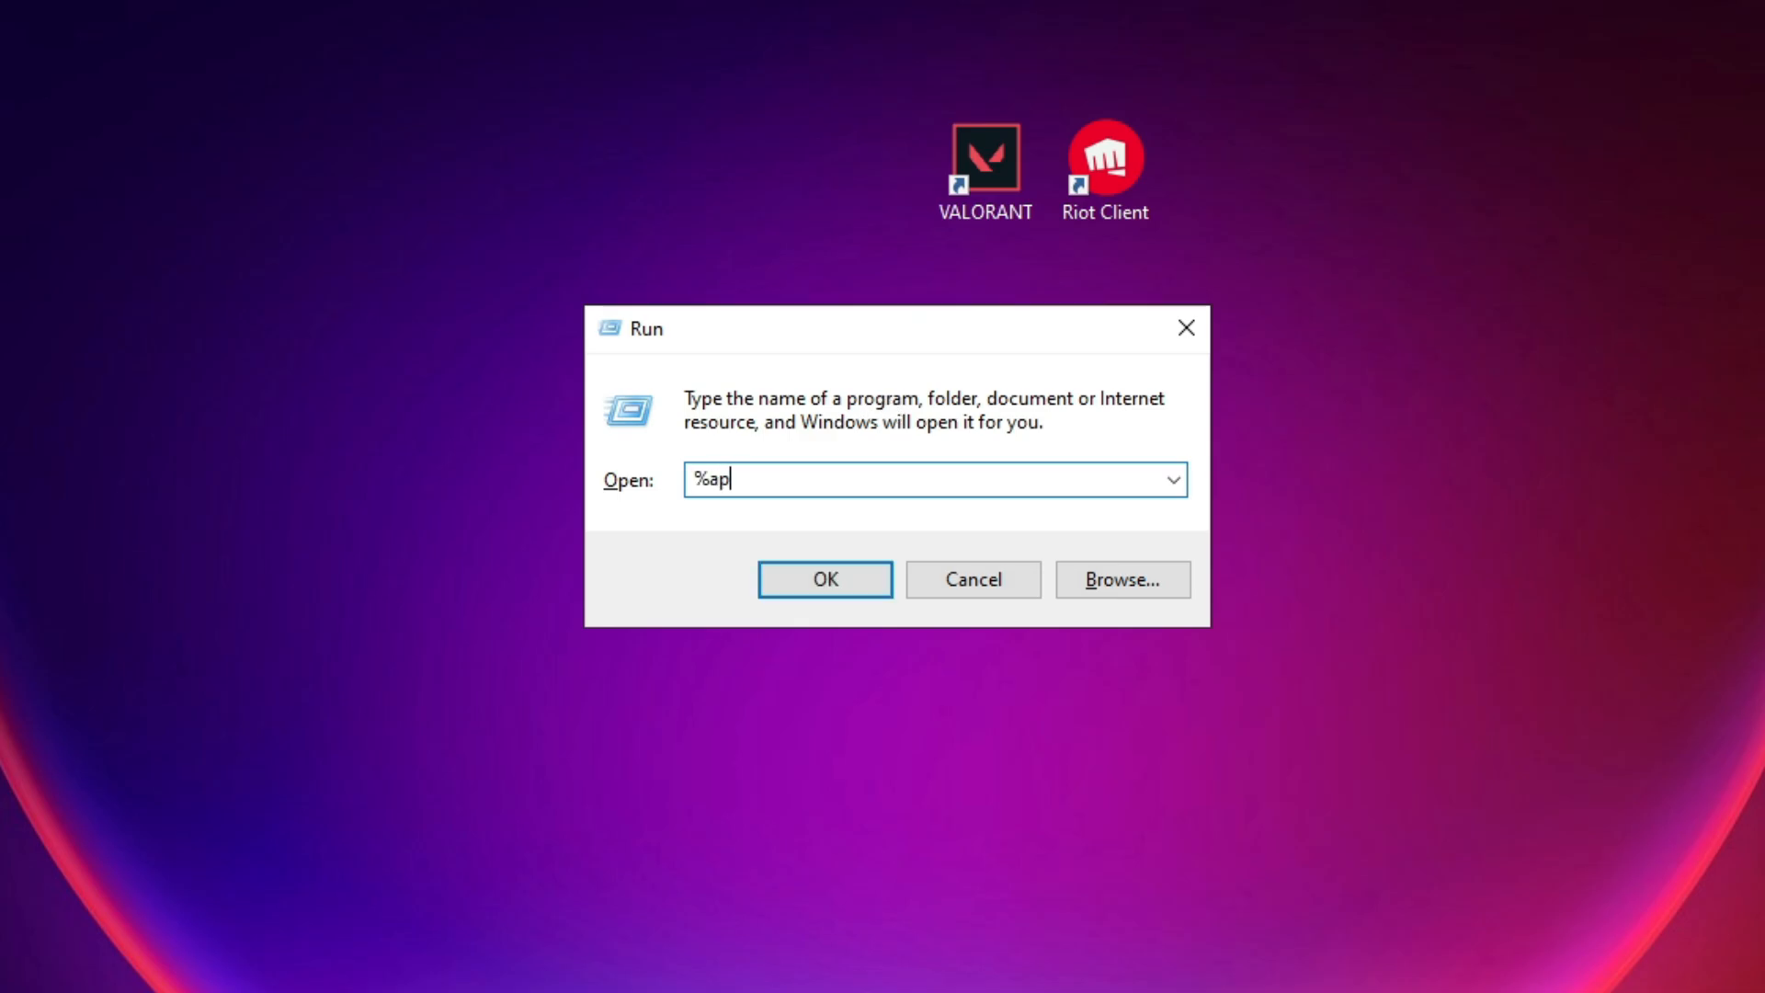
{"action": "type", "text": "pdata%"}
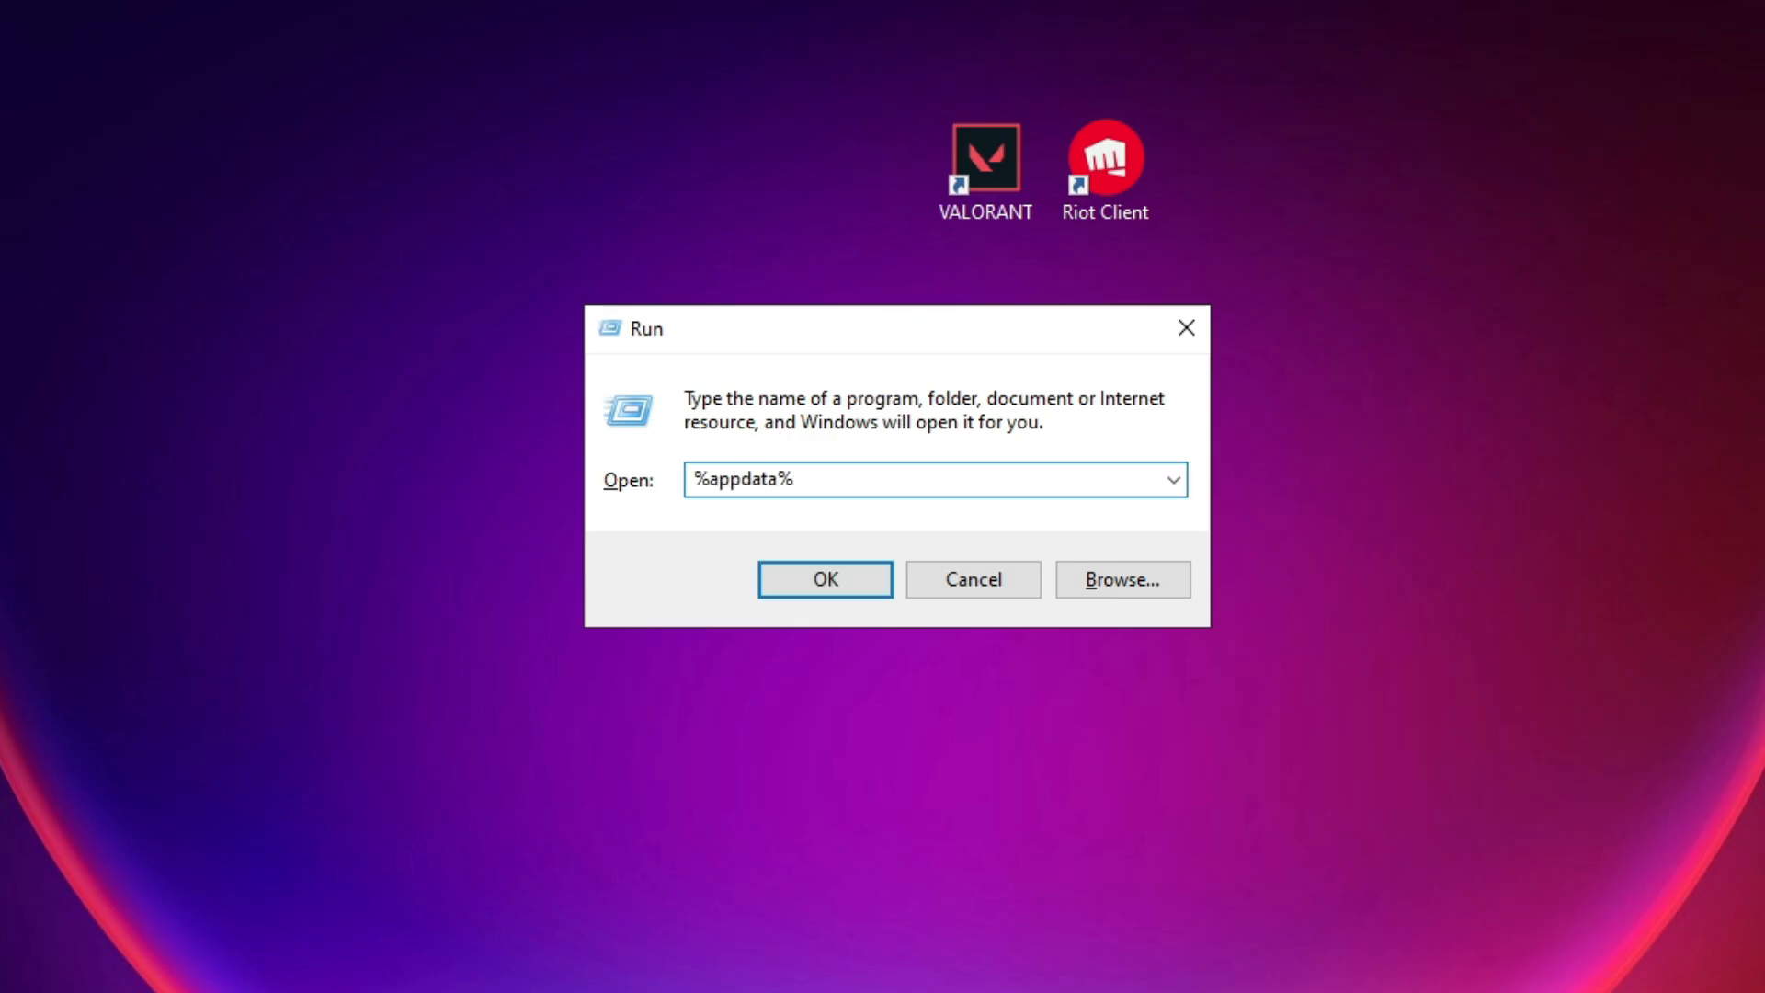
{"action": "left_click", "coordinate": [824, 579]}
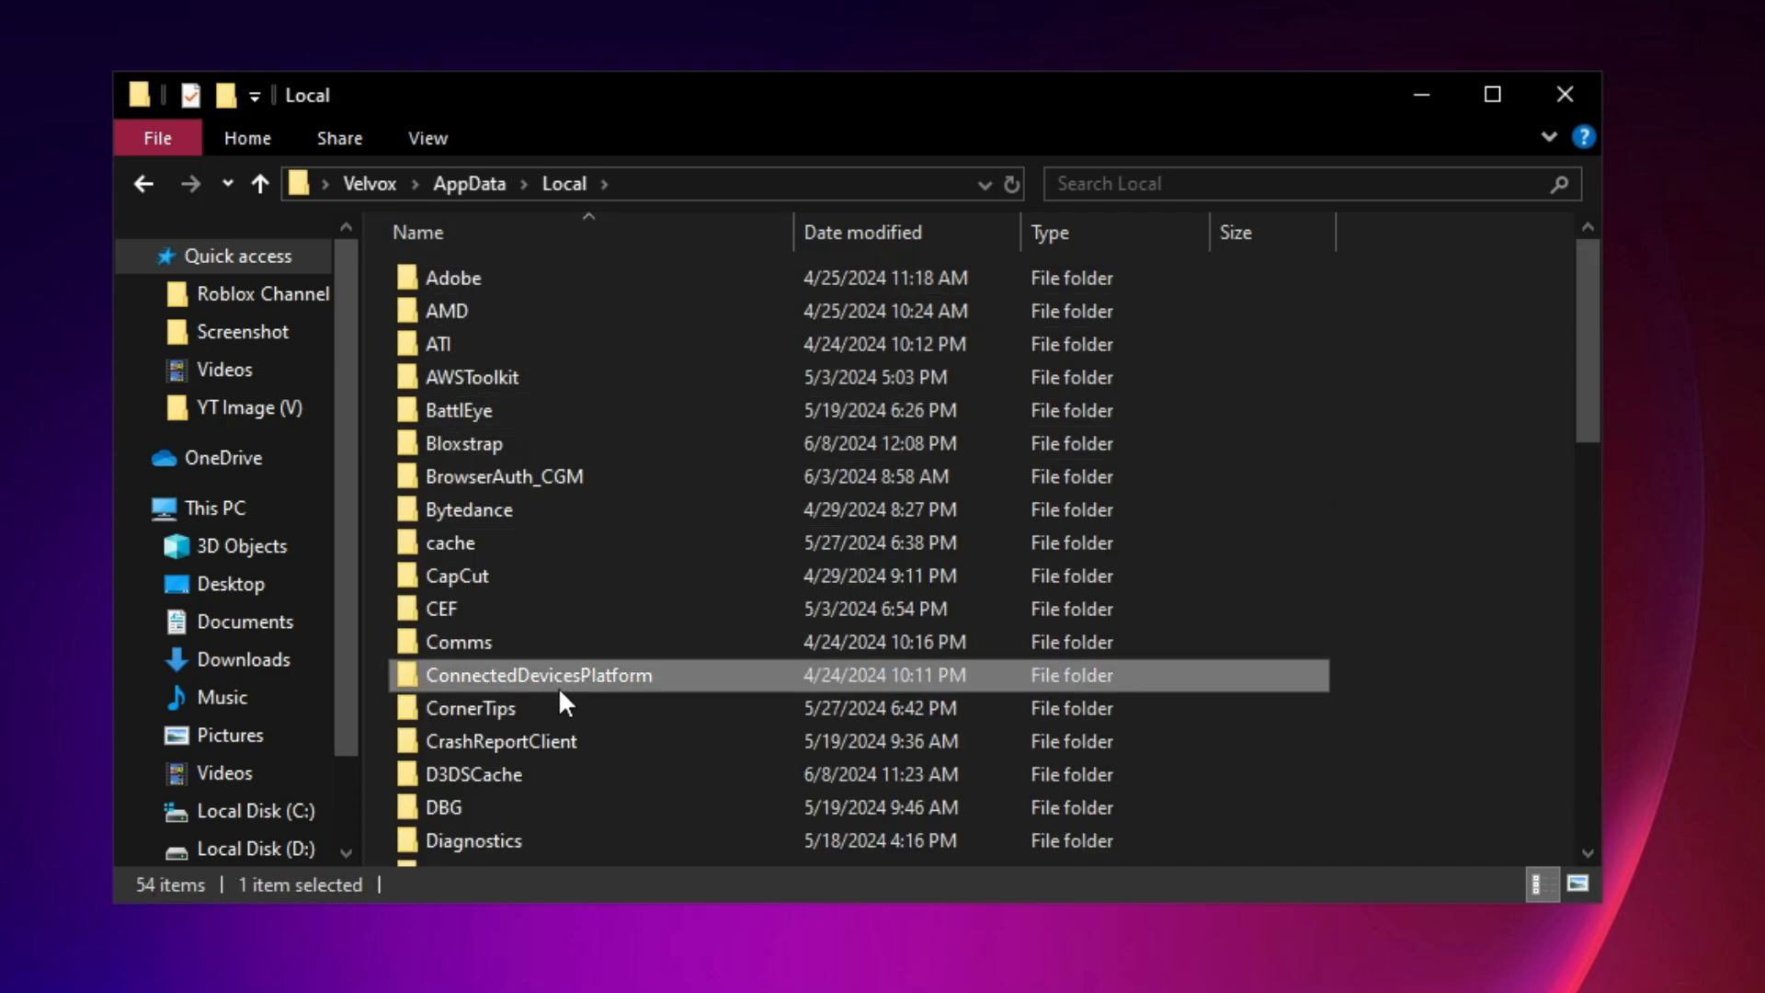
{"action": "scroll", "scroll_direction": "down", "scroll_amount": 3}
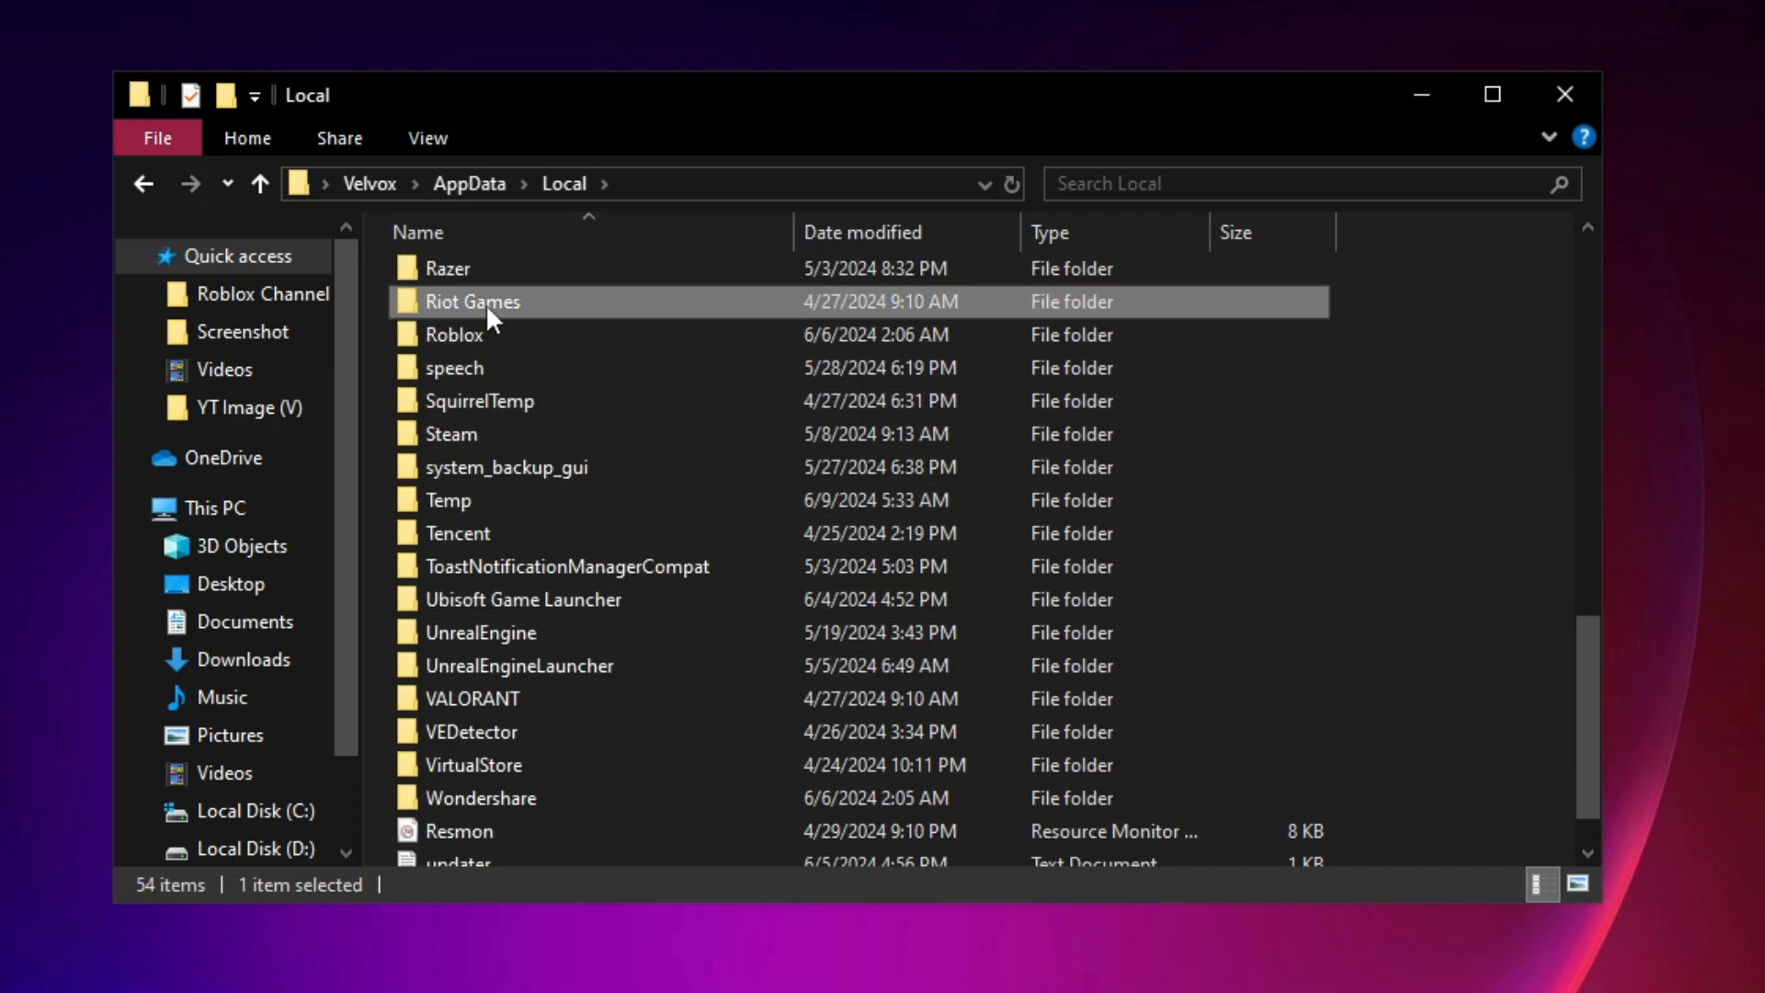
{"action": "double_click", "coordinate": [472, 299]}
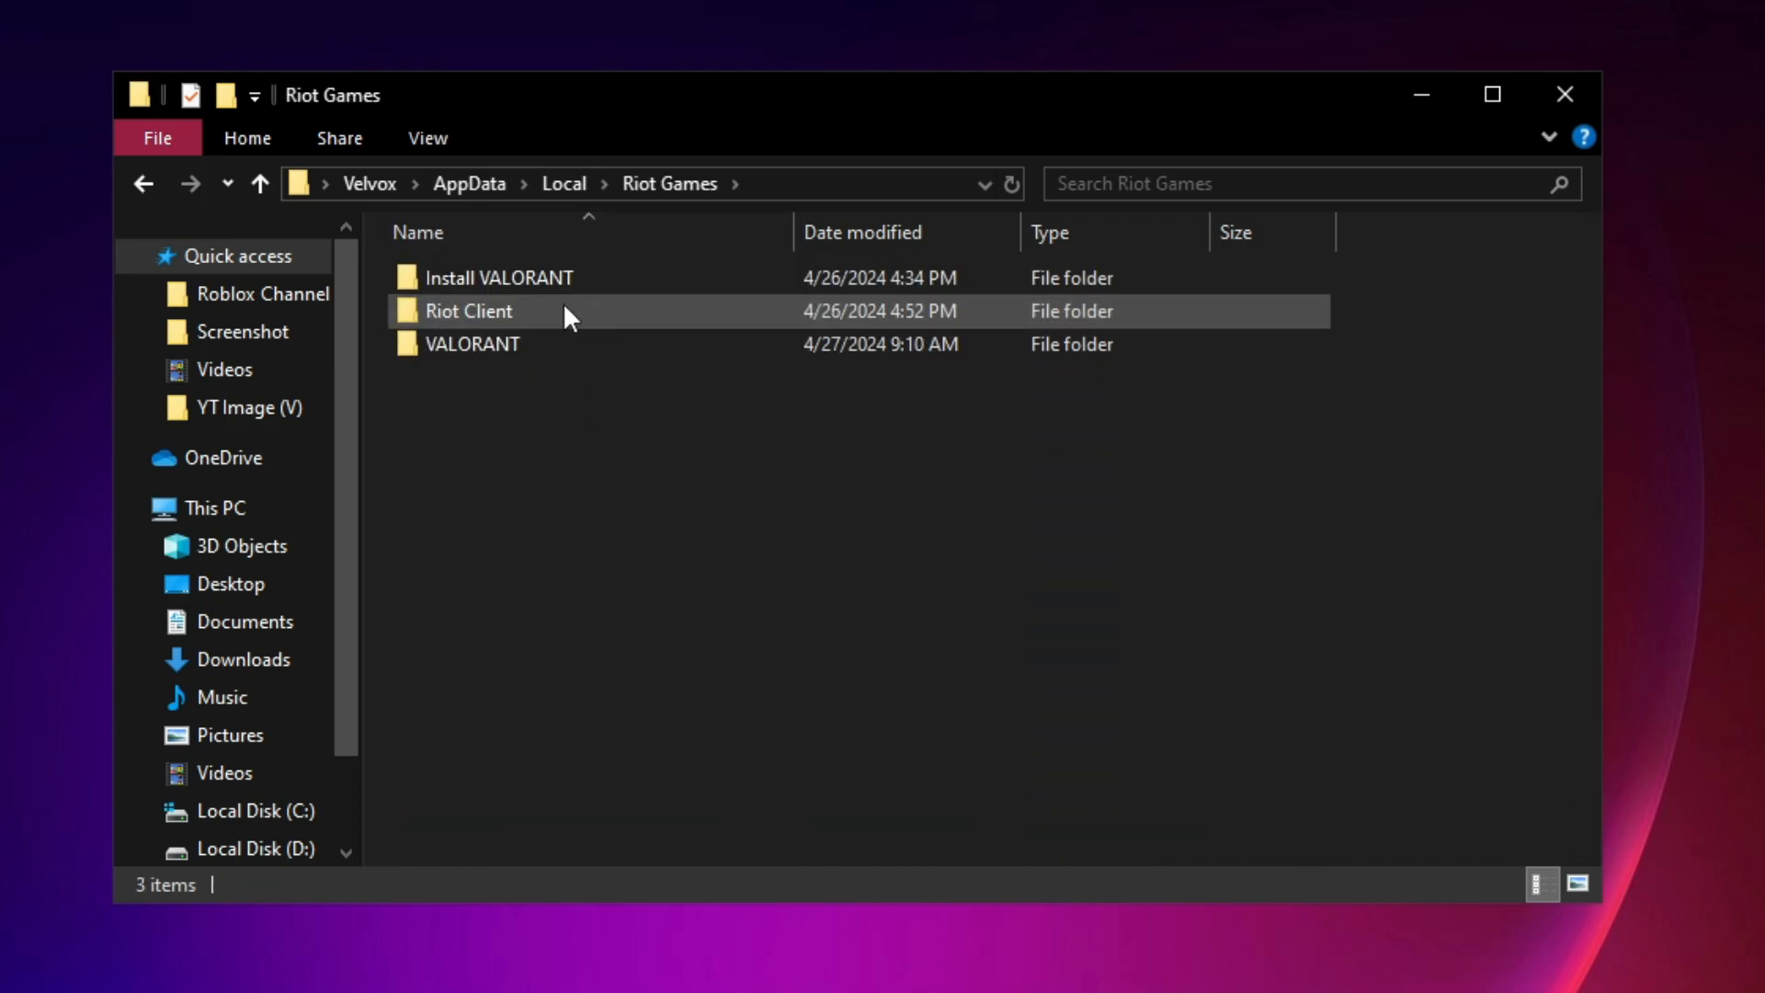
{"action": "double_click", "coordinate": [467, 311]}
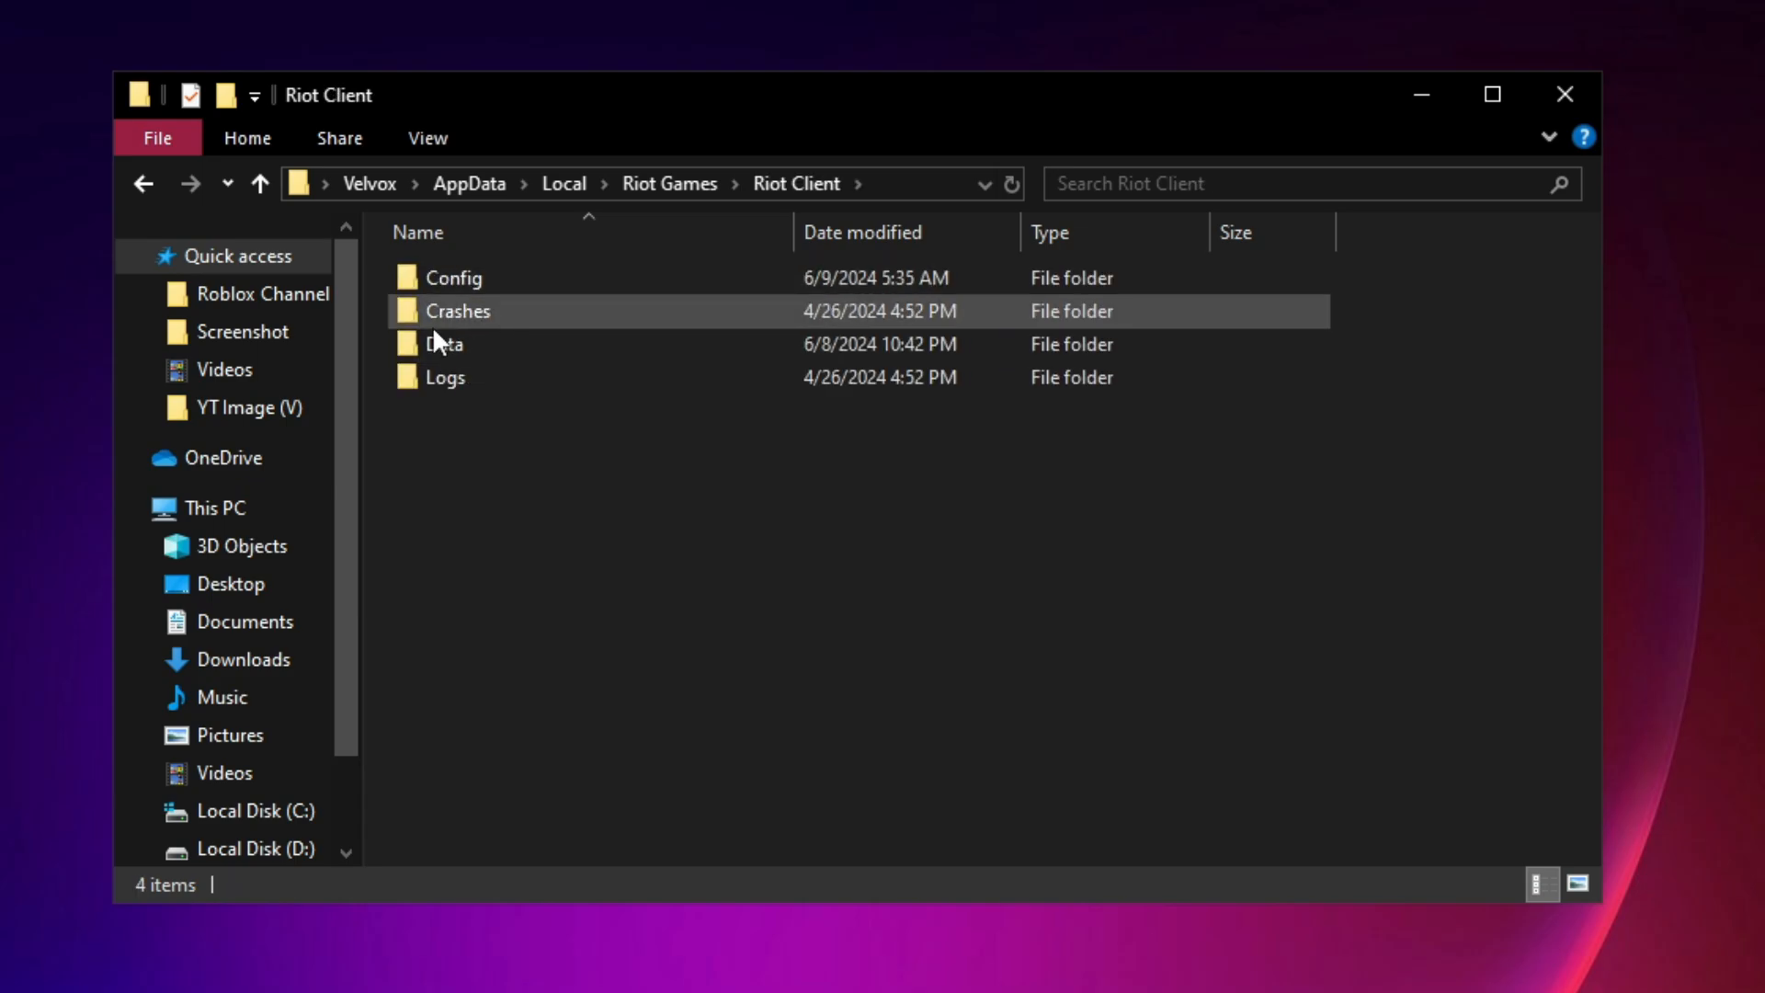
{"action": "double_click", "coordinate": [445, 343]}
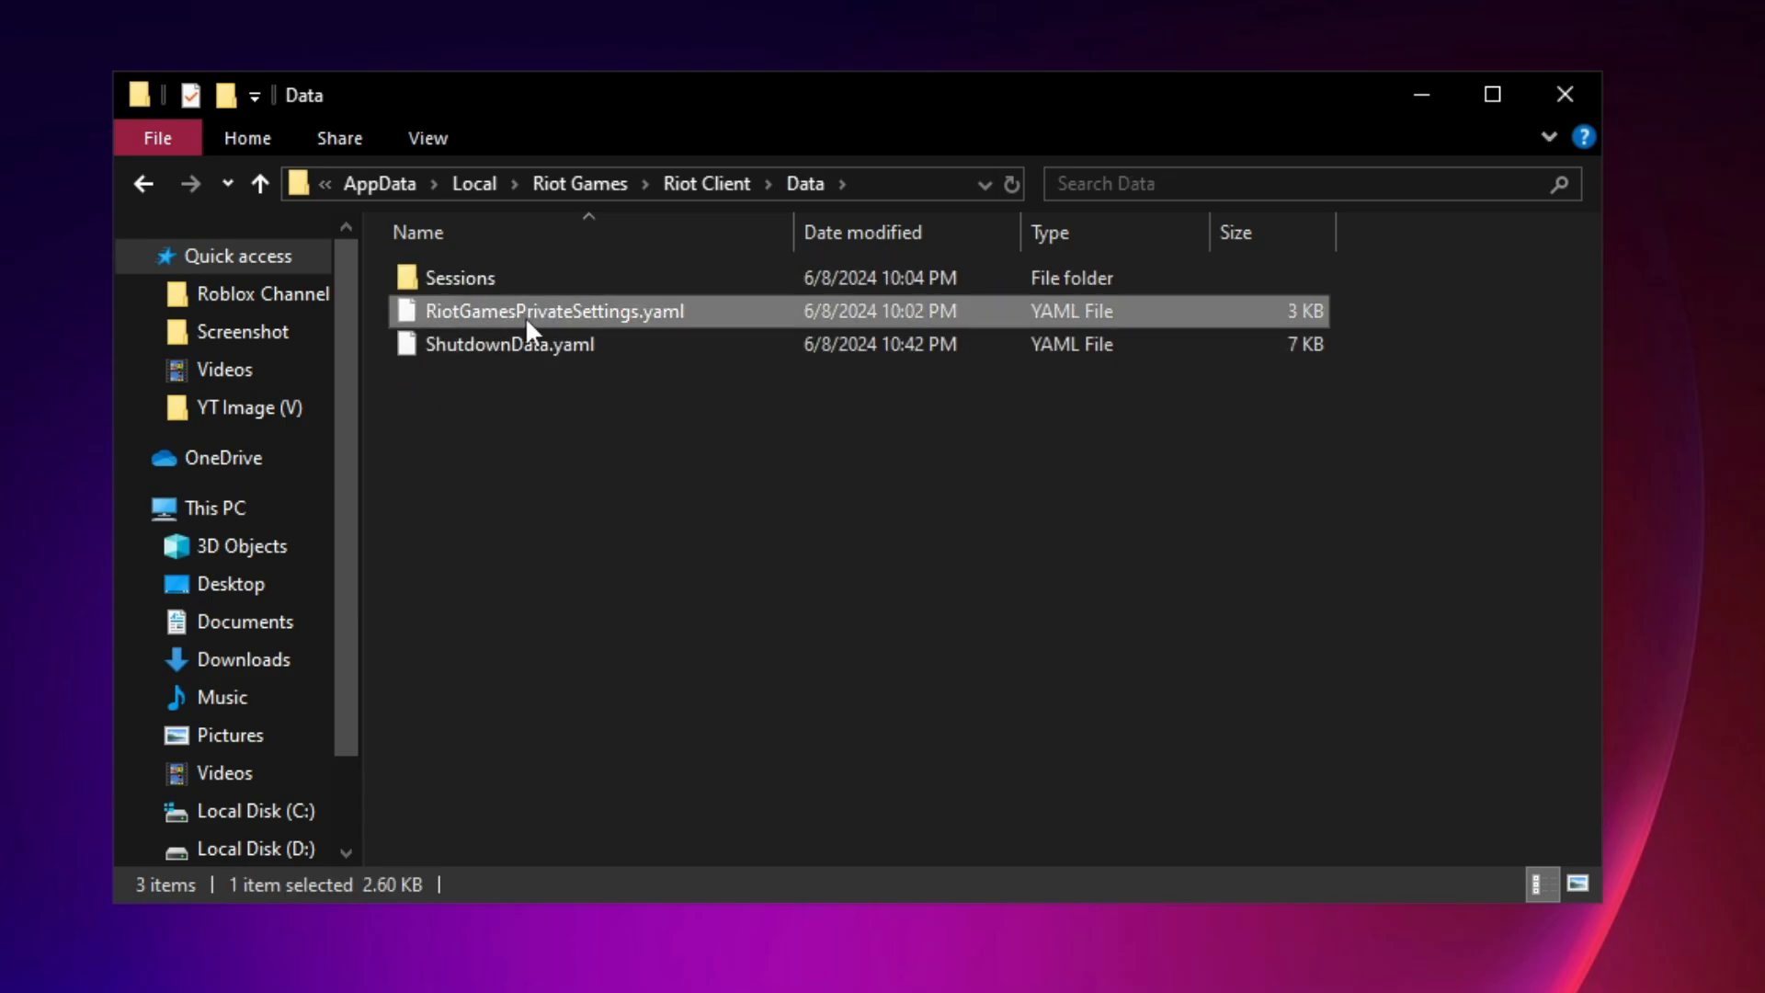
Rename RiotGamesPrivateSettings.yaml to RiotGamesPrivateSettings.yaml.1, confirming the extension warning
{"action": "right_click", "coordinate": [552, 311]}
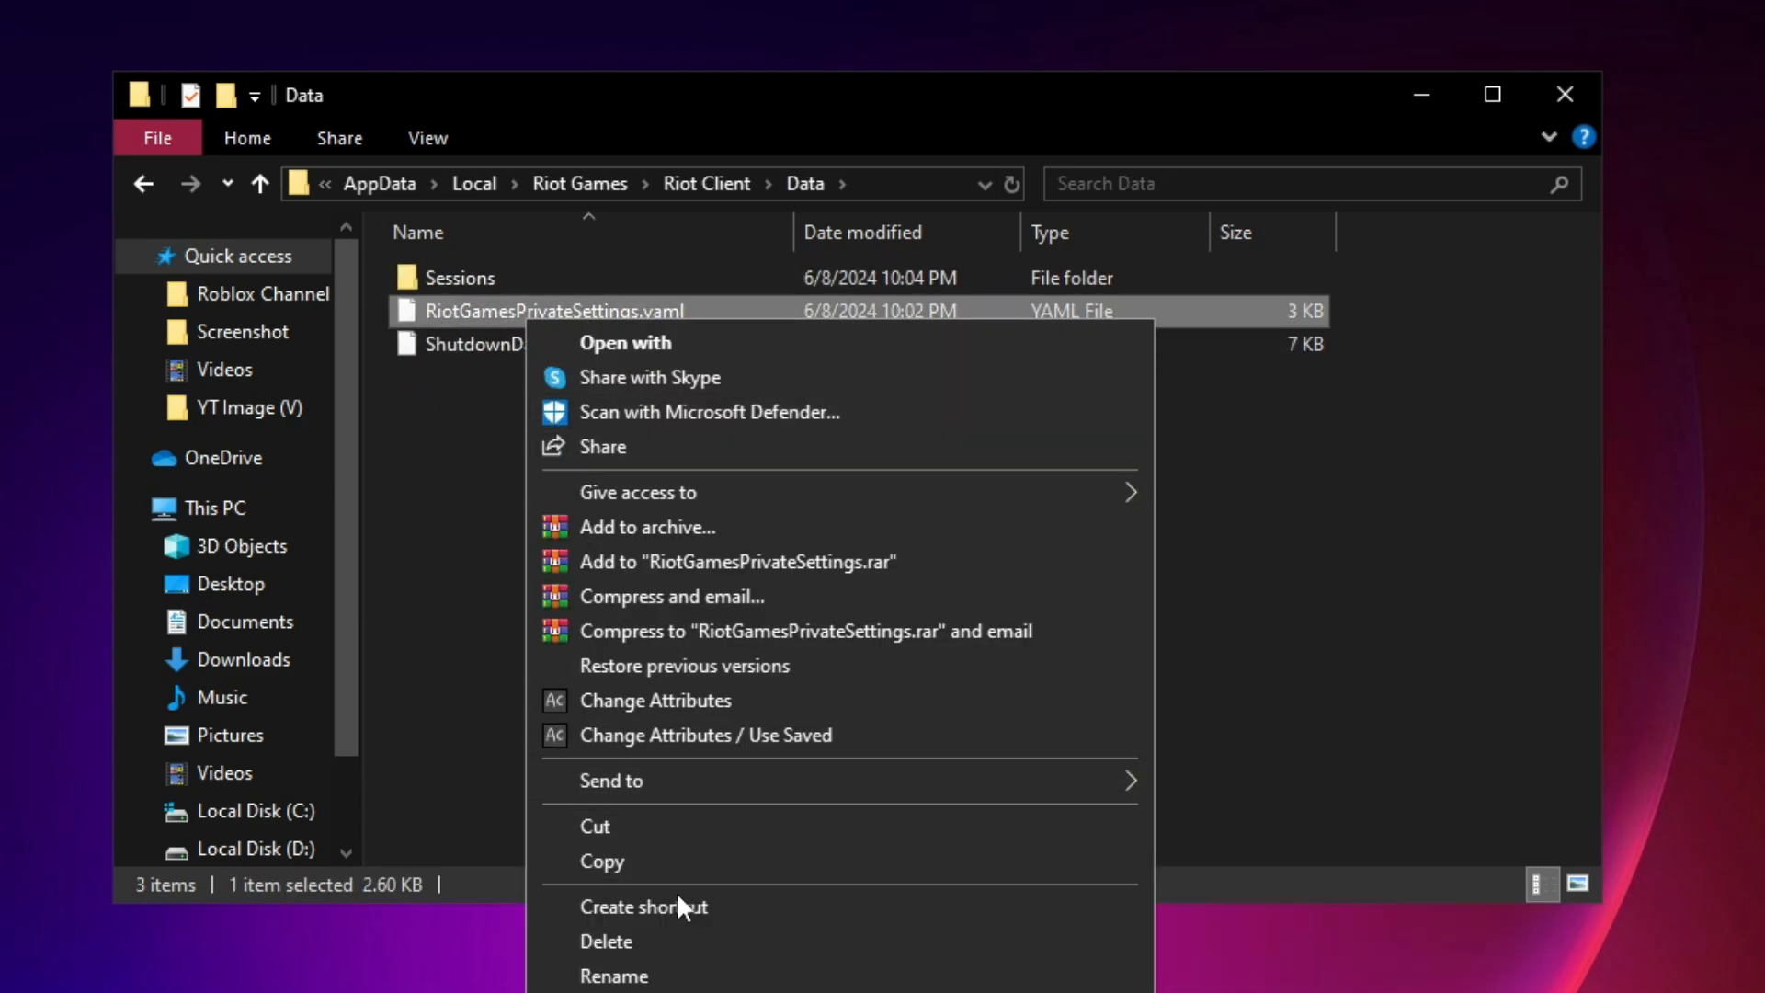
{"action": "left_click", "coordinate": [614, 975]}
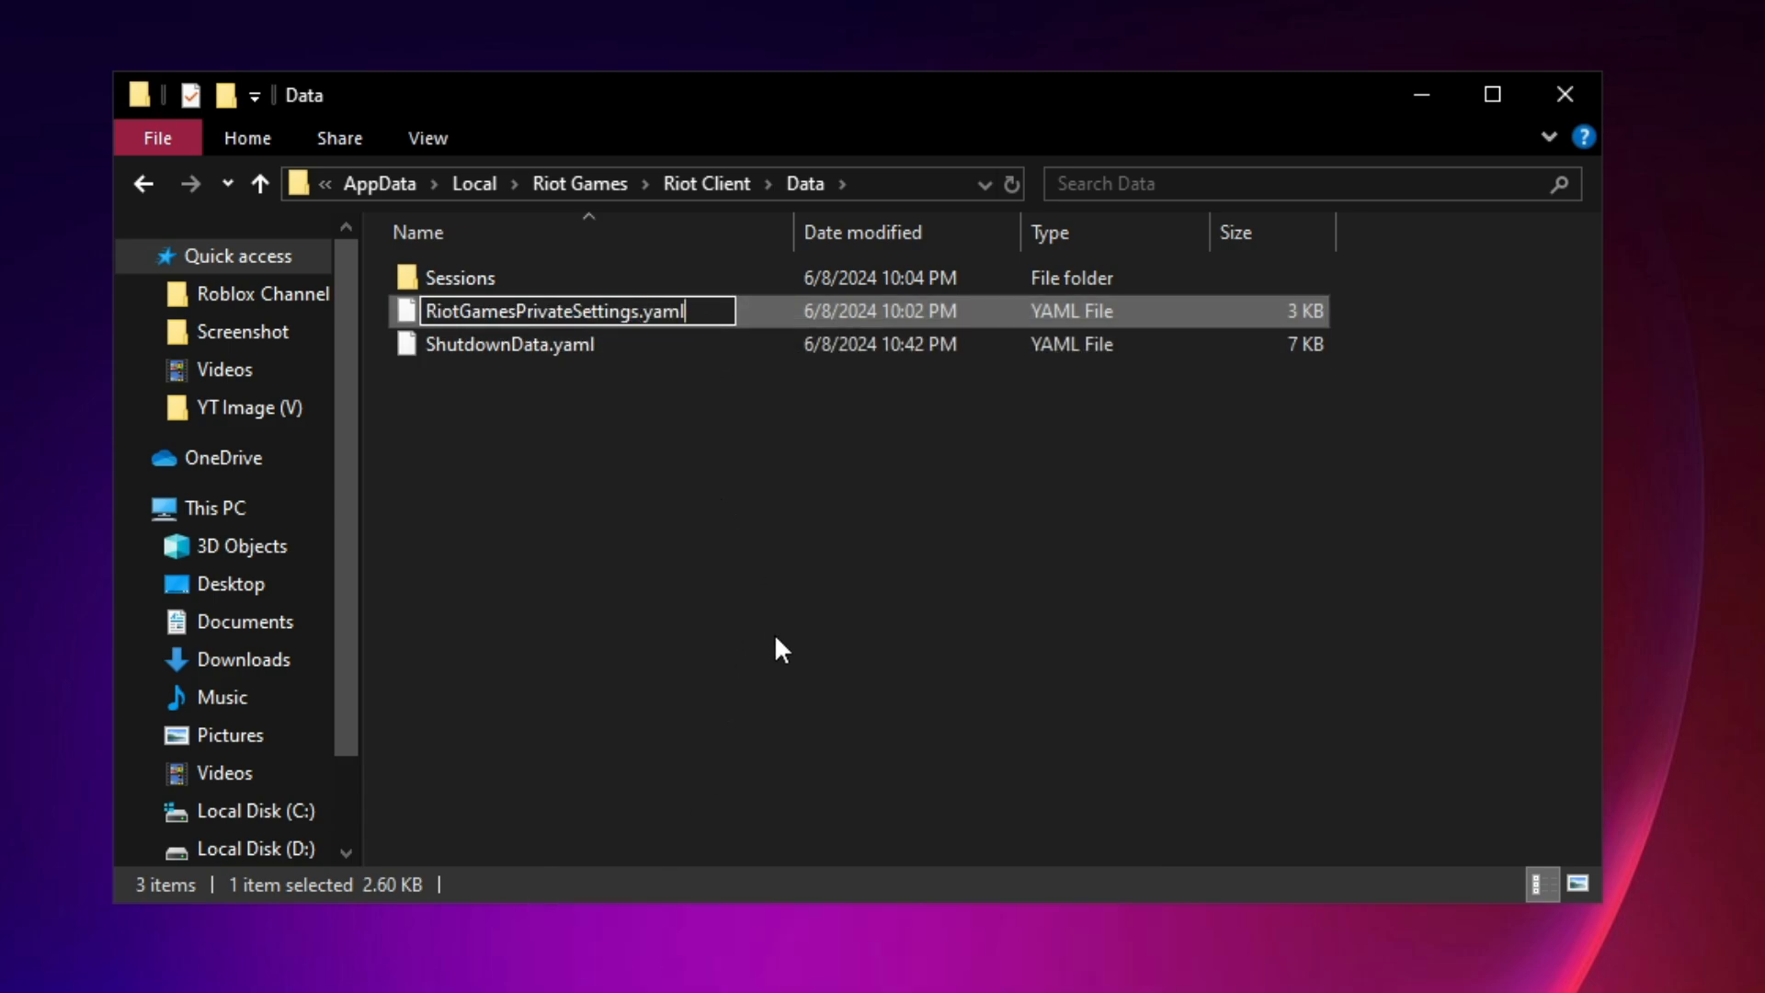
{"action": "type", "text": ".1"}
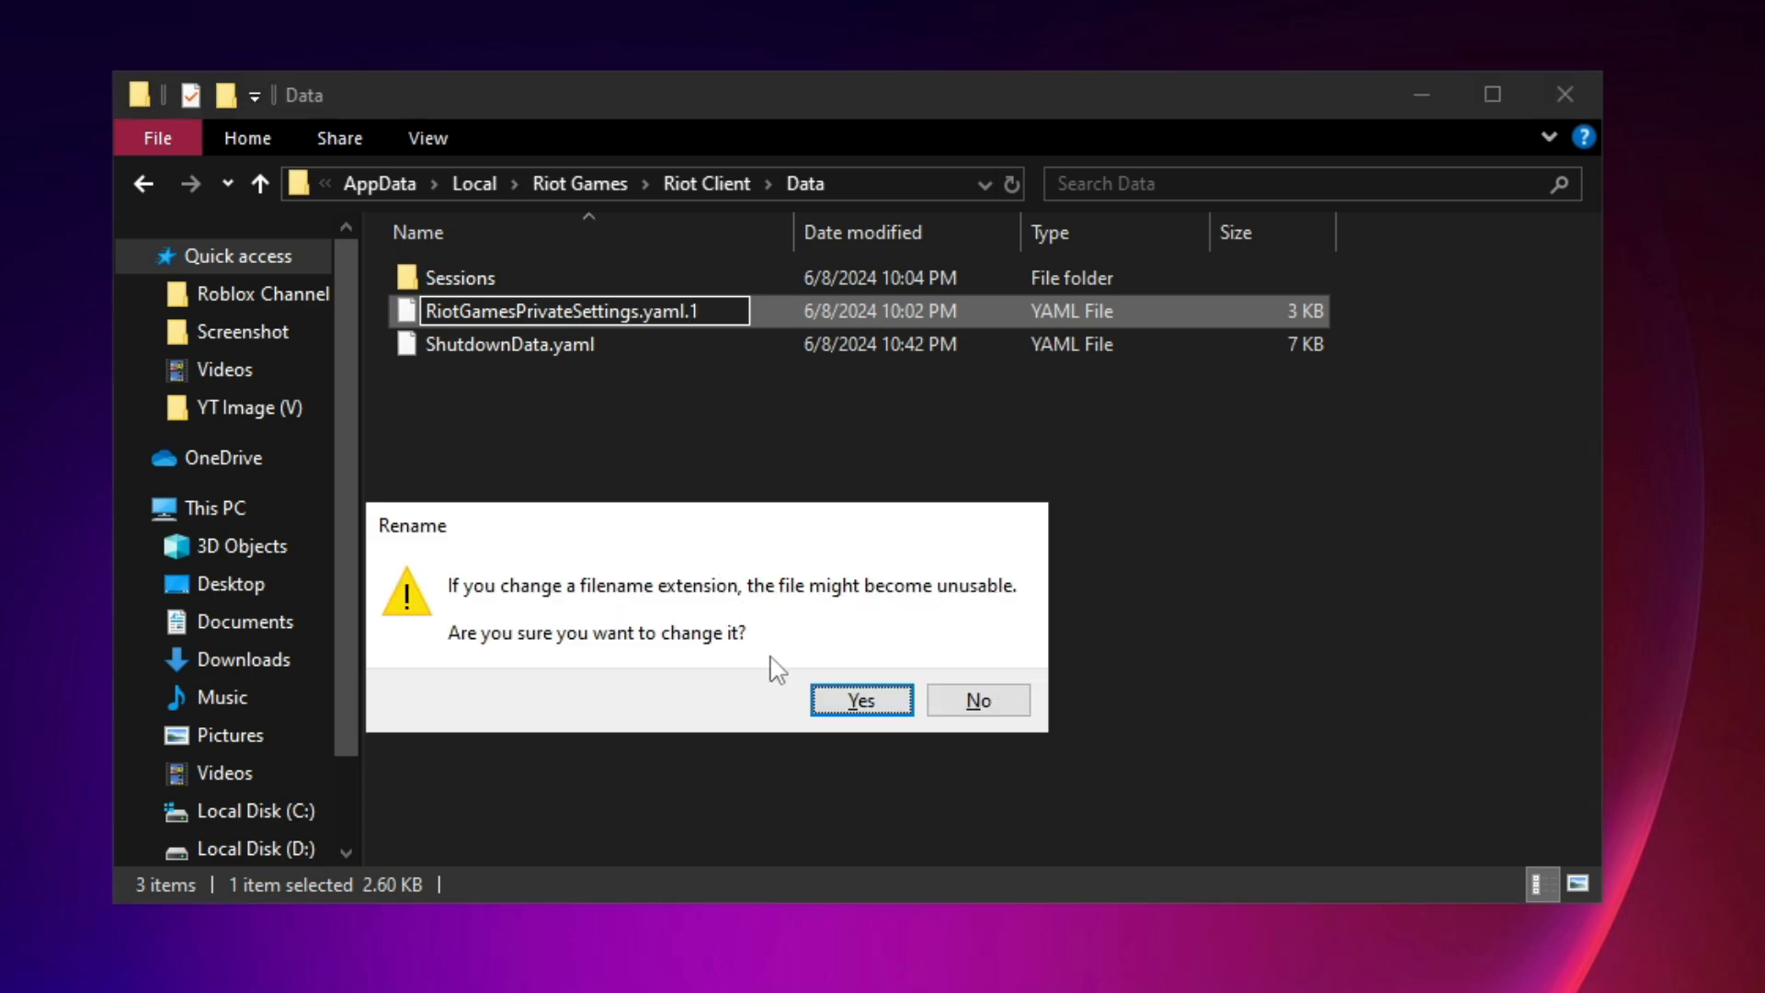
{"action": "left_click", "coordinate": [858, 698]}
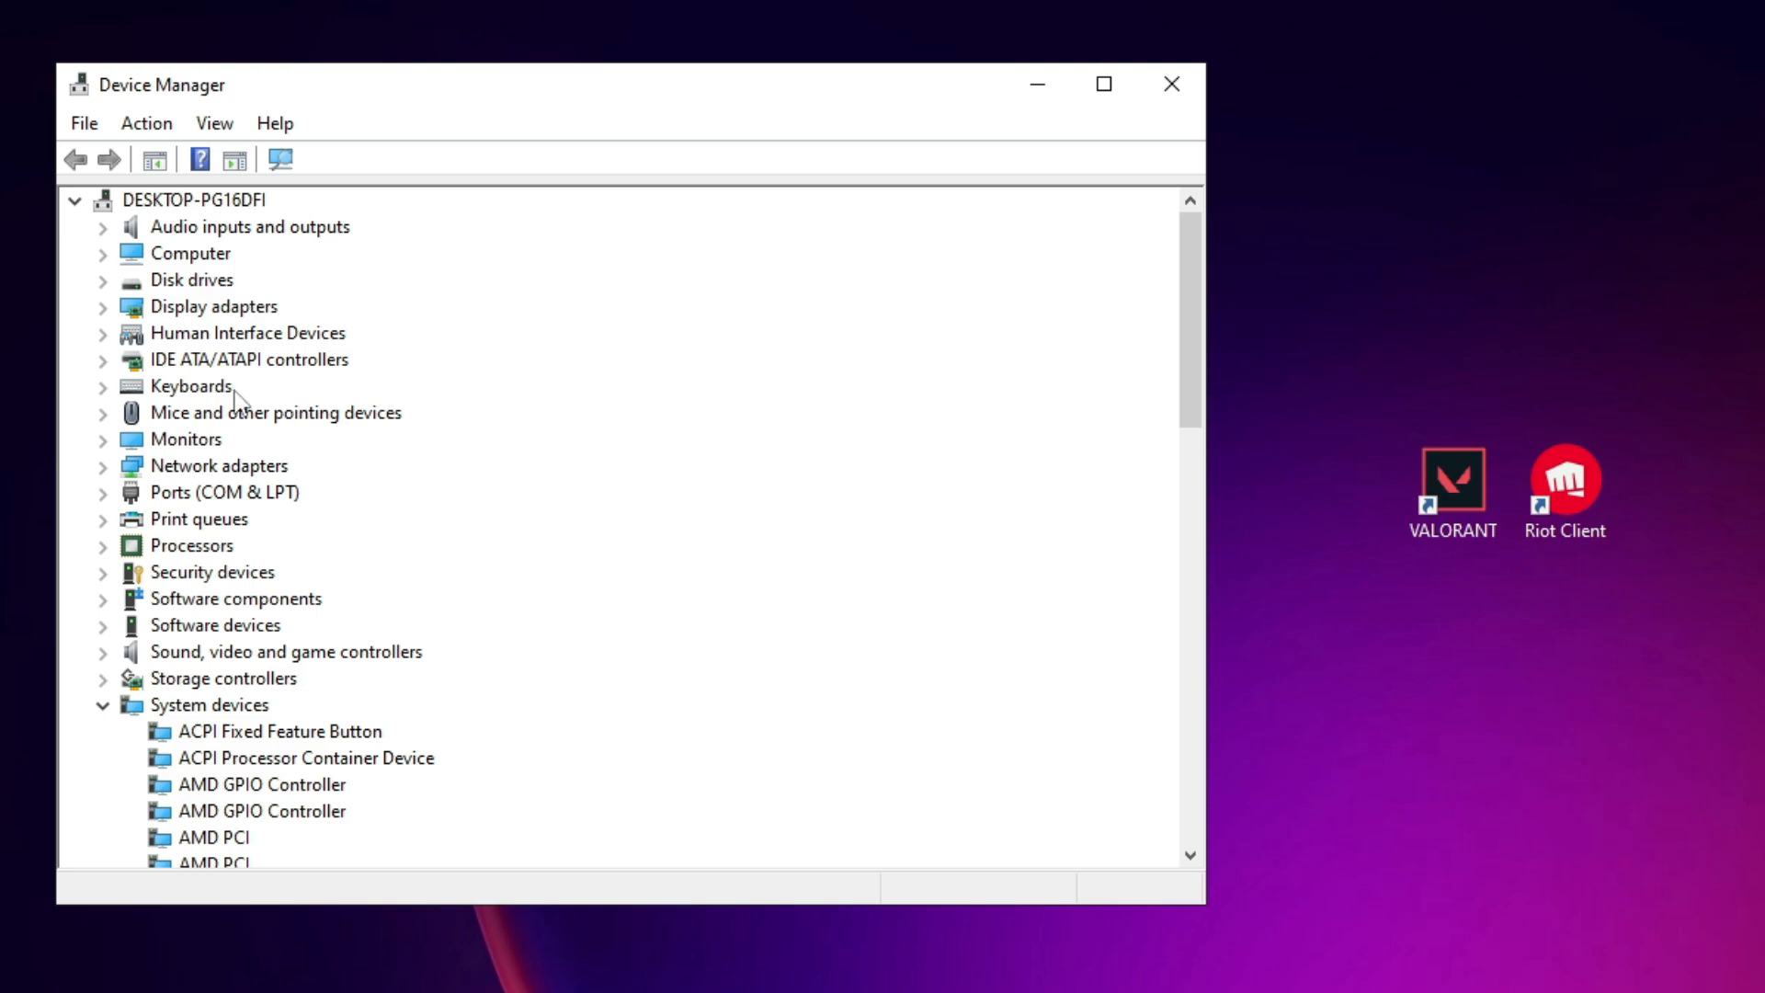
Under Display adapters, update the ATI FirePro V driver via automatic search
{"action": "left_click", "coordinate": [214, 307]}
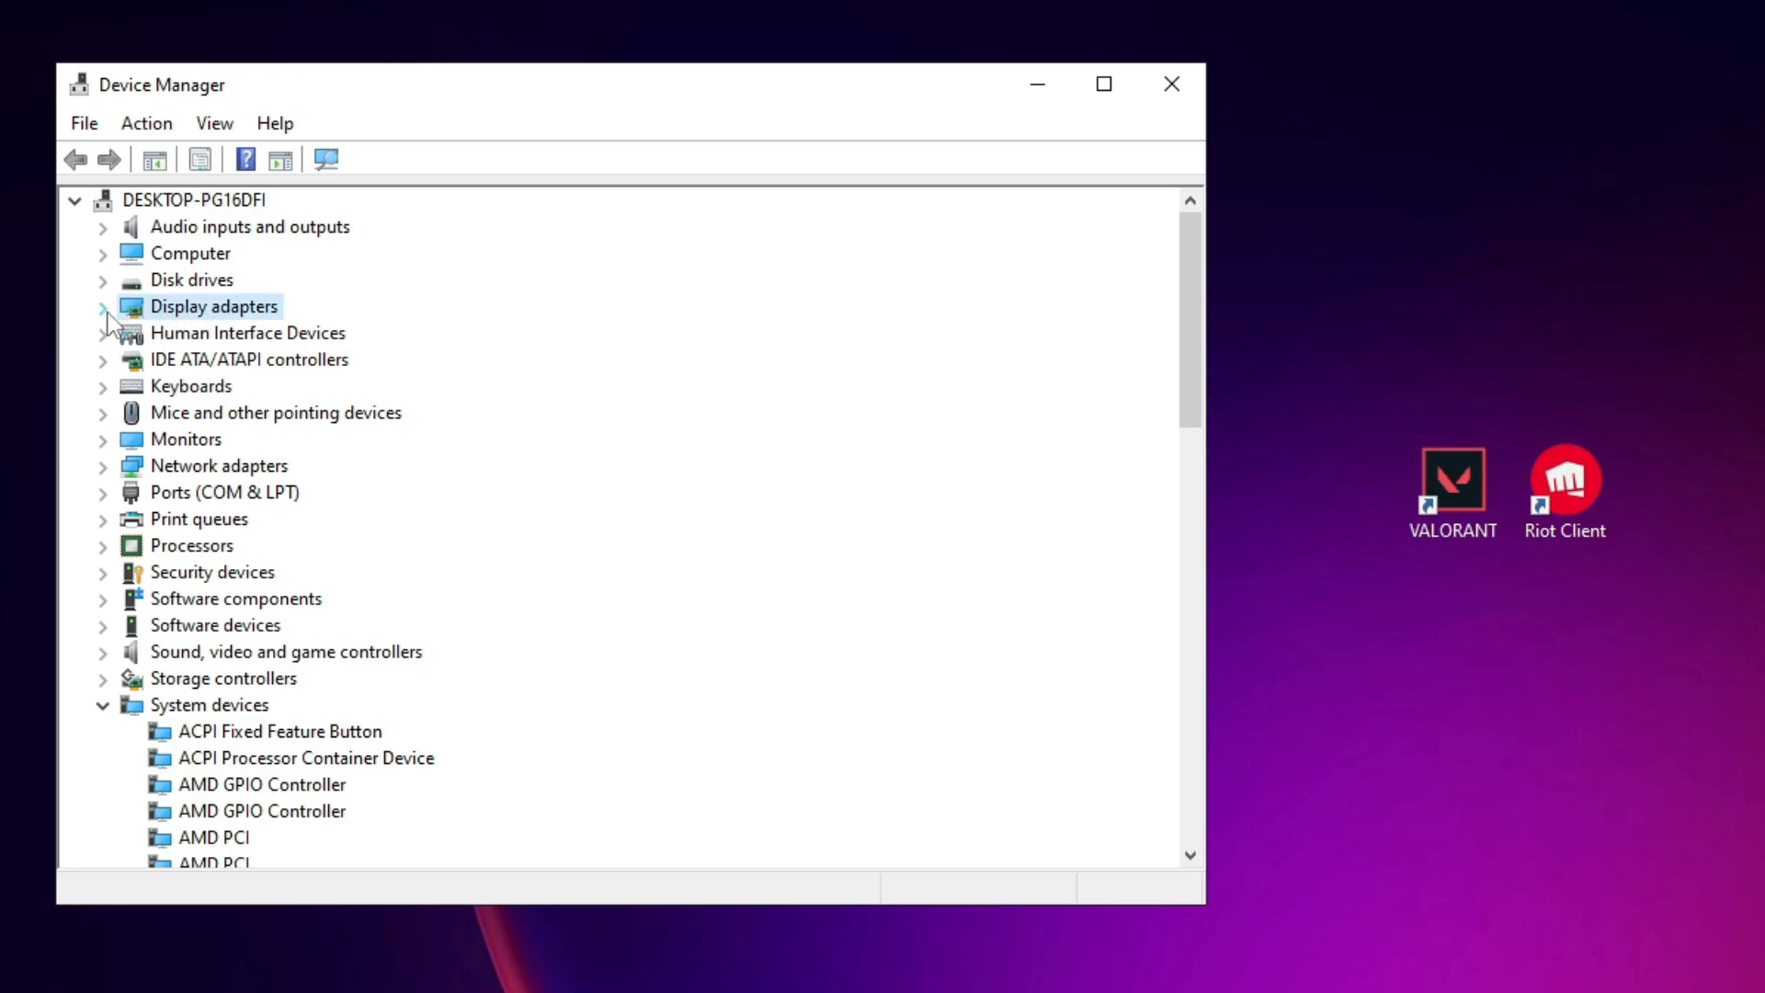
{"action": "left_click", "coordinate": [103, 305]}
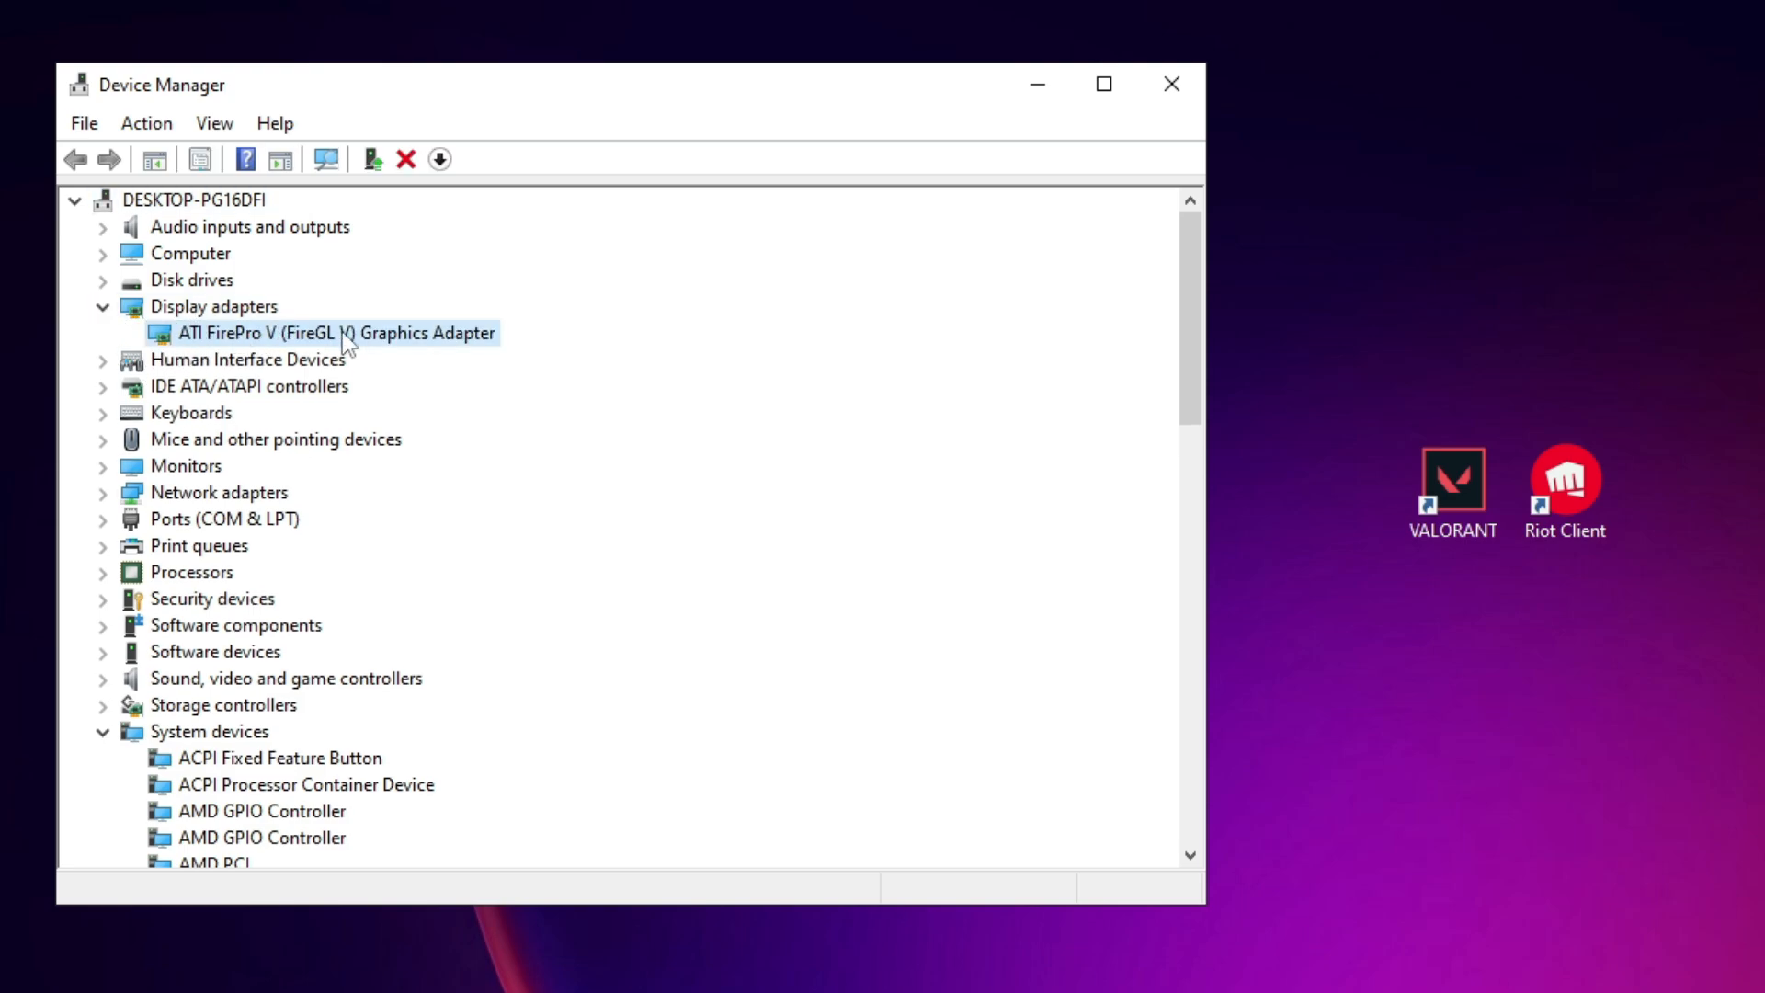
{"action": "mouse_move", "coordinate": [298, 361]}
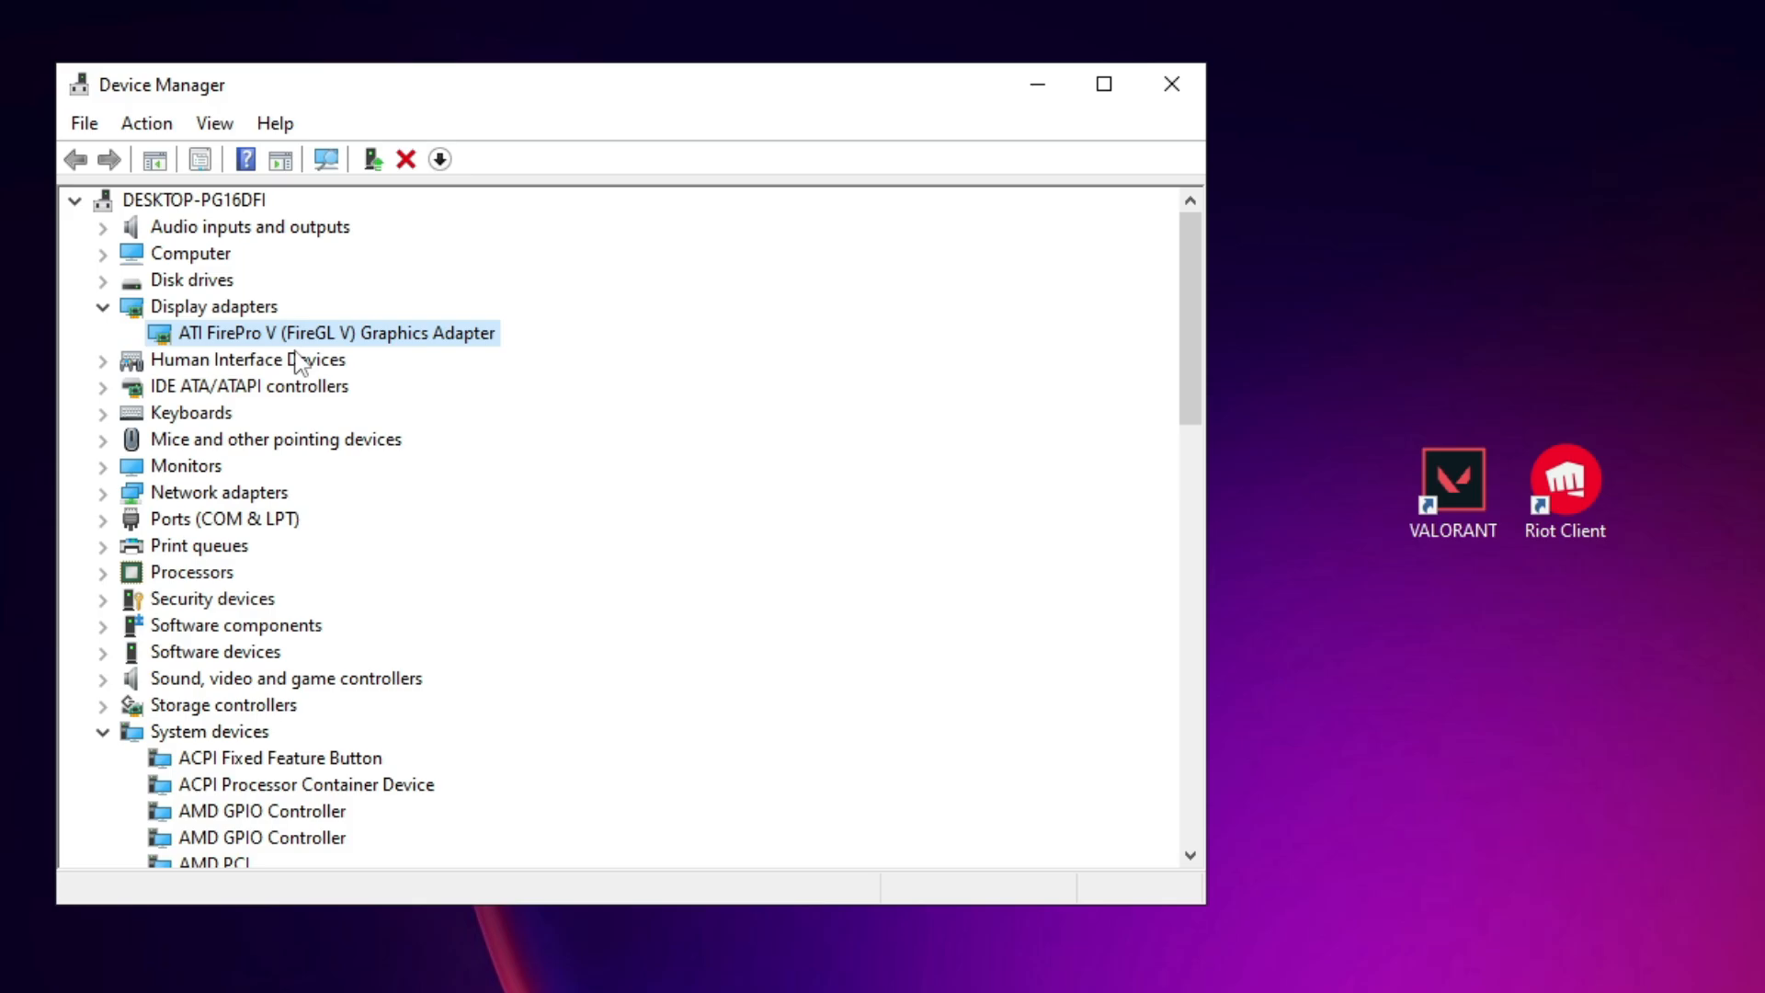
{"action": "right_click", "coordinate": [281, 333]}
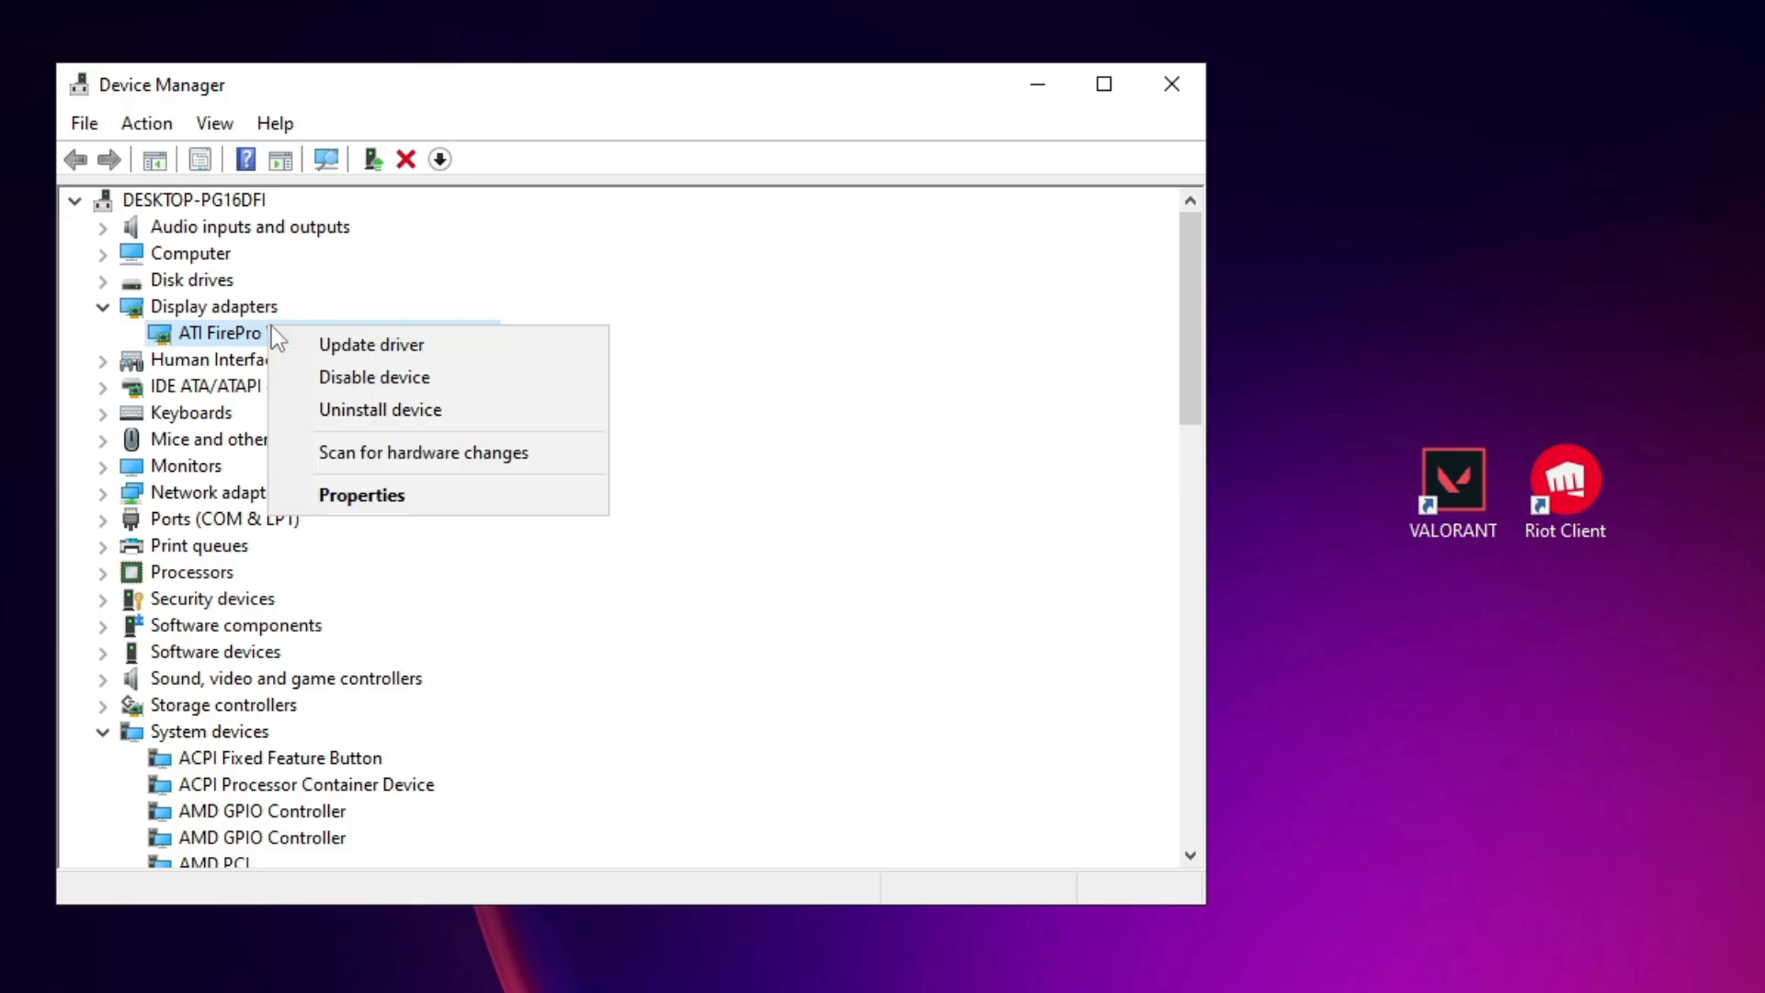
{"action": "left_click", "coordinate": [369, 343]}
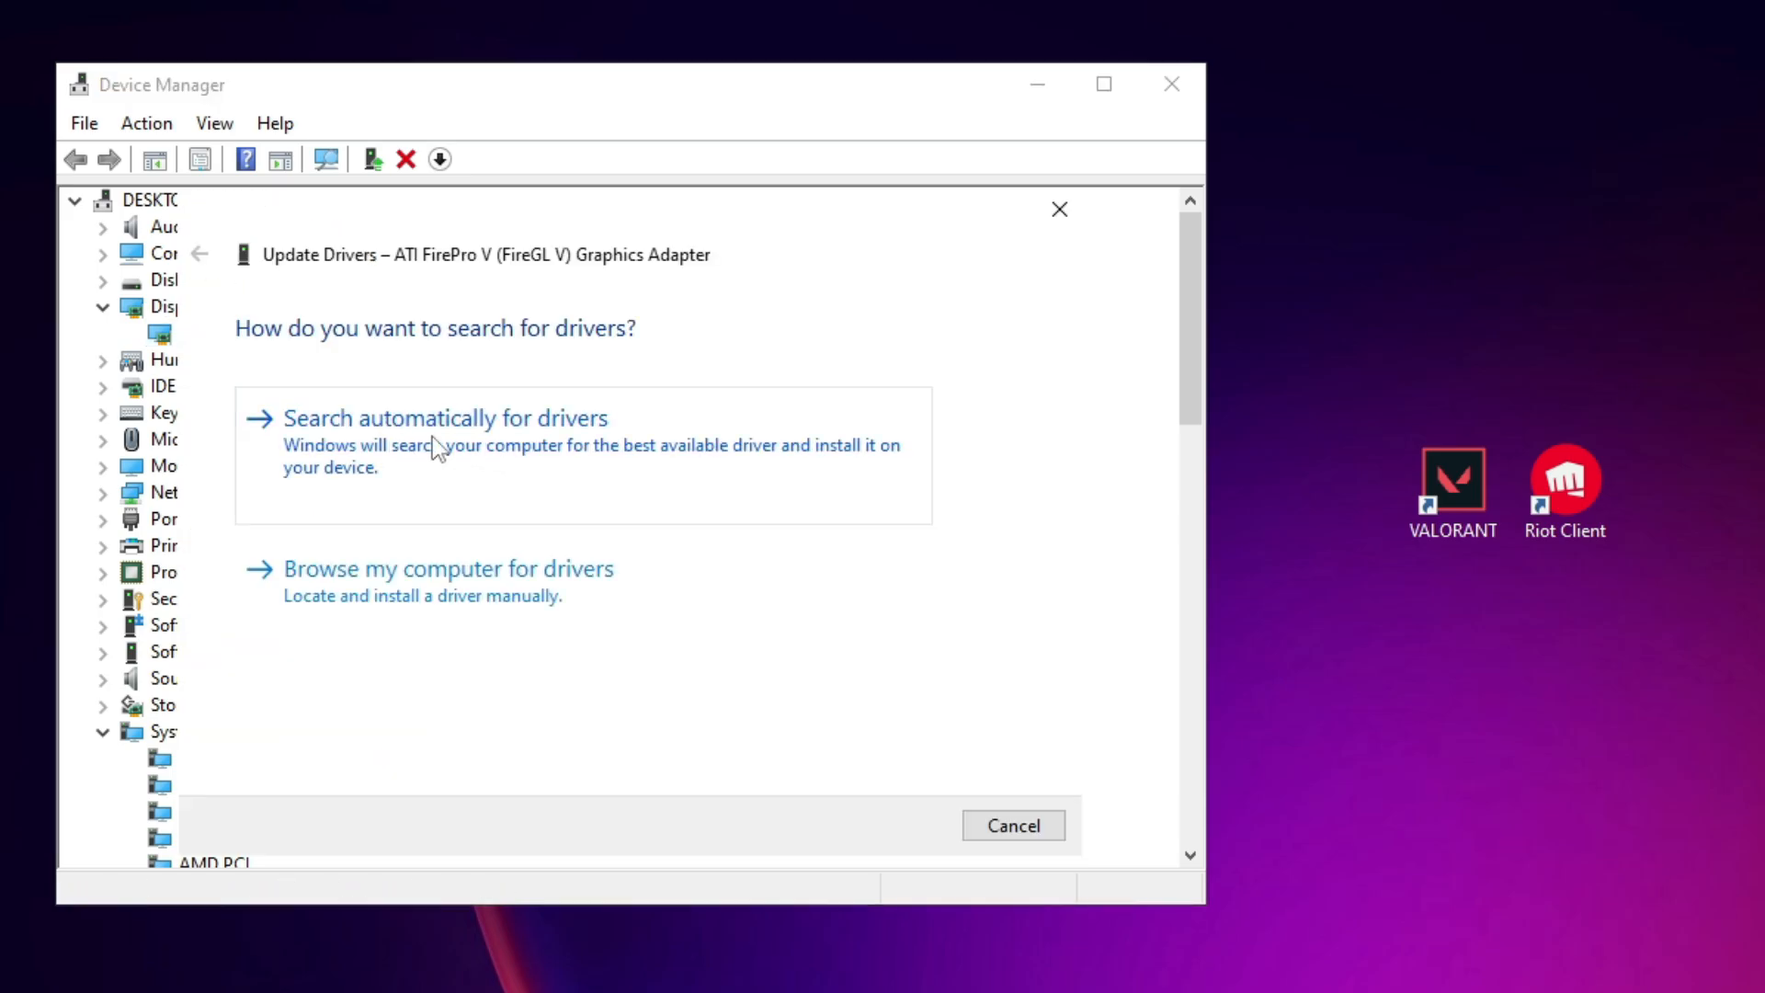
{"action": "left_click", "coordinate": [445, 418]}
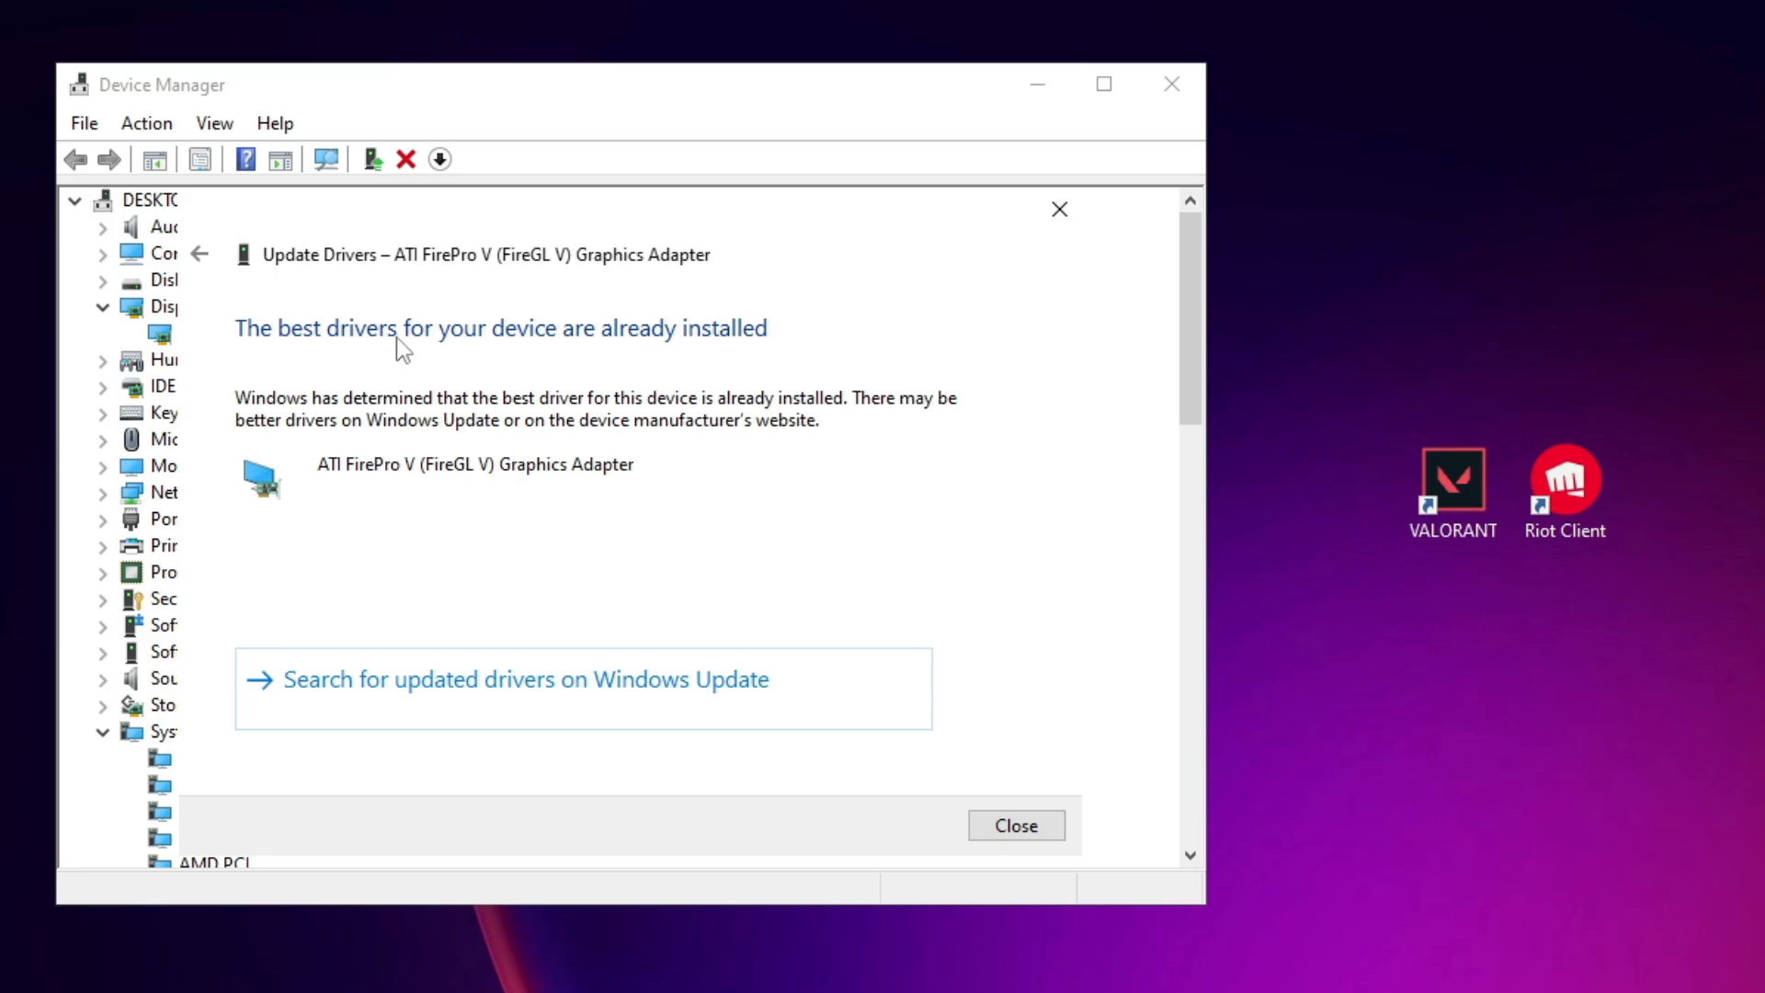
{"action": "mouse_move", "coordinate": [658, 292]}
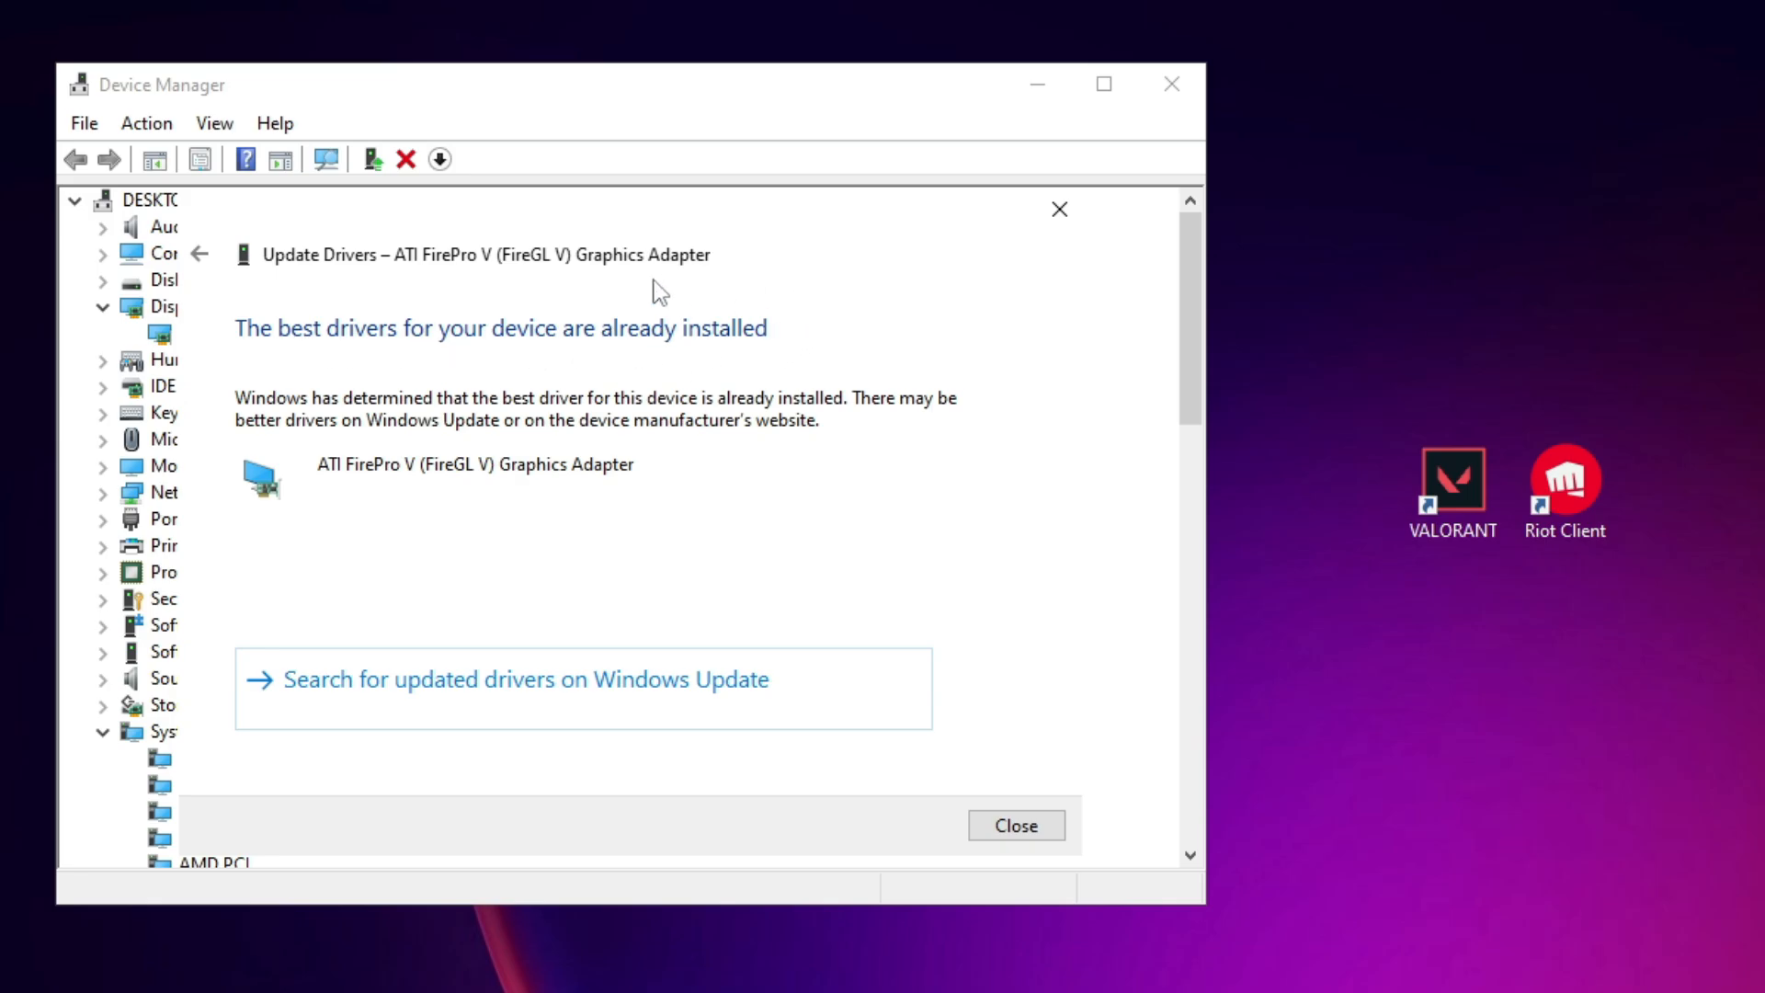
{"action": "mouse_move", "coordinate": [596, 319]}
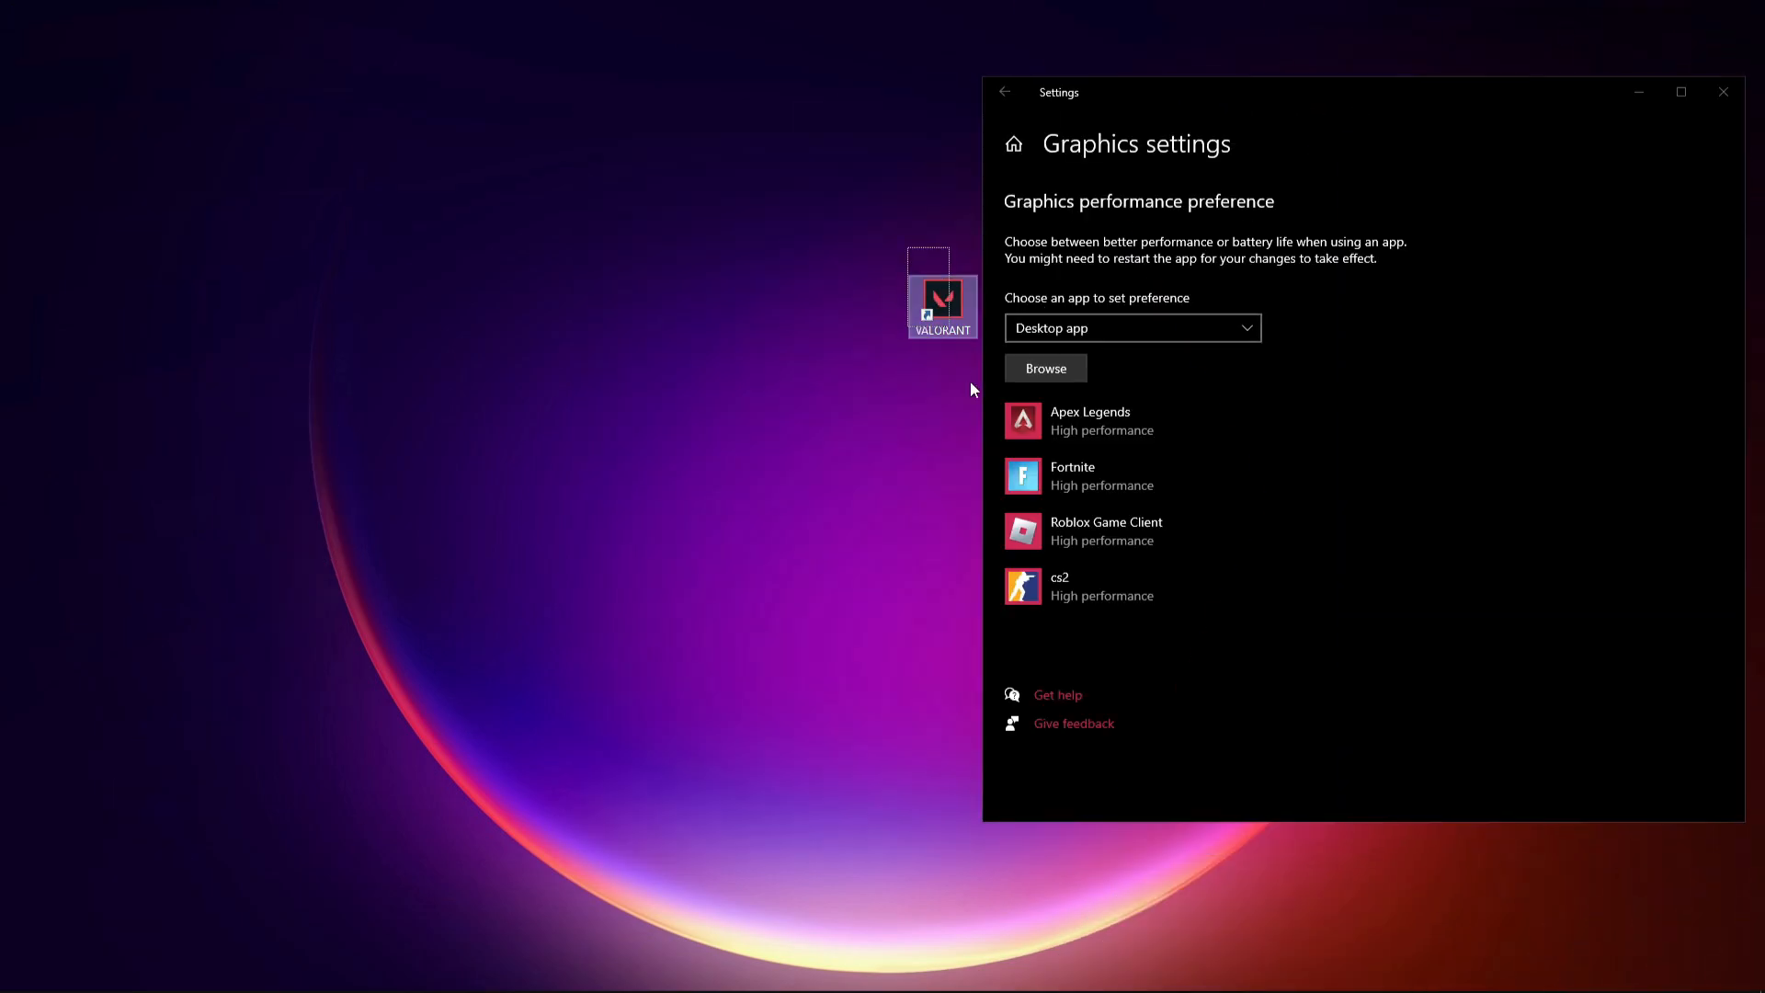
Add E:\Riot Games\Riot Client\RiotClientServices.exe to the Graphics settings list
{"action": "right_click", "coordinate": [941, 307]}
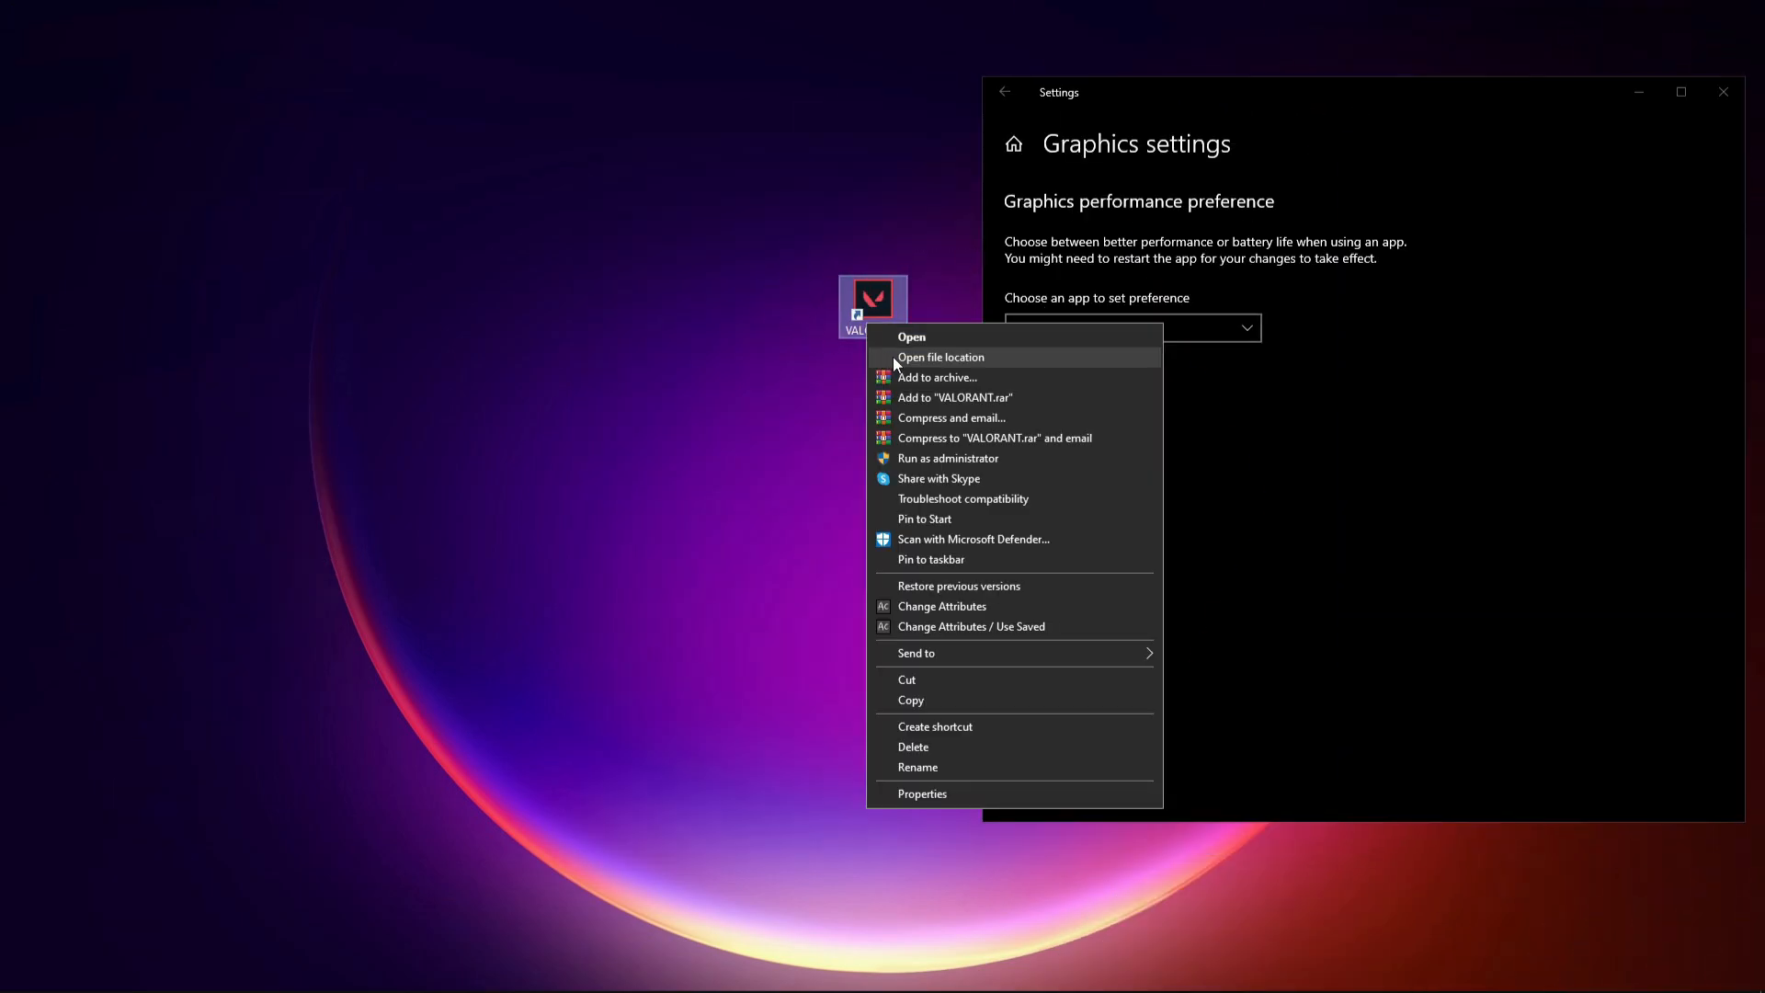
{"action": "left_click", "coordinate": [940, 356]}
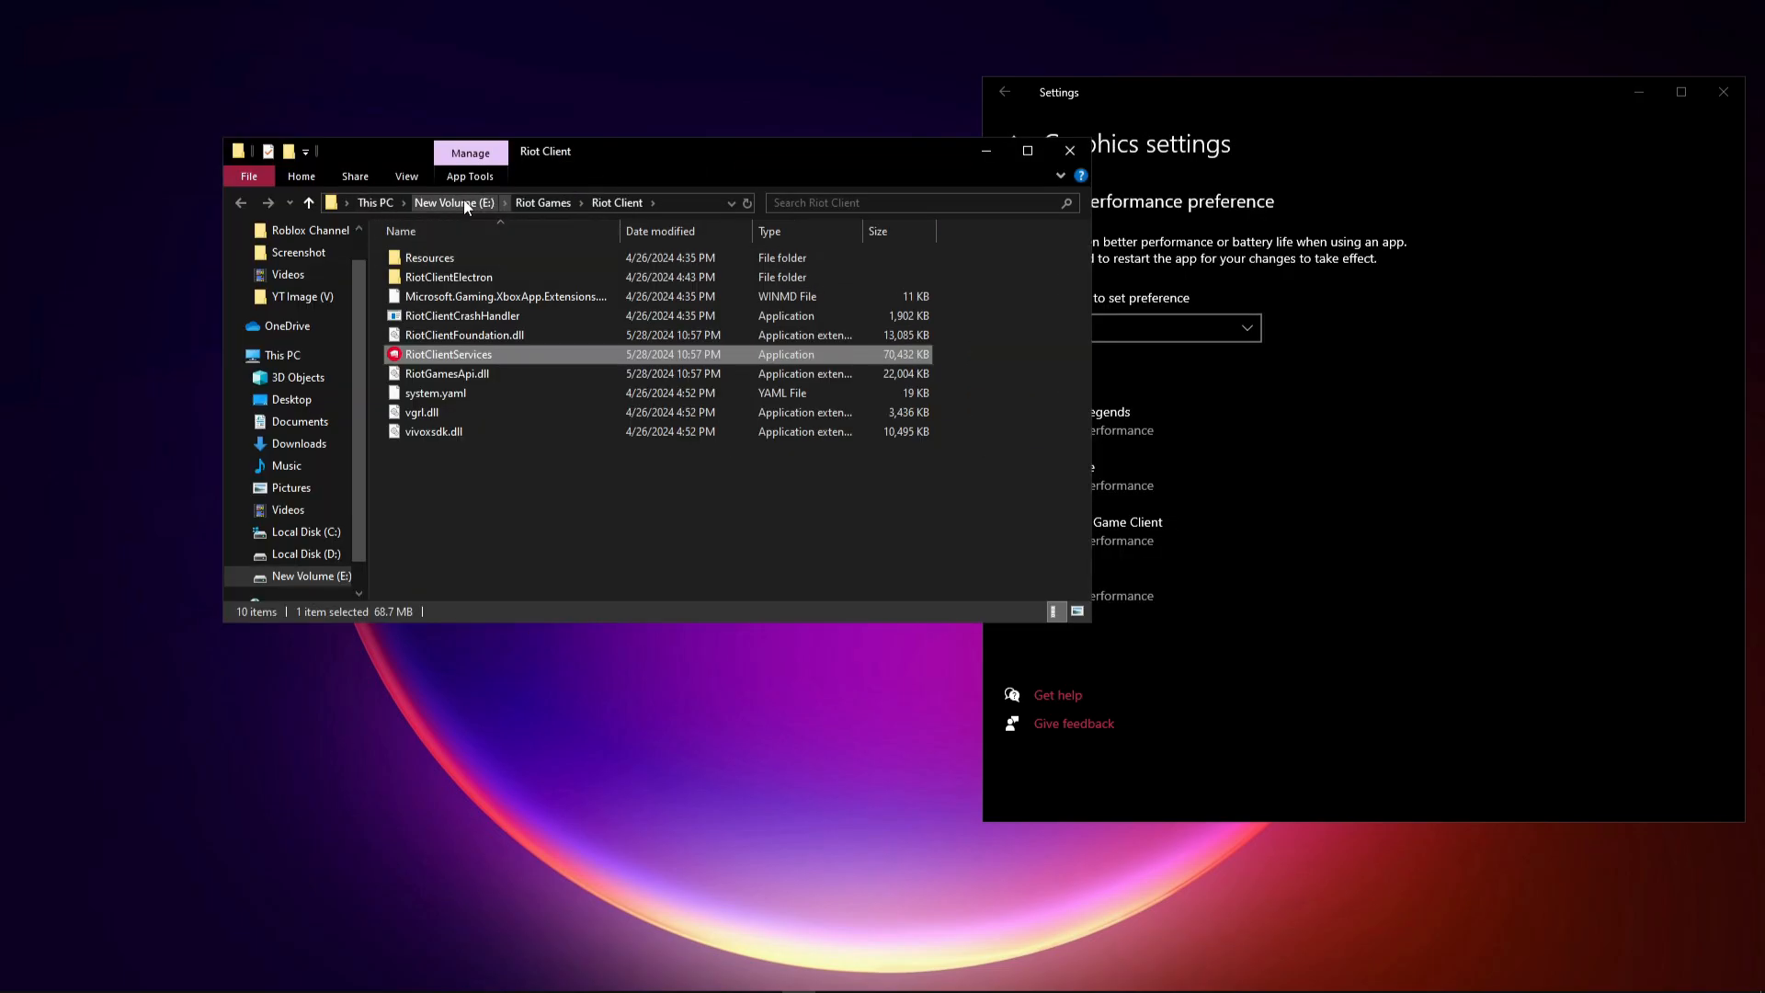
{"action": "mouse_move", "coordinate": [617, 217]}
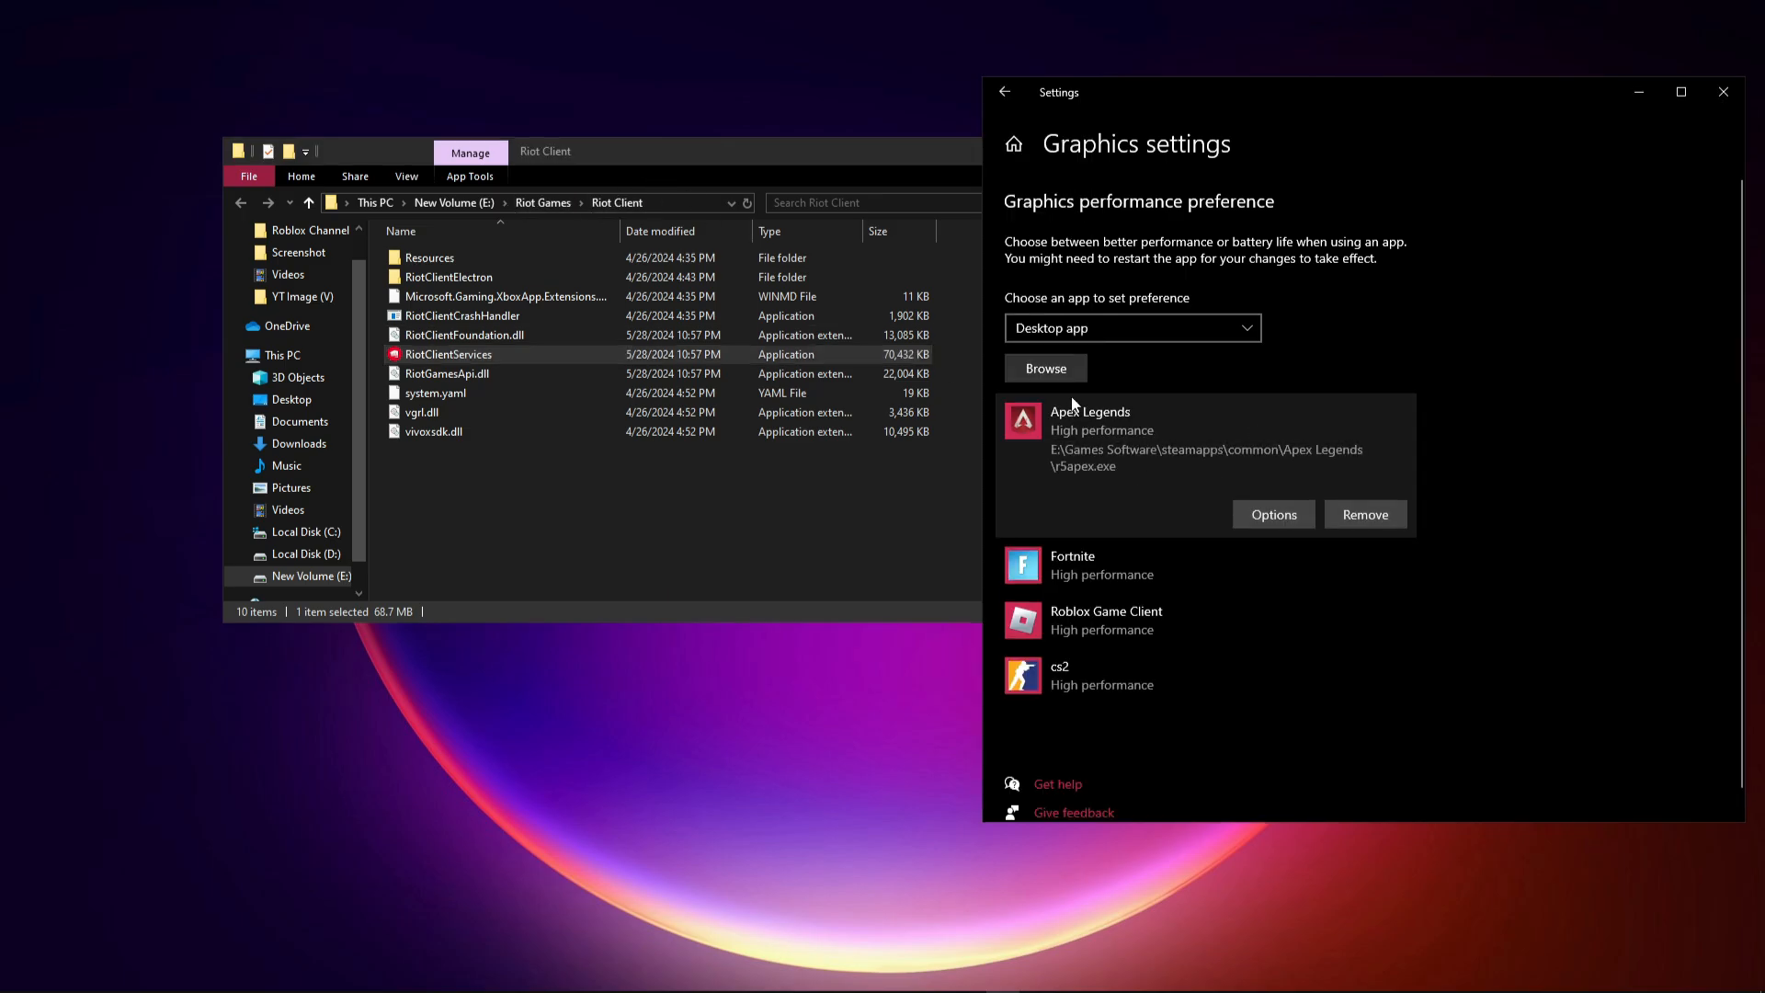
{"action": "left_click", "coordinate": [1044, 368]}
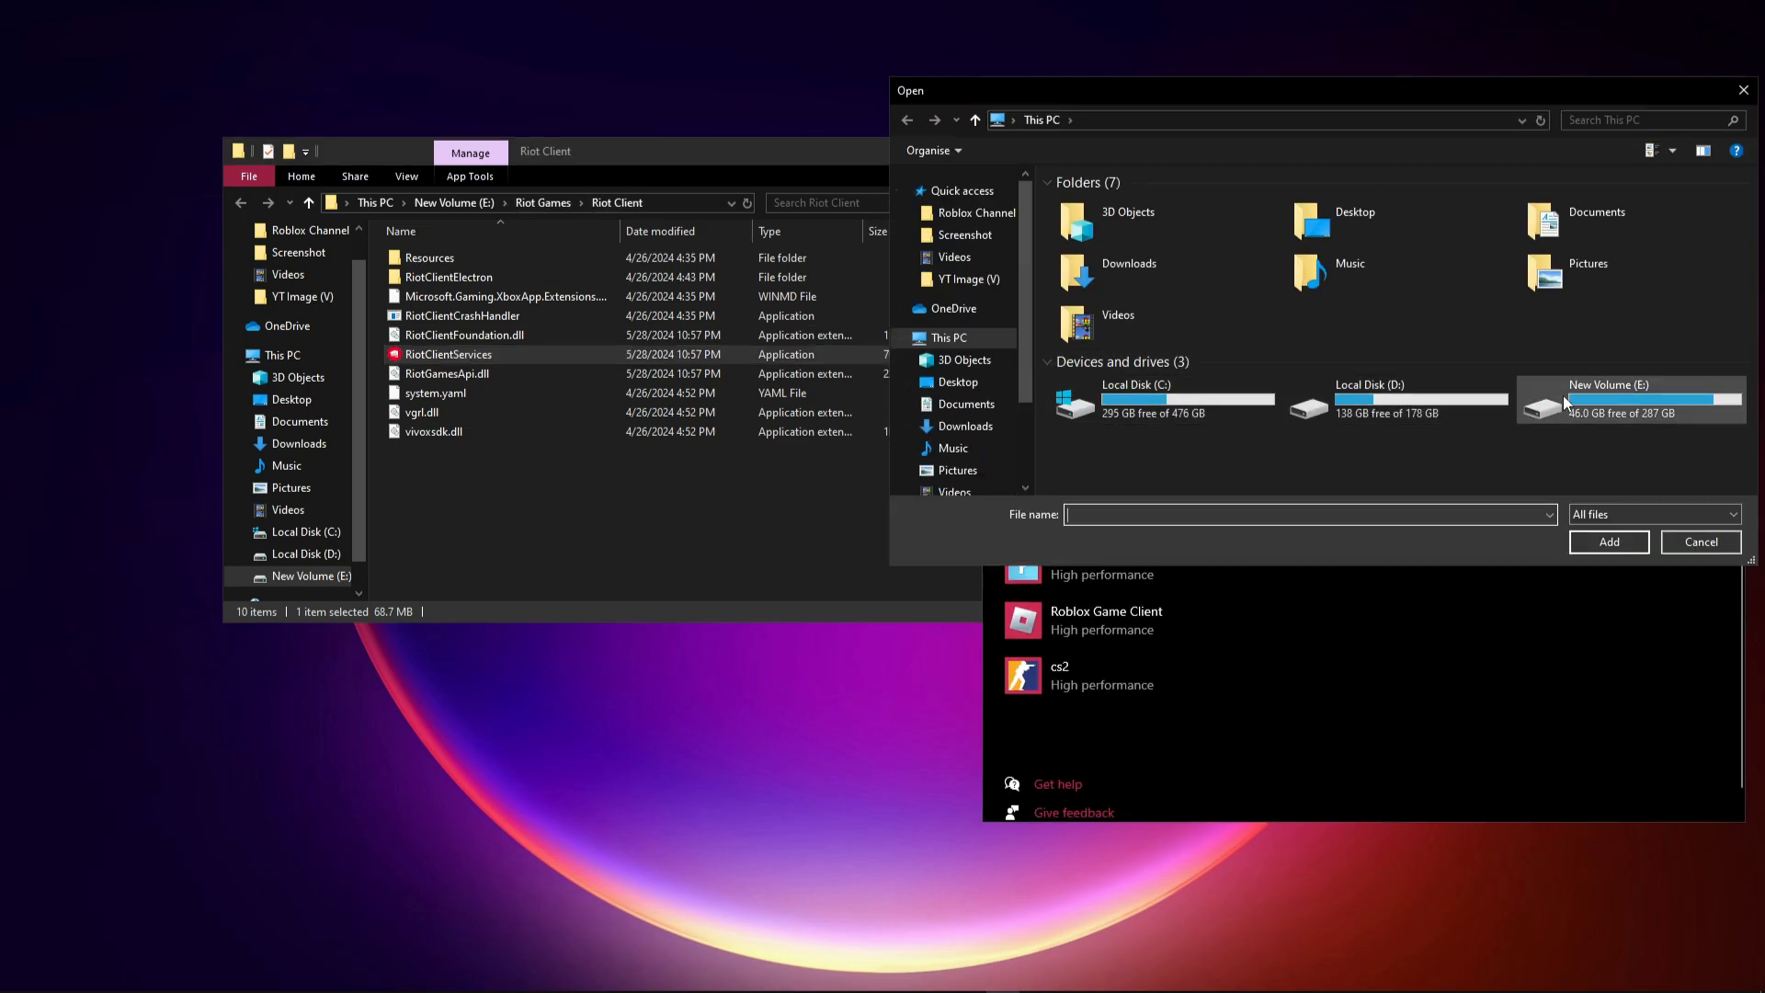
{"action": "double_click", "coordinate": [1633, 399]}
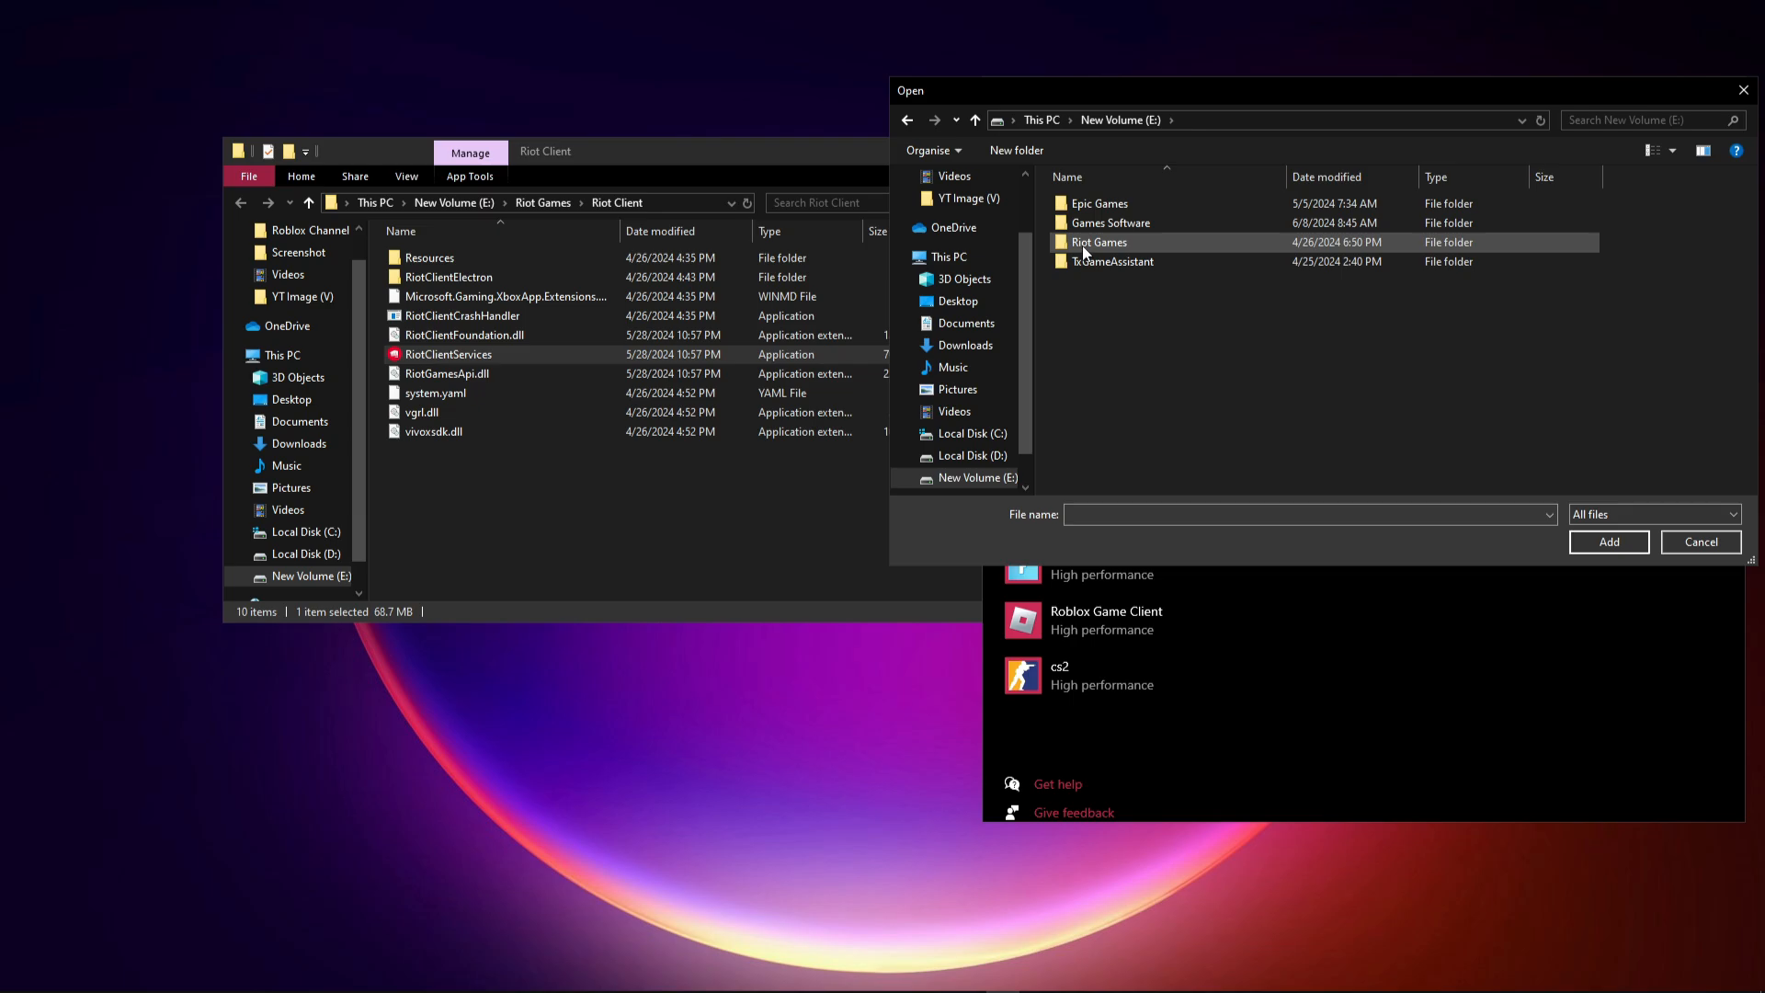
{"action": "double_click", "coordinate": [1097, 243]}
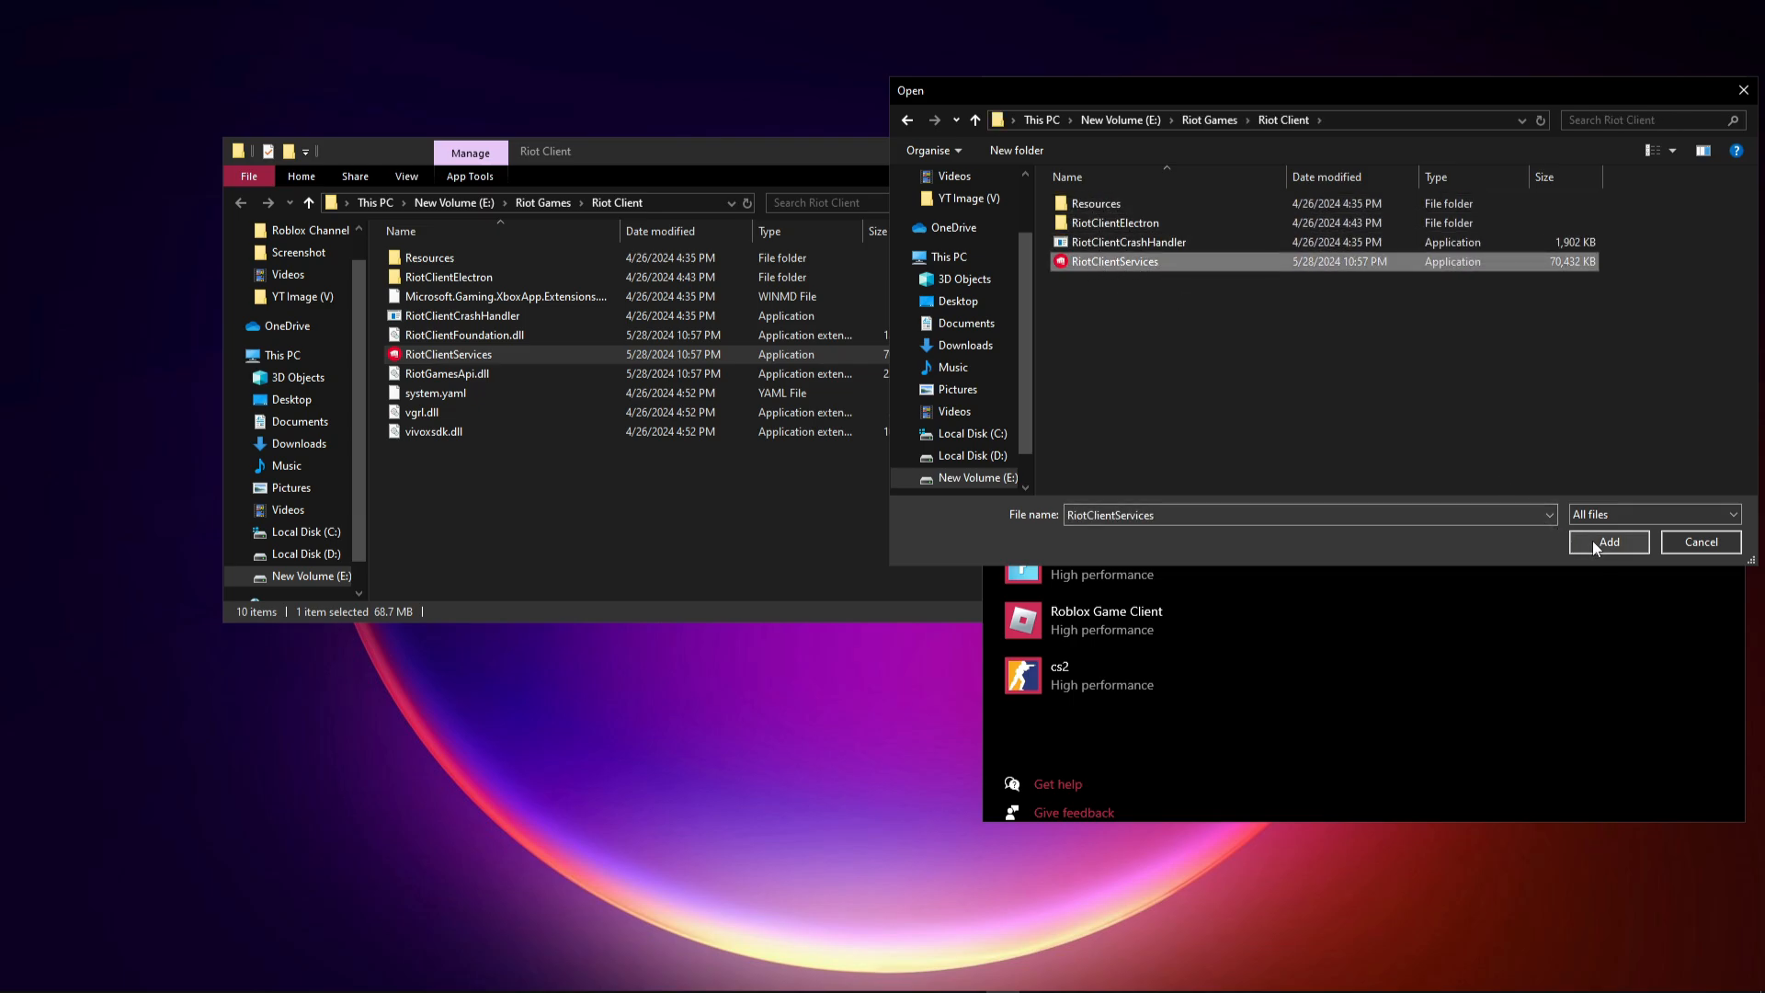
{"action": "left_click", "coordinate": [1607, 540]}
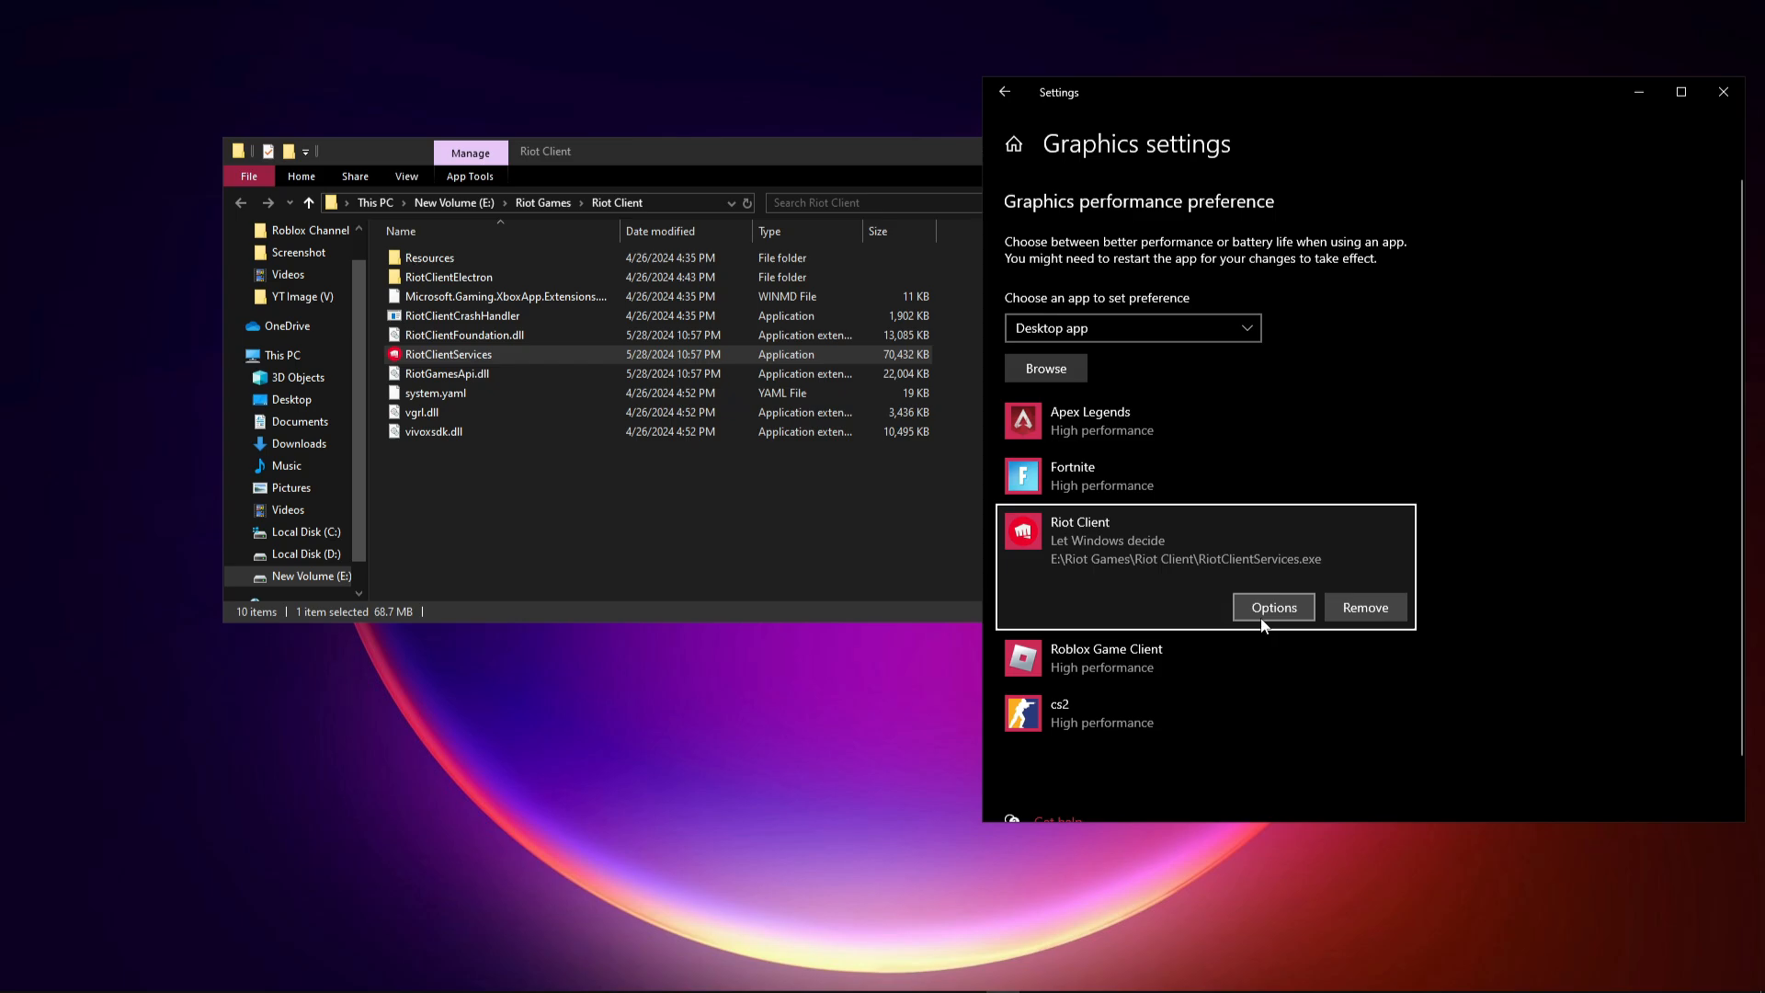
Set Riot Client's graphics preference to High performance
{"action": "left_click", "coordinate": [1272, 607]}
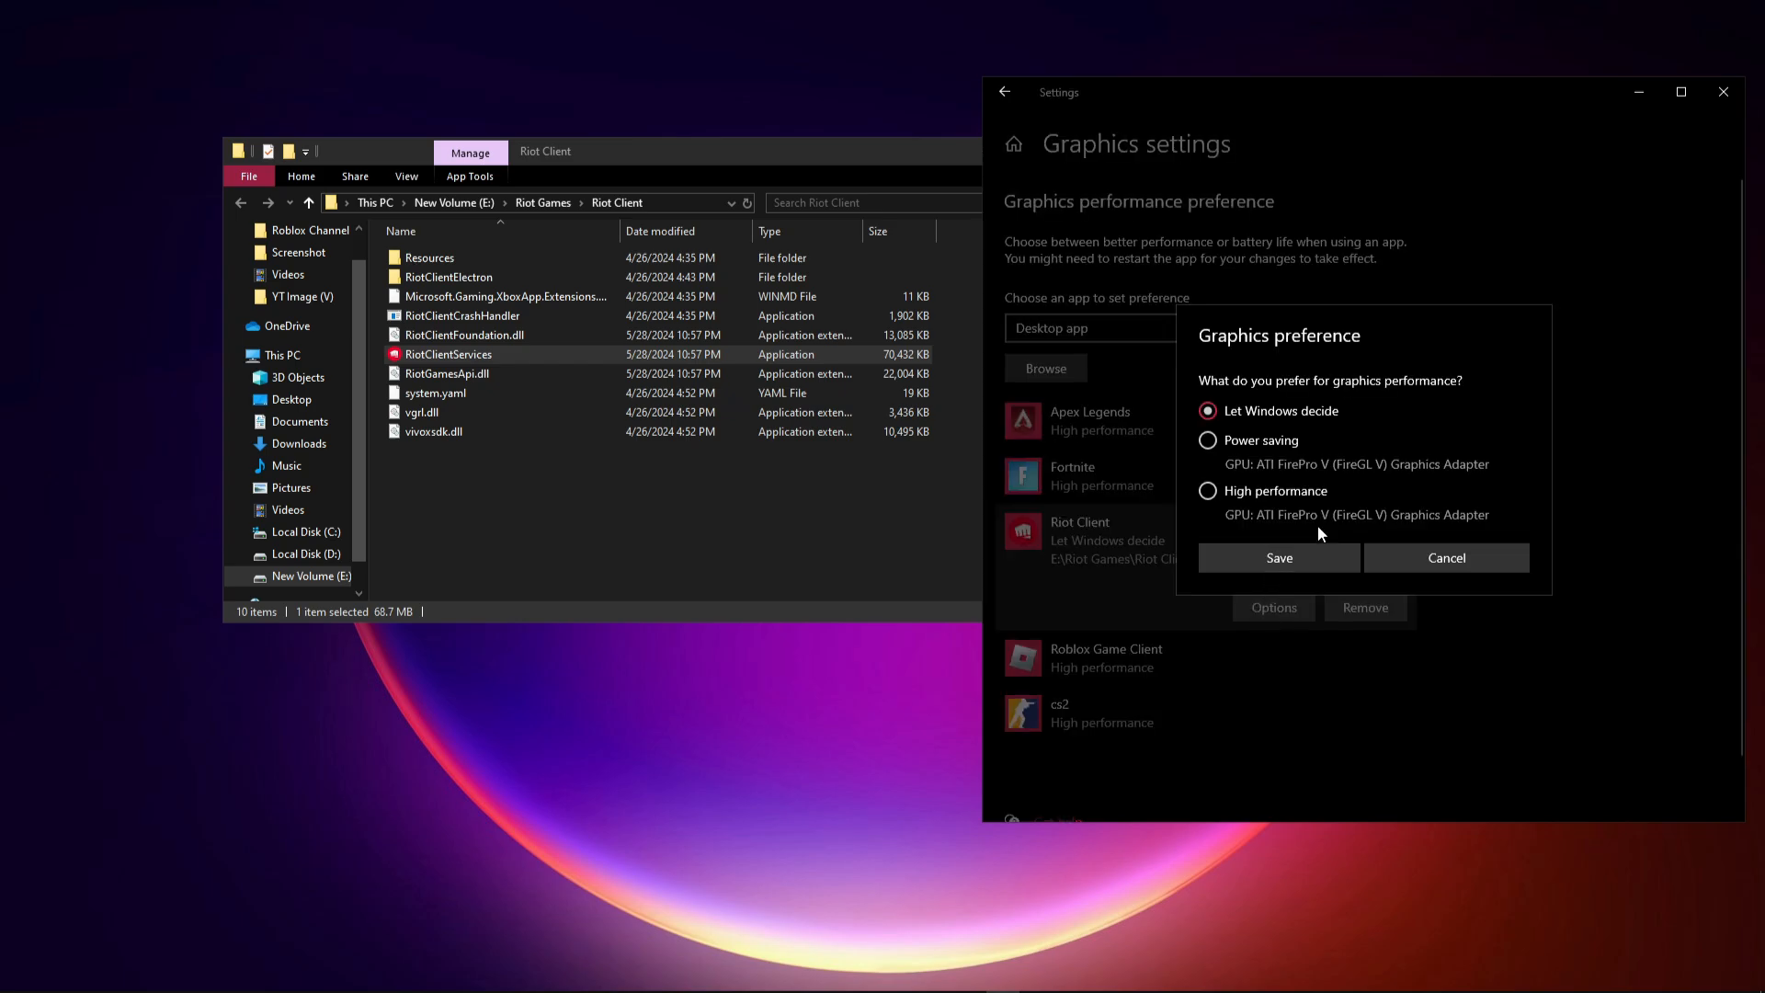
{"action": "left_click", "coordinate": [1280, 557]}
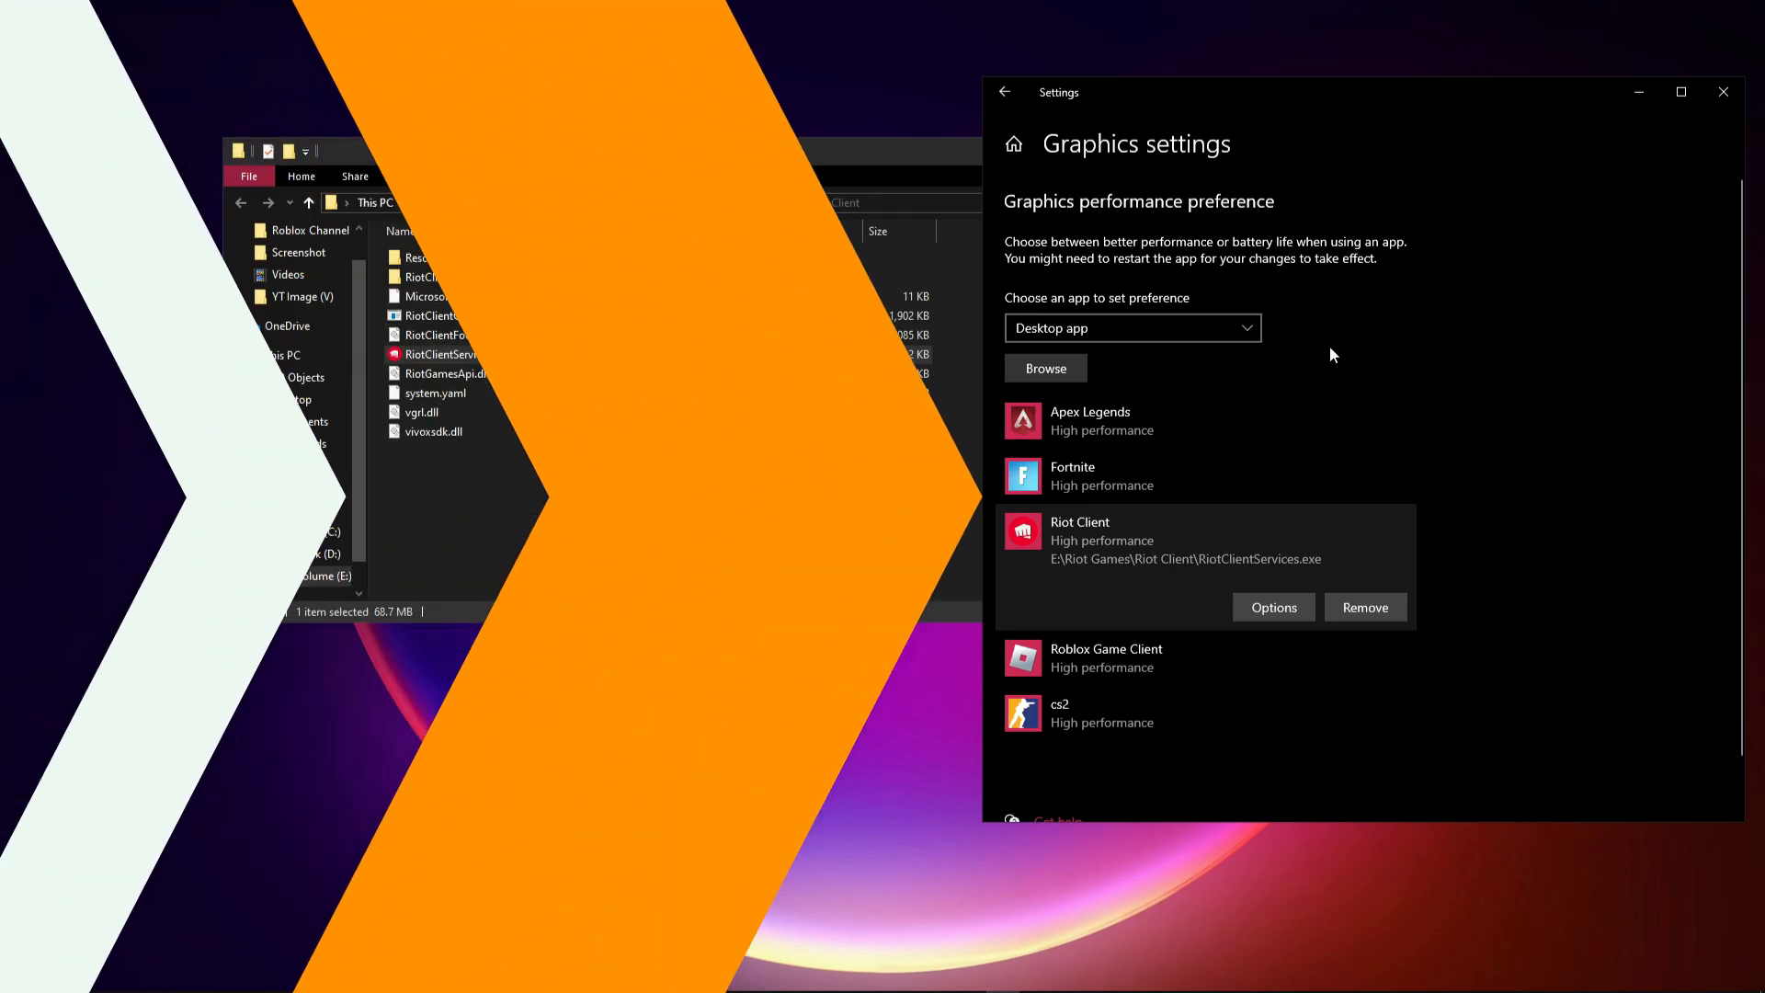
In the VALORANT shortcut's Compatibility properties, toggle full-screen optimisations and save the settings
{"action": "right_click", "coordinate": [871, 307]}
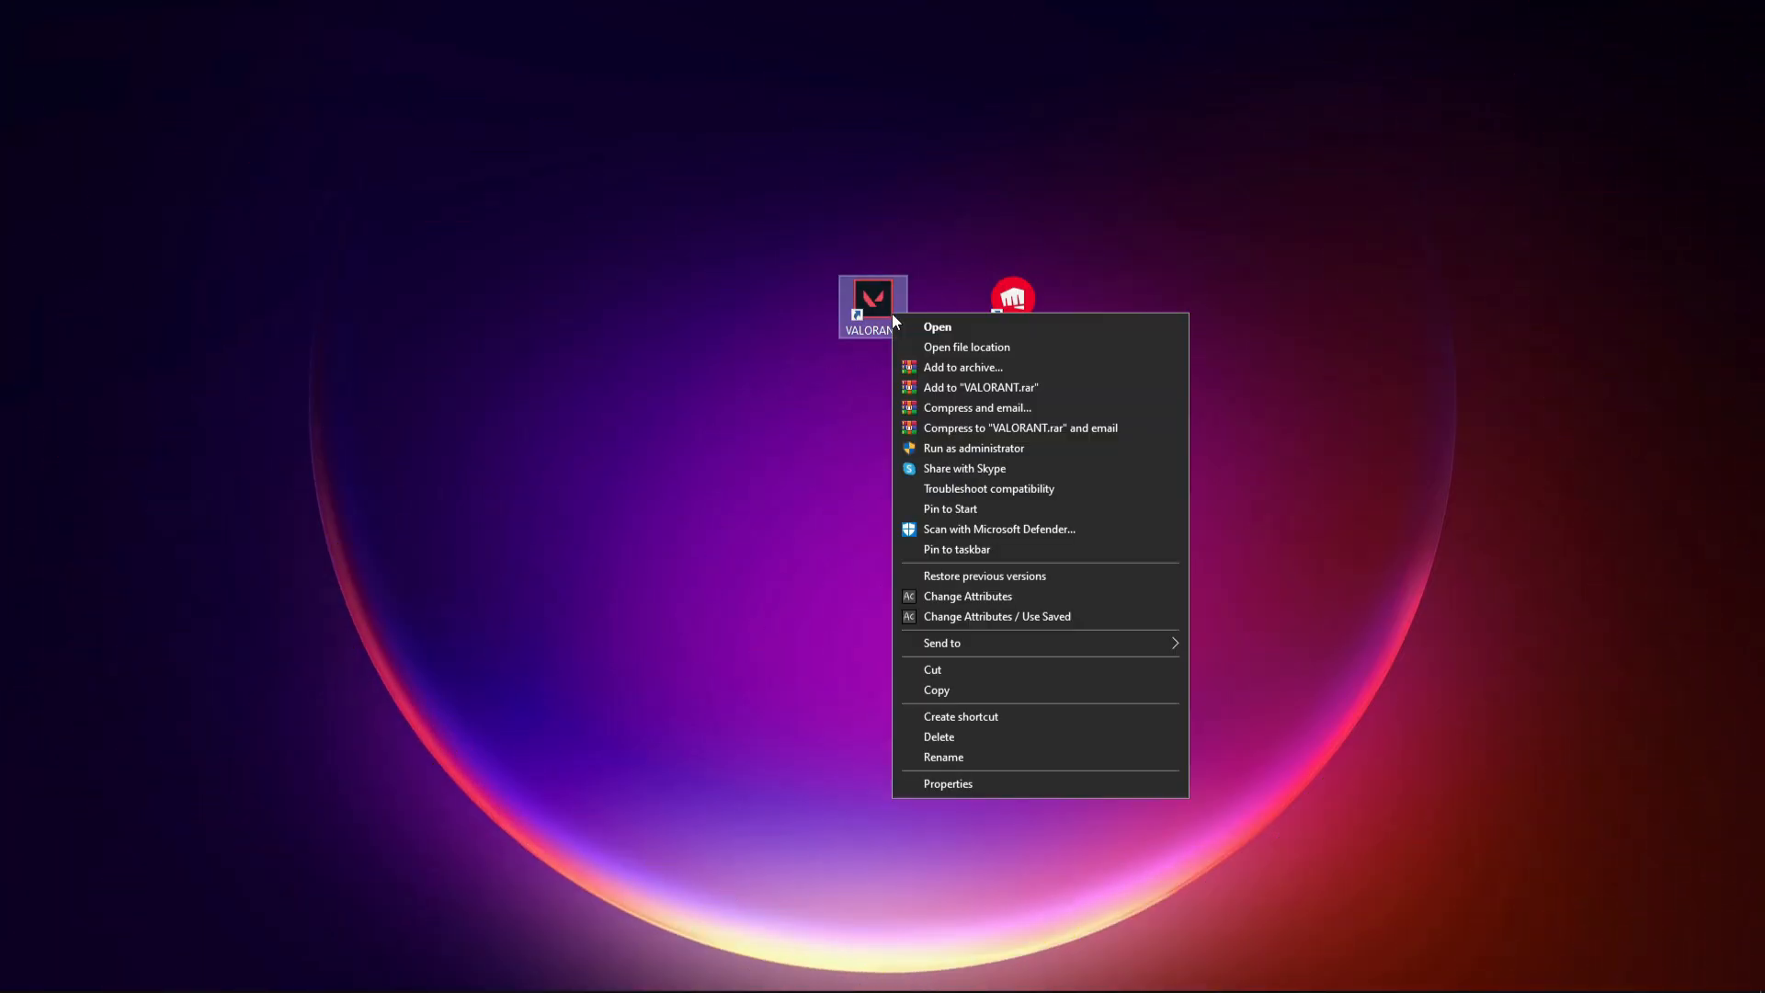
{"action": "left_click", "coordinate": [948, 783]}
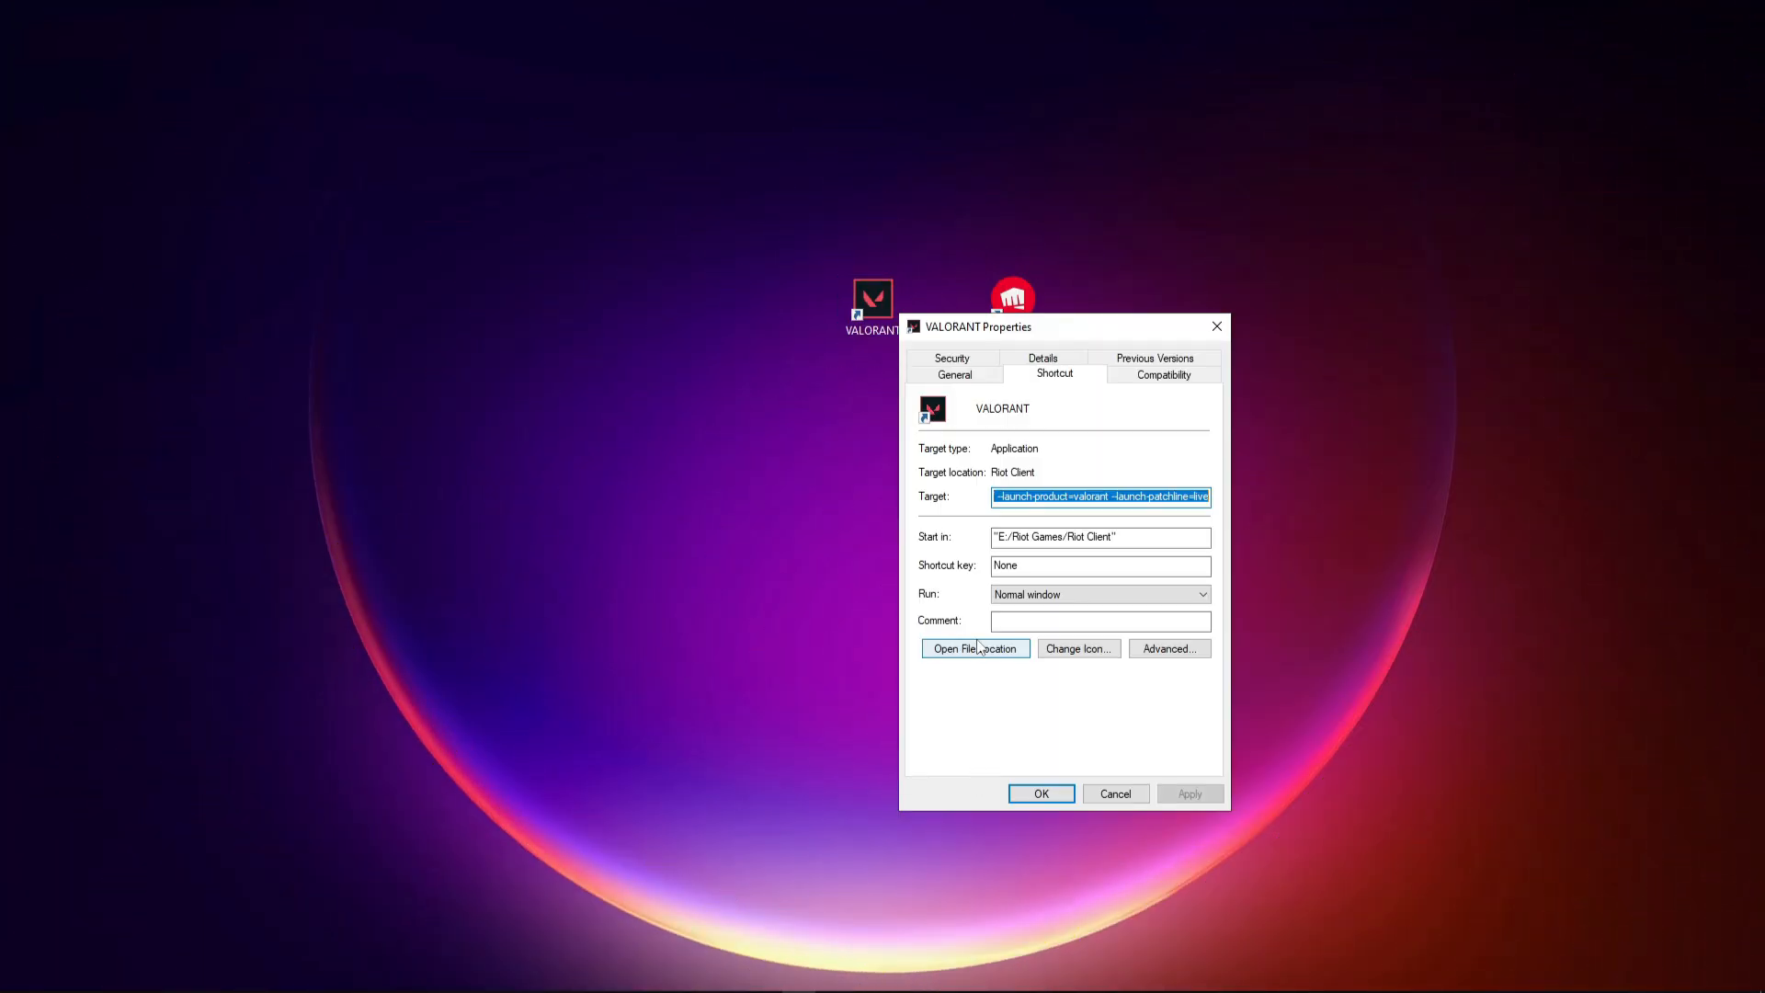
{"action": "left_click", "coordinate": [1162, 373]}
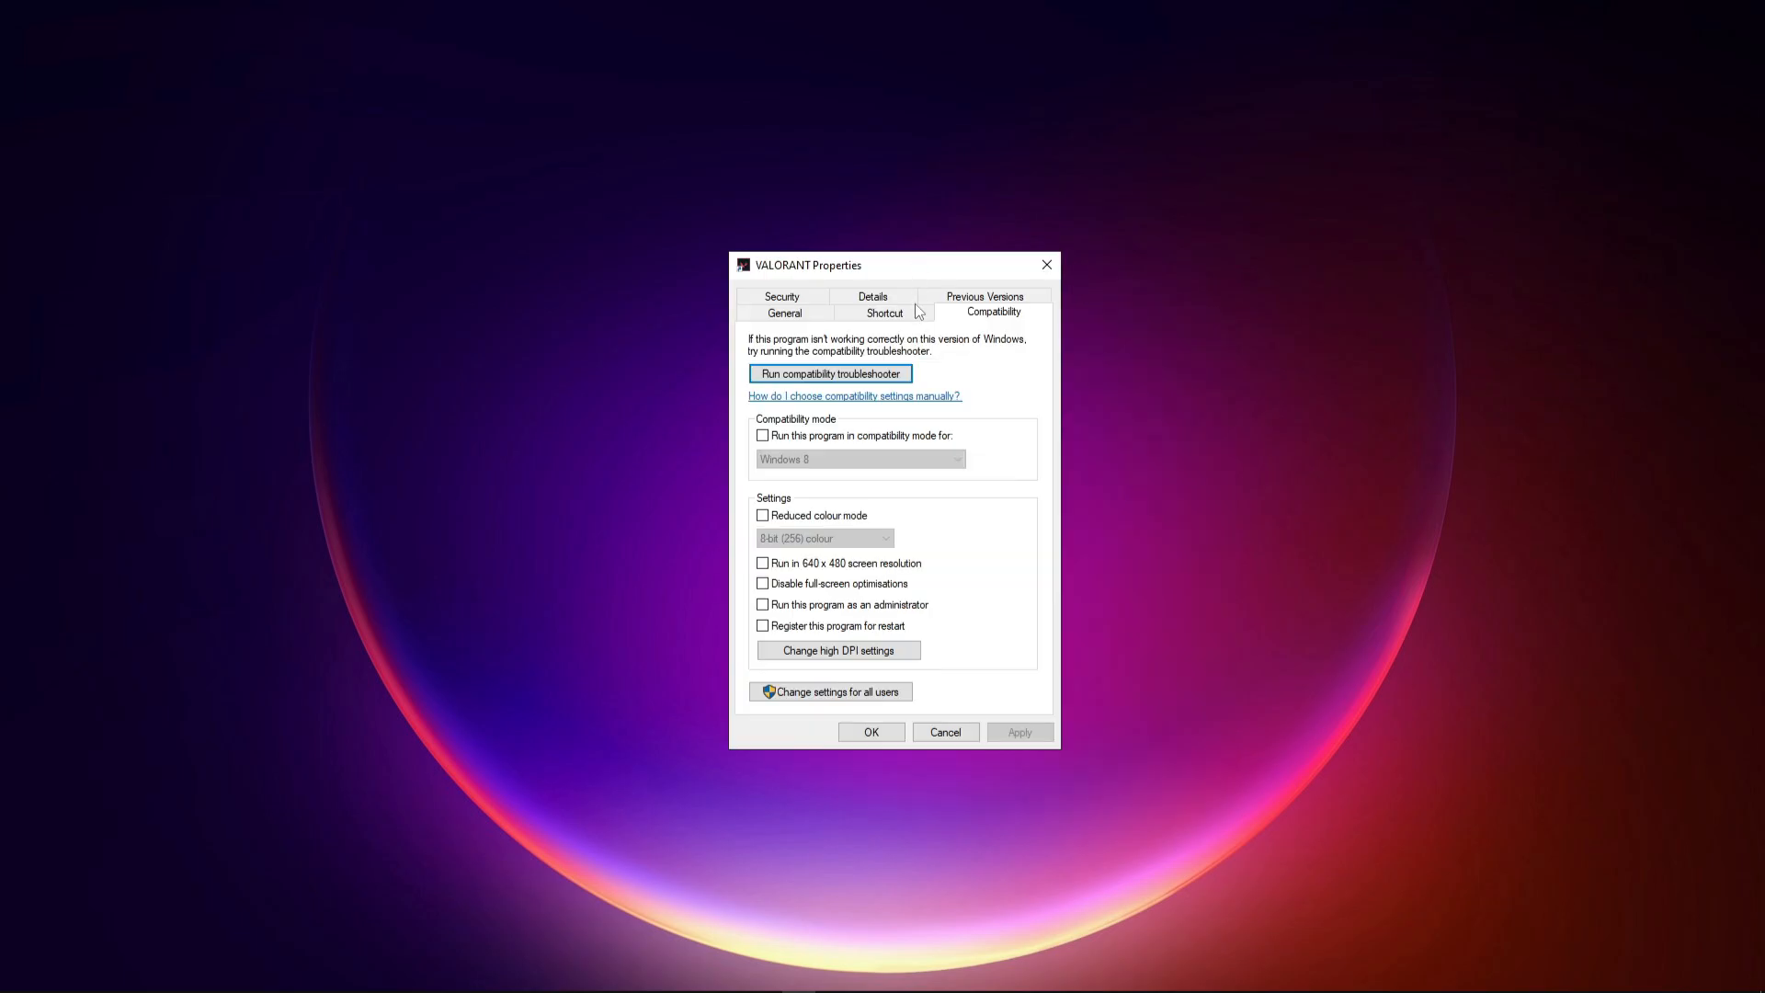
{"action": "left_click", "coordinate": [761, 583]}
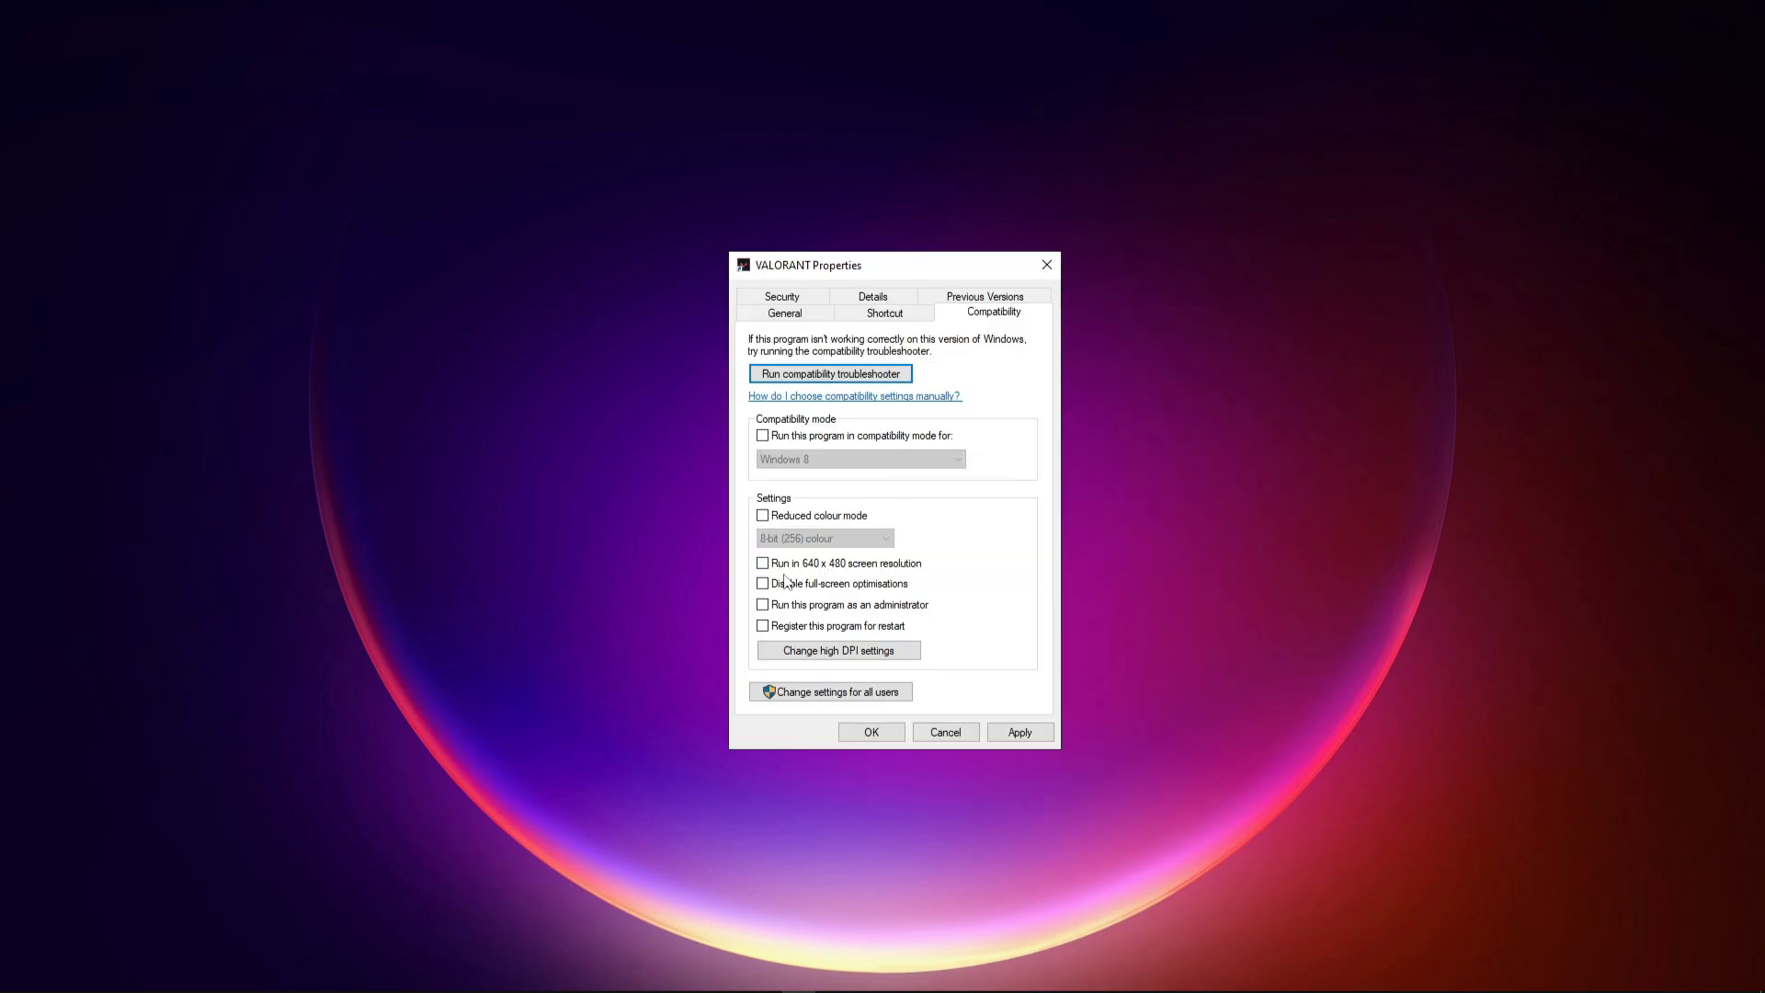
{"action": "left_click", "coordinate": [761, 583]}
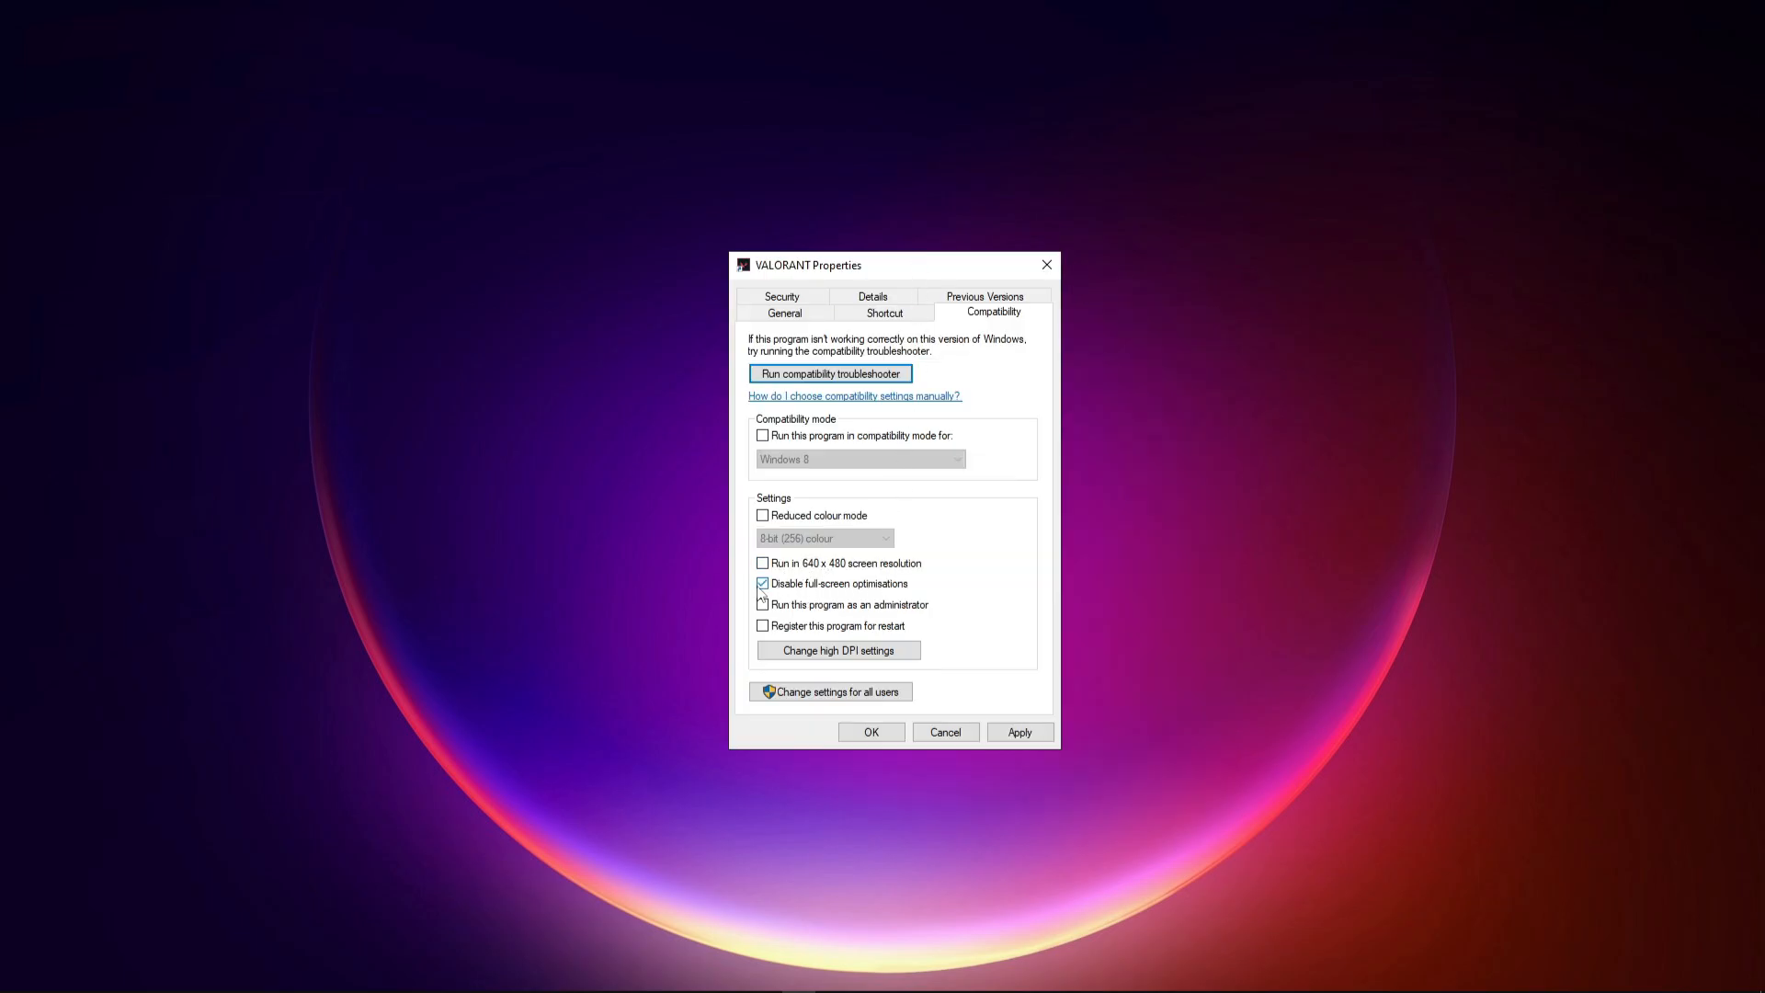
{"action": "left_click", "coordinate": [761, 583]}
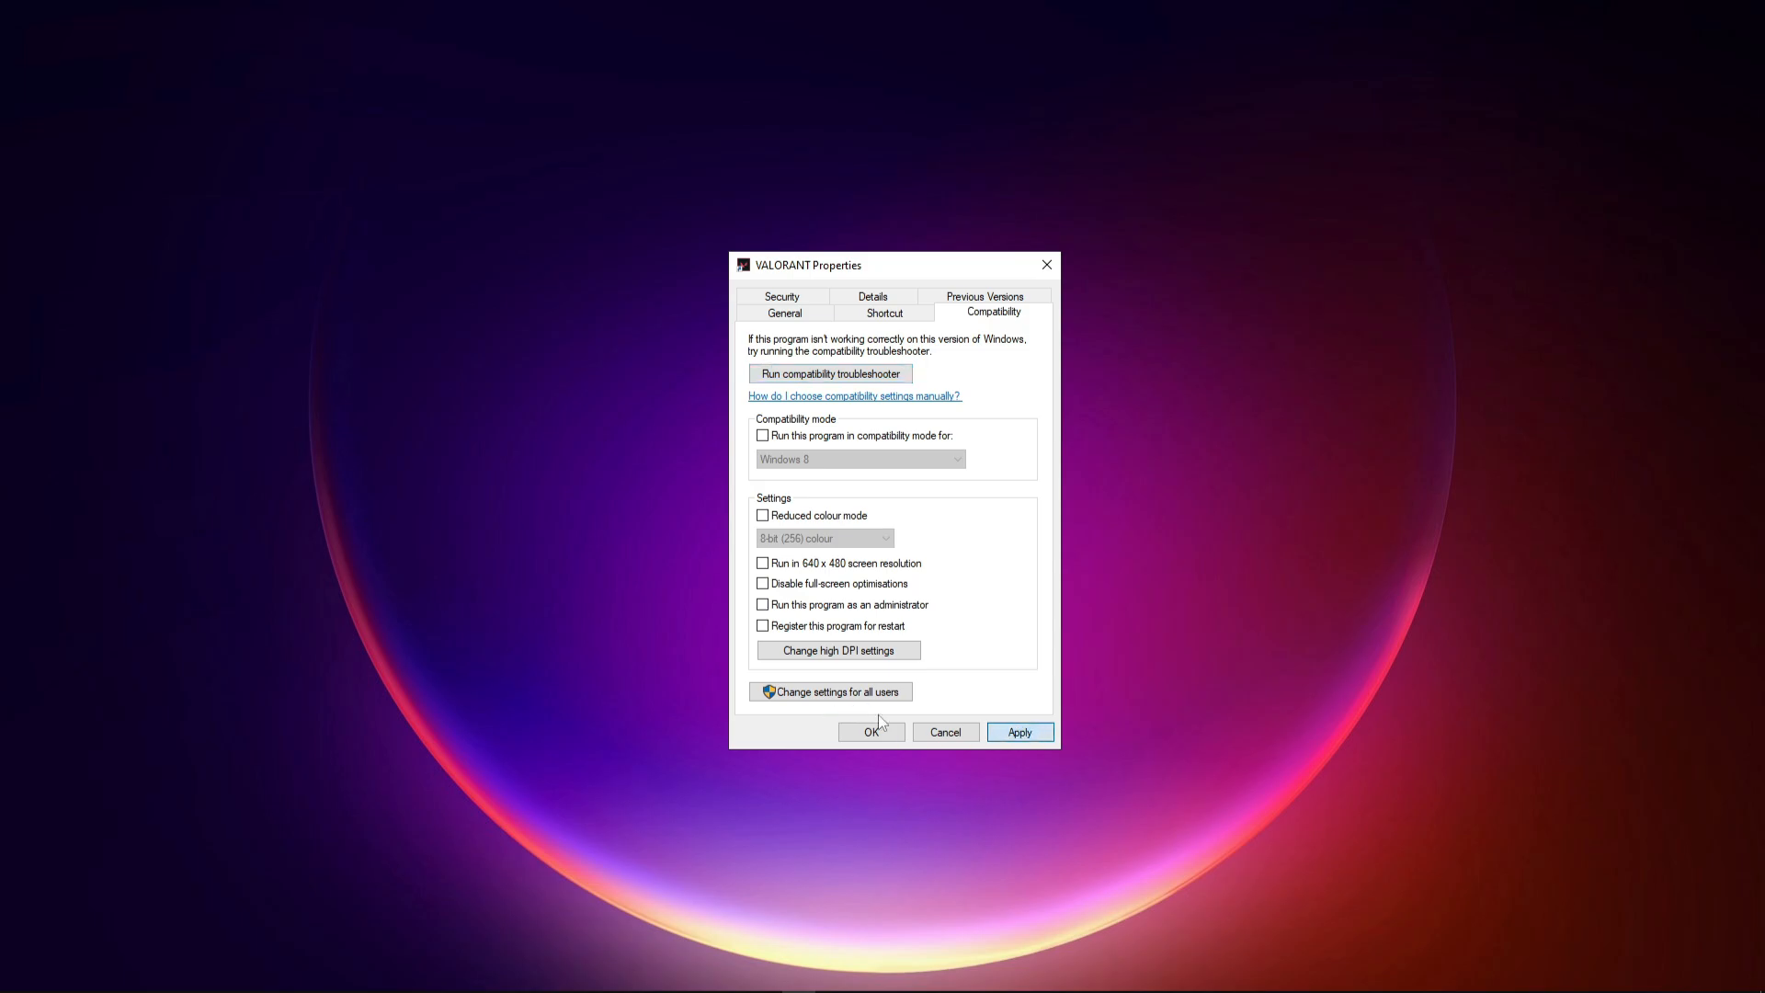
{"action": "left_click", "coordinate": [871, 732]}
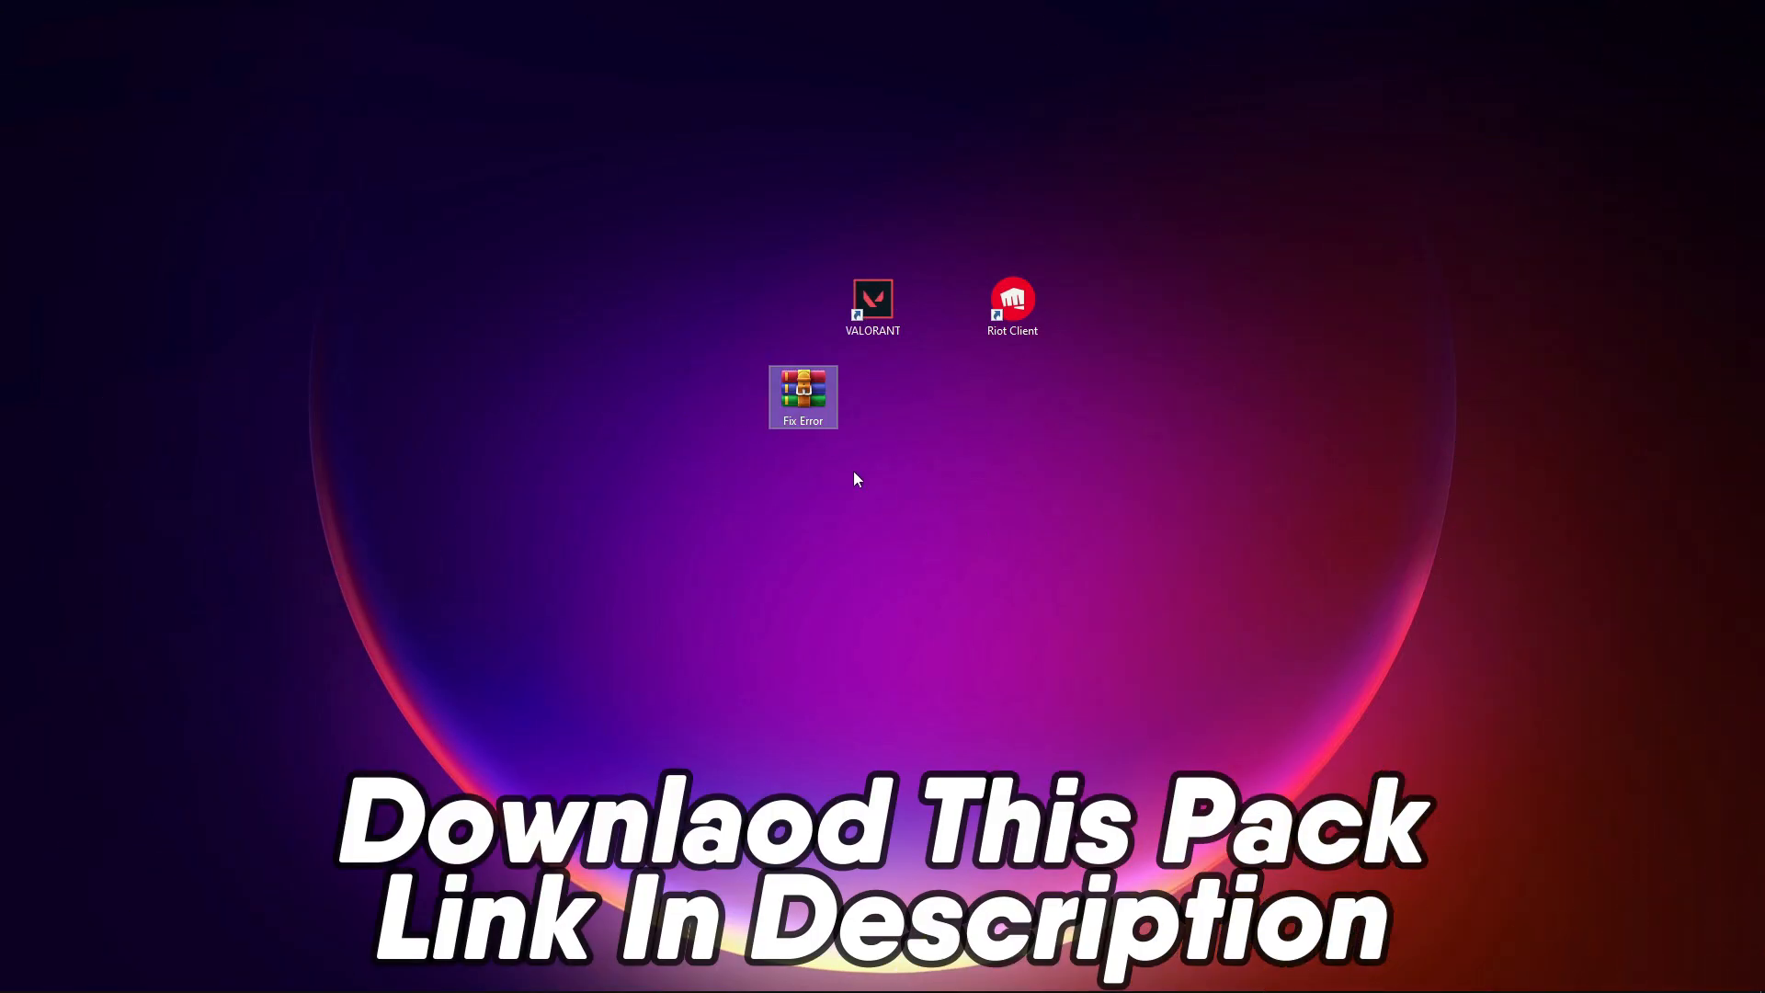
{"action": "mouse_move", "coordinate": [733, 480]}
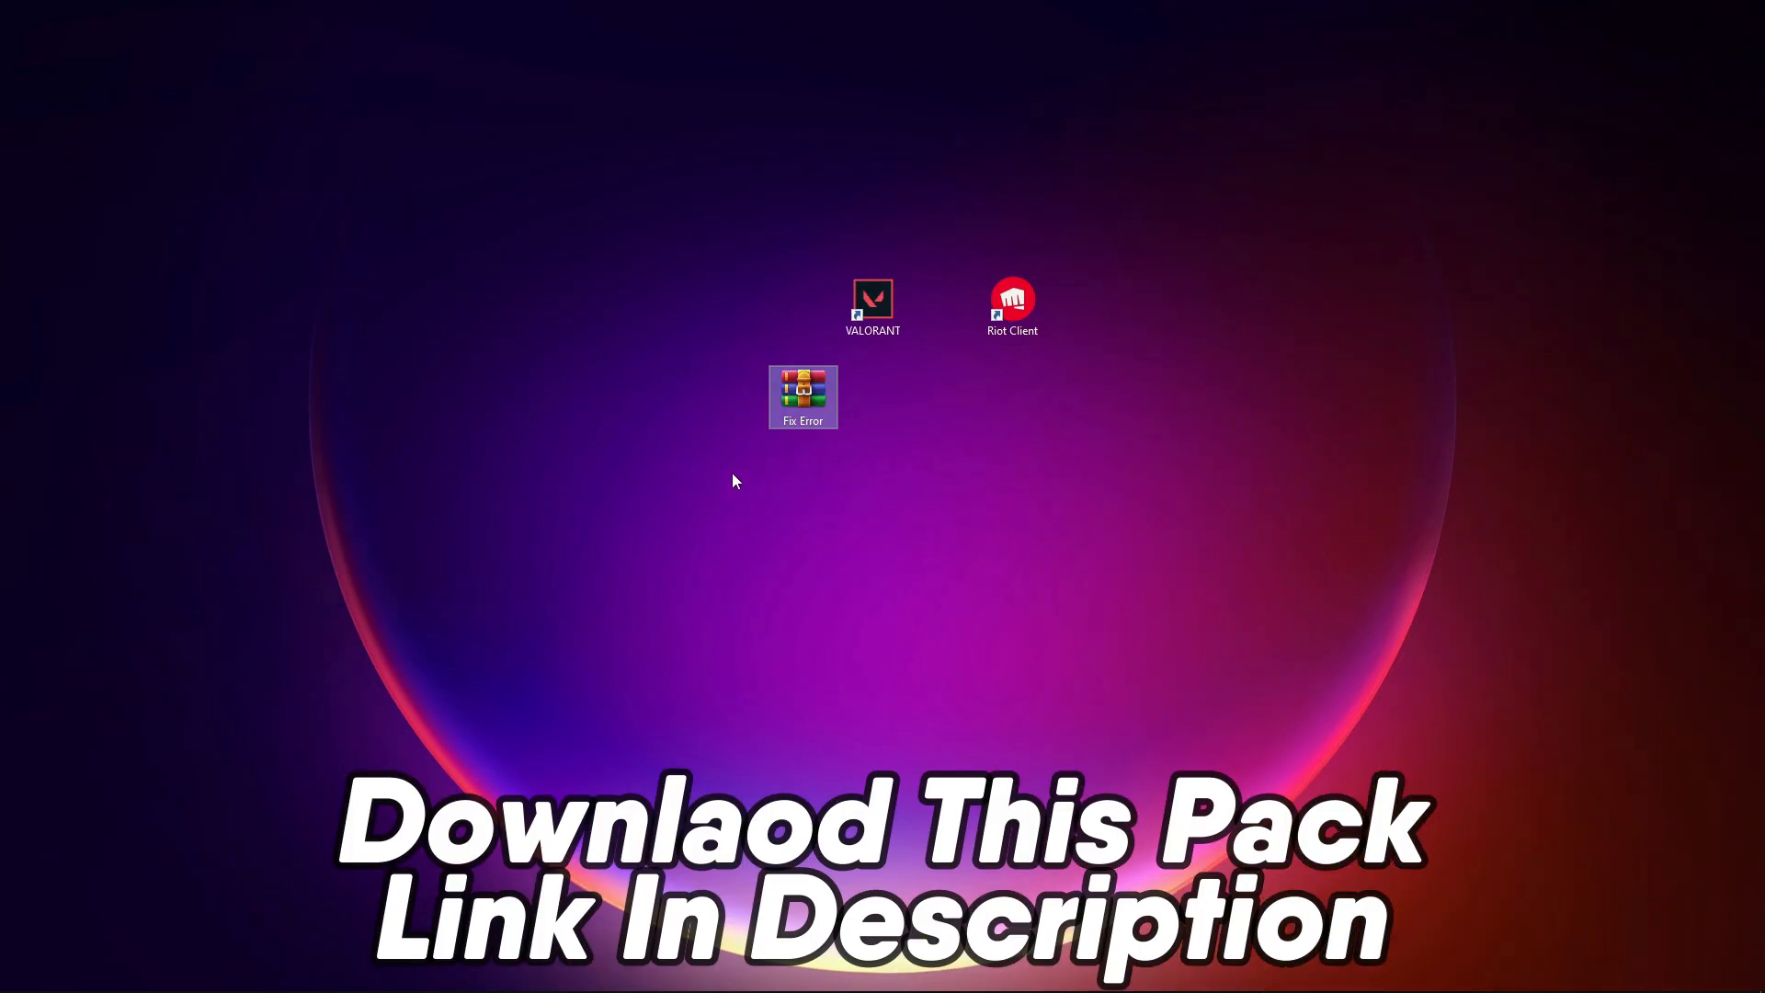
Extract the Fix Error archive on the desktop into its own Fix Error folder
{"action": "right_click", "coordinate": [804, 397]}
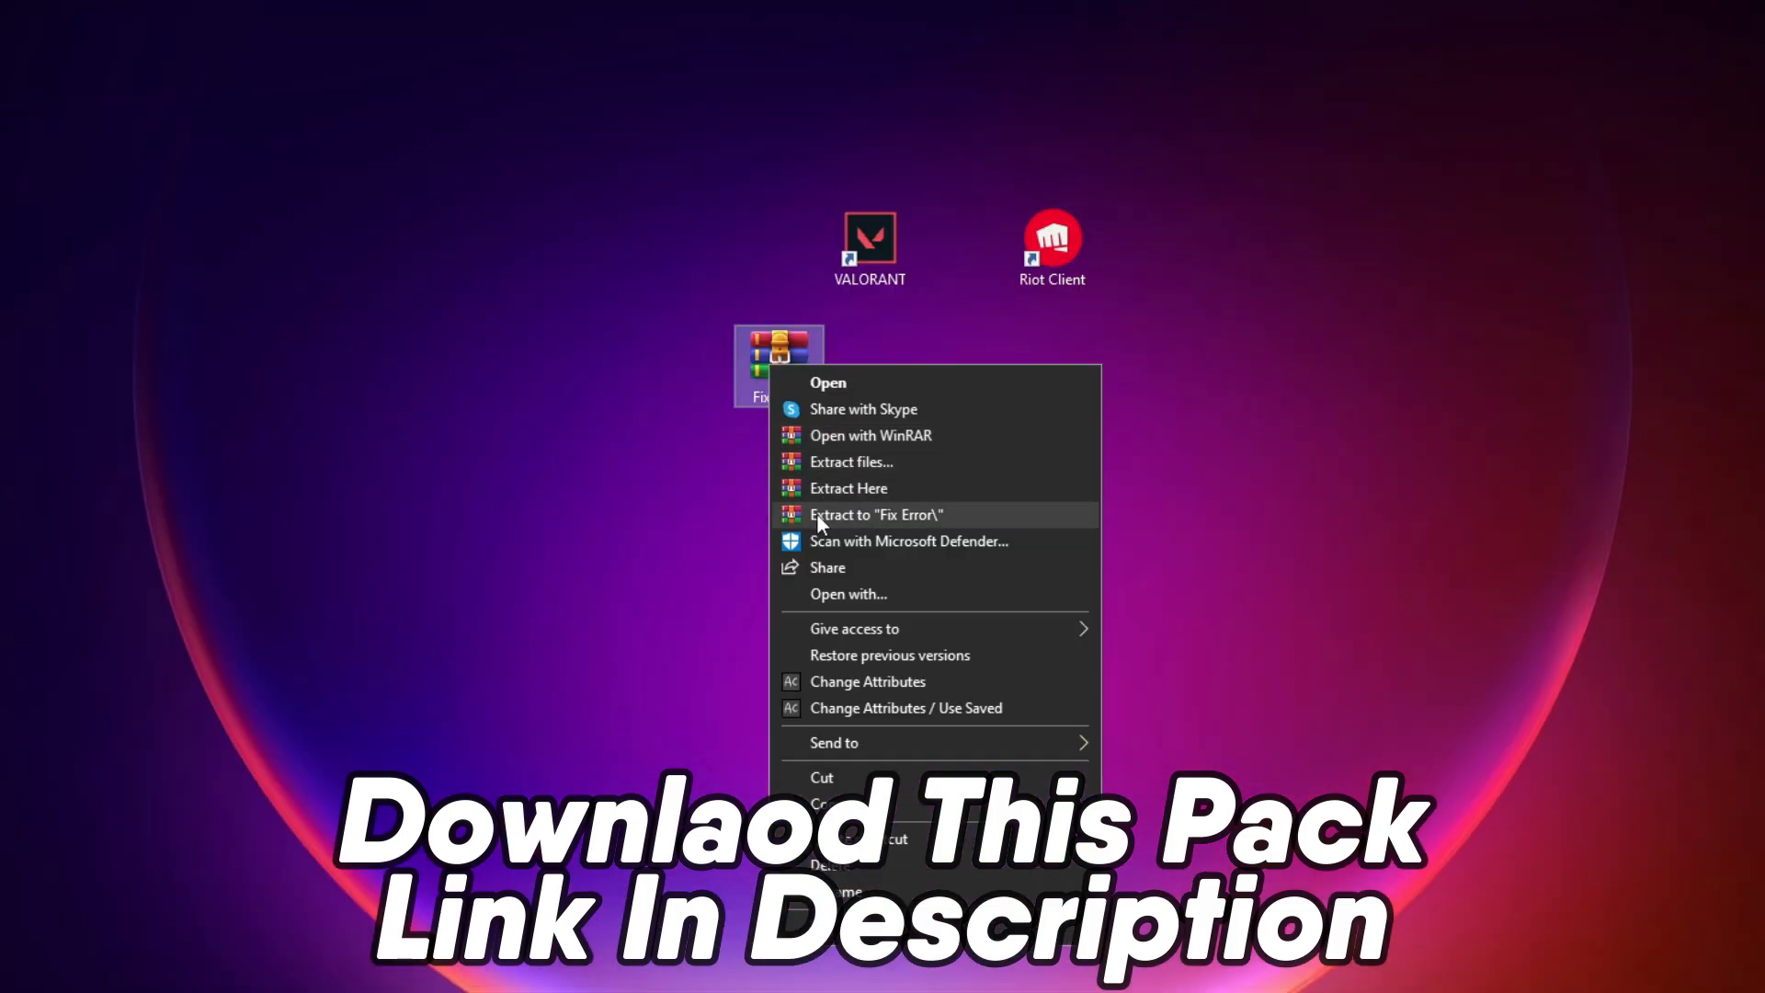
{"action": "left_click", "coordinate": [875, 515]}
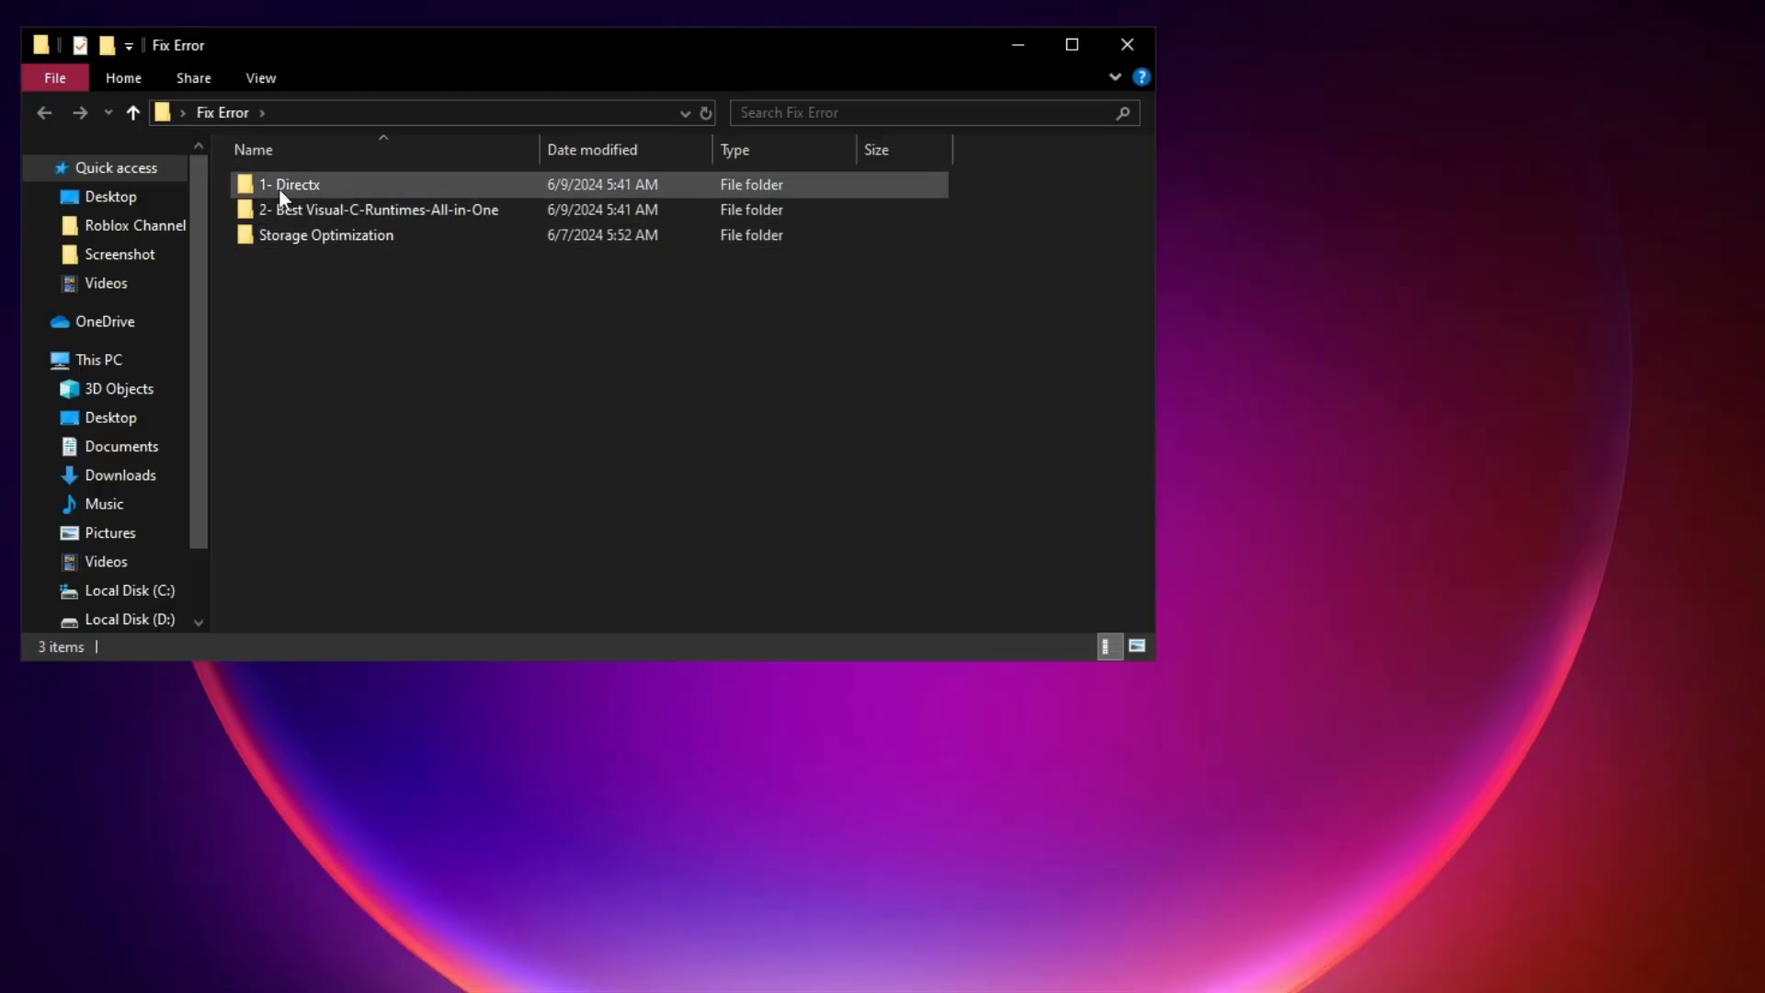
Run dxwebsetup from 1- Directx with UAC approval, accept the licence and finish the wizard
{"action": "double_click", "coordinate": [289, 183]}
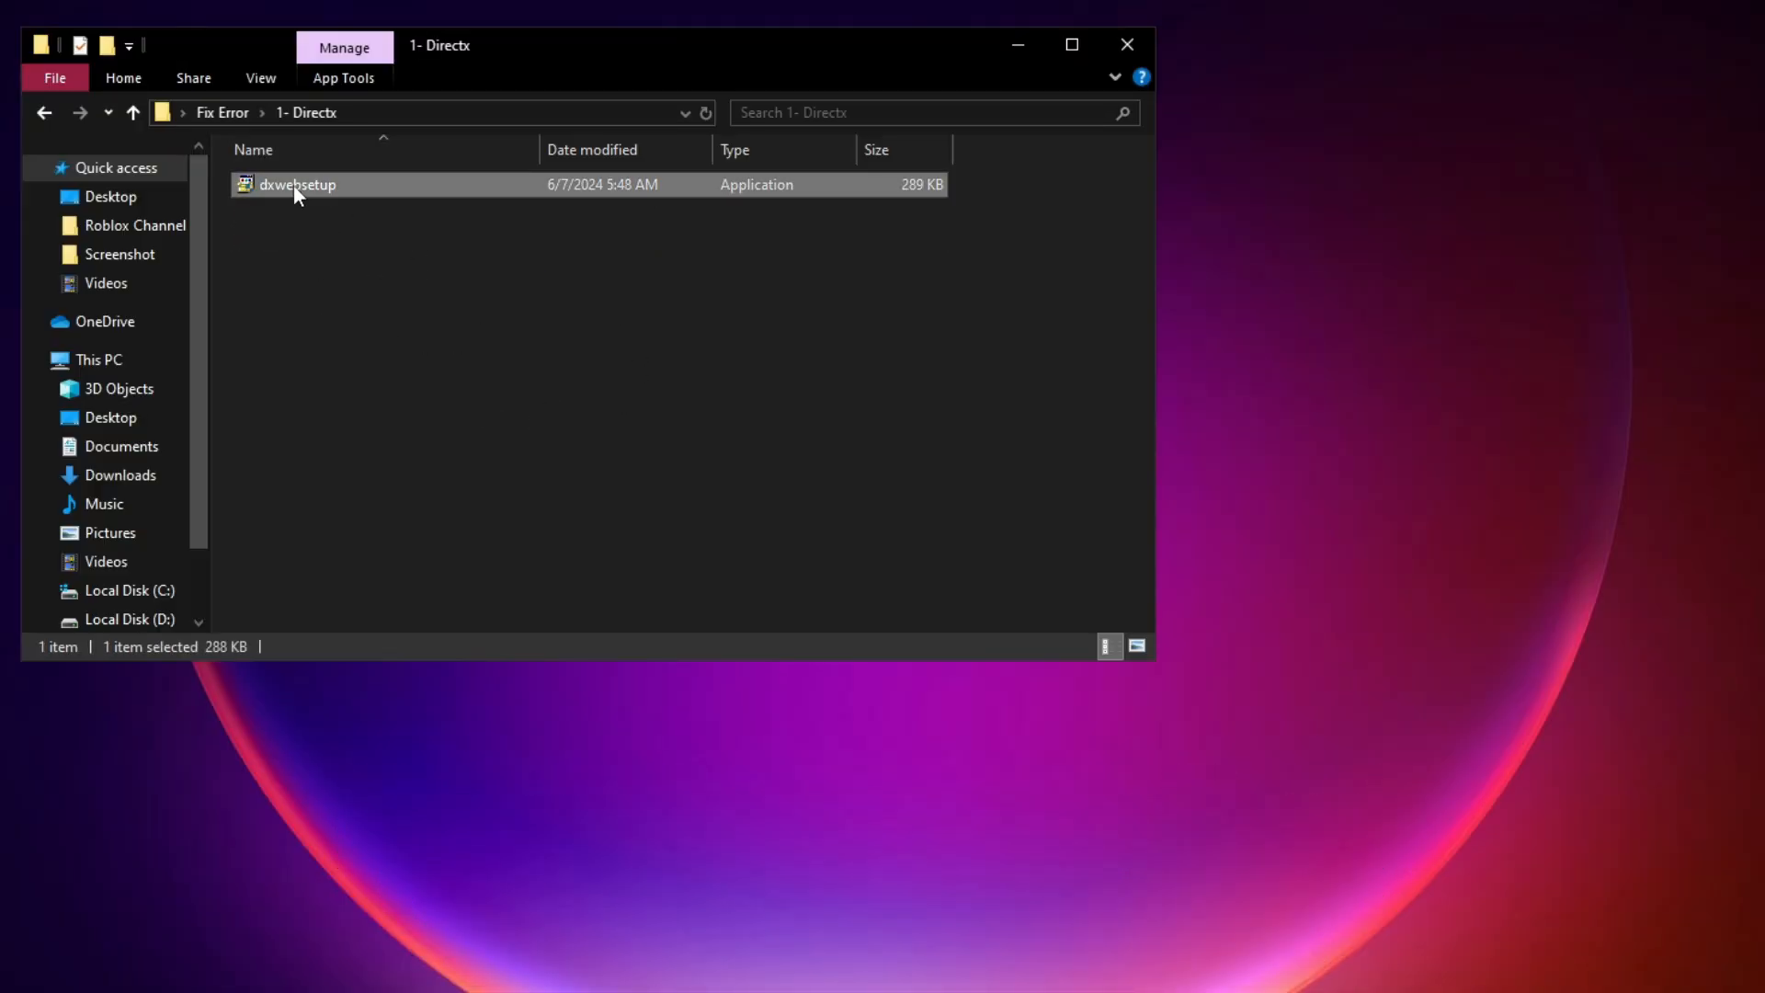
{"action": "double_click", "coordinate": [296, 184]}
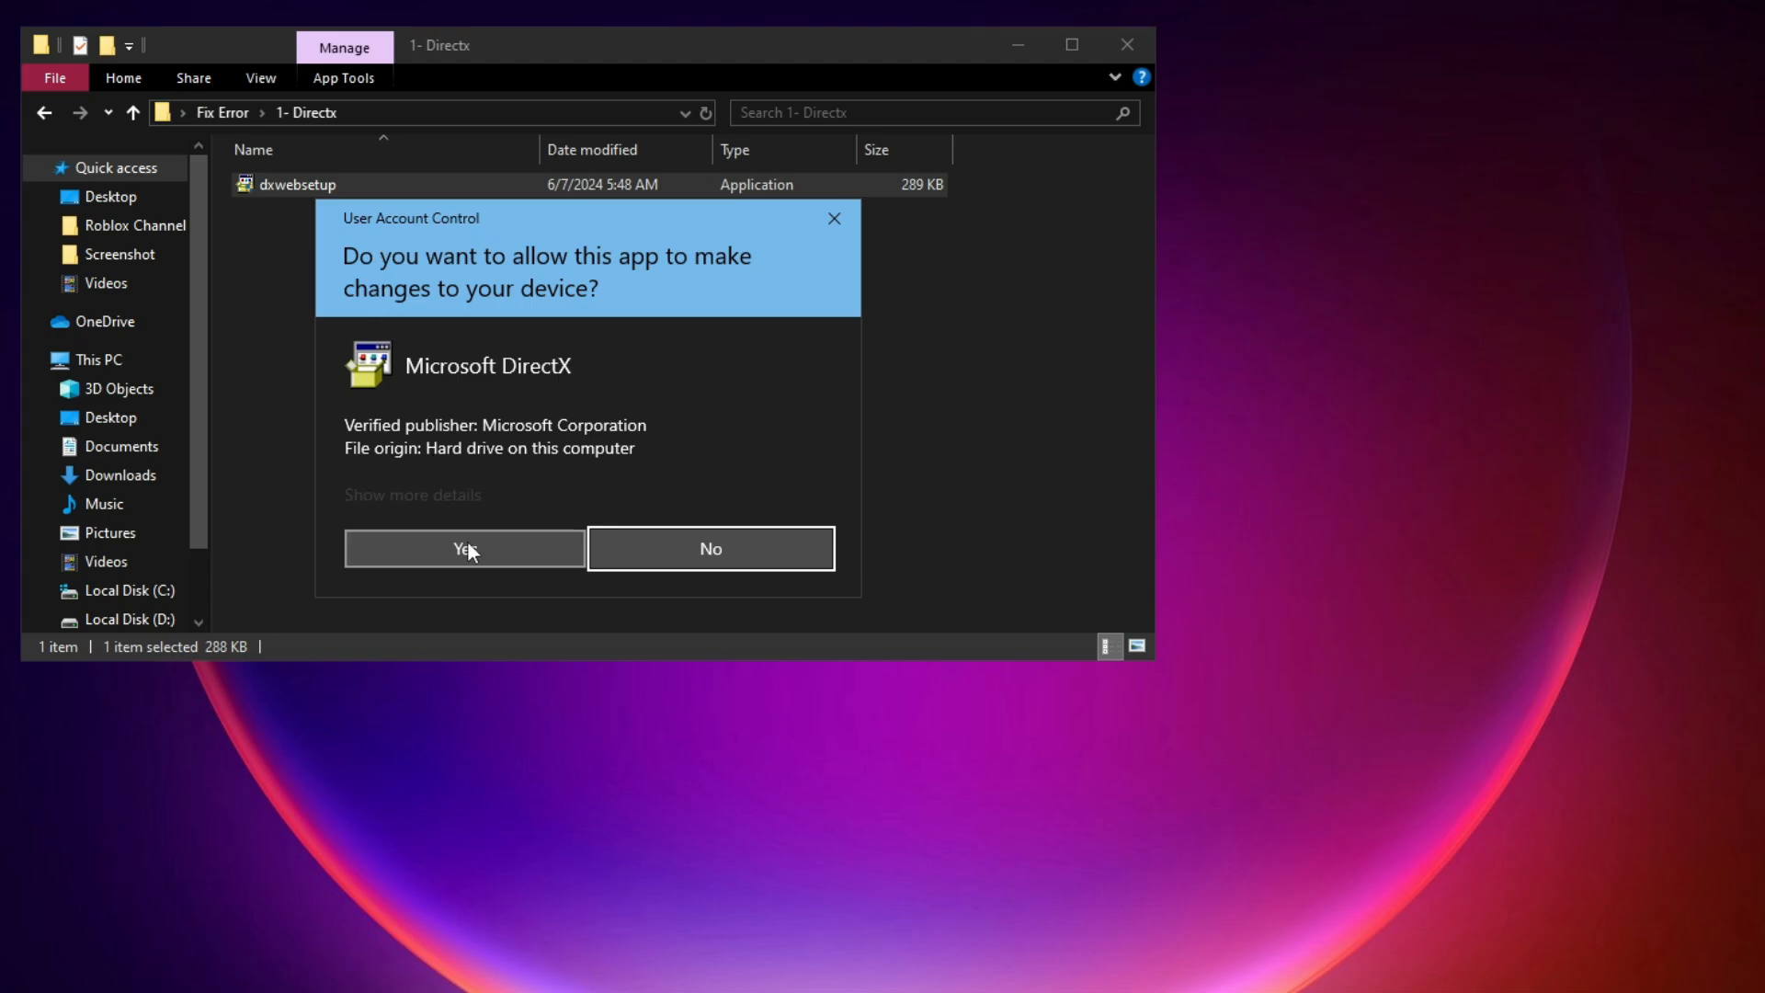
{"action": "left_click", "coordinate": [464, 548]}
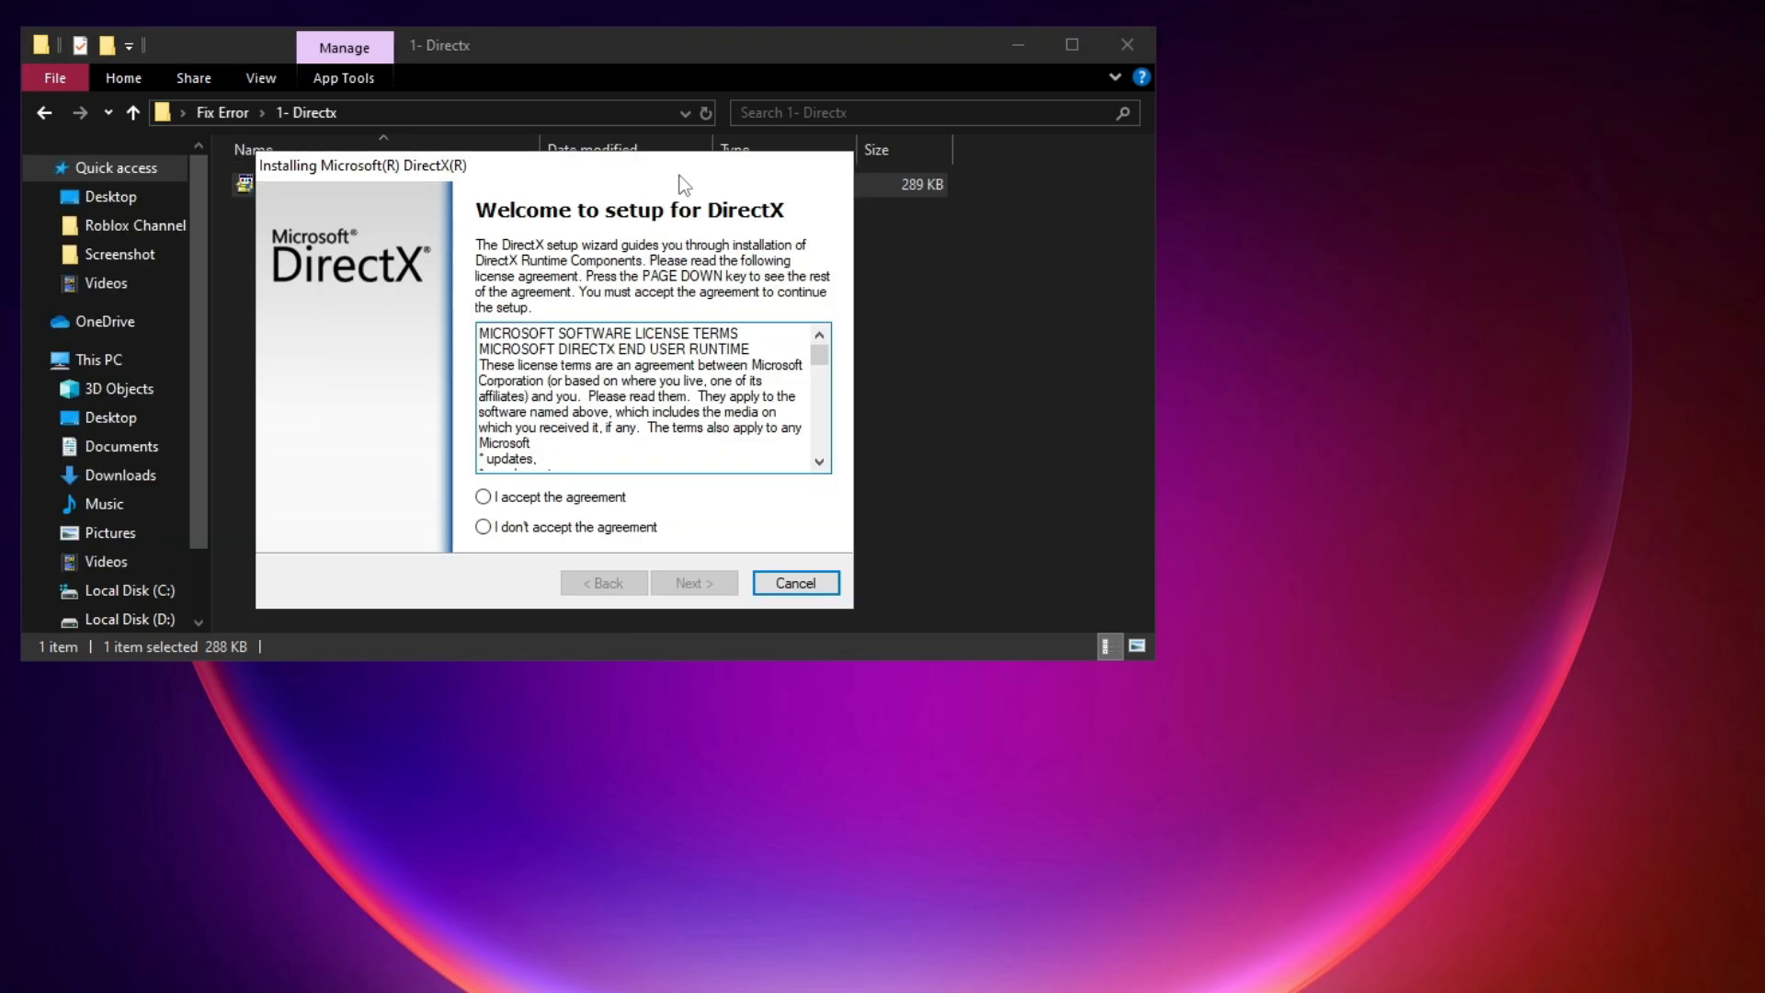
{"action": "left_click", "coordinate": [693, 583]}
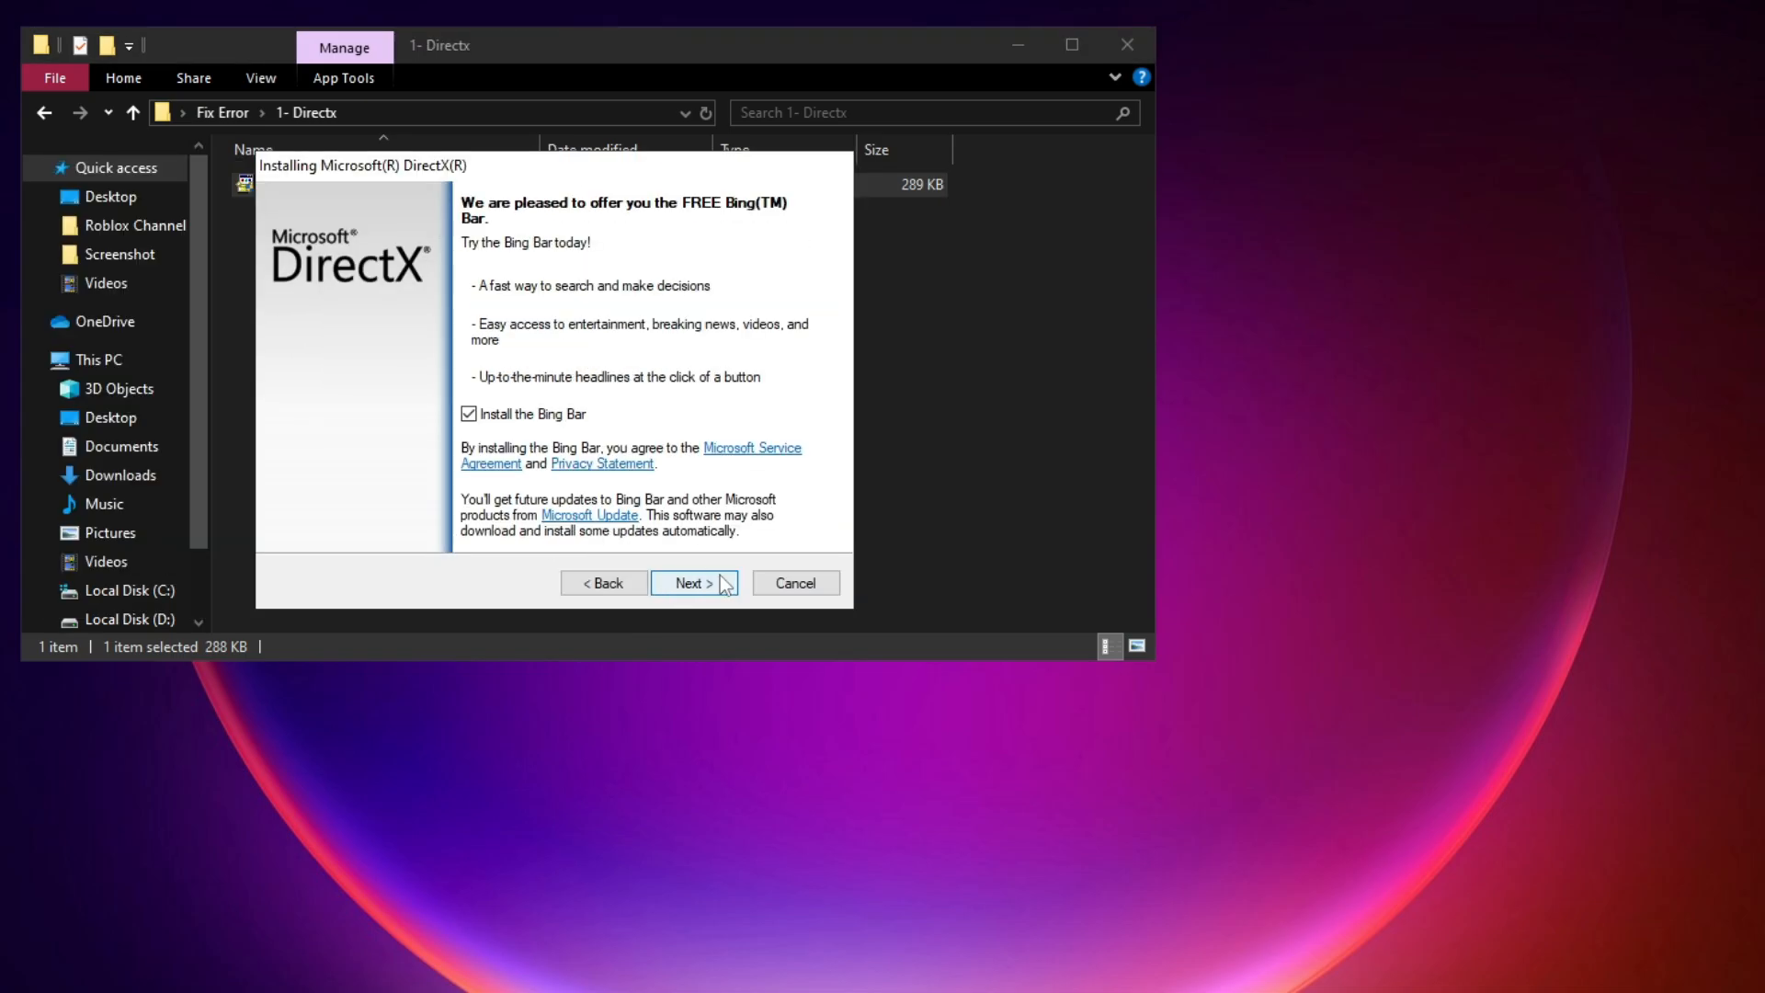
{"action": "left_click", "coordinate": [688, 583]}
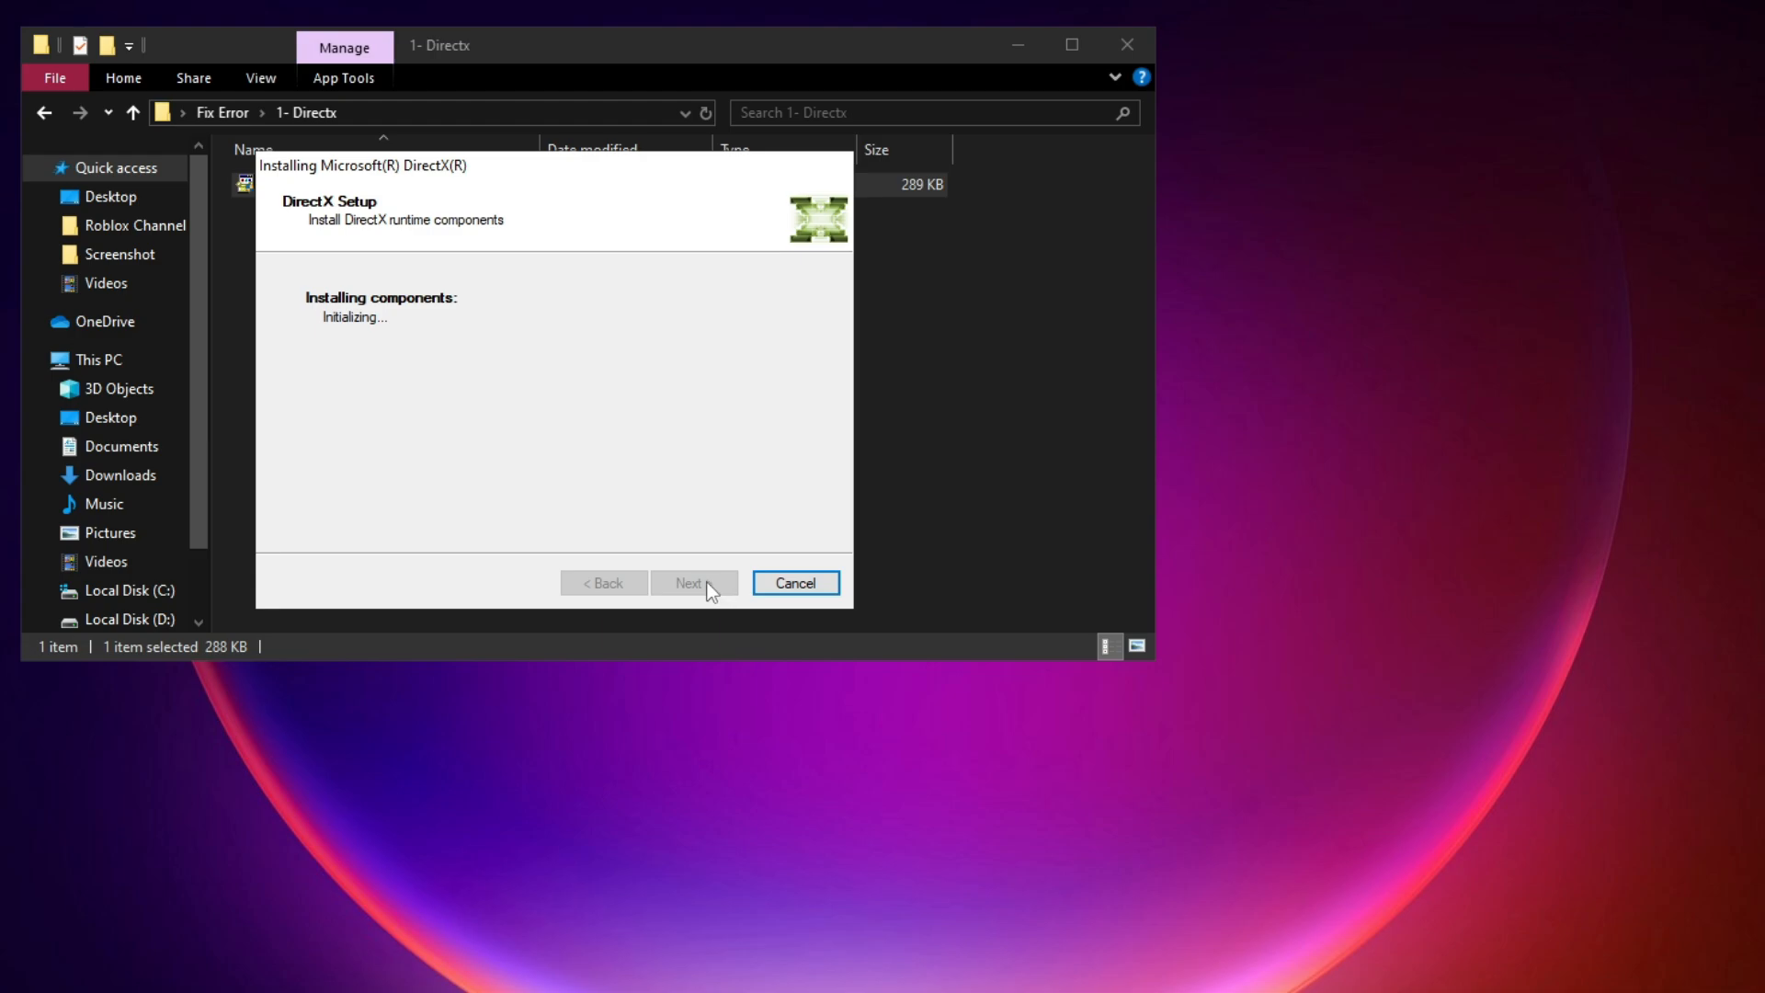
{"action": "left_click", "coordinate": [693, 582]}
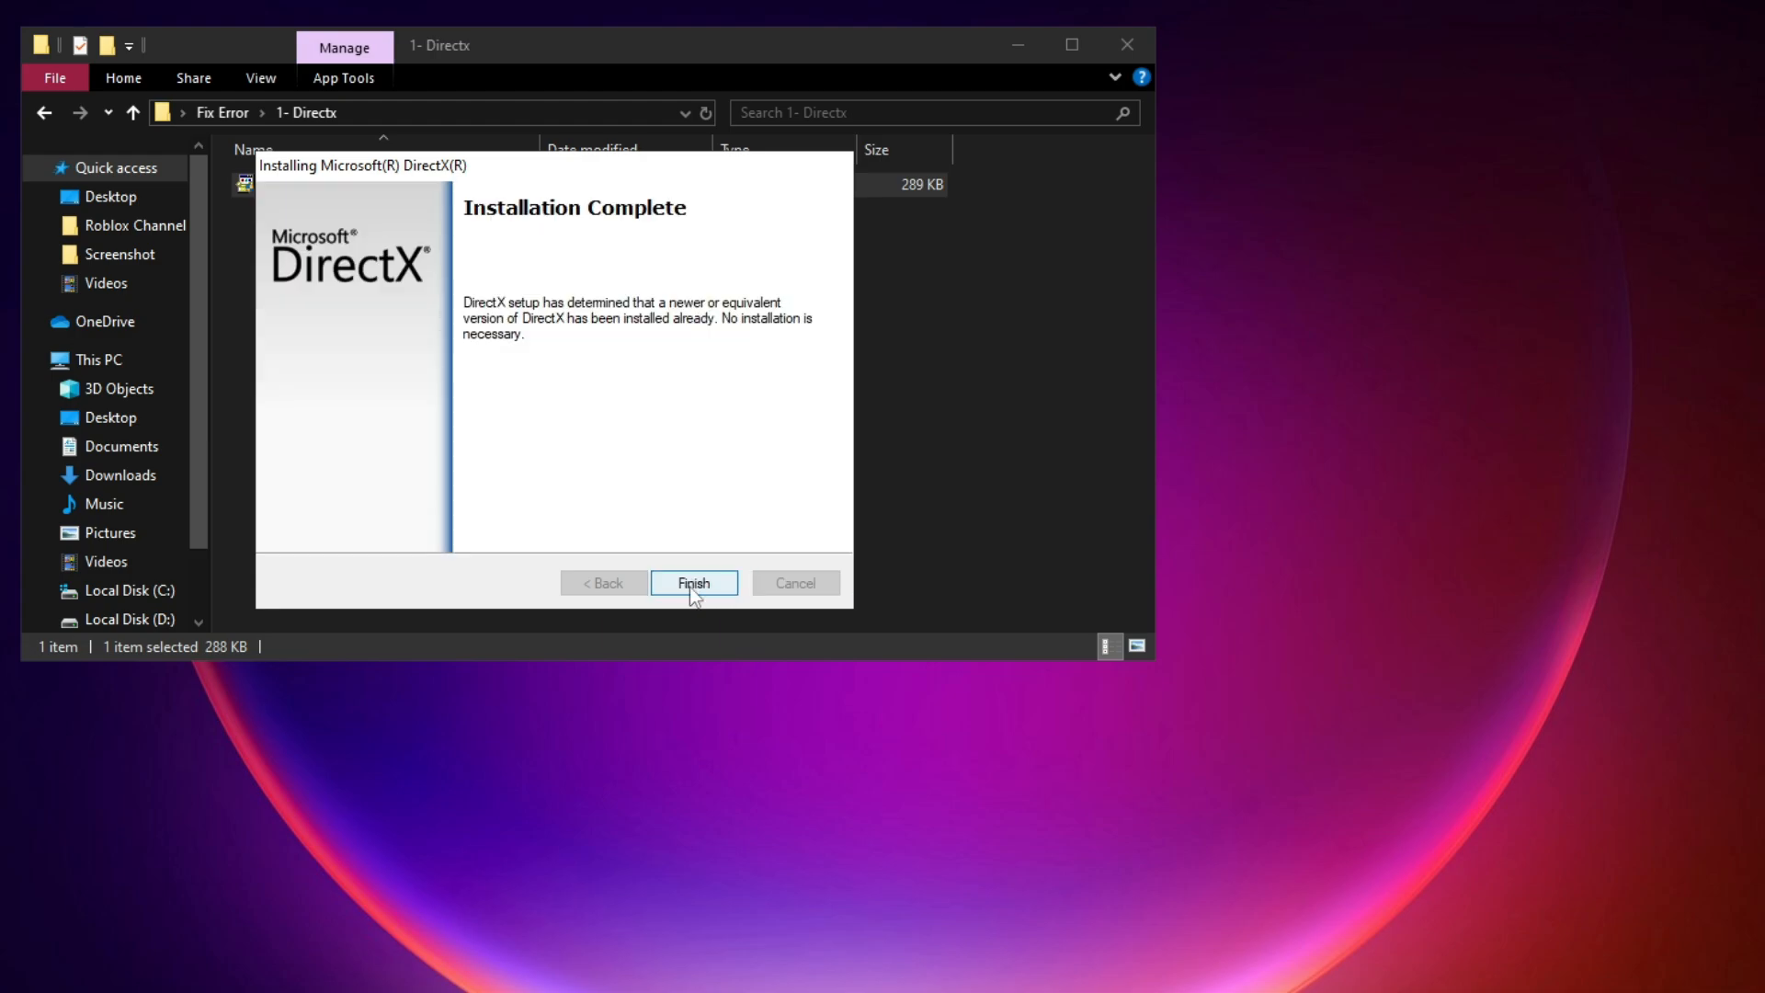
{"action": "left_click", "coordinate": [693, 583]}
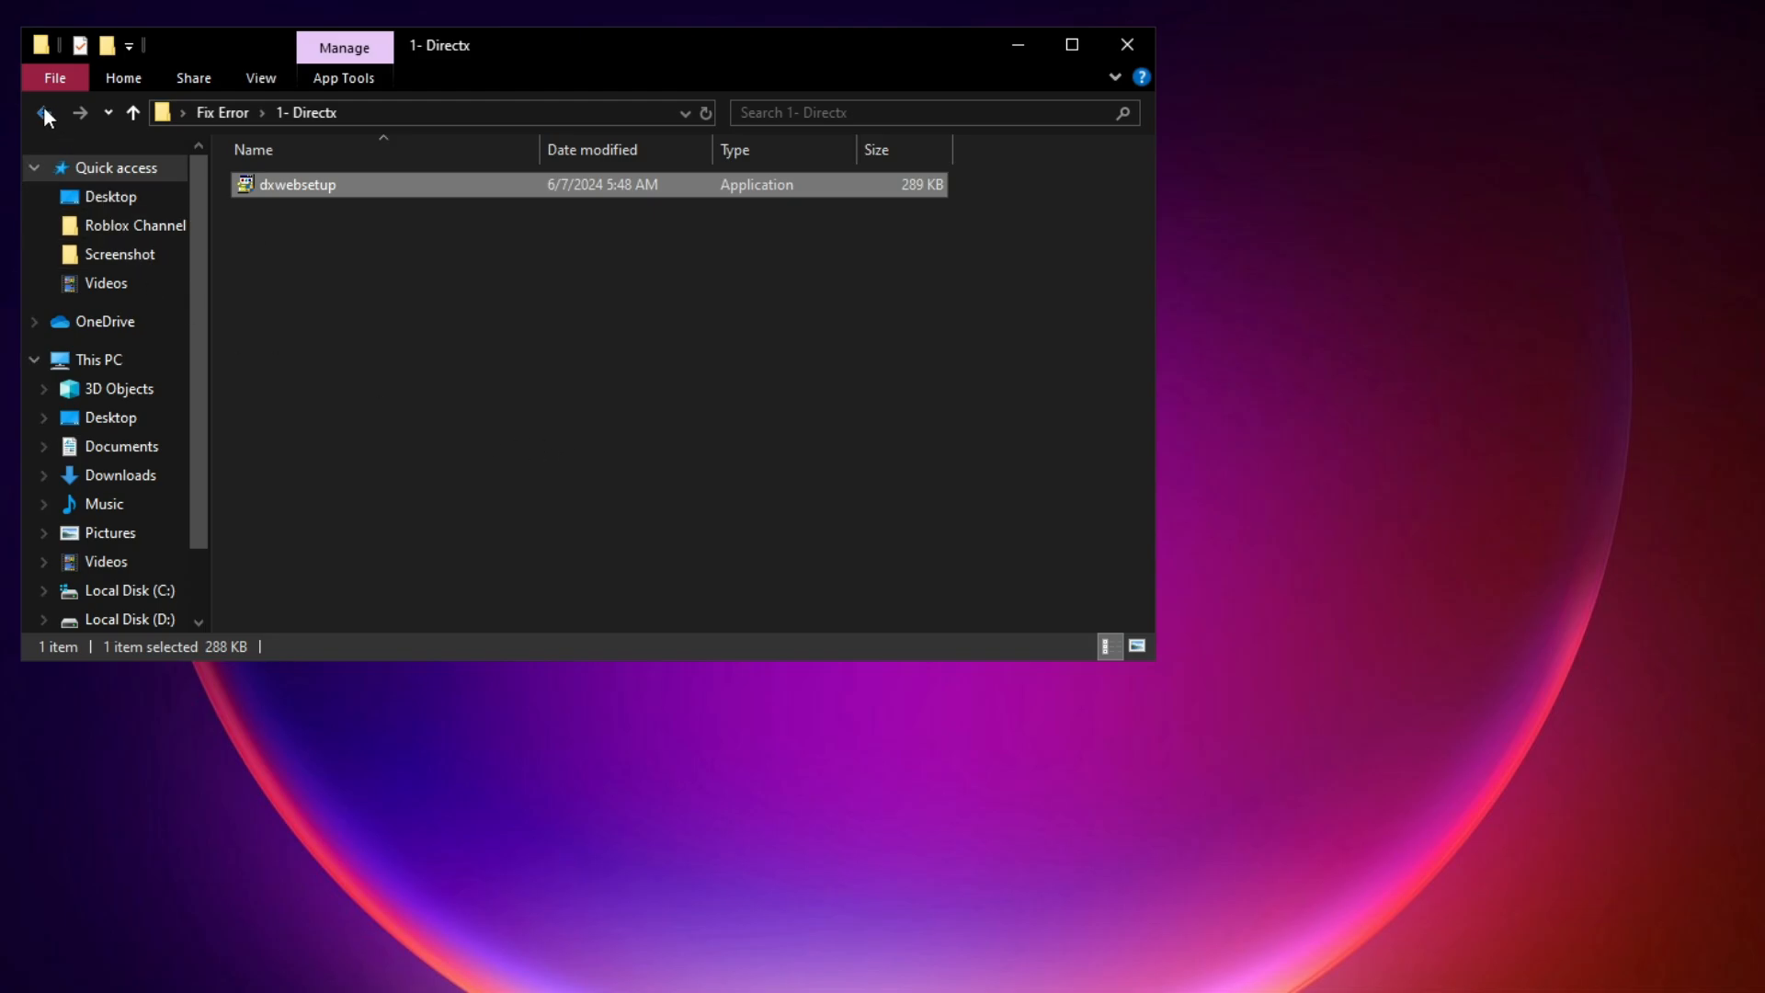
Run the install_all Visual C++ runtimes script, then return to the Fix Error folder
{"action": "left_click", "coordinate": [44, 112]}
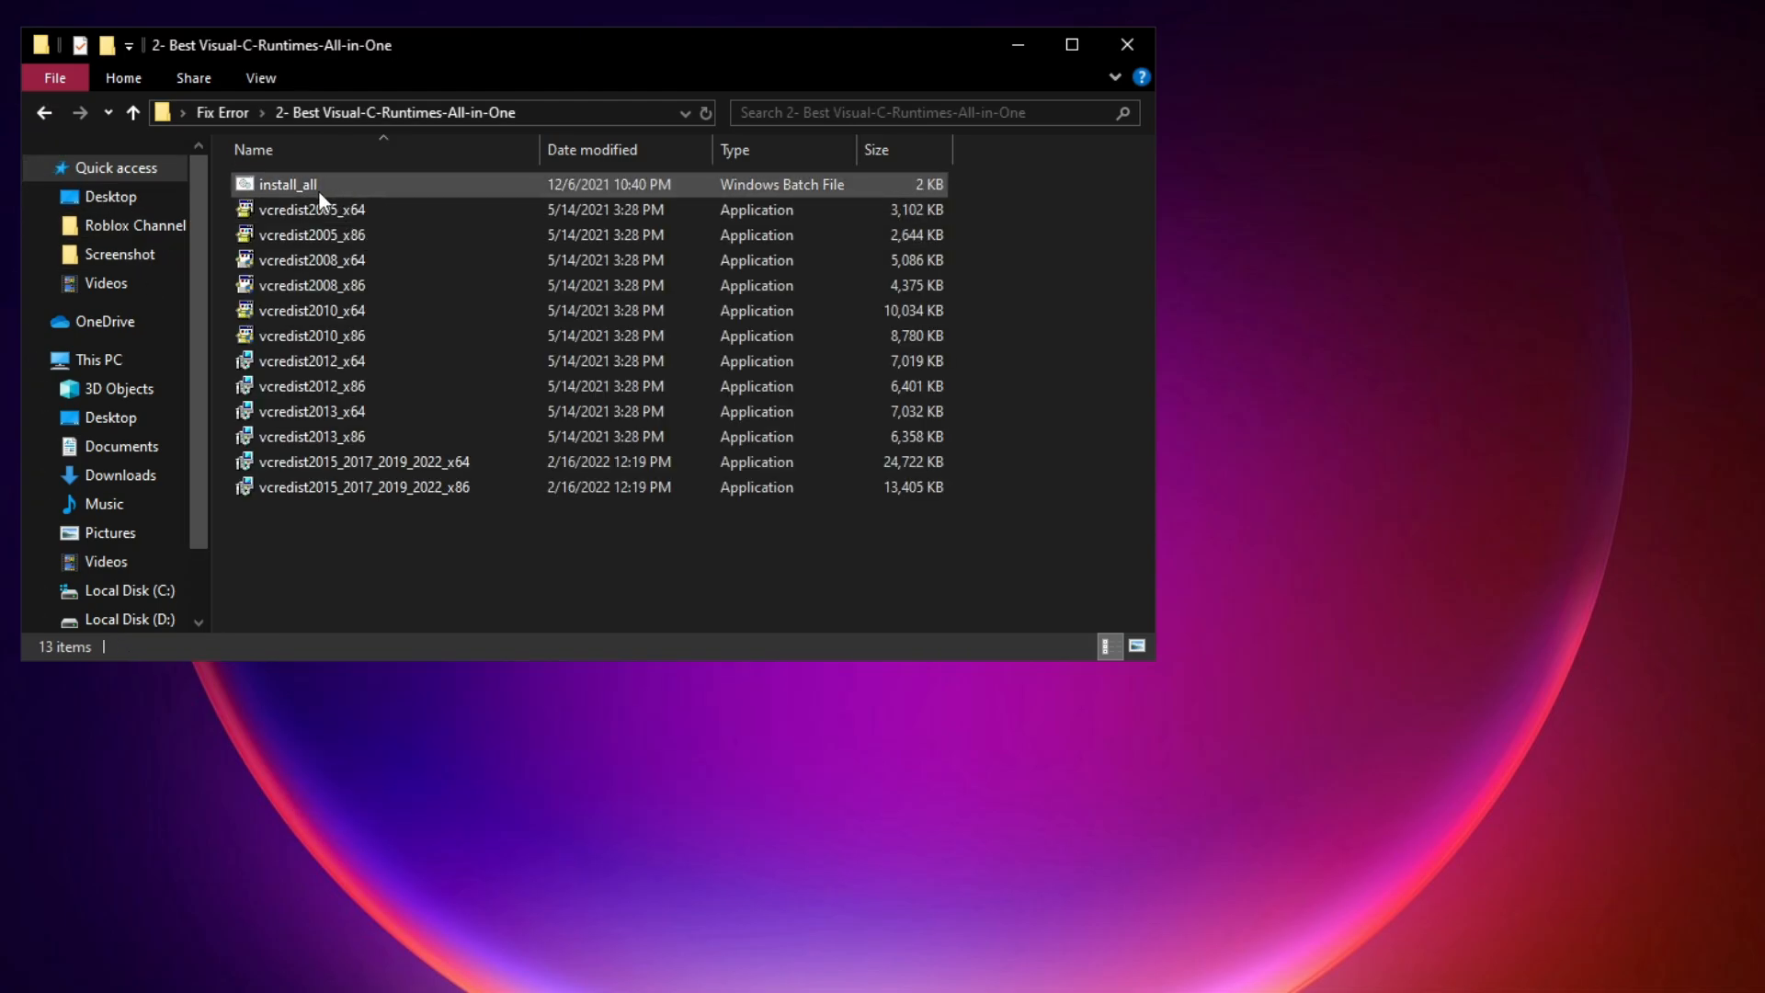
{"action": "left_click", "coordinate": [287, 184]}
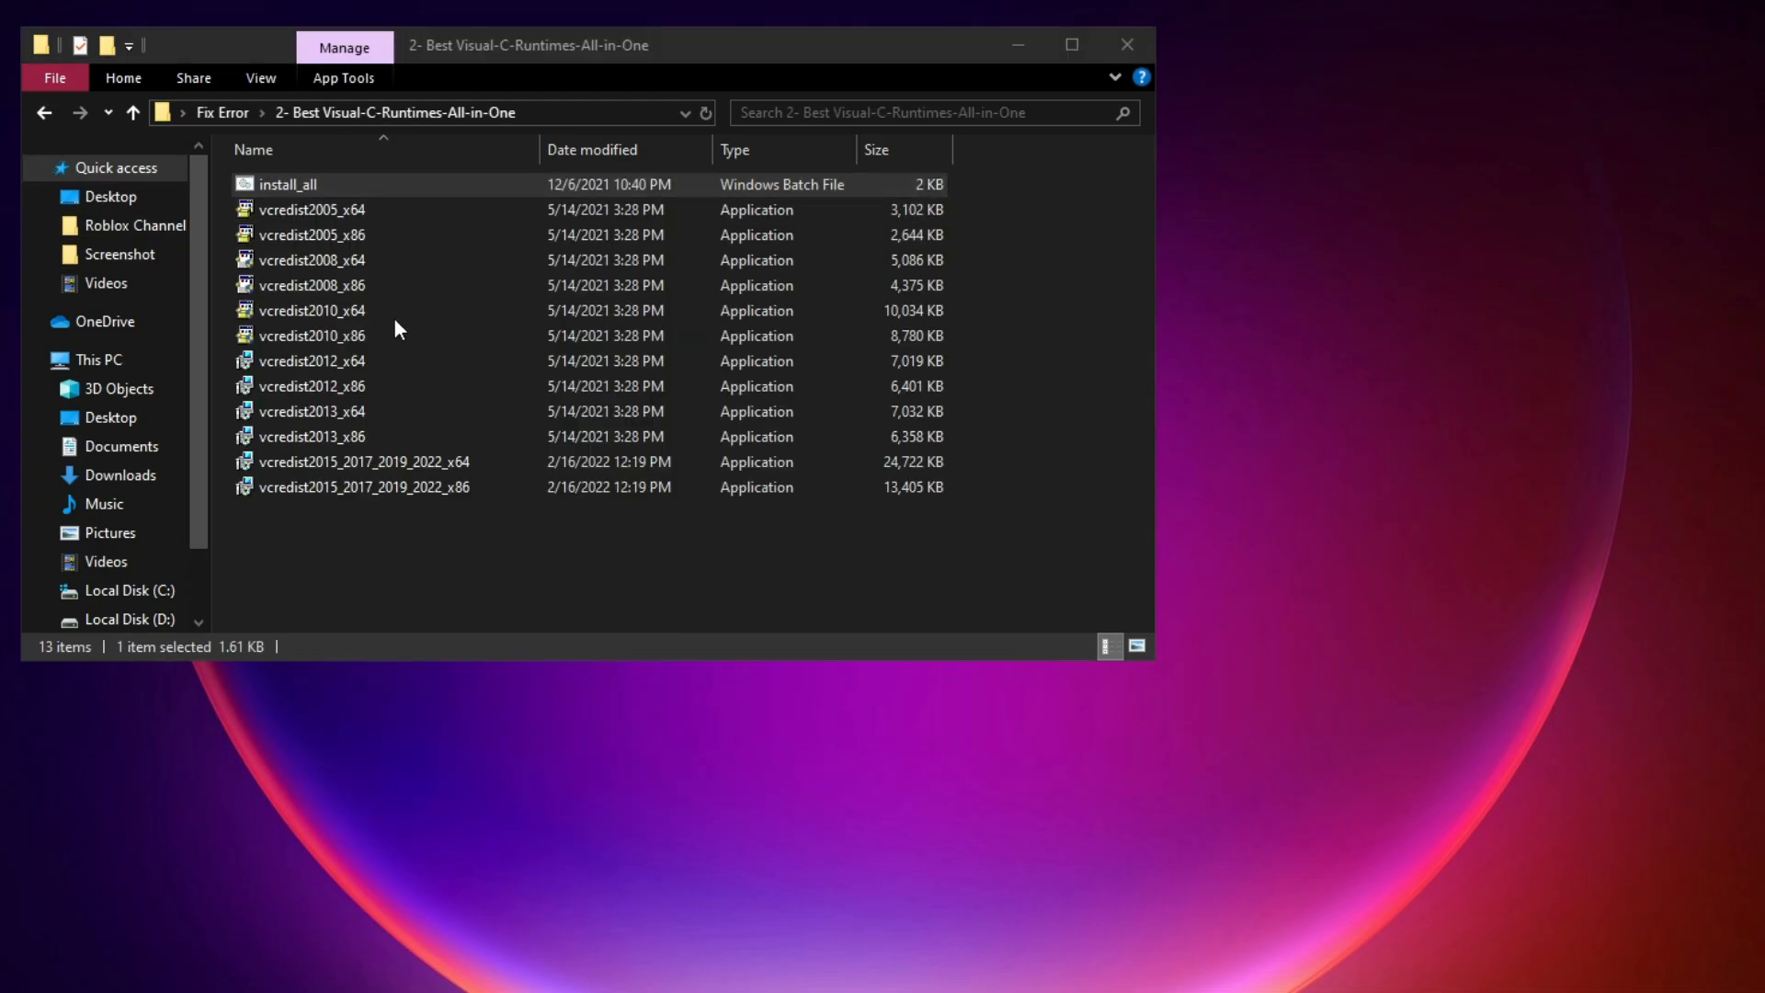
{"action": "double_click", "coordinate": [287, 184]}
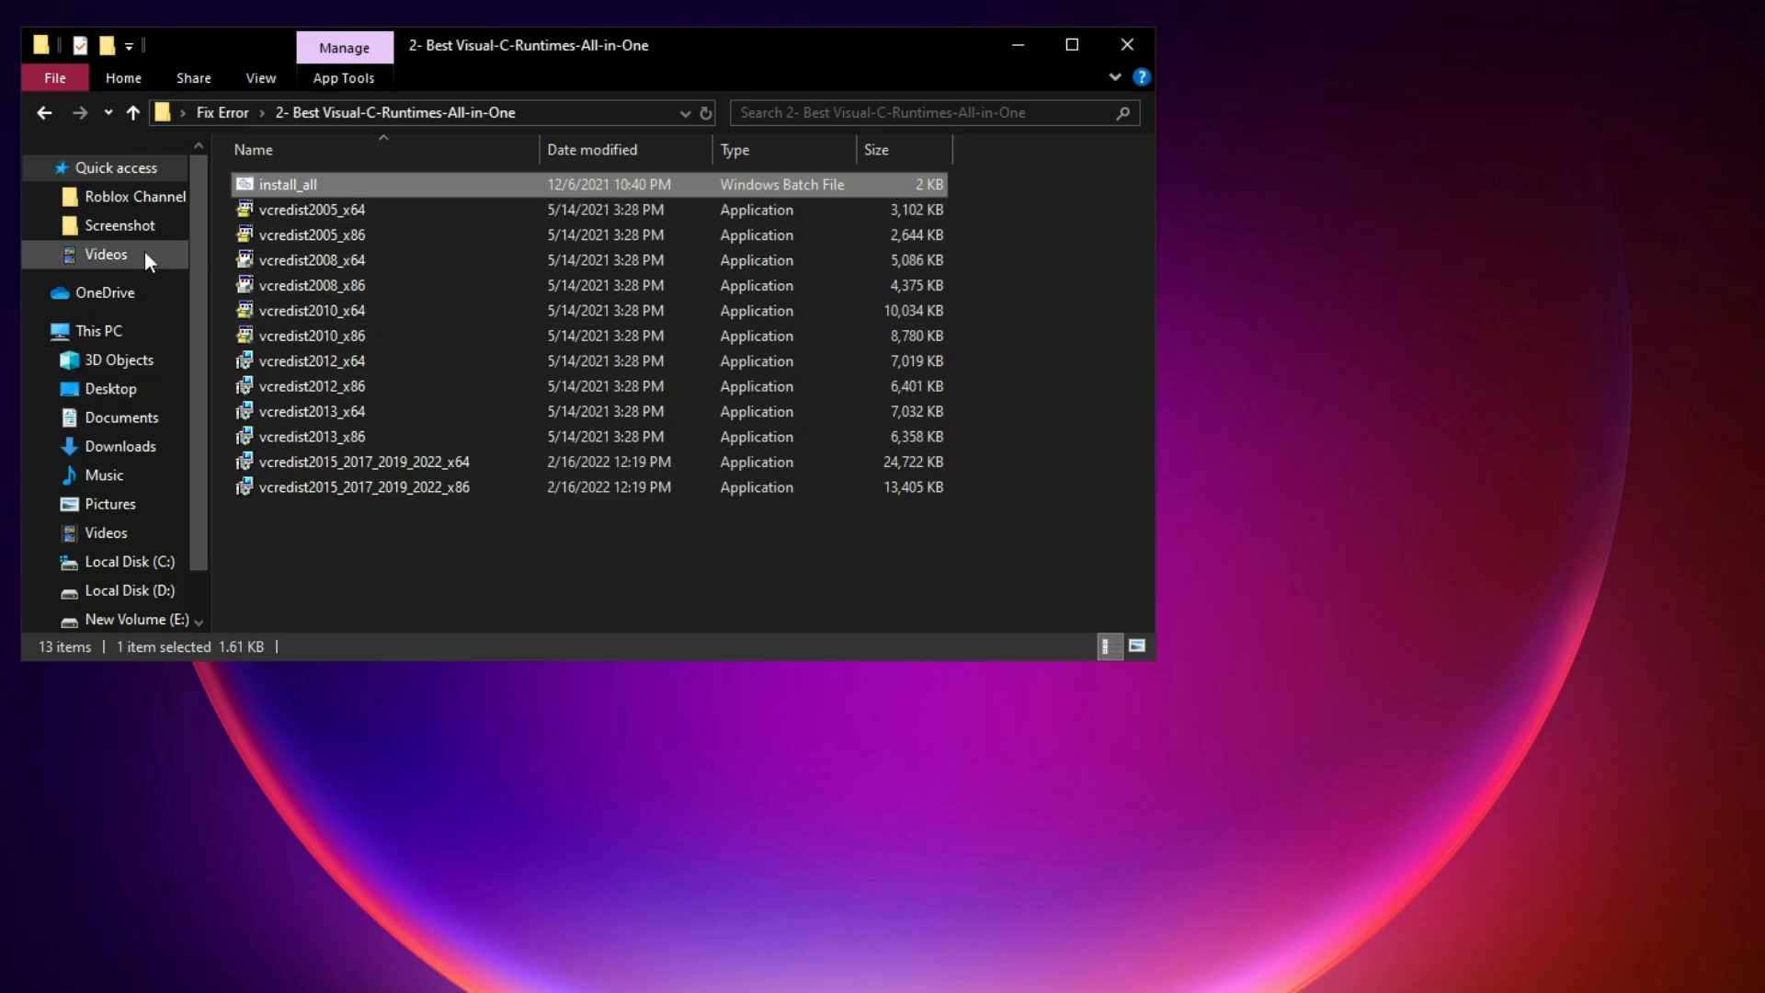
{"action": "left_click", "coordinate": [132, 113]}
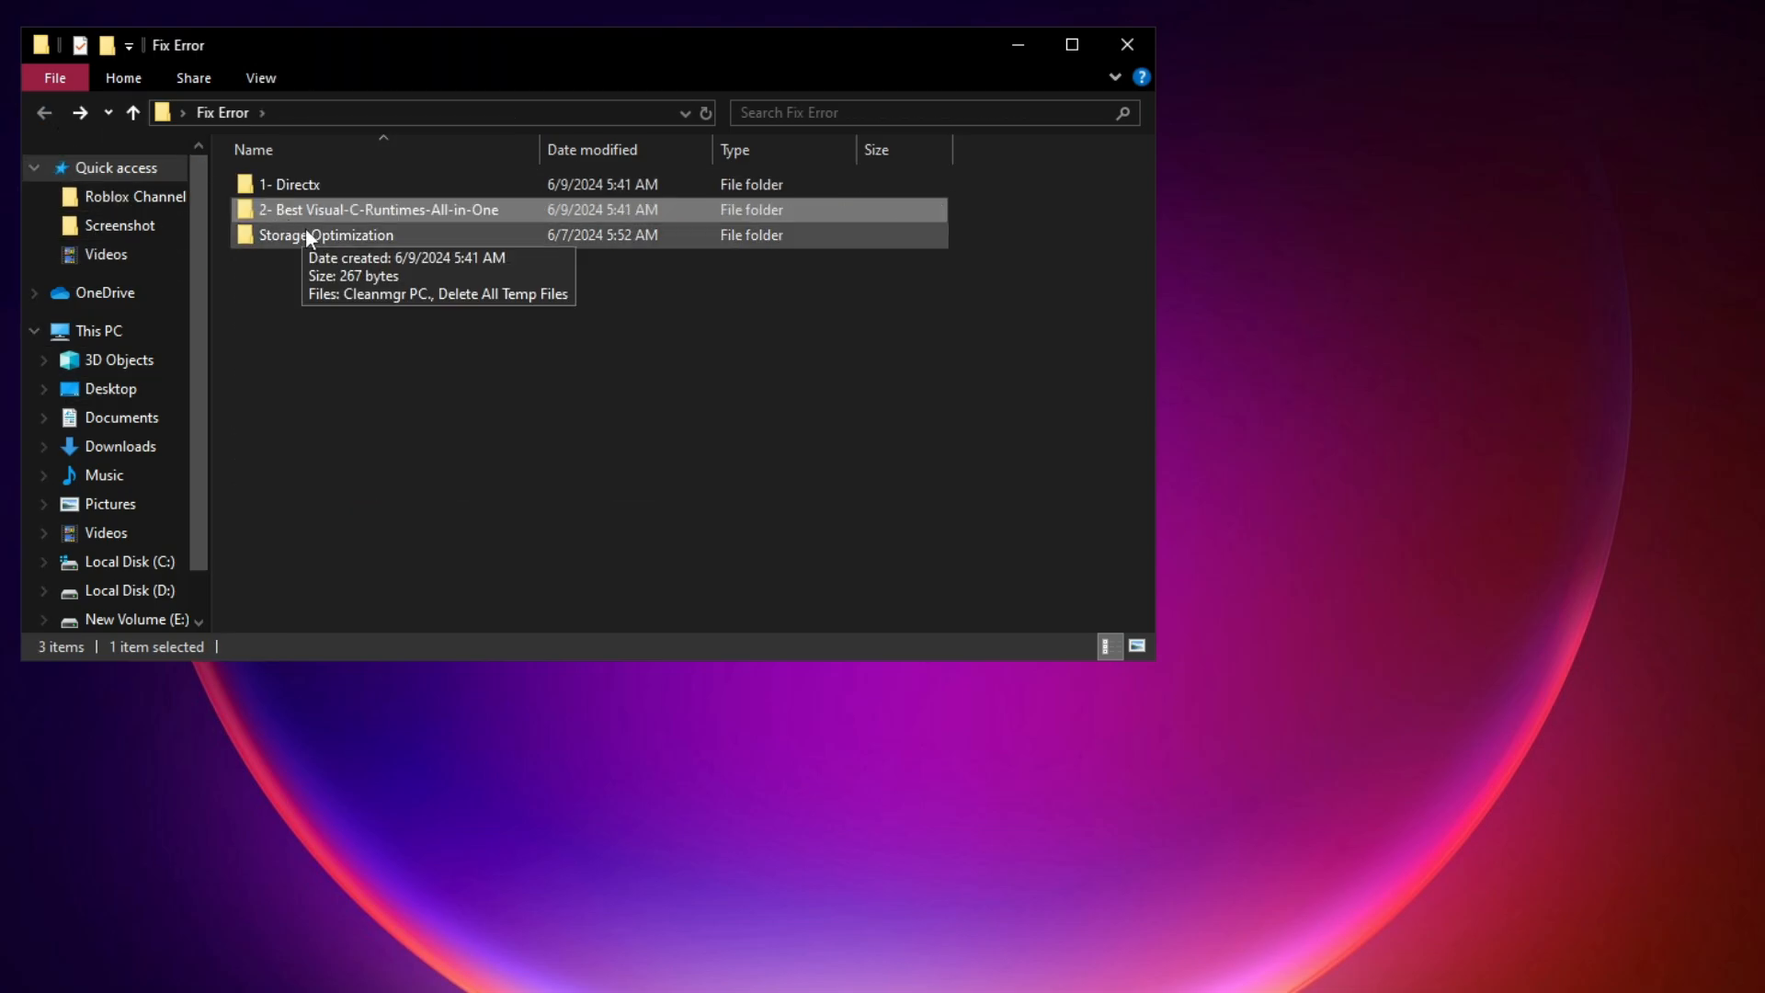
Run Cleanmgr PC. from Storage Optimization on drive C: and permanently delete the checked files
{"action": "double_click", "coordinate": [327, 234]}
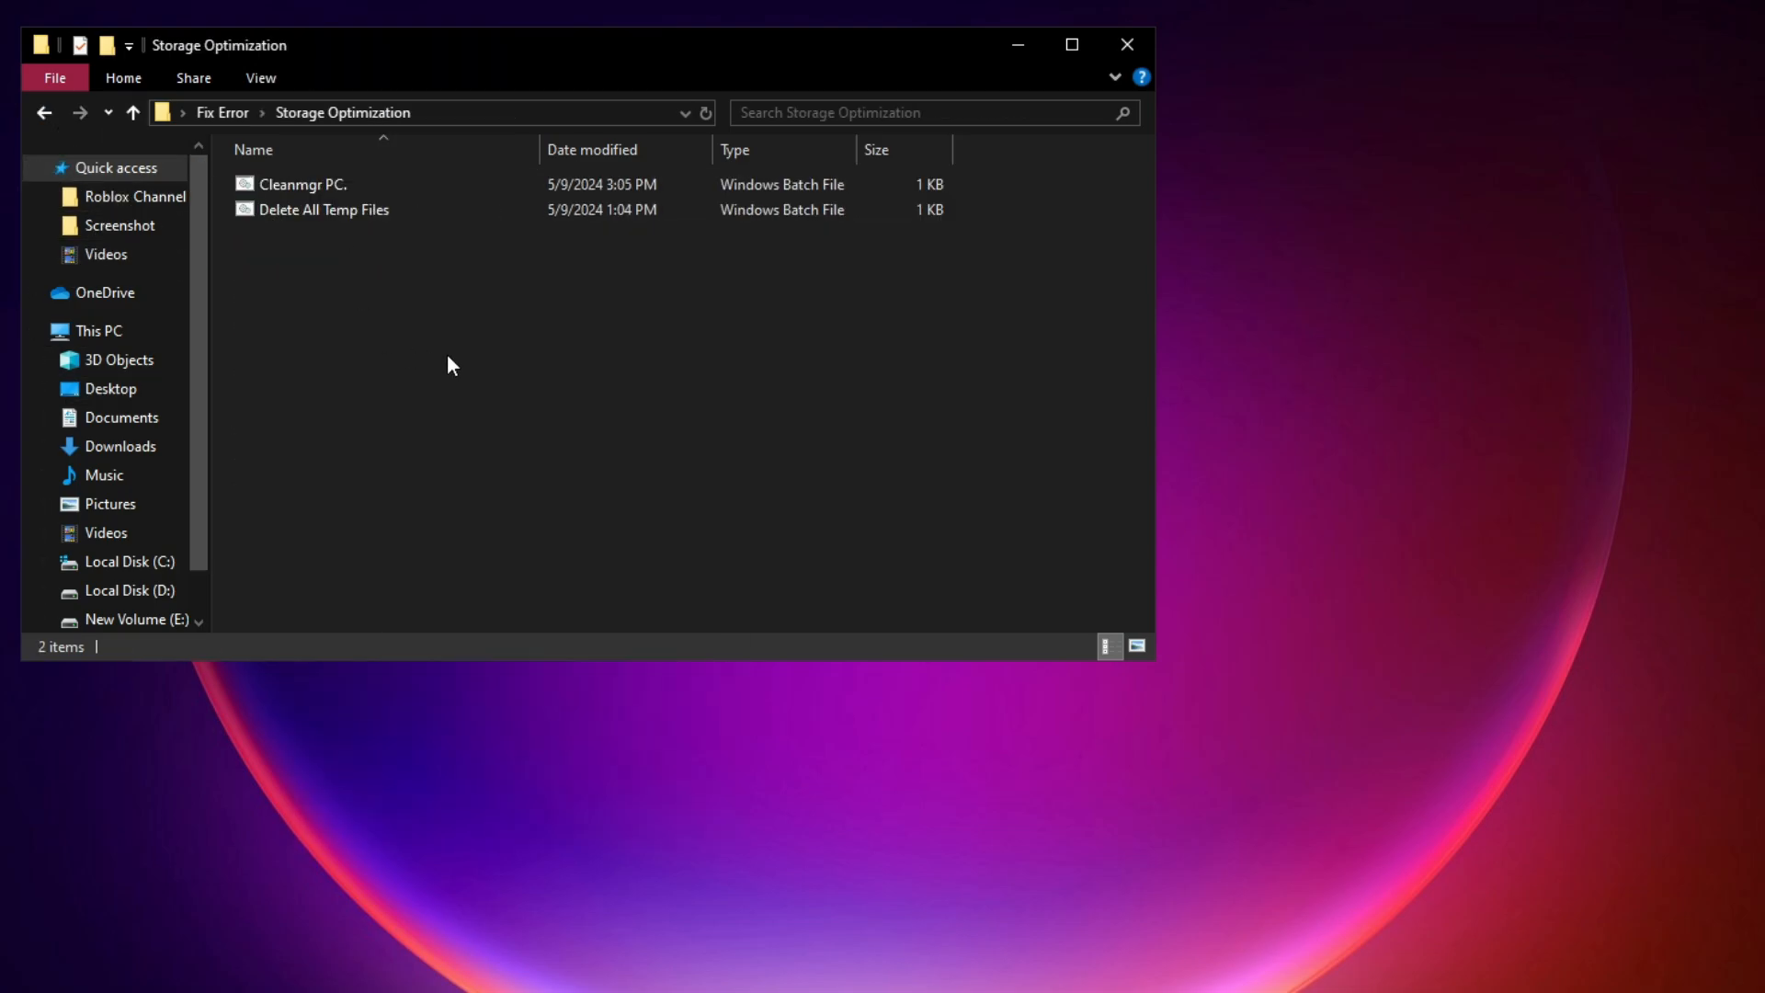
{"action": "right_click", "coordinate": [301, 184]}
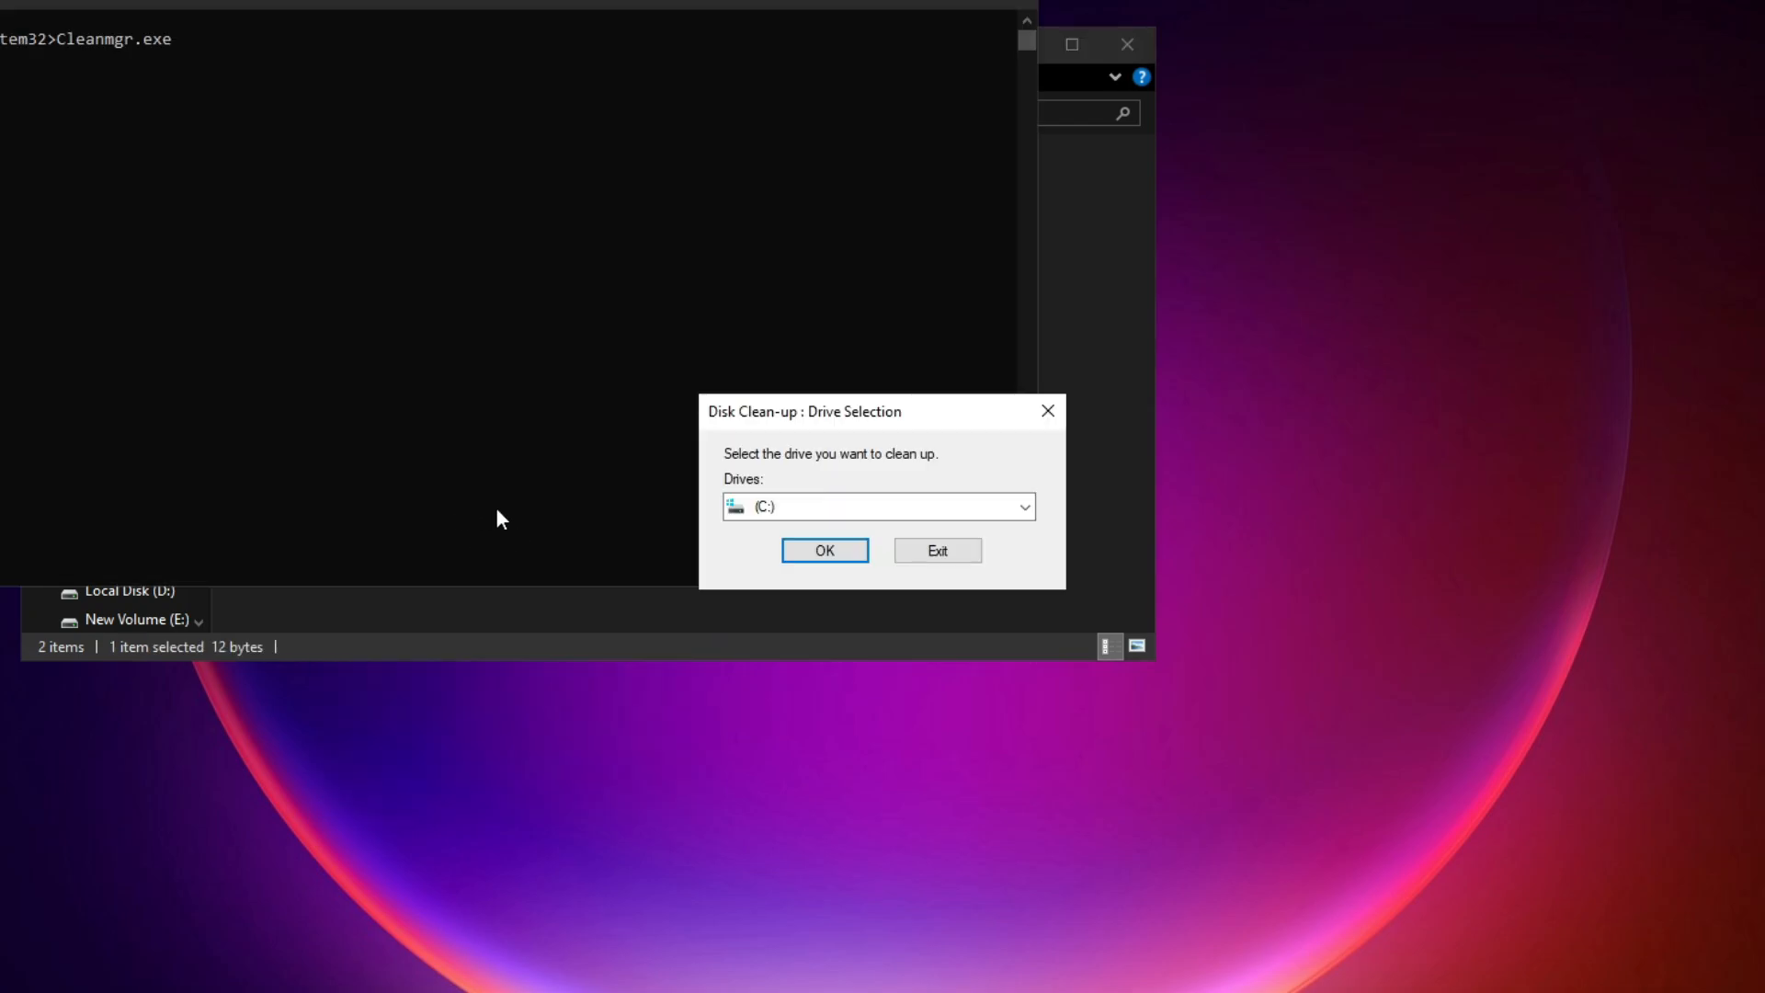
{"action": "left_click", "coordinate": [1020, 507]}
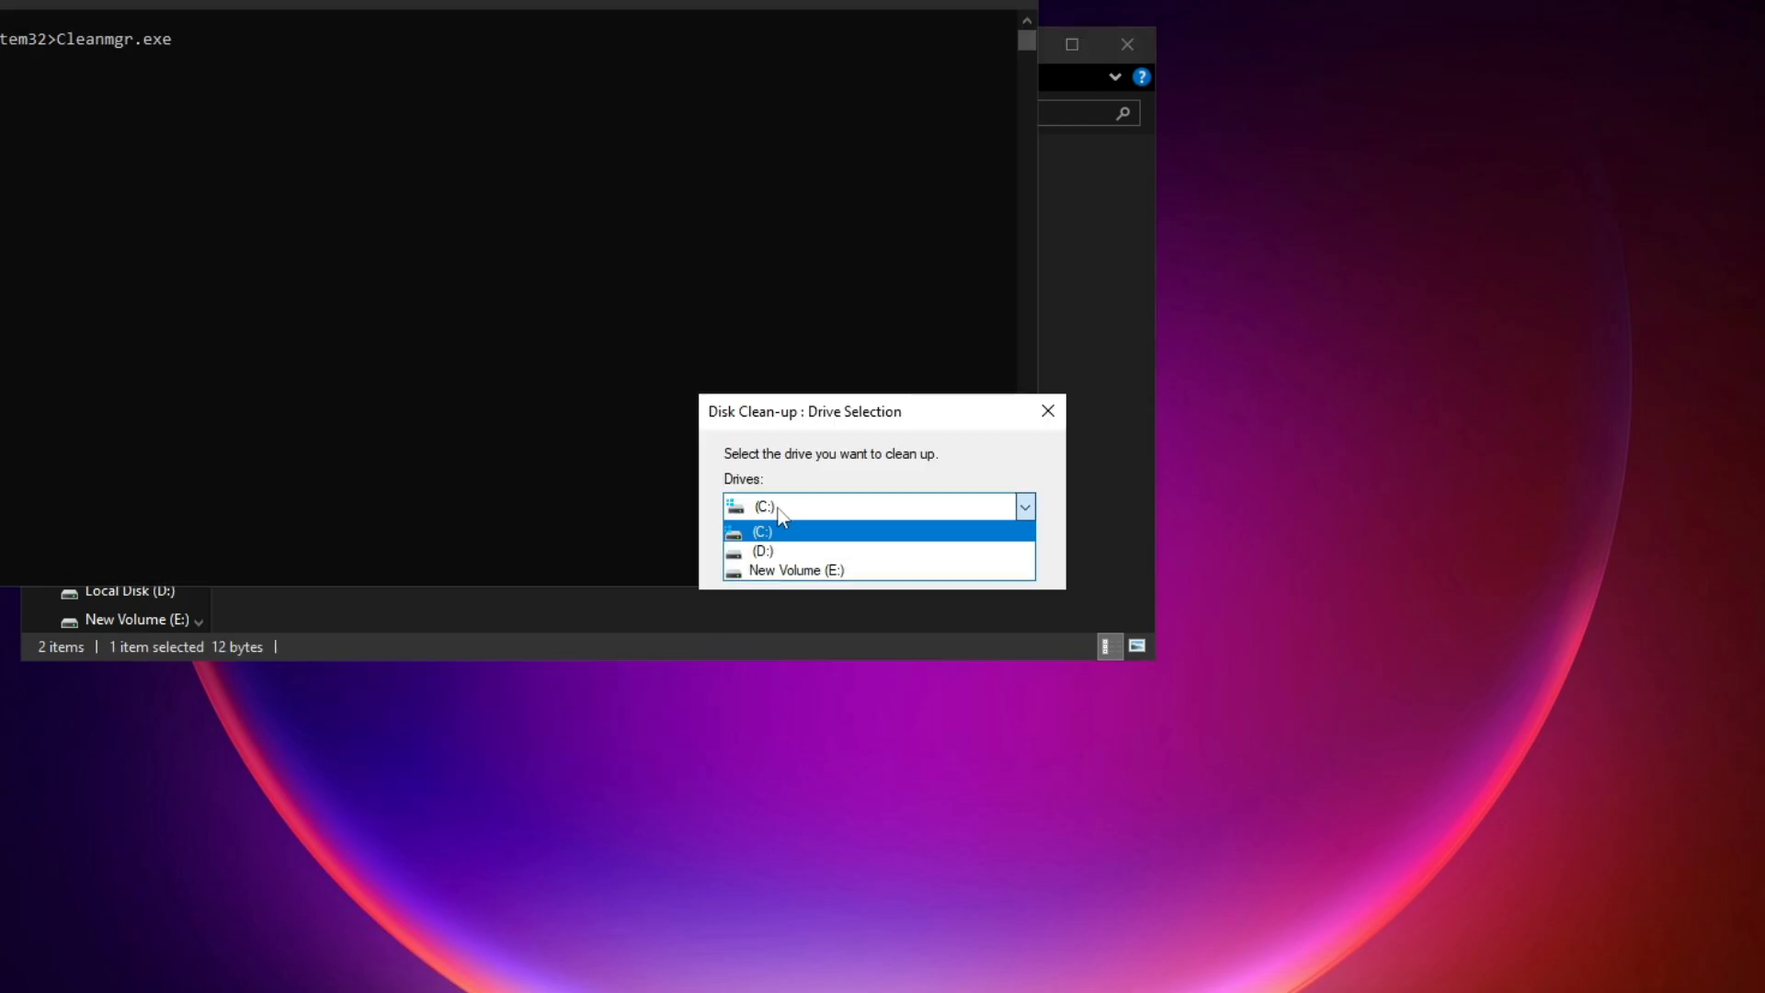
{"action": "left_click", "coordinate": [761, 532]}
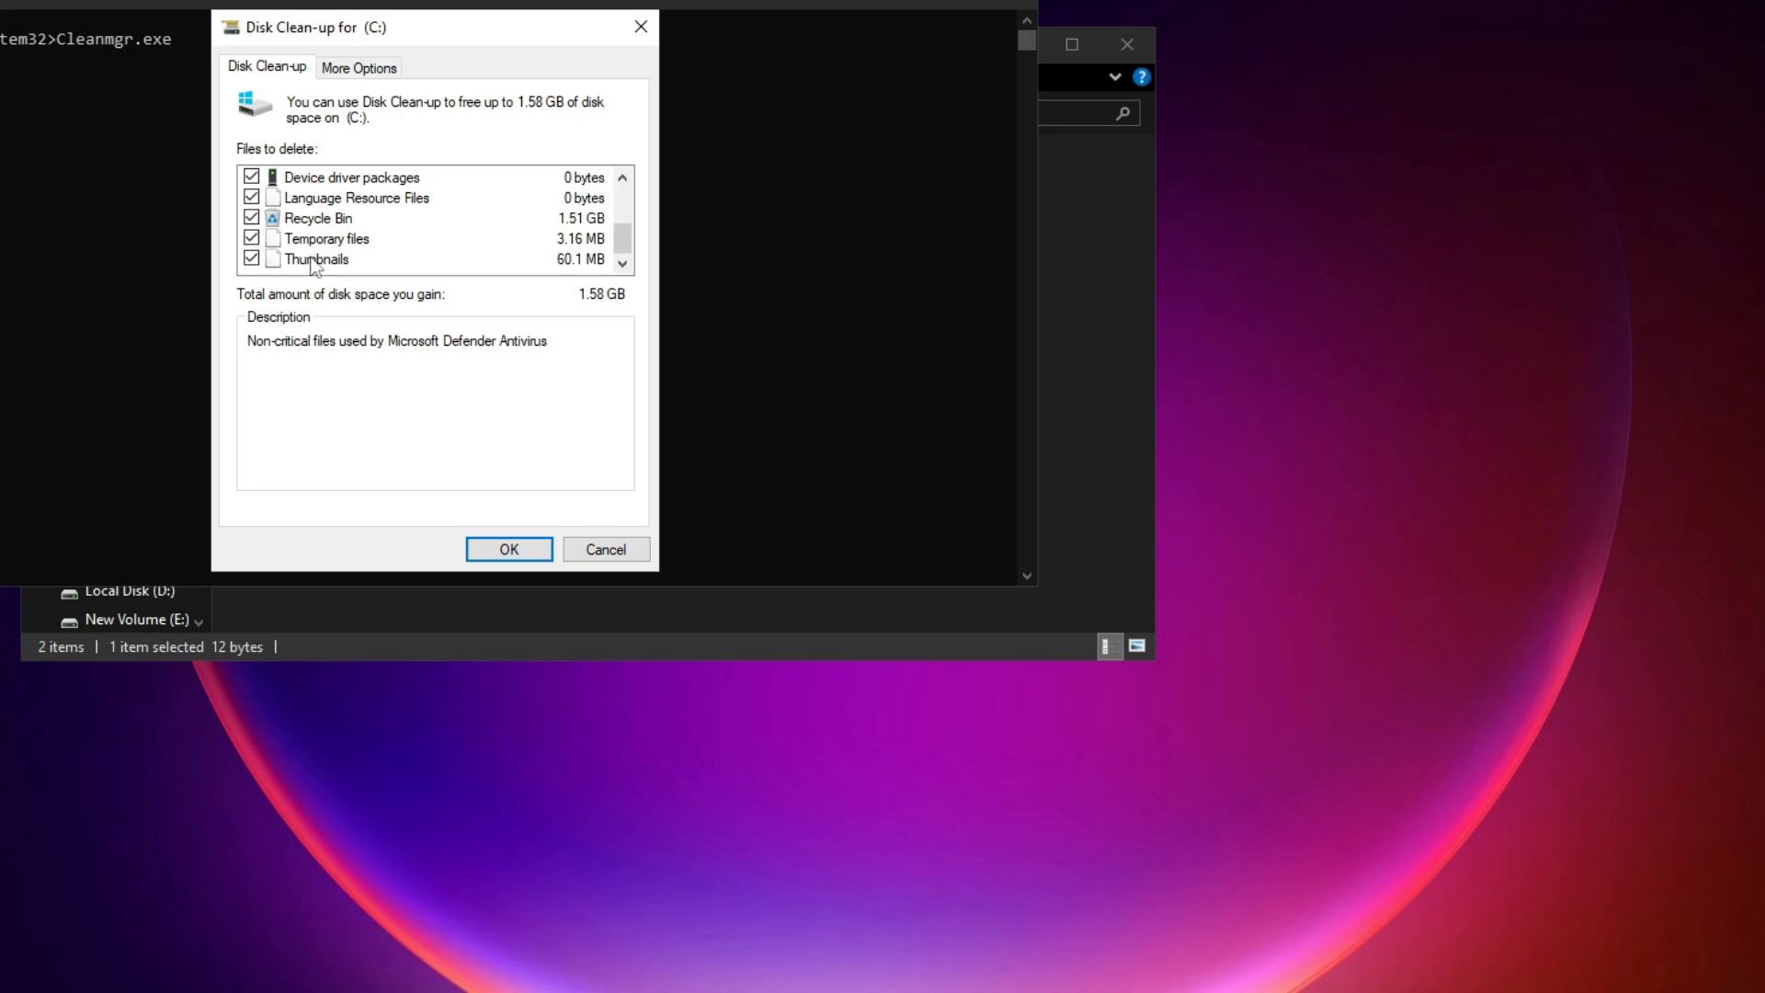
{"action": "left_click", "coordinate": [507, 550]}
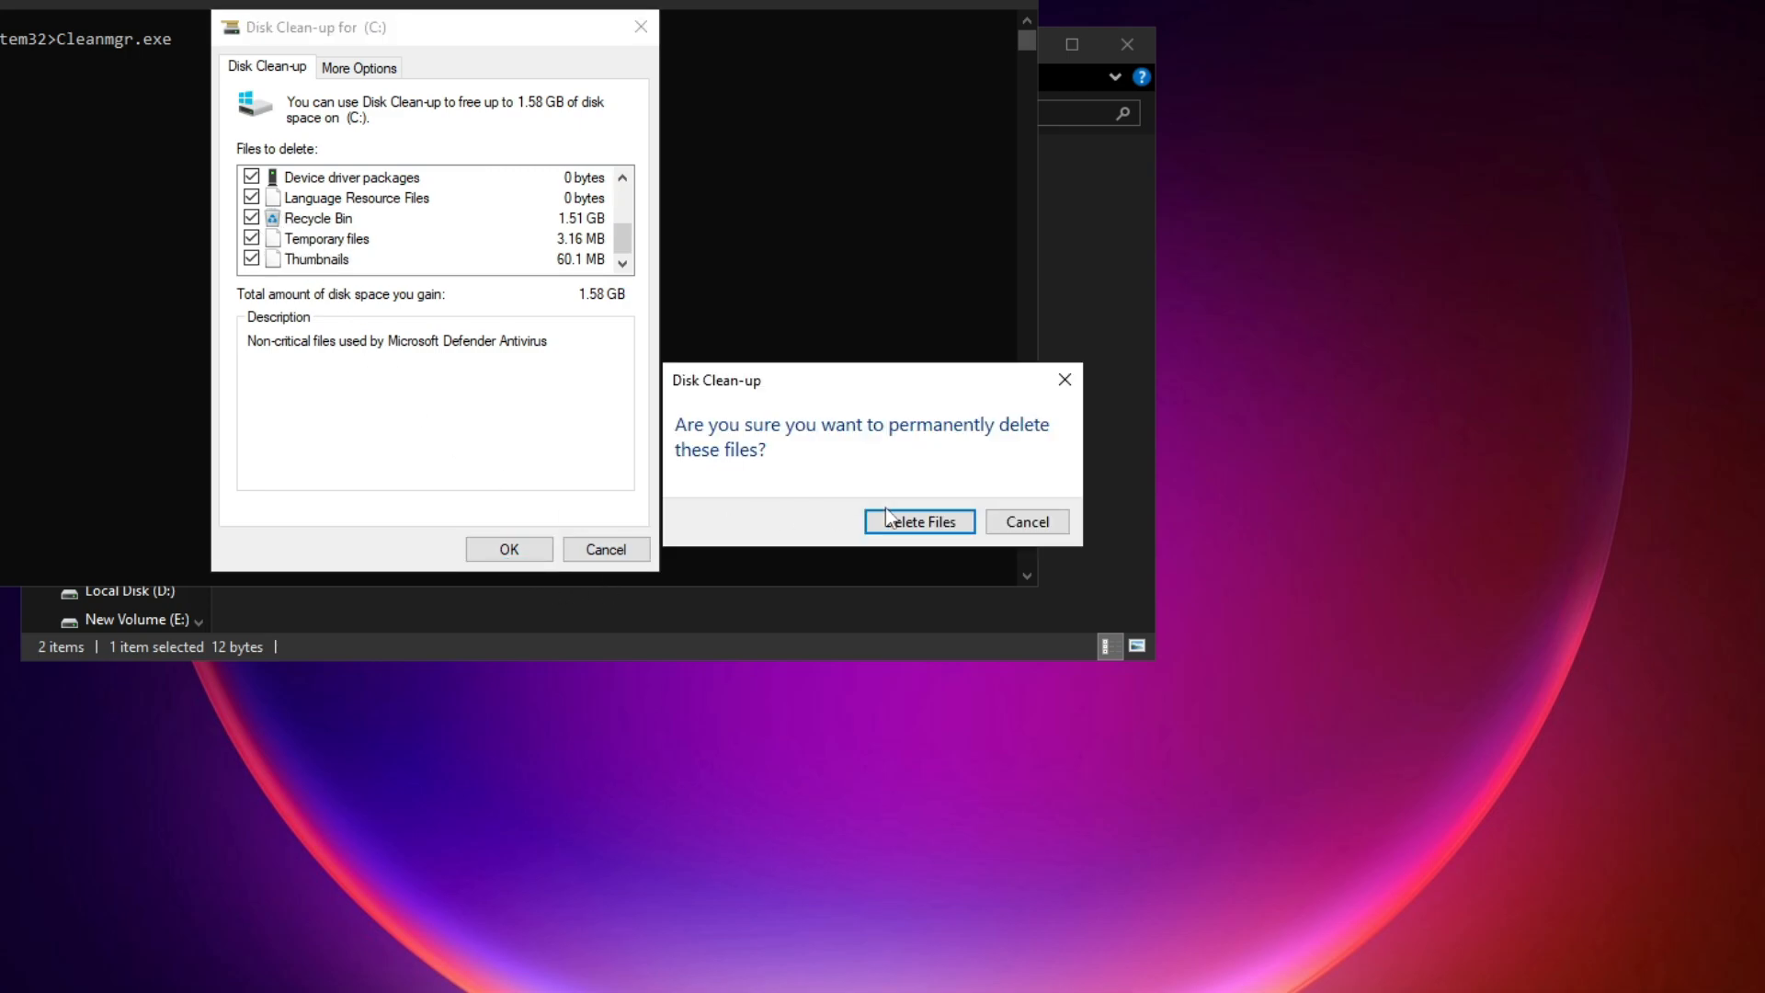
{"action": "left_click", "coordinate": [917, 520]}
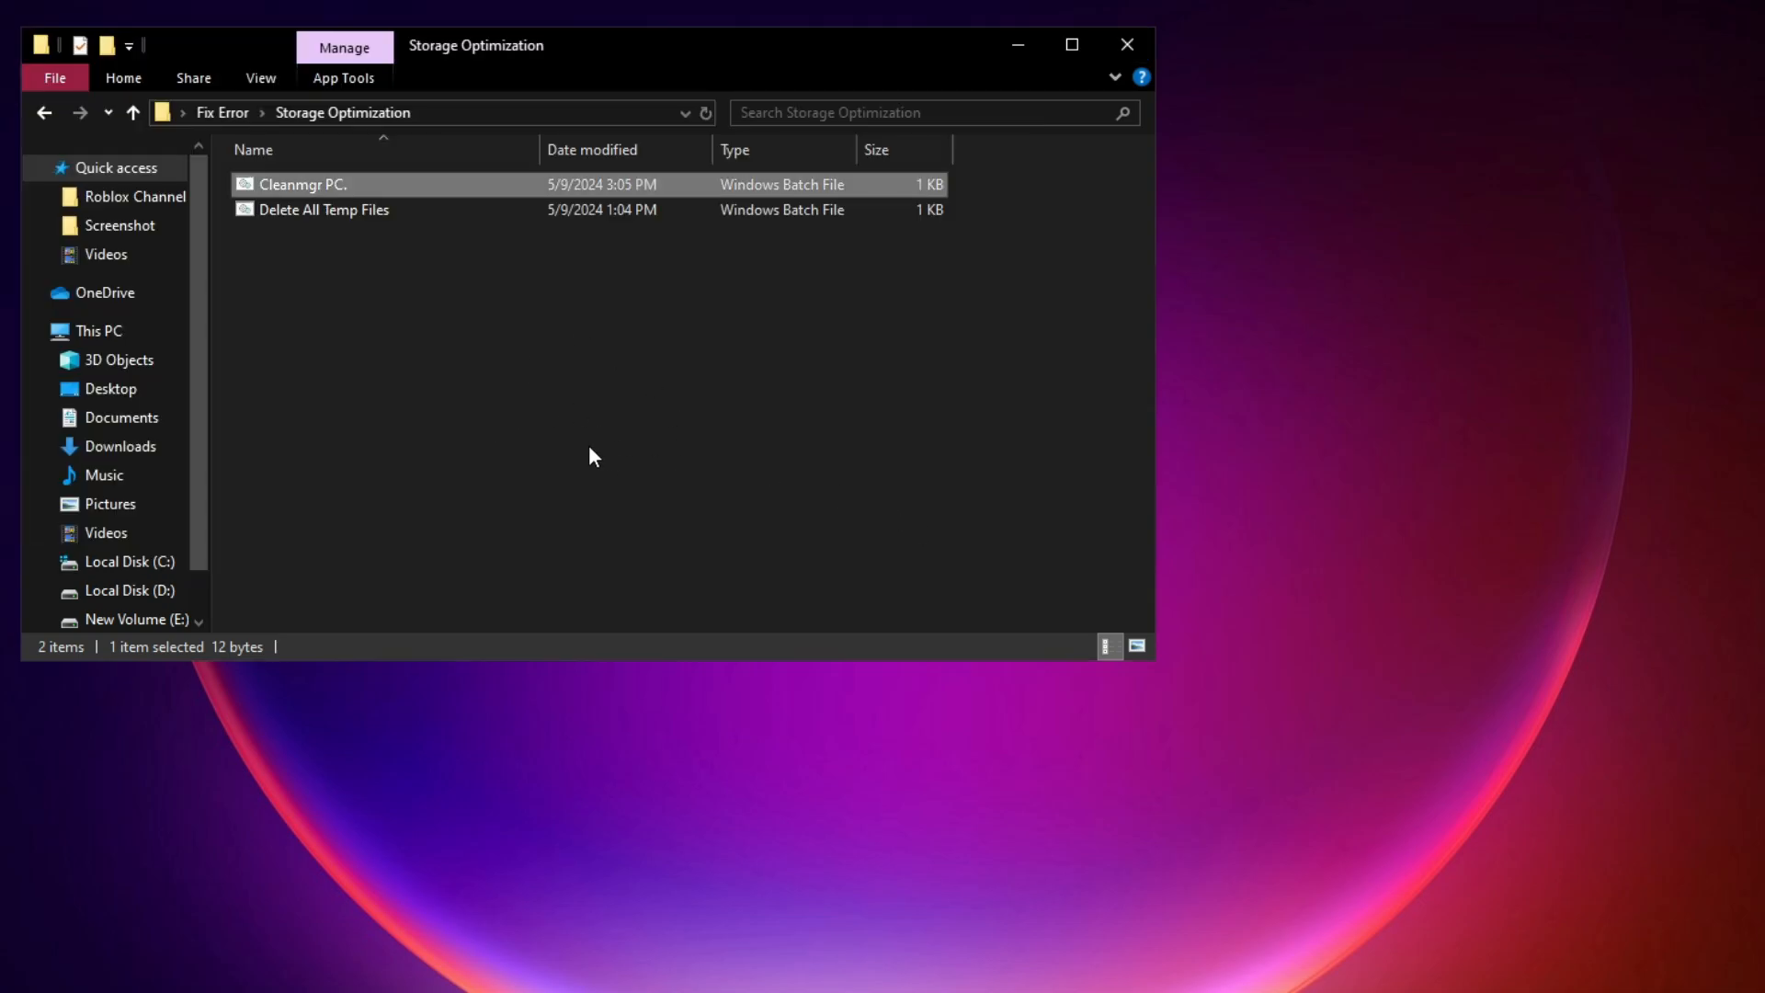
Launch Delete All Temp Files and grant it administrator permission in the UAC prompt
{"action": "left_click", "coordinate": [323, 209]}
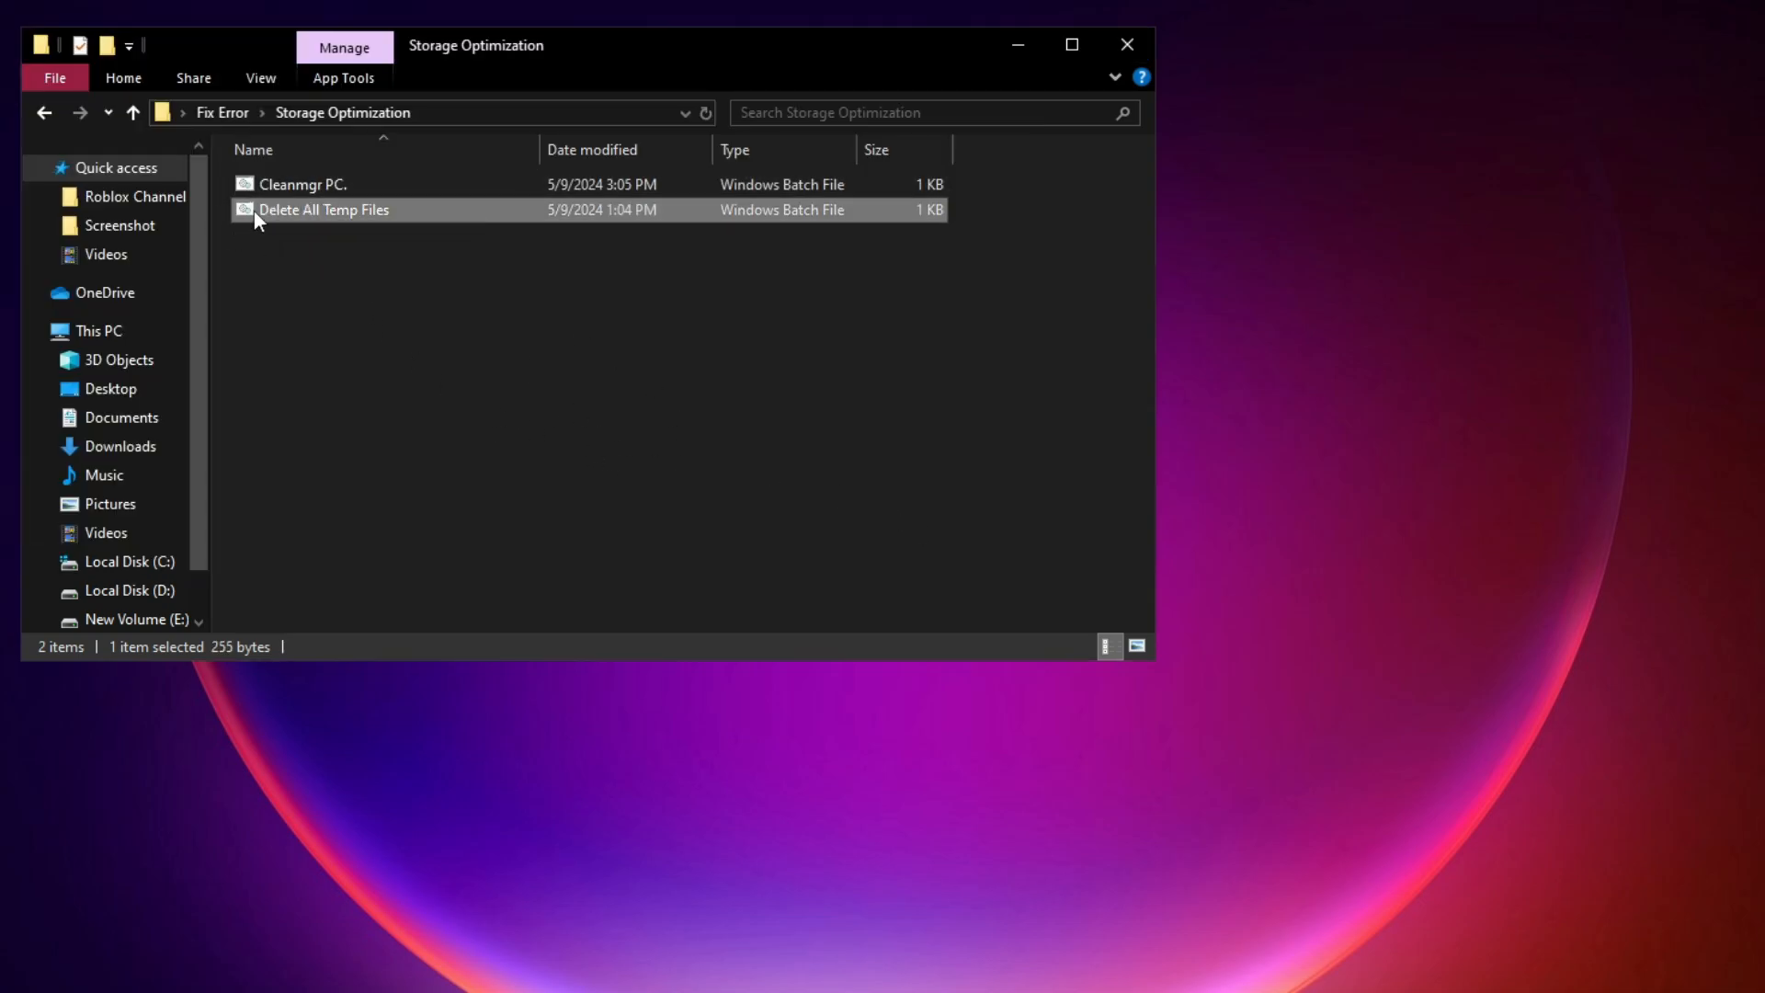
{"action": "double_click", "coordinate": [324, 209]}
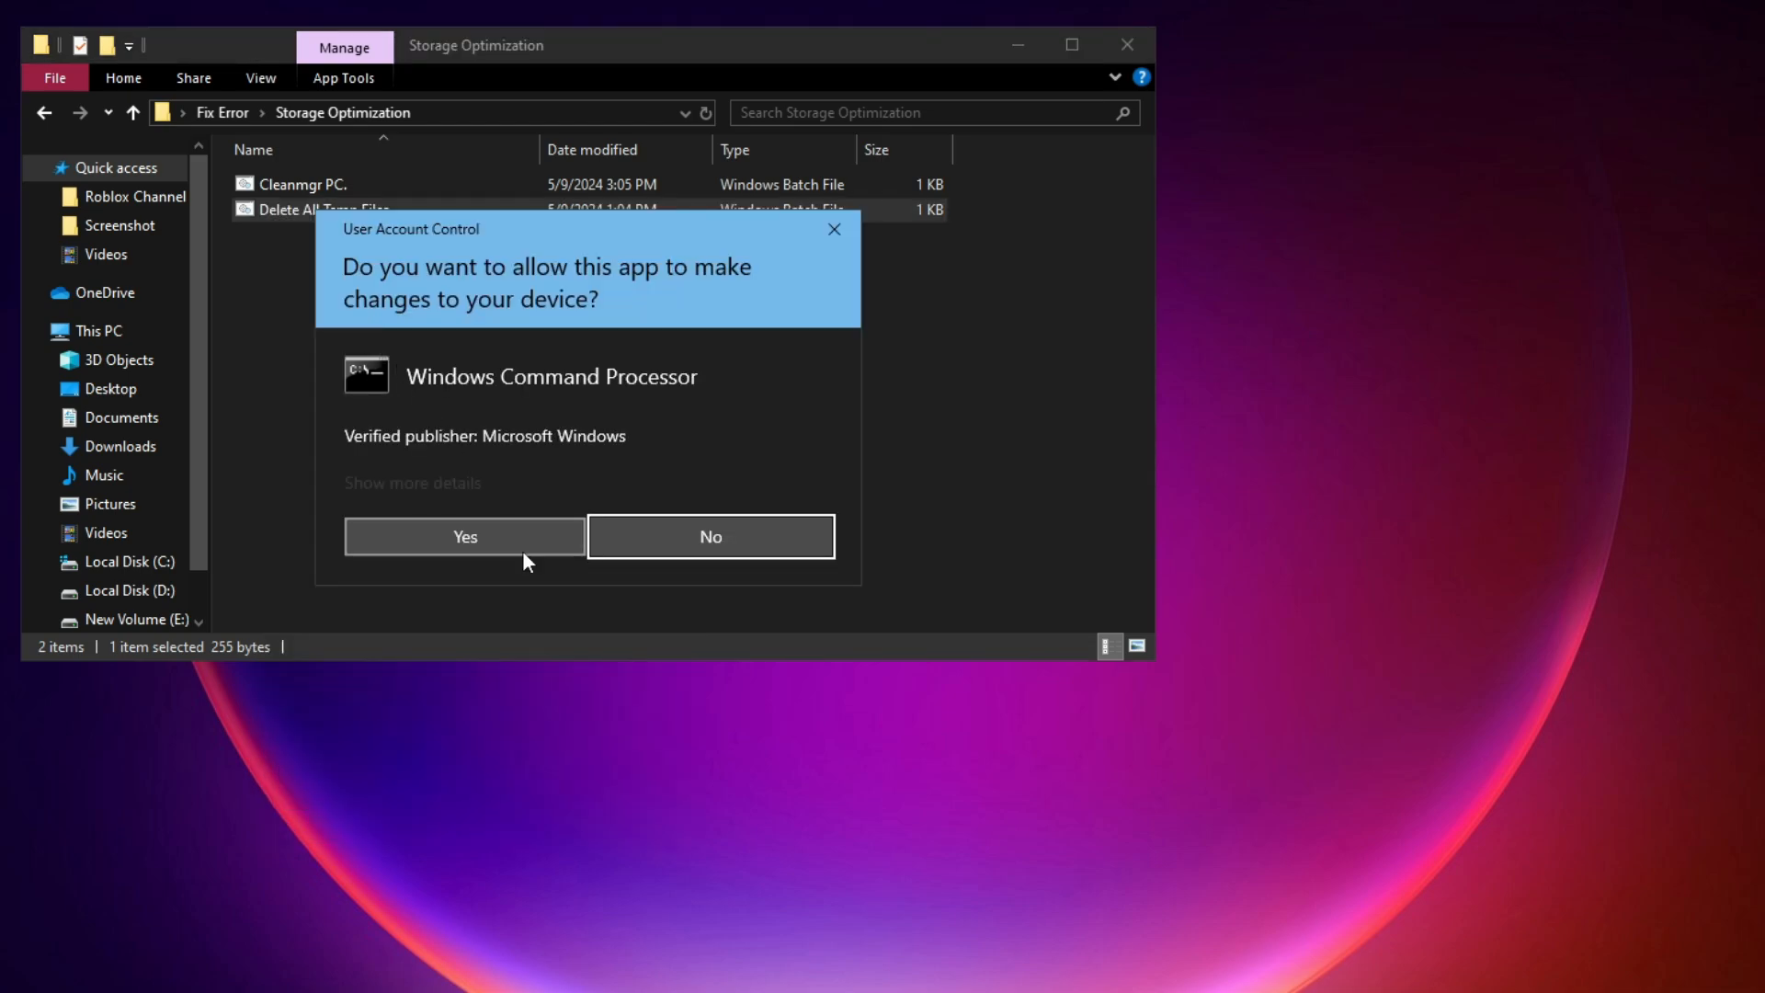
{"action": "left_click", "coordinate": [464, 535]}
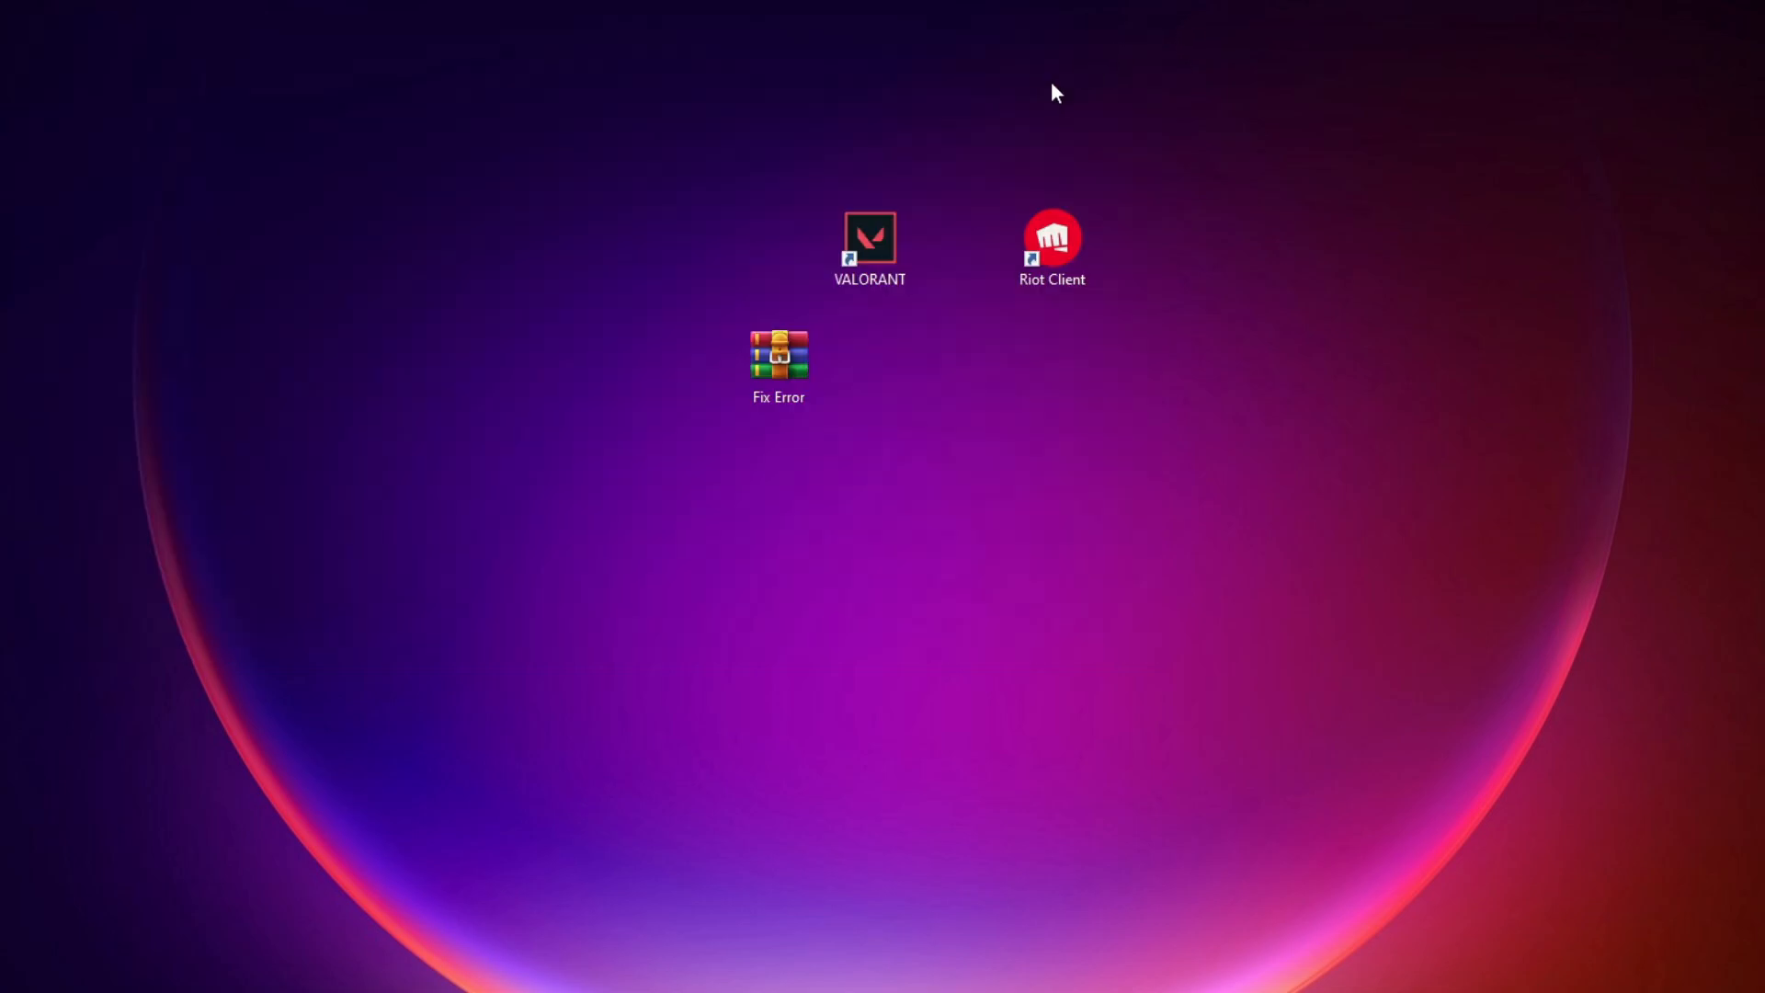
{"action": "mouse_move", "coordinate": [585, 294]}
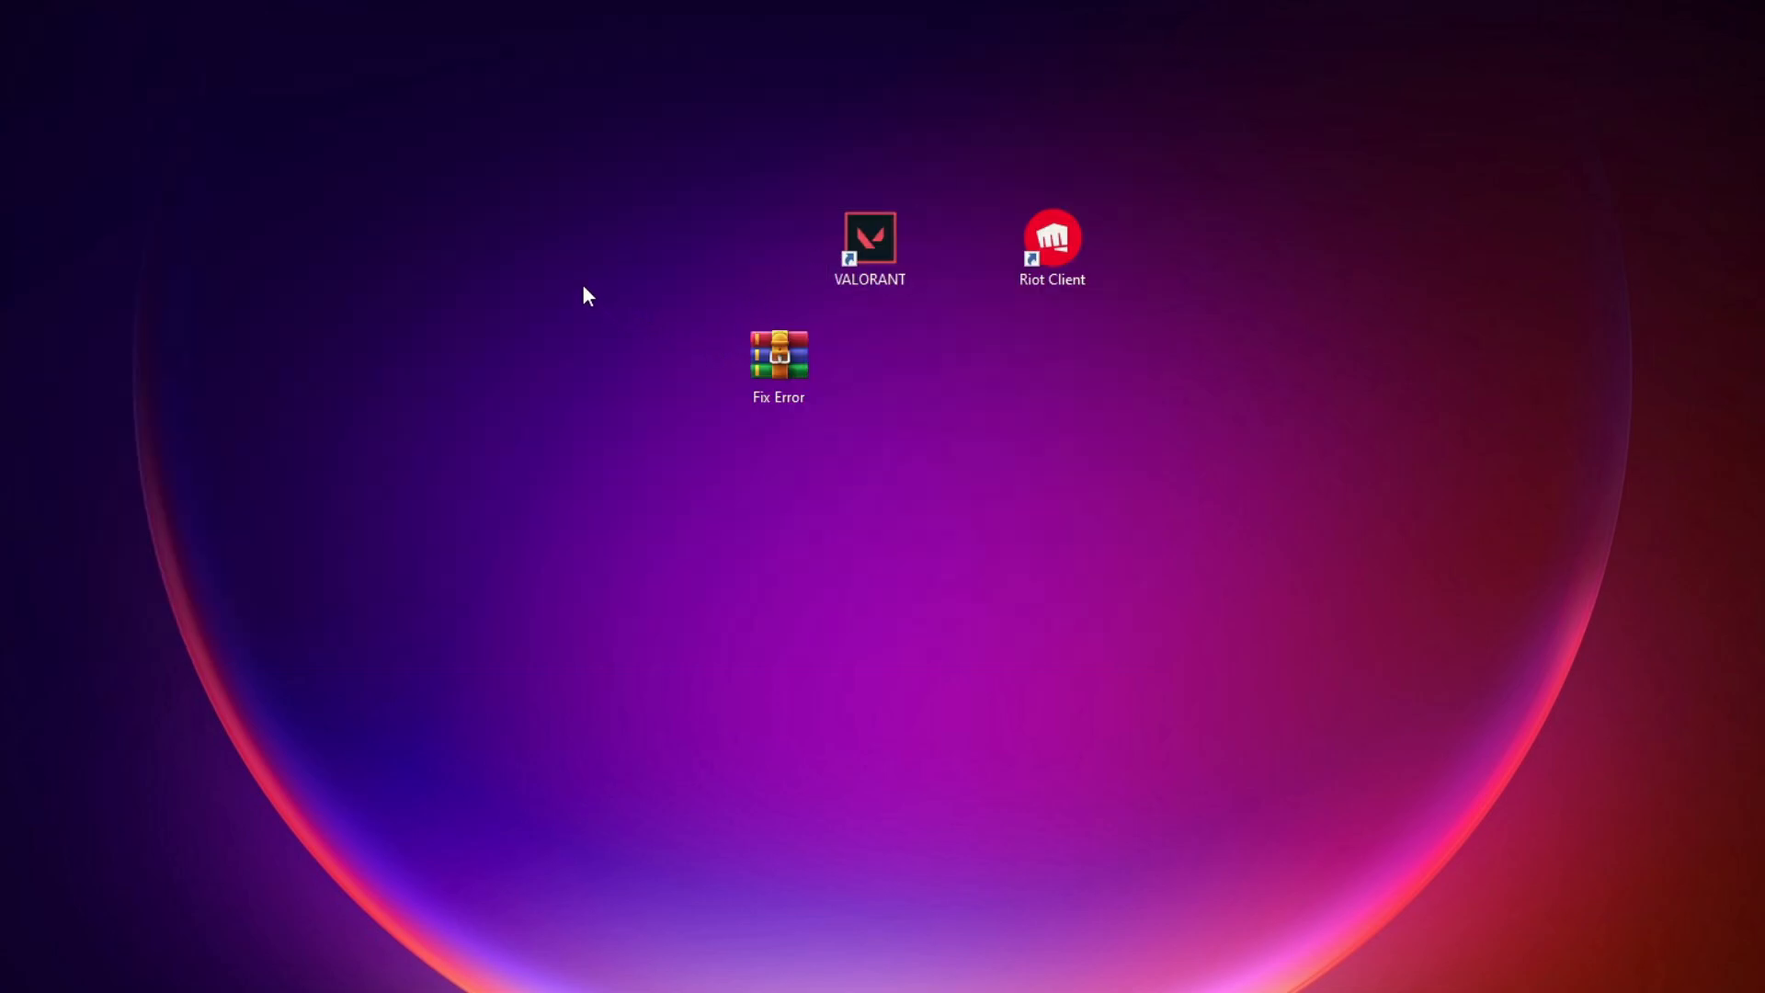
{"action": "mouse_move", "coordinate": [478, 309]}
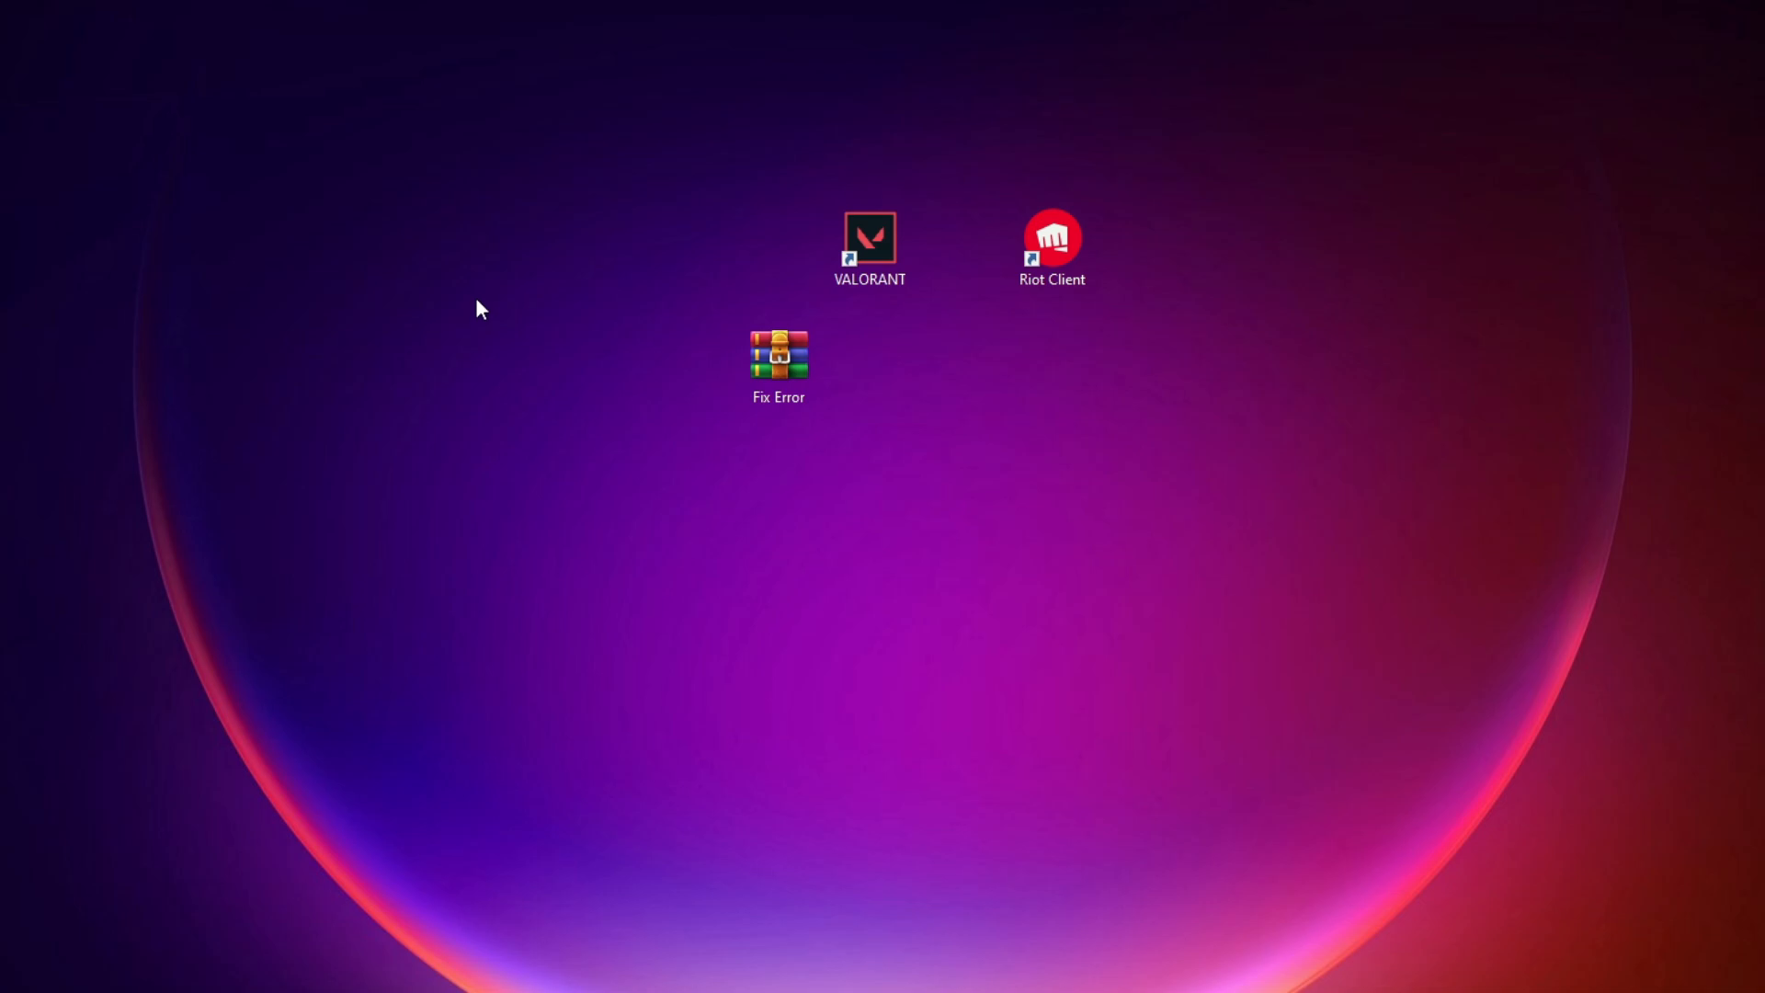